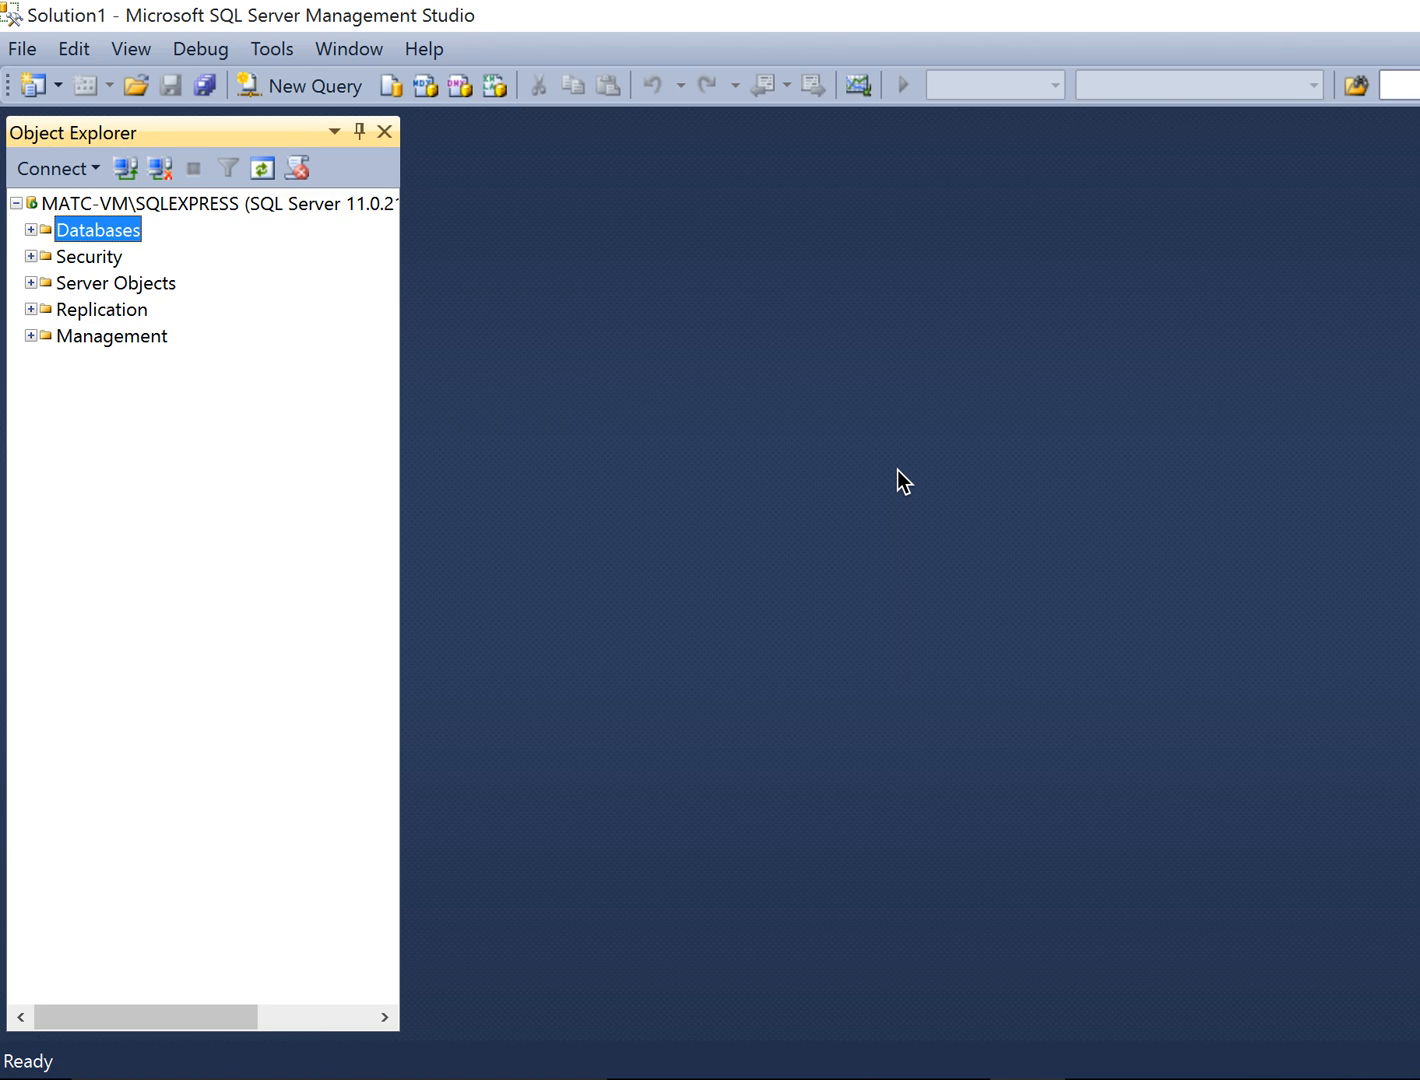
{"action": "mouse_move", "coordinate": [1098, 210]}
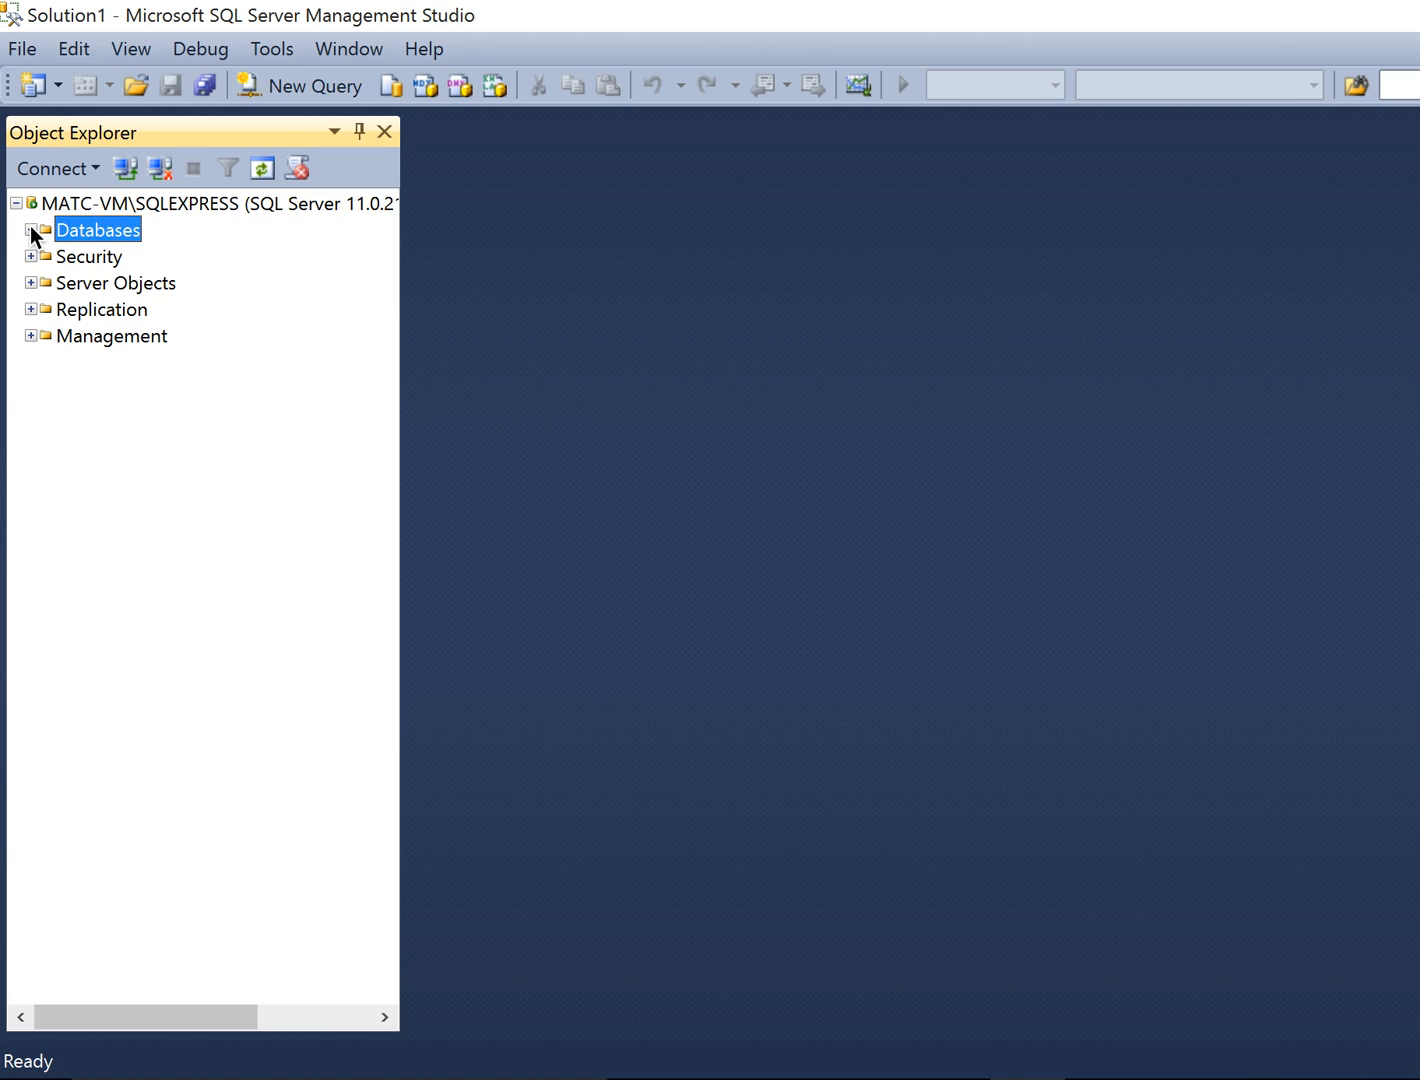
Expand Databases and ProductOrders' Tables folder to list Customers, Items, OrderDetails and Orders.
{"action": "left_click", "coordinate": [32, 229]}
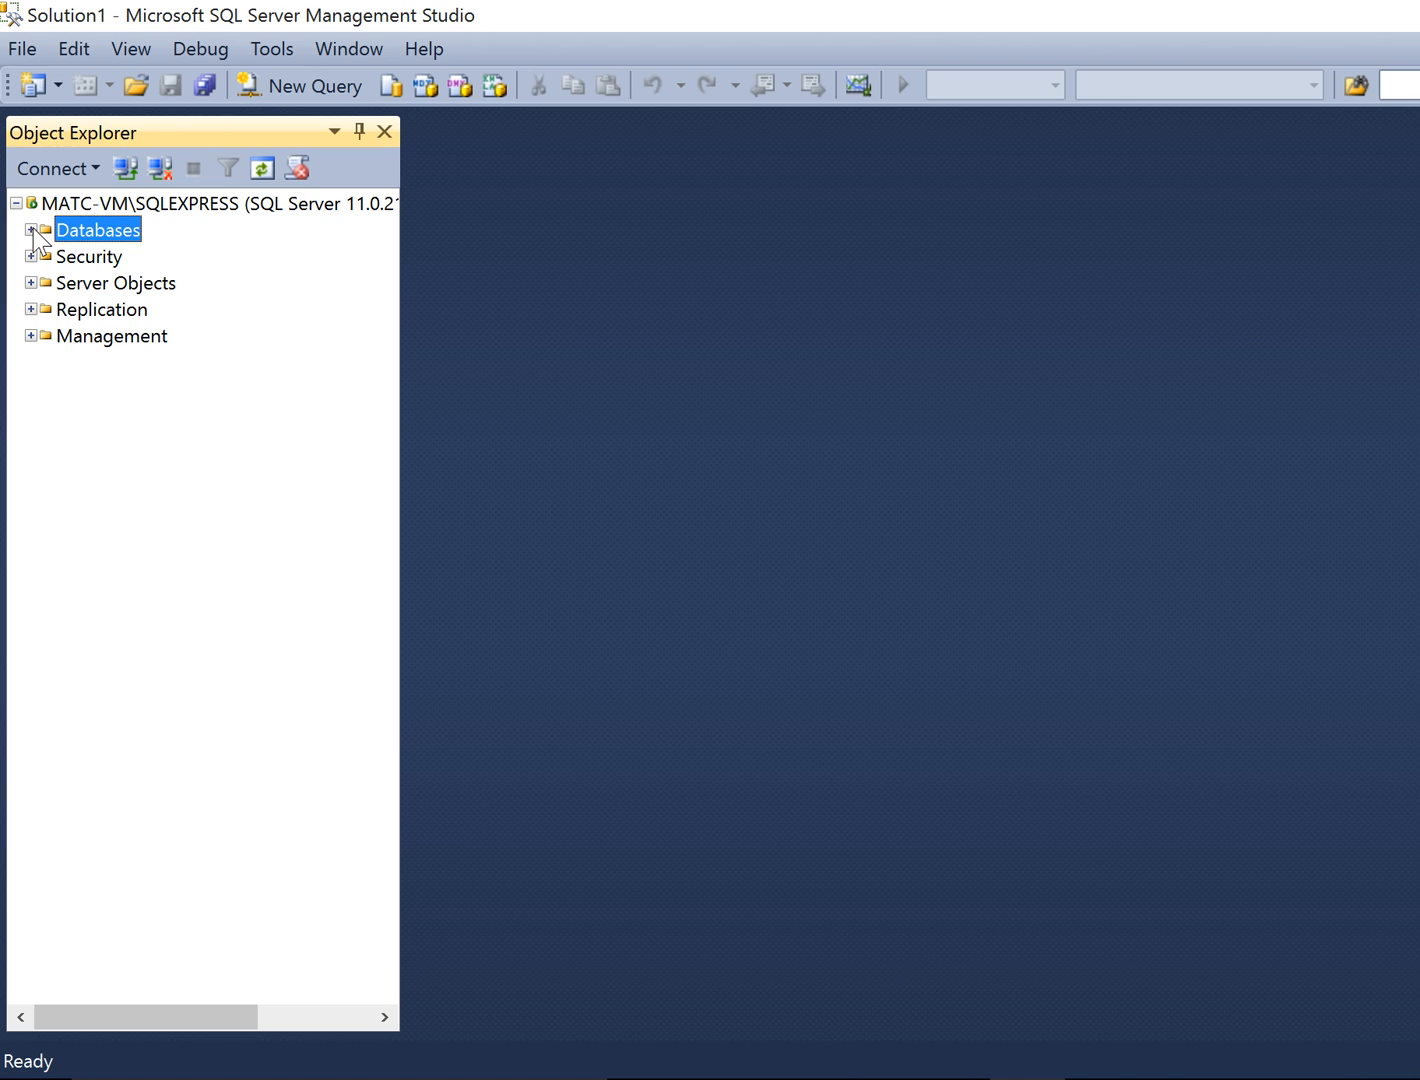
{"action": "left_click", "coordinate": [33, 229]}
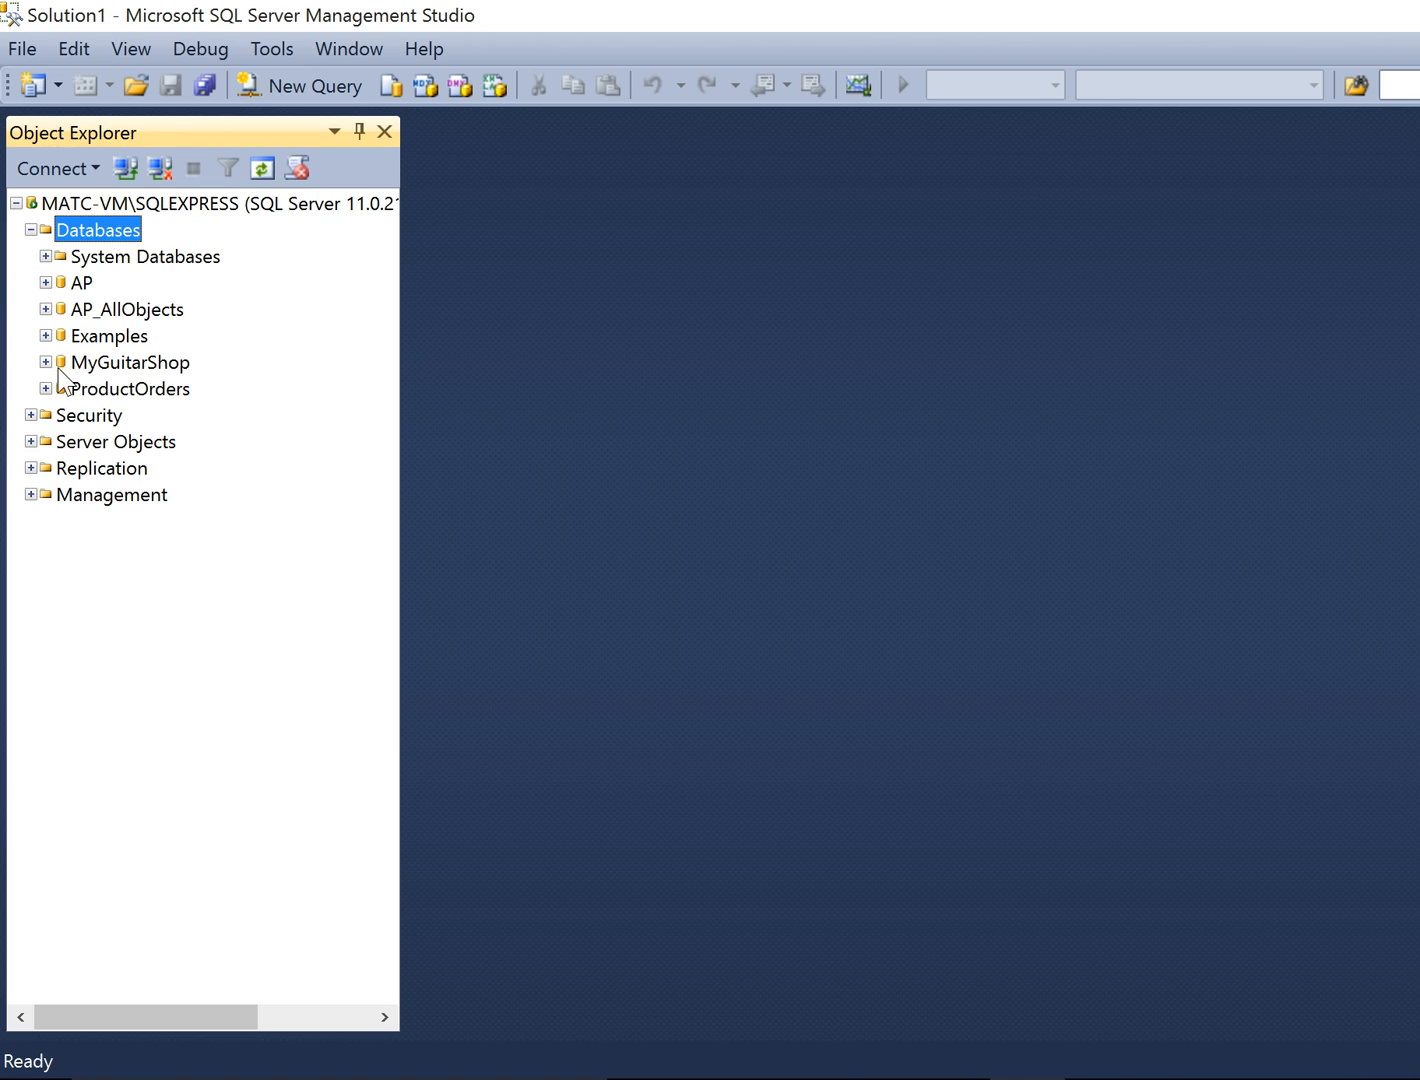
{"action": "left_click", "coordinate": [47, 389]}
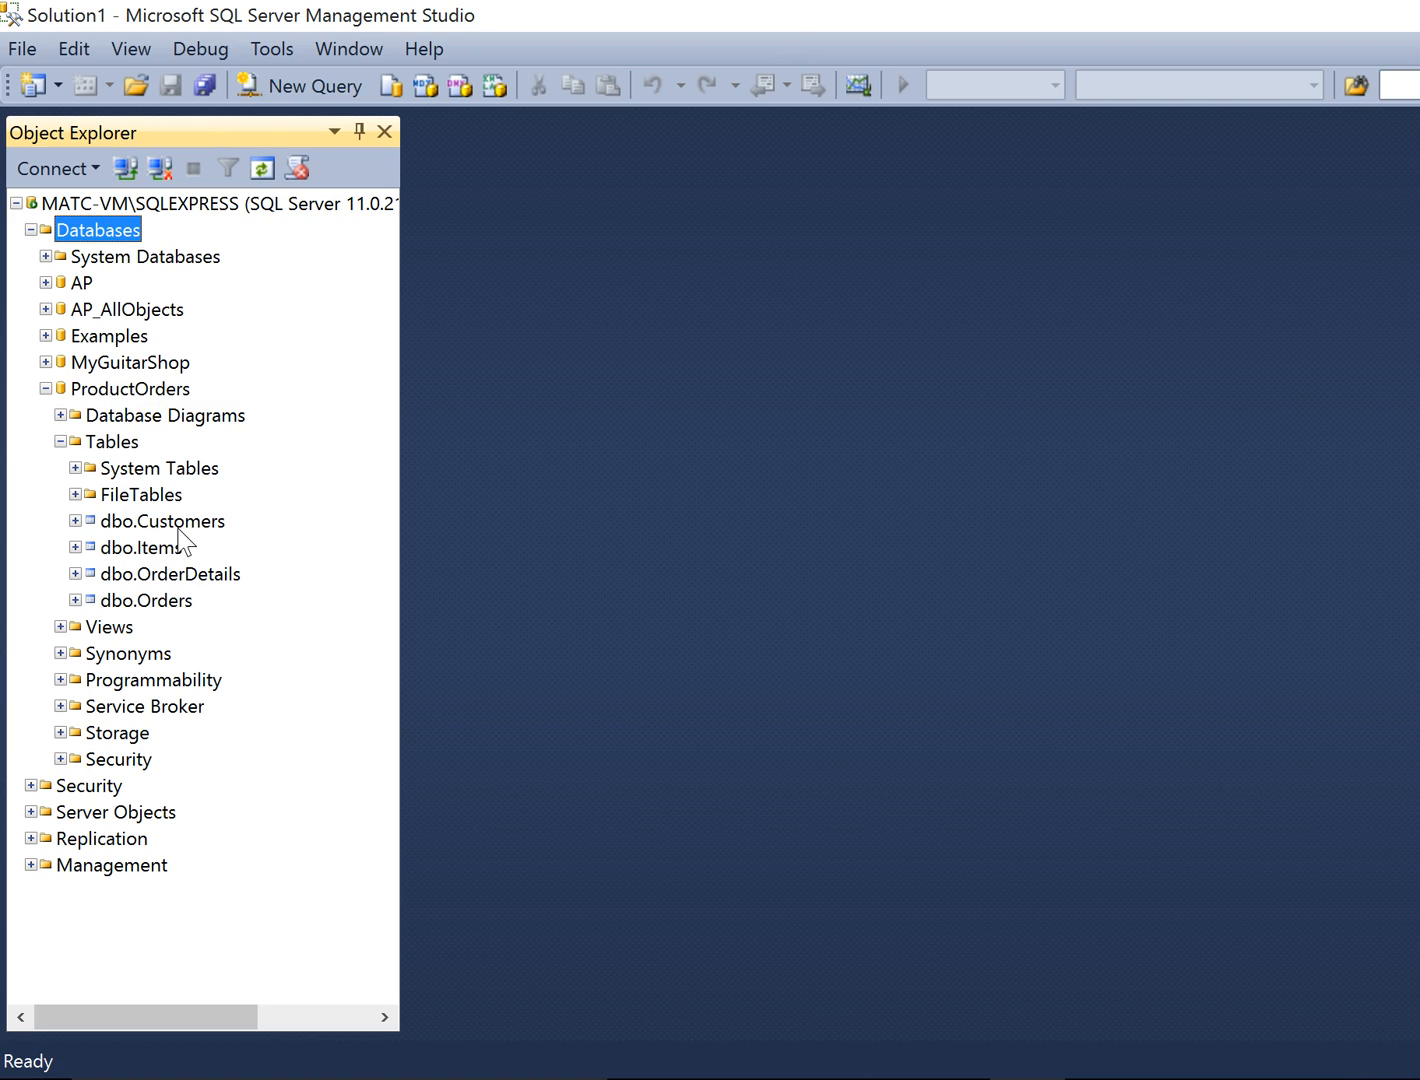
{"action": "mouse_move", "coordinate": [169, 605]}
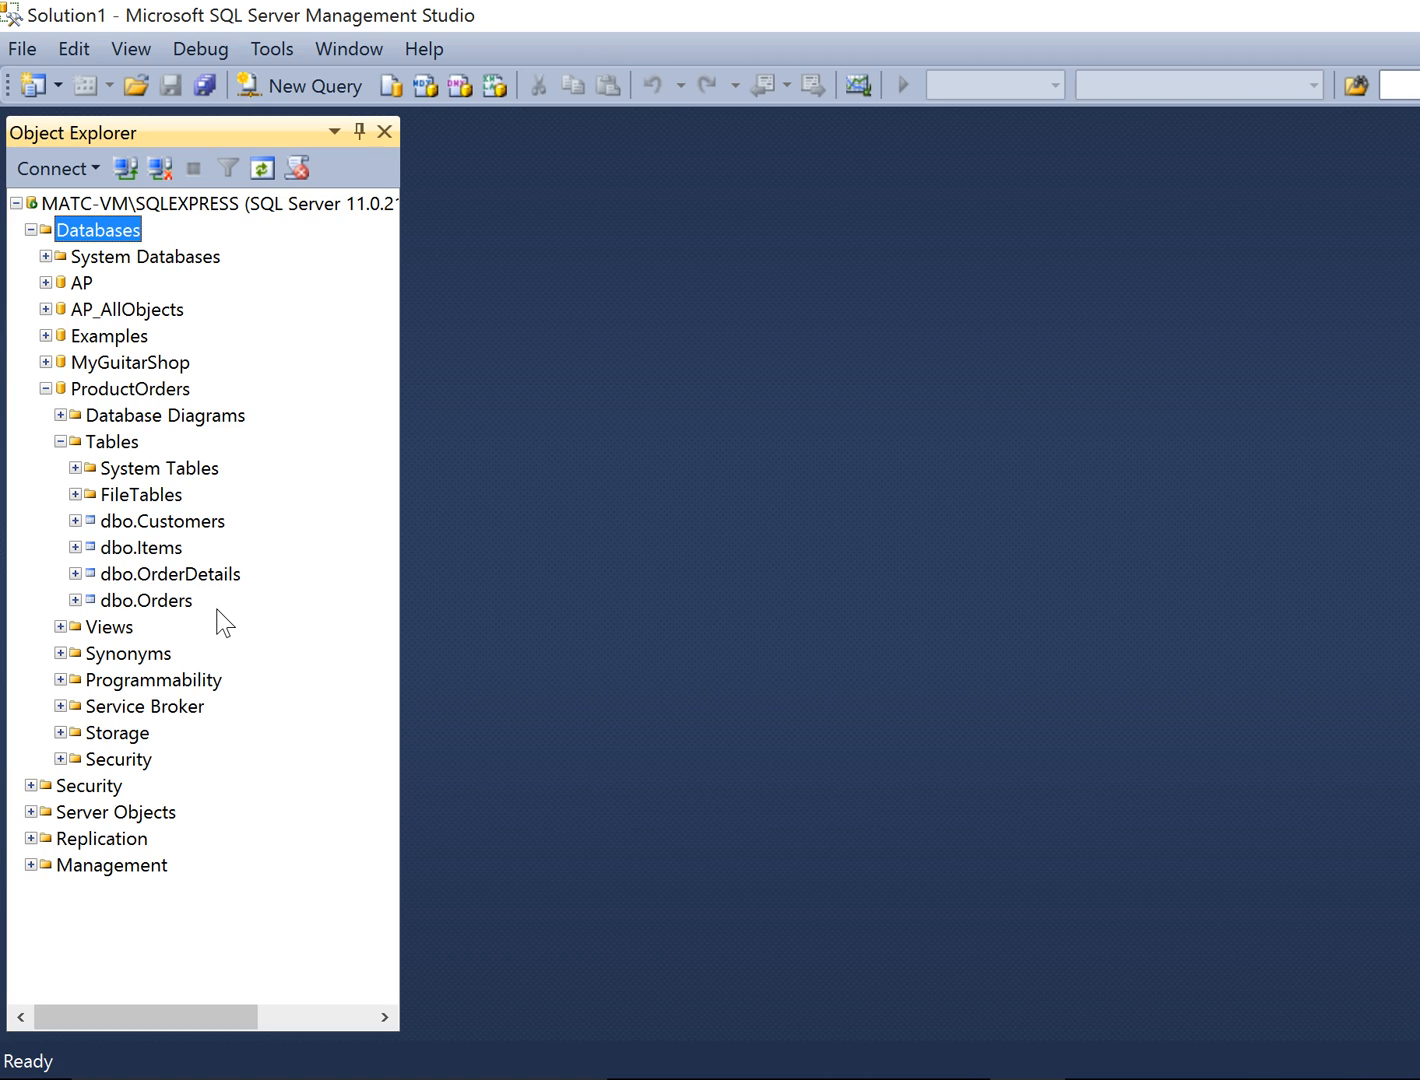
{"action": "mouse_move", "coordinate": [180, 600]}
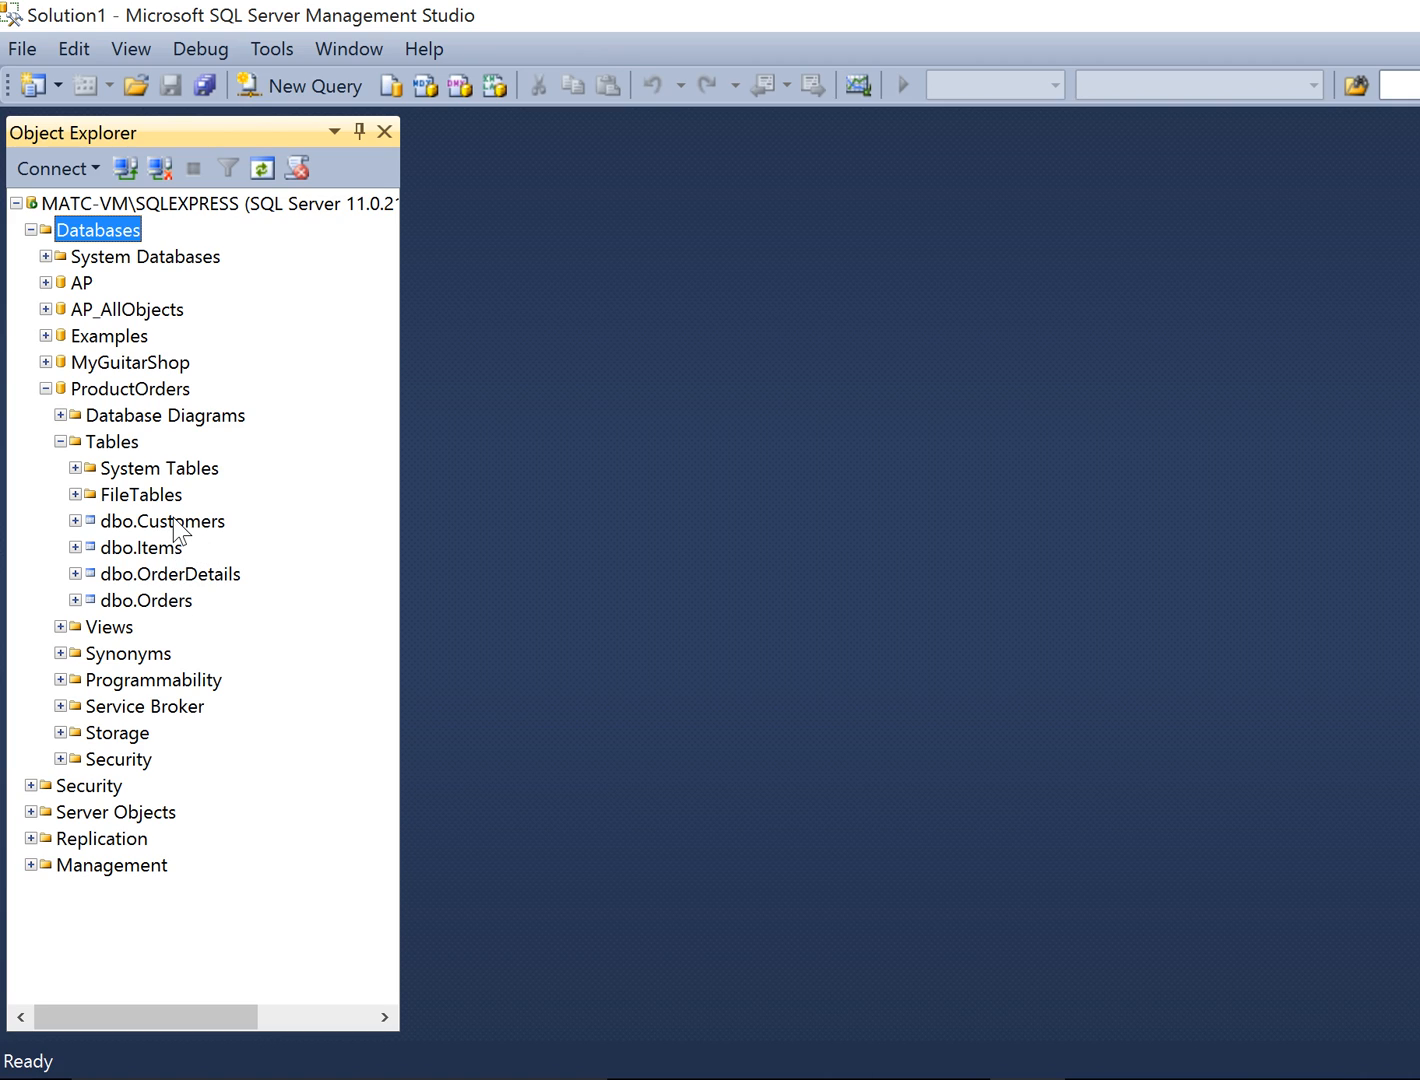
{"action": "mouse_move", "coordinate": [181, 597]}
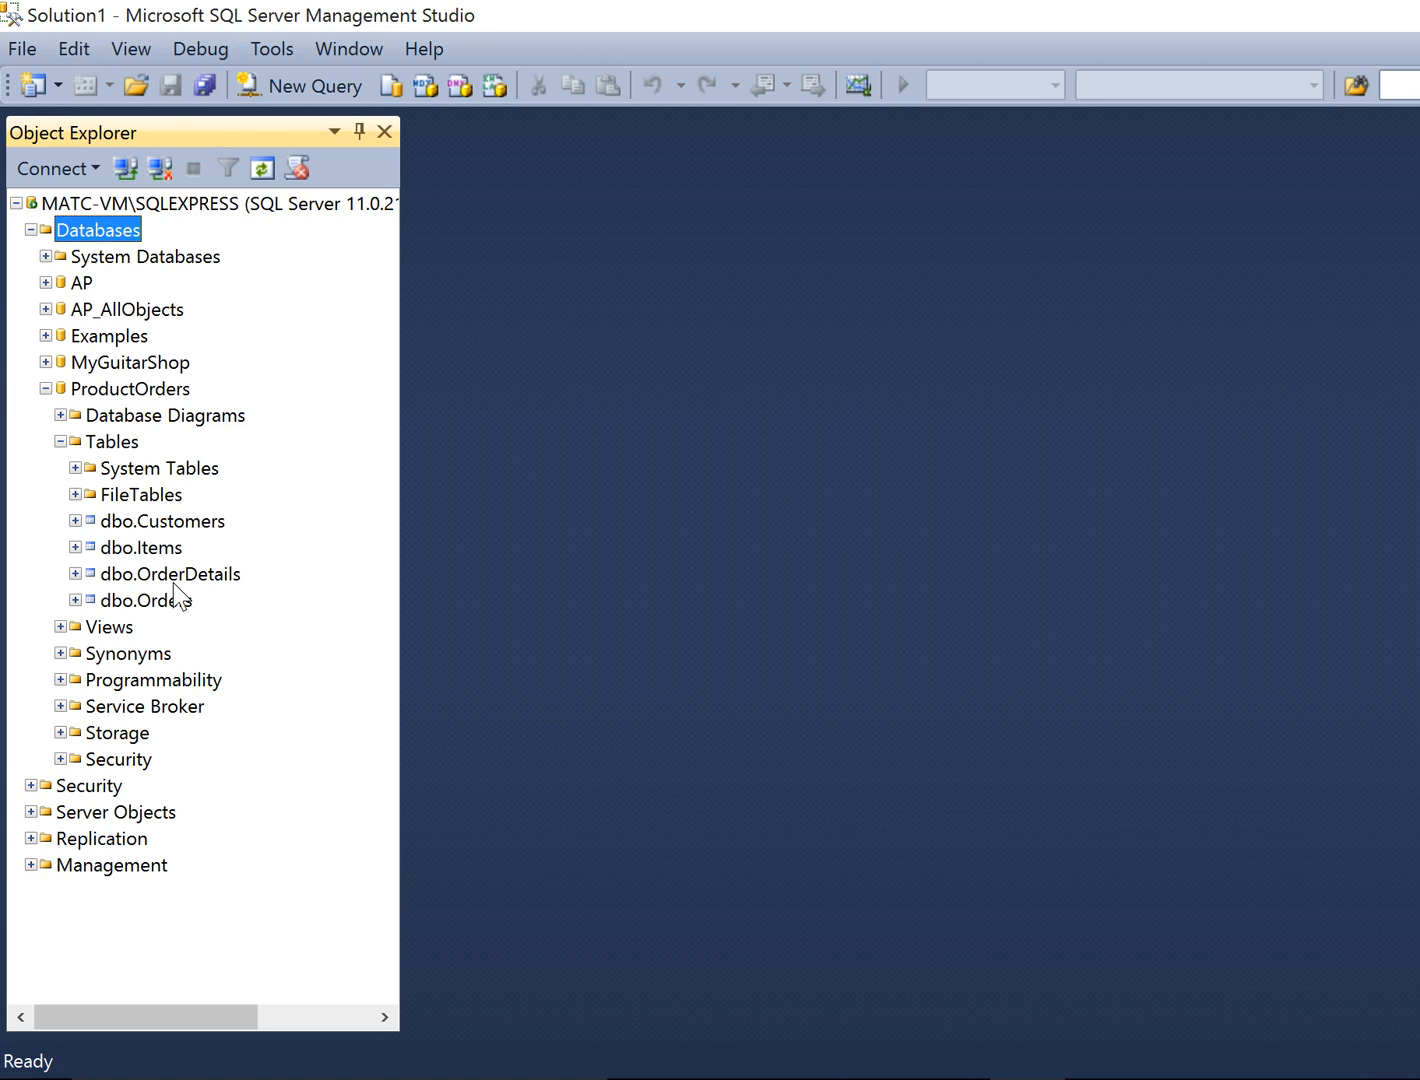
{"action": "mouse_move", "coordinate": [175, 580]}
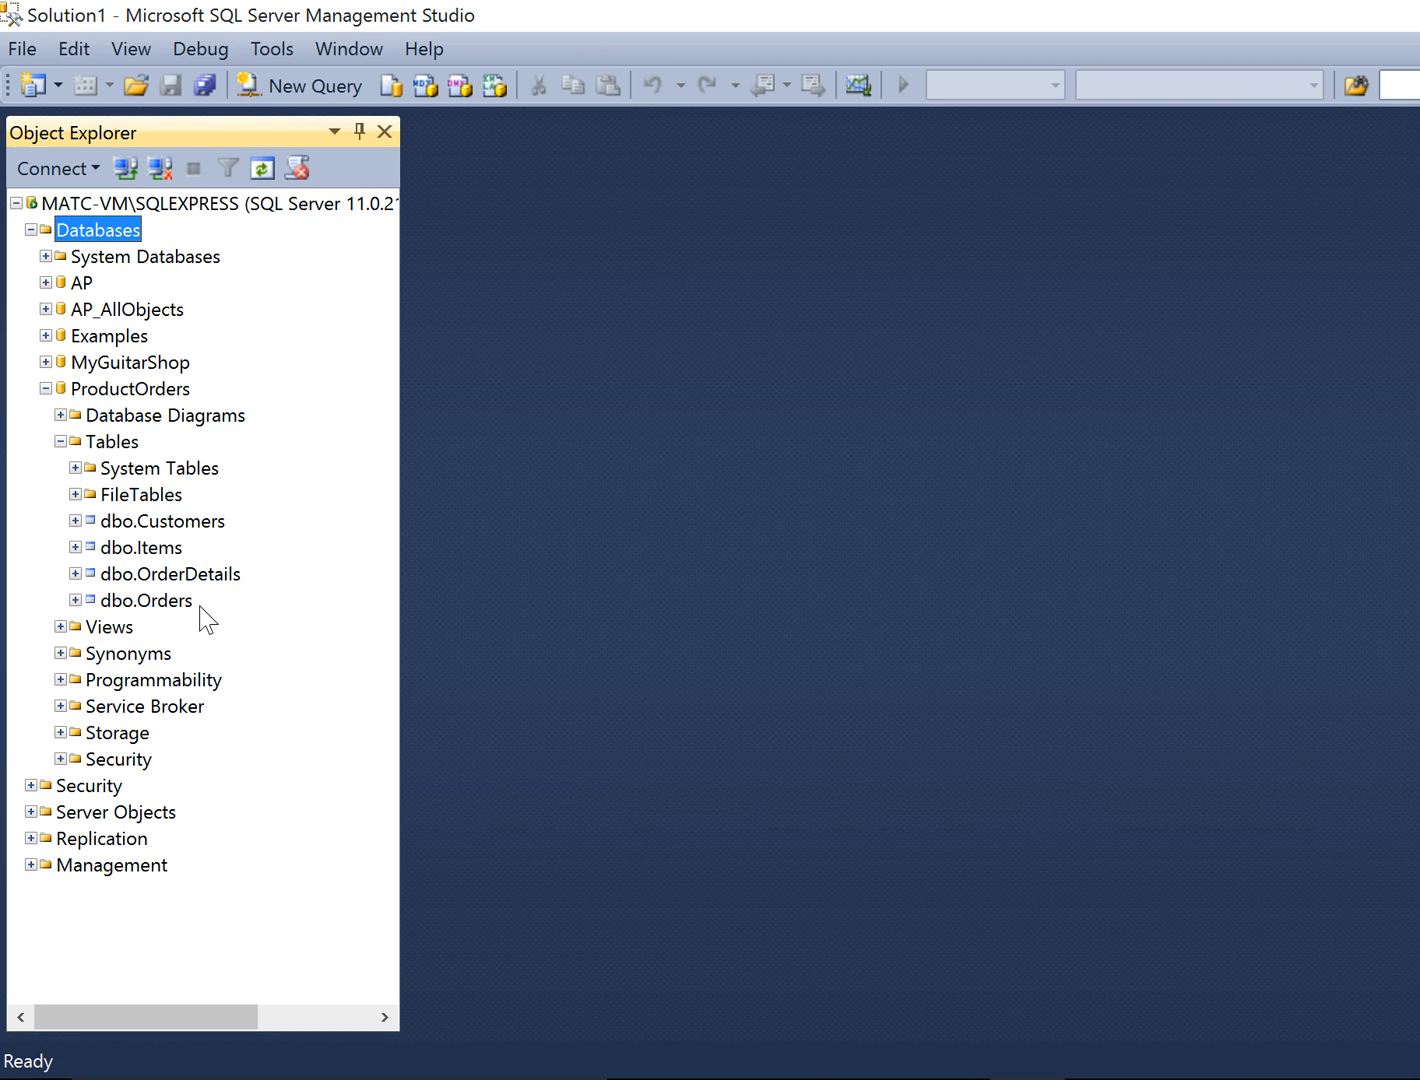
{"action": "mouse_move", "coordinate": [188, 607]}
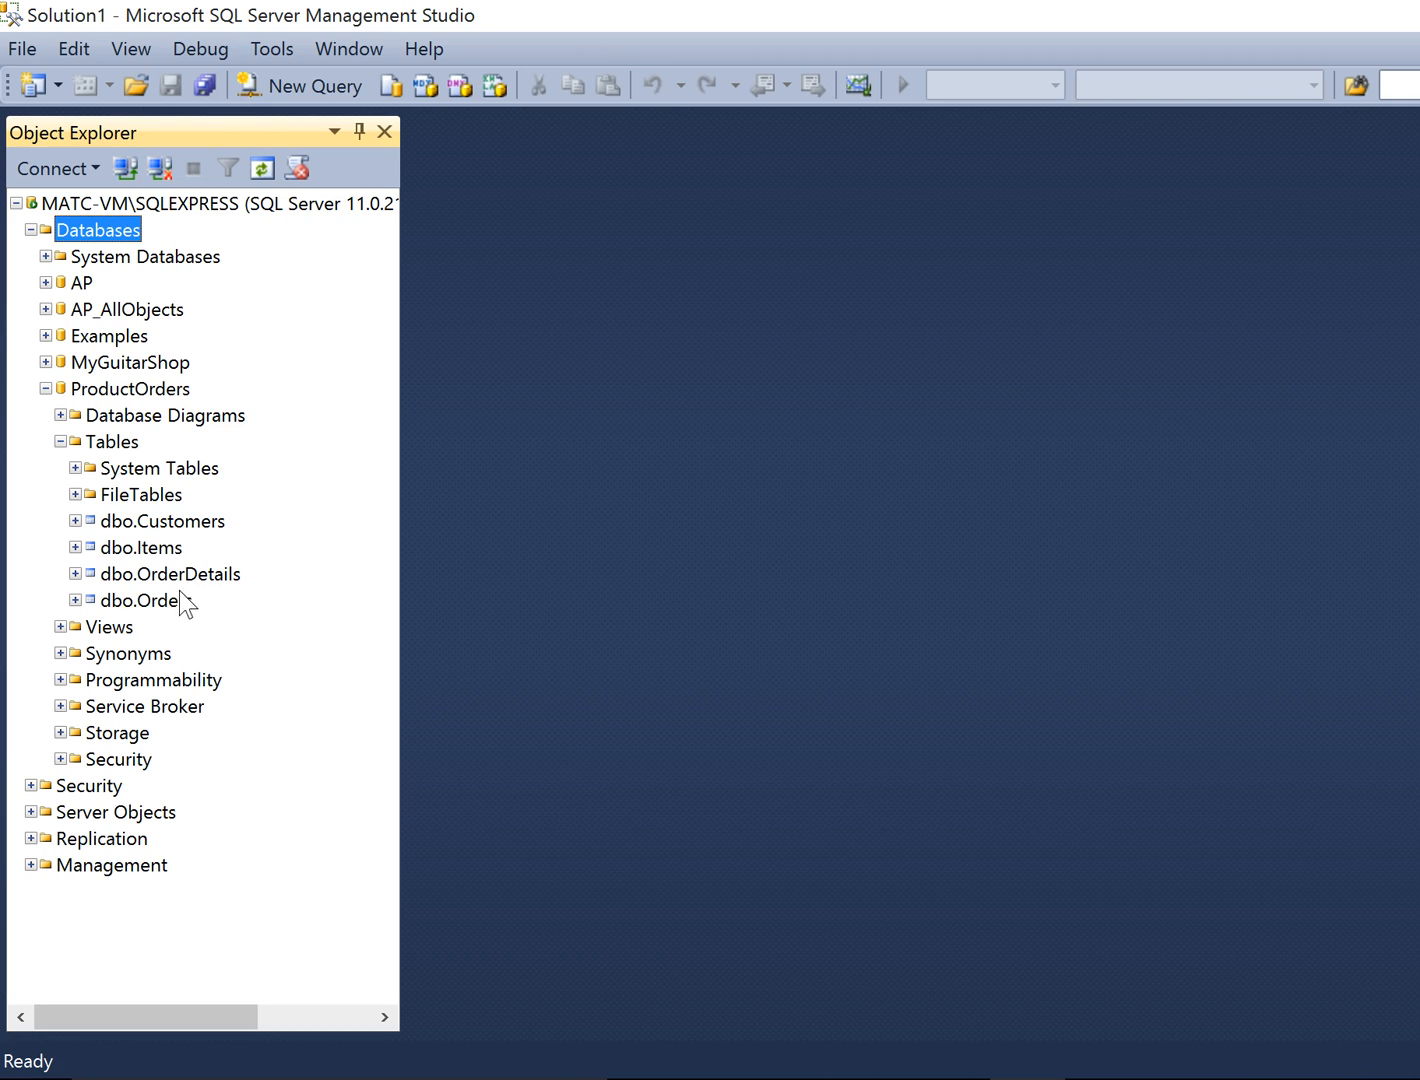
{"action": "mouse_move", "coordinate": [95, 531]}
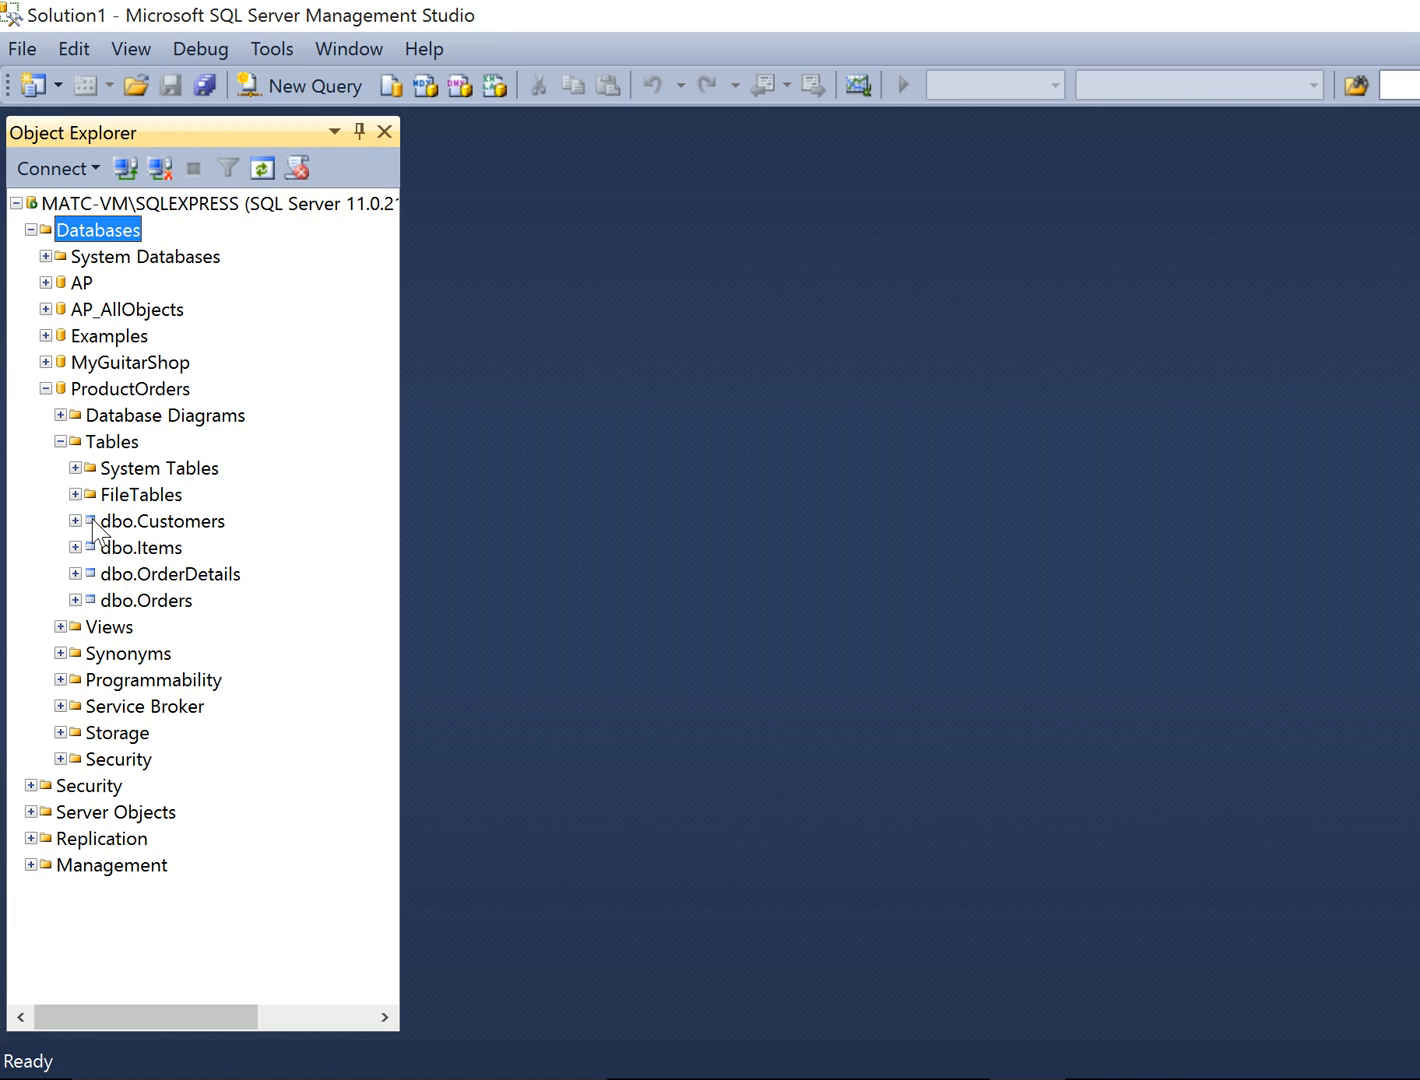
Expand the Customers table's columns and scroll to view CustID through CustFax.
{"action": "left_click", "coordinate": [76, 521]}
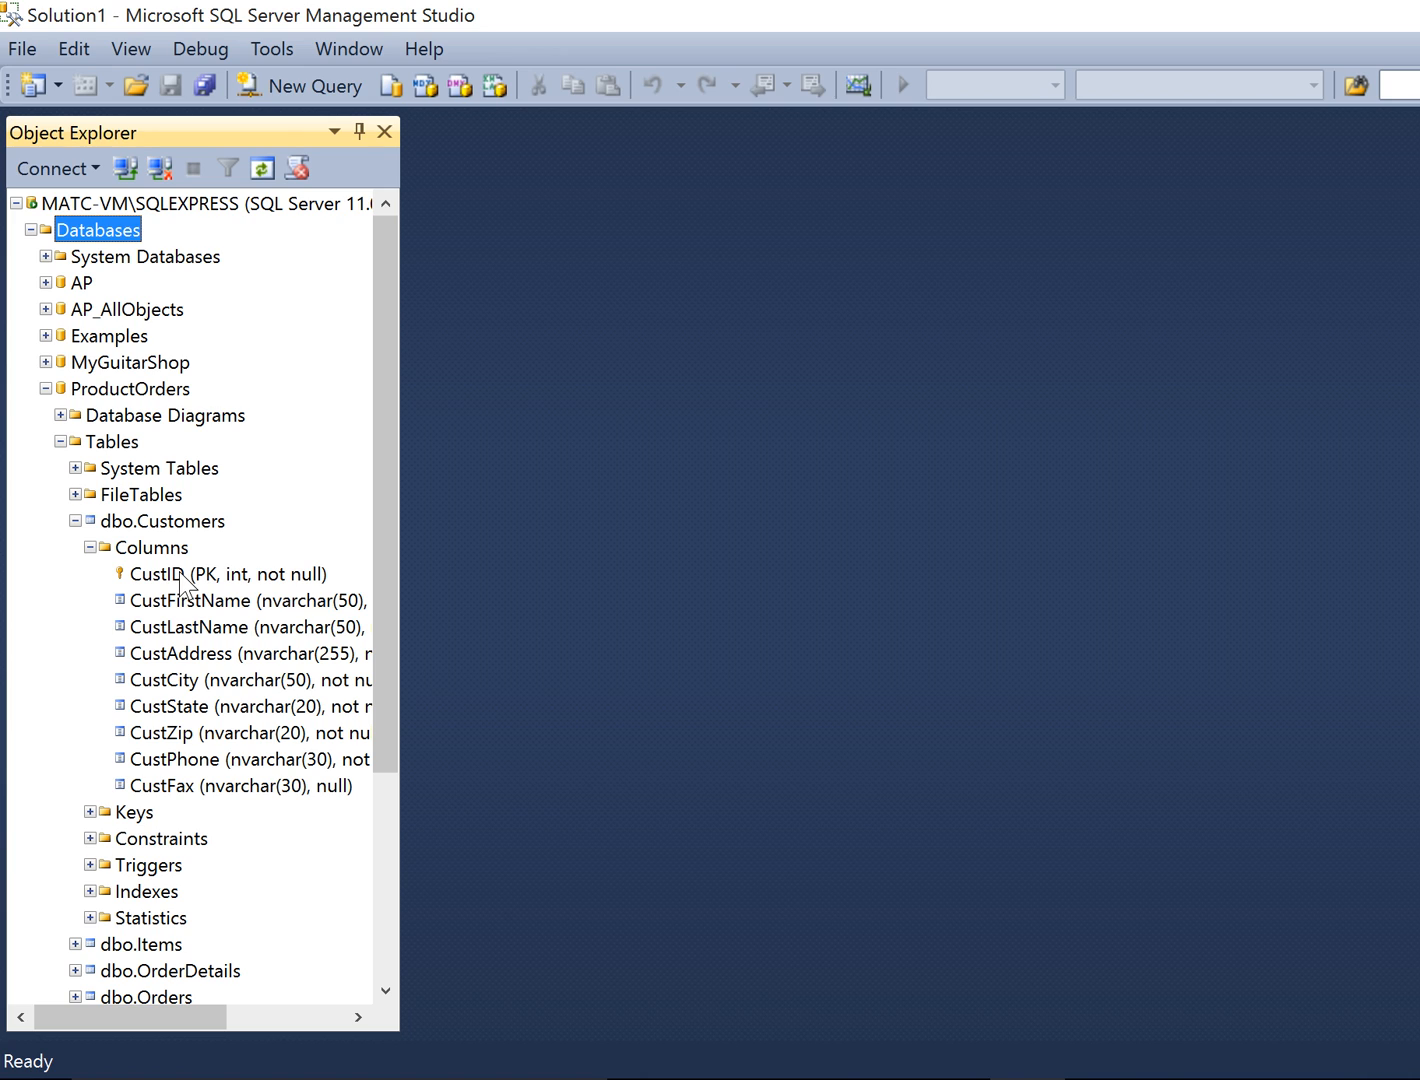
{"action": "mouse_move", "coordinate": [330, 720]}
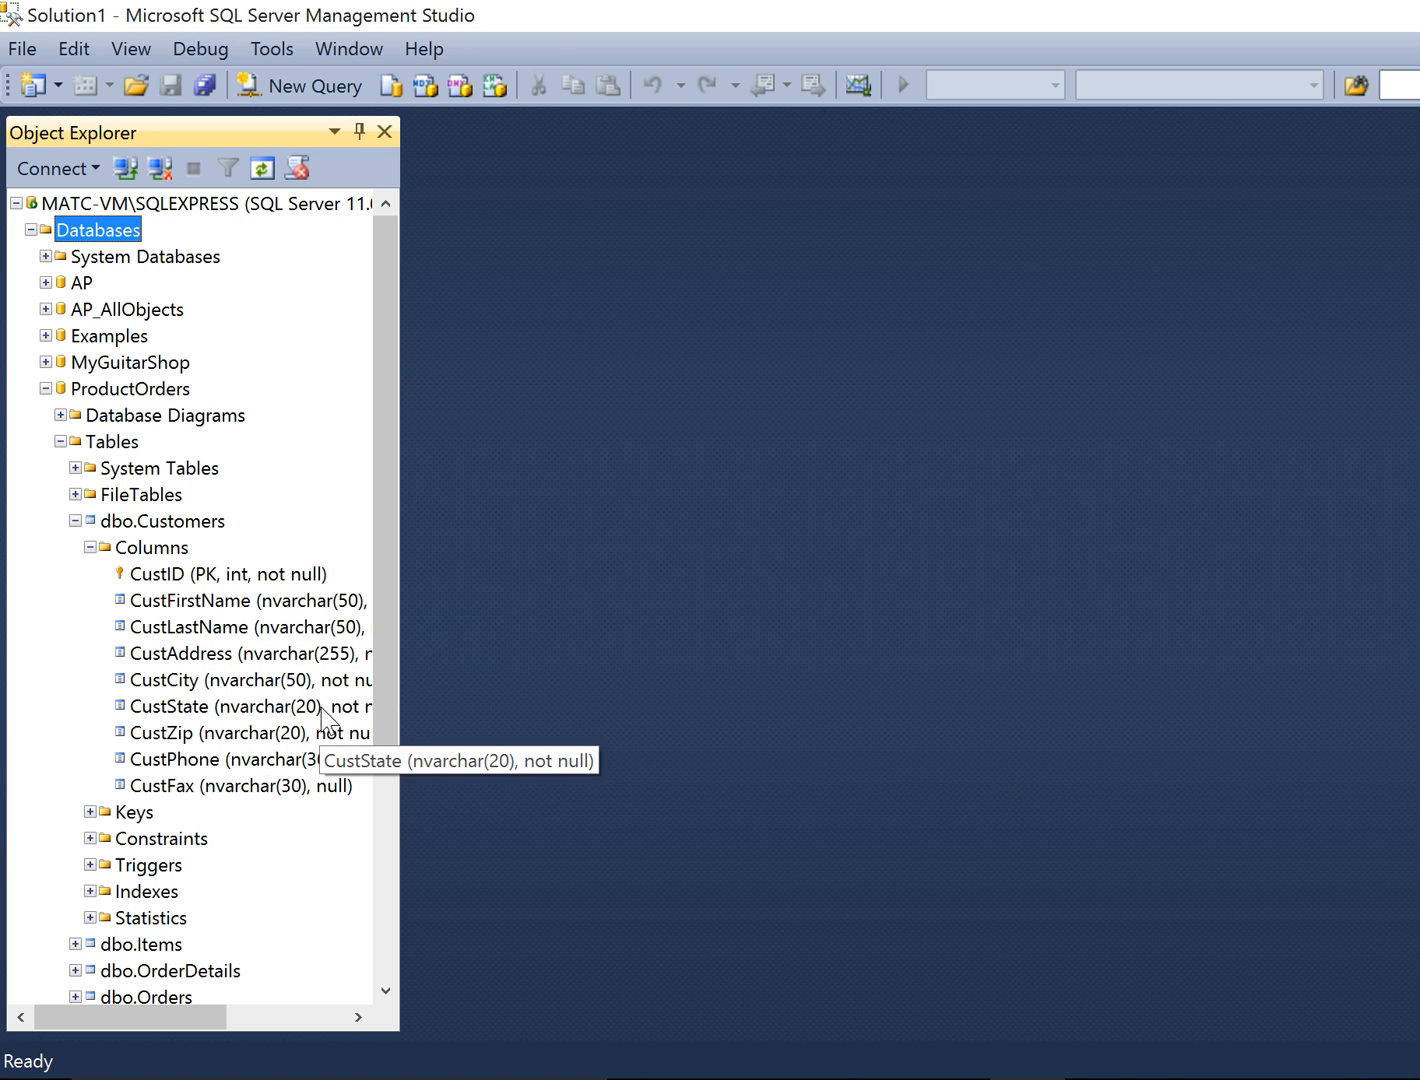
{"action": "scroll", "scroll_direction": "down", "scroll_amount": 3}
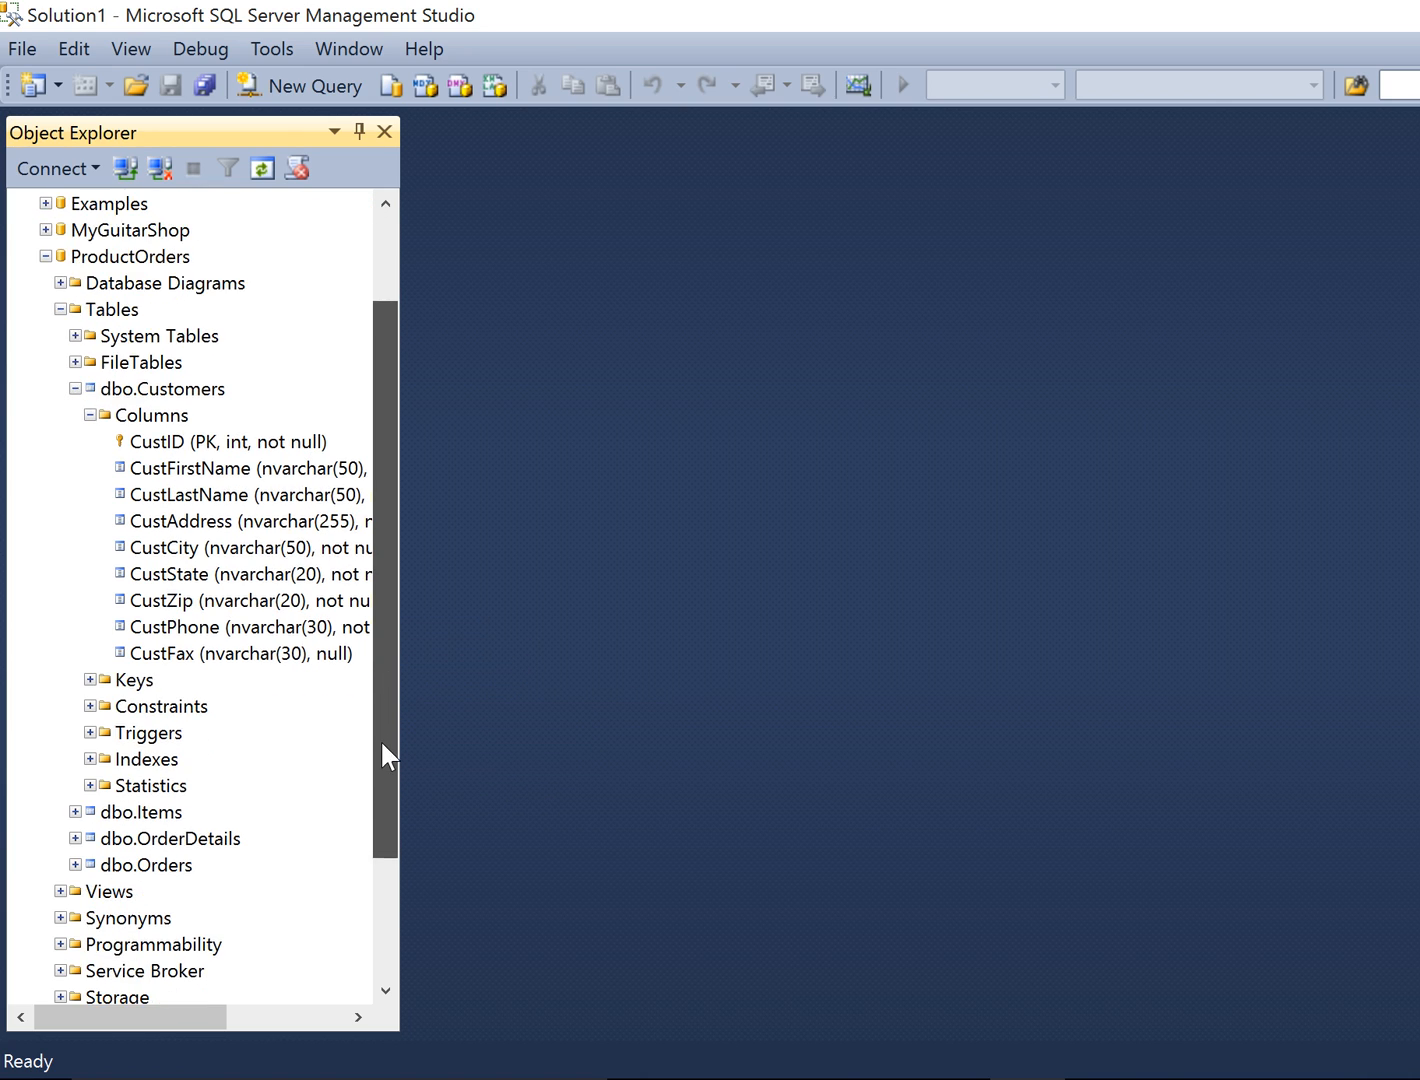
{"action": "scroll", "scroll_direction": "down", "scroll_amount": 3}
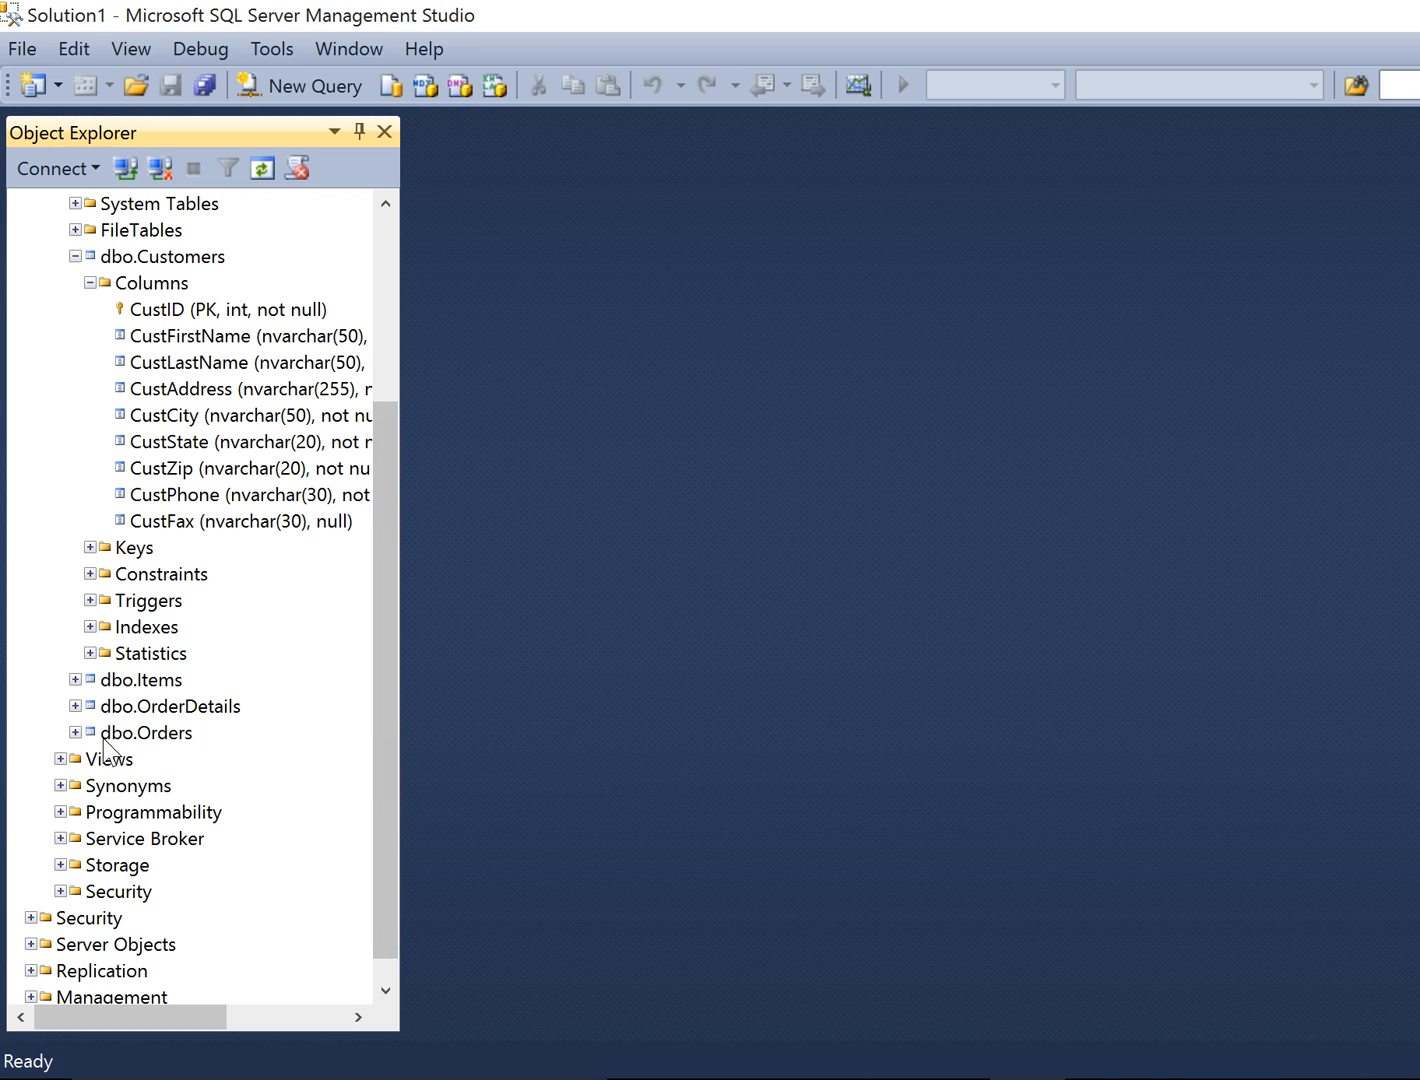
Expand the Orders table's columns: OrderID, CustID, OrderDate and ShippedDate.
{"action": "left_click", "coordinate": [75, 732]}
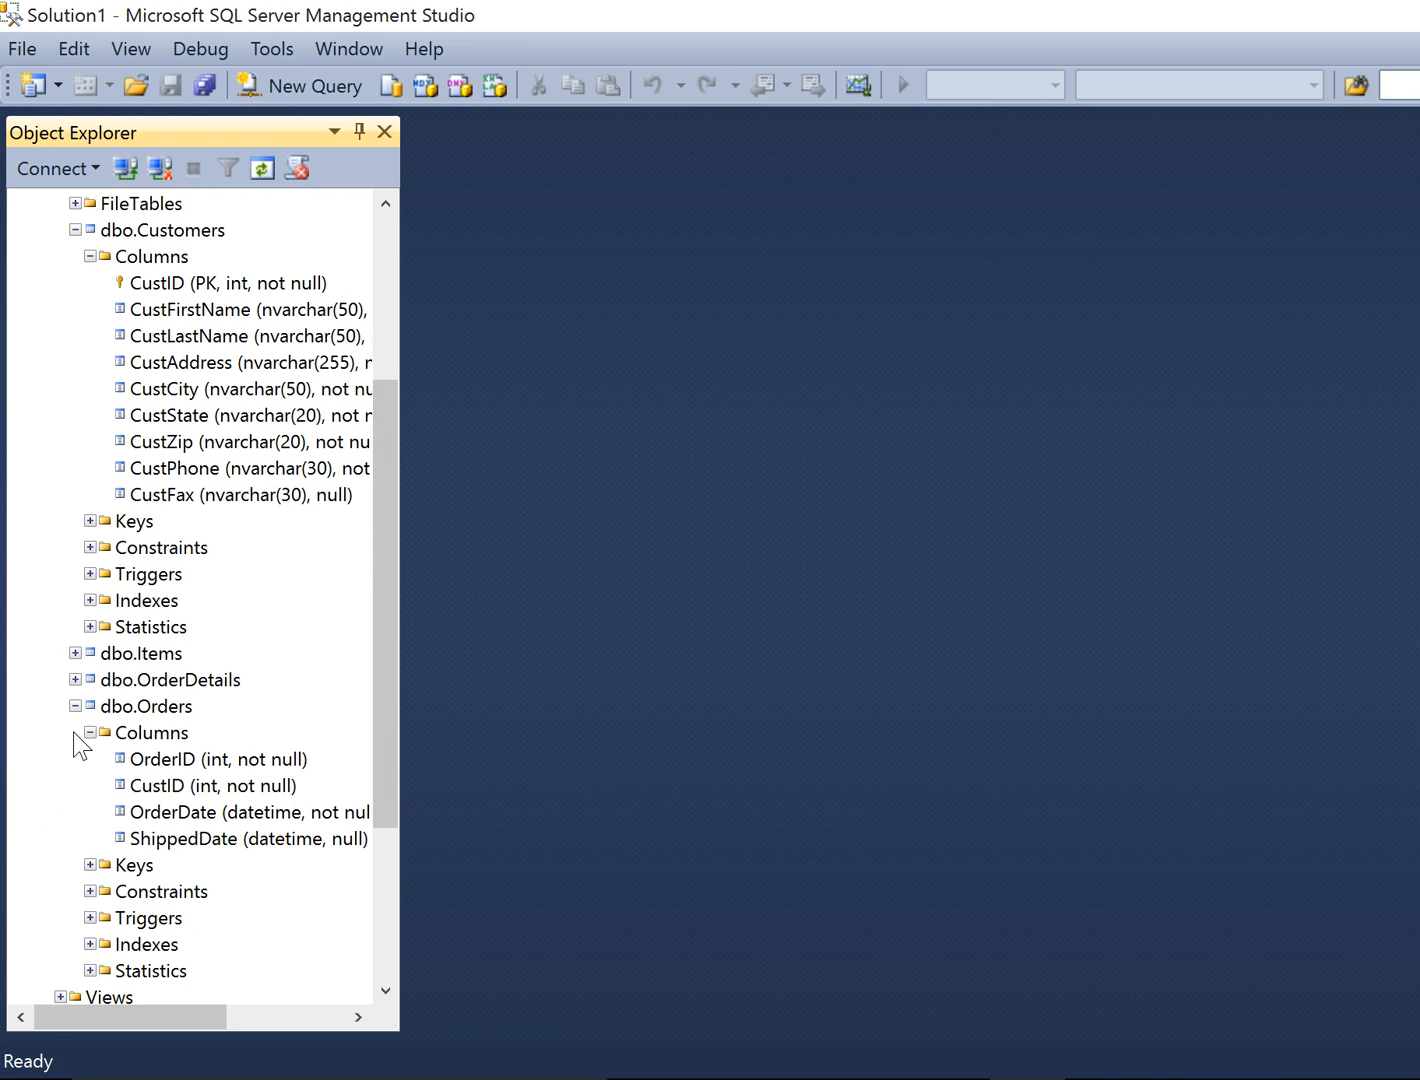
{"action": "mouse_move", "coordinate": [202, 806]}
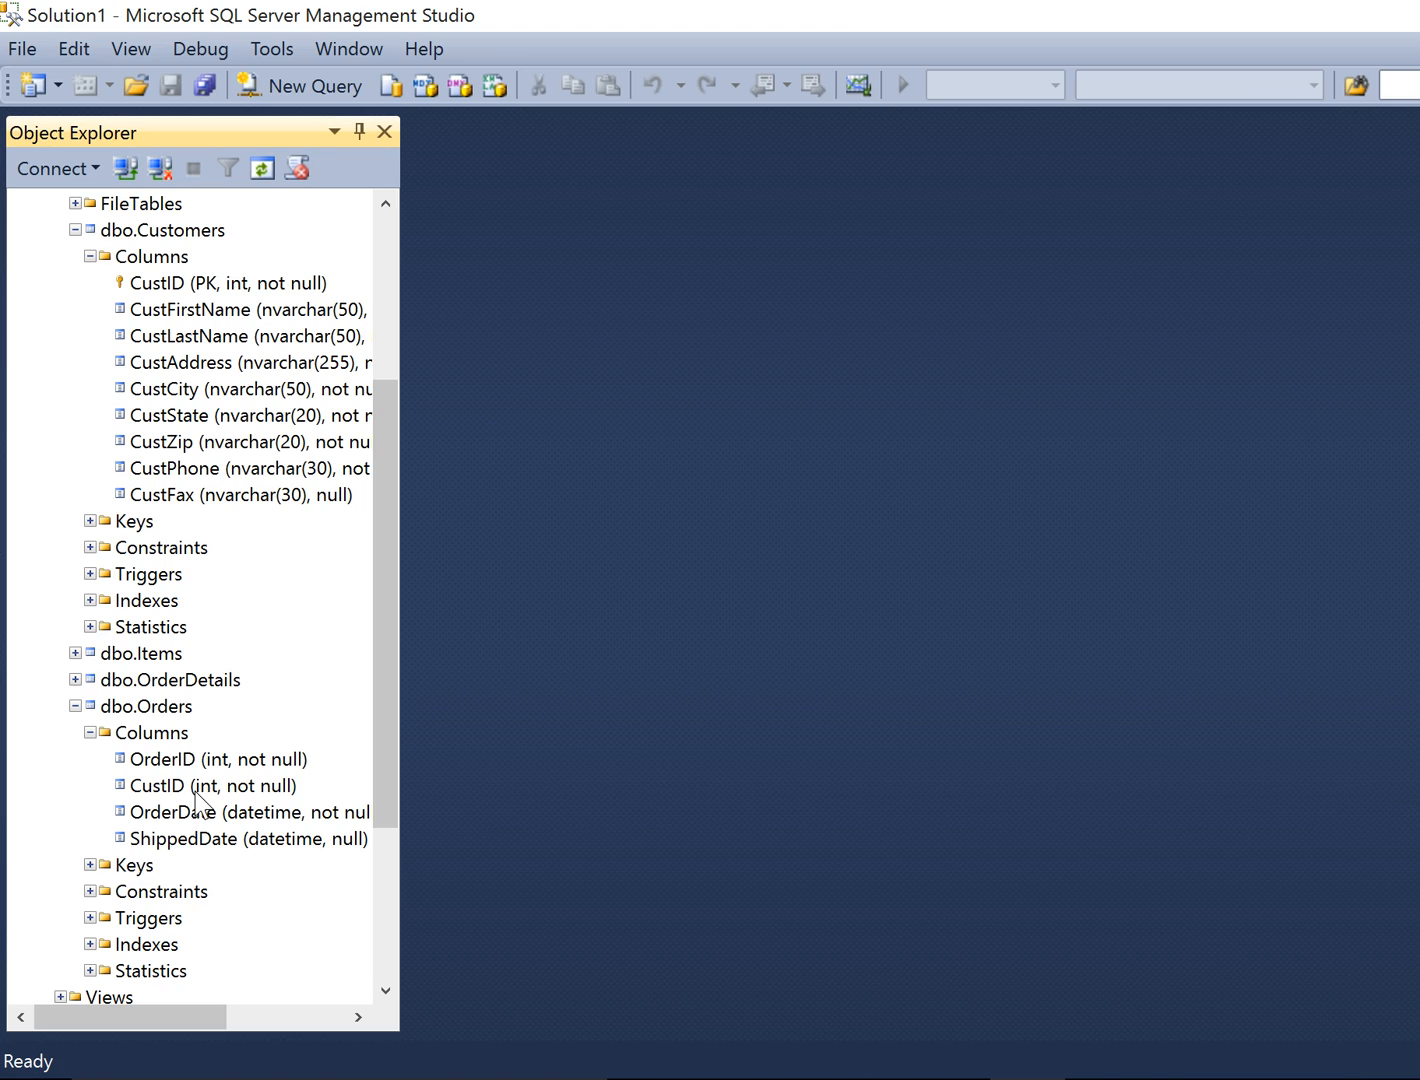
{"action": "mouse_move", "coordinate": [200, 790]}
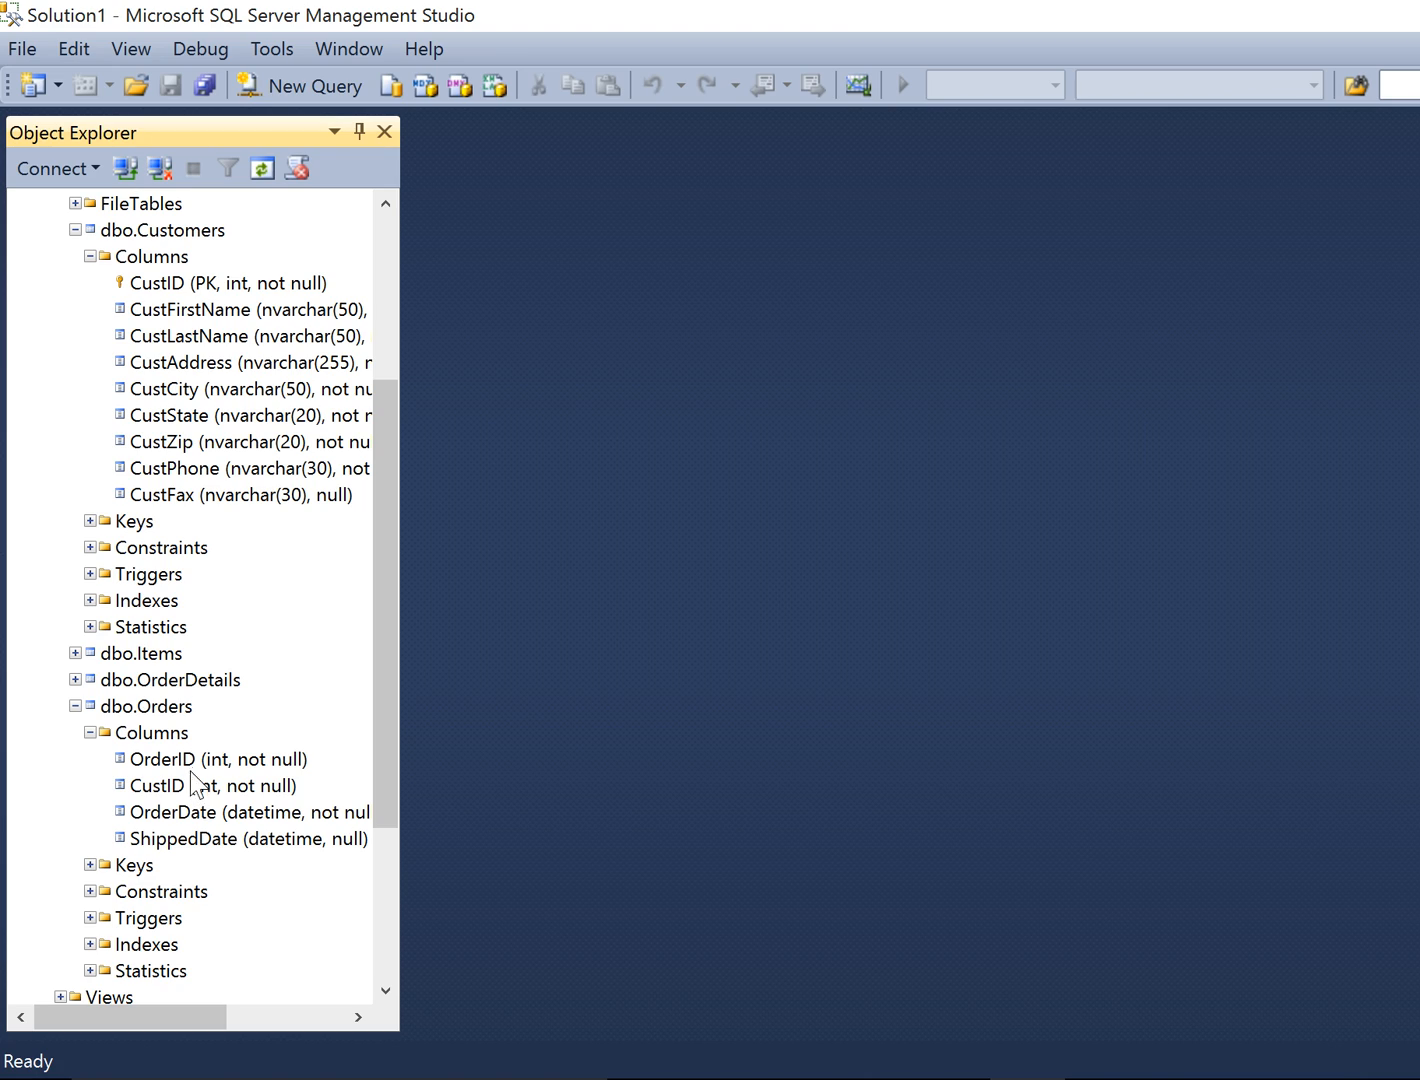
{"action": "mouse_move", "coordinate": [228, 302]}
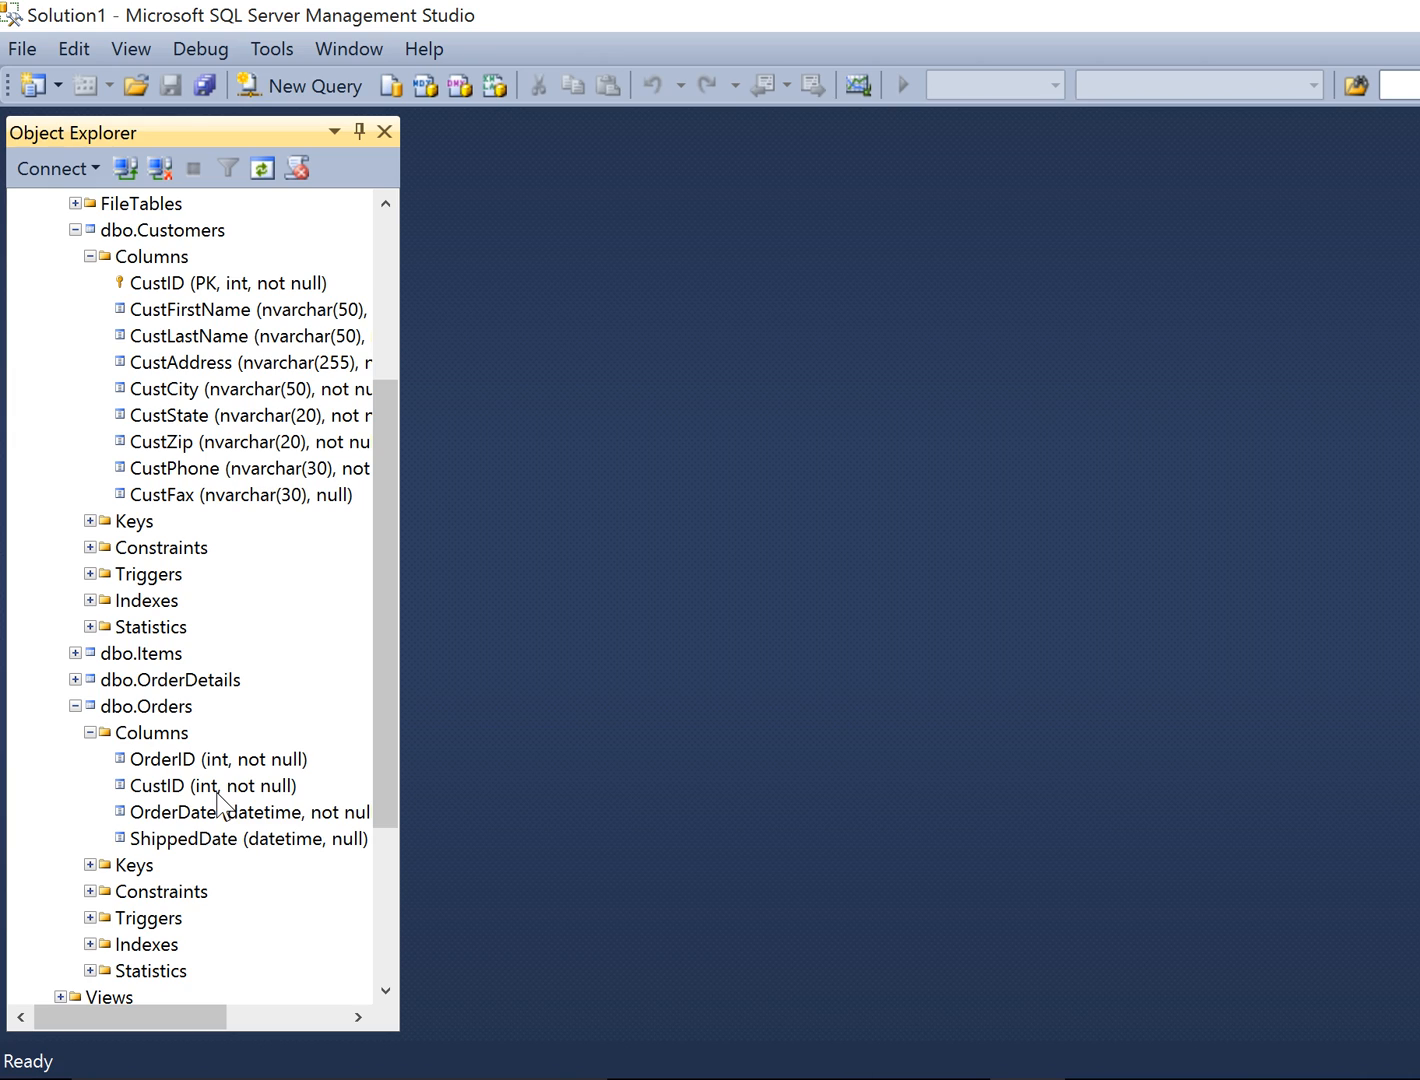
{"action": "mouse_move", "coordinate": [219, 290]}
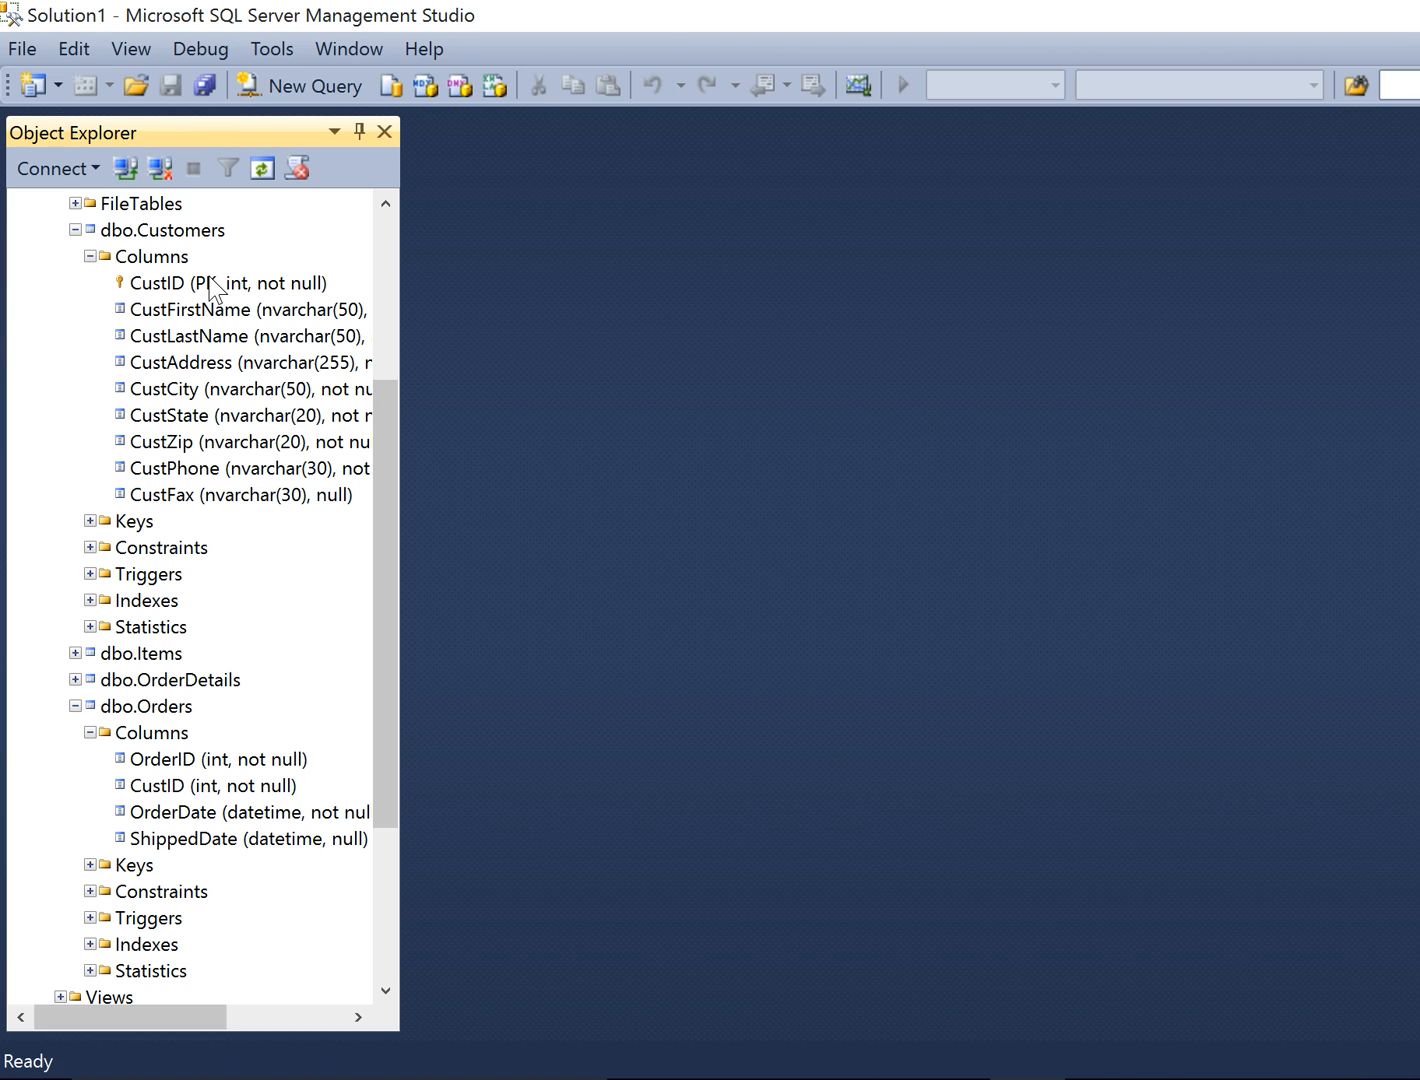
{"action": "mouse_move", "coordinate": [180, 786]}
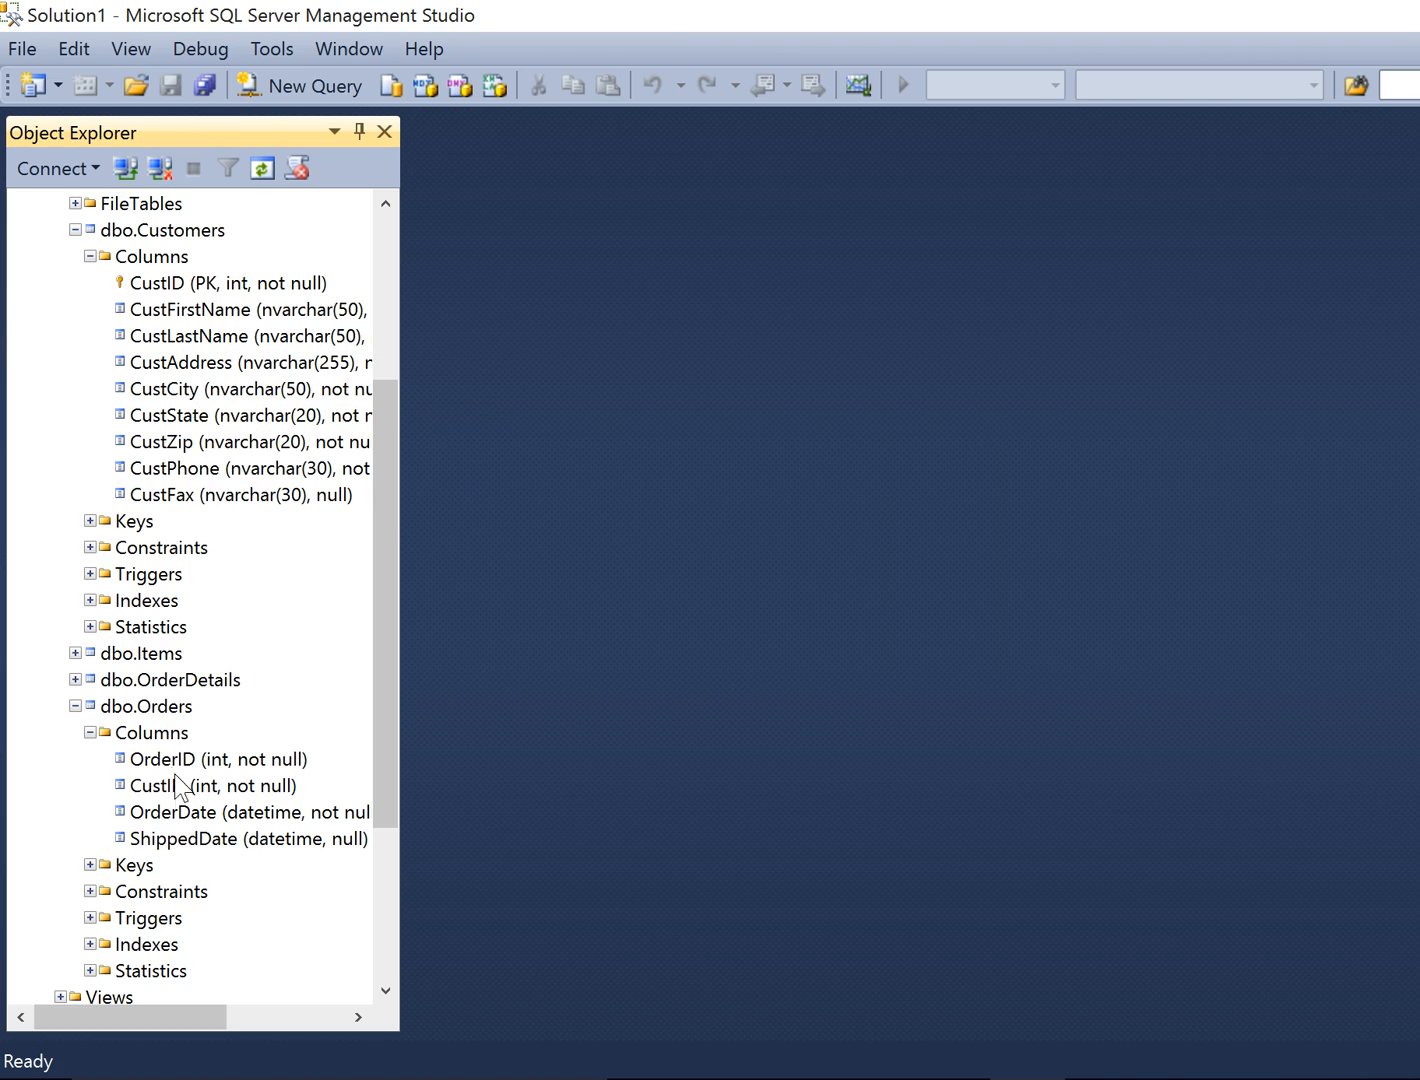
{"action": "mouse_move", "coordinate": [238, 960]}
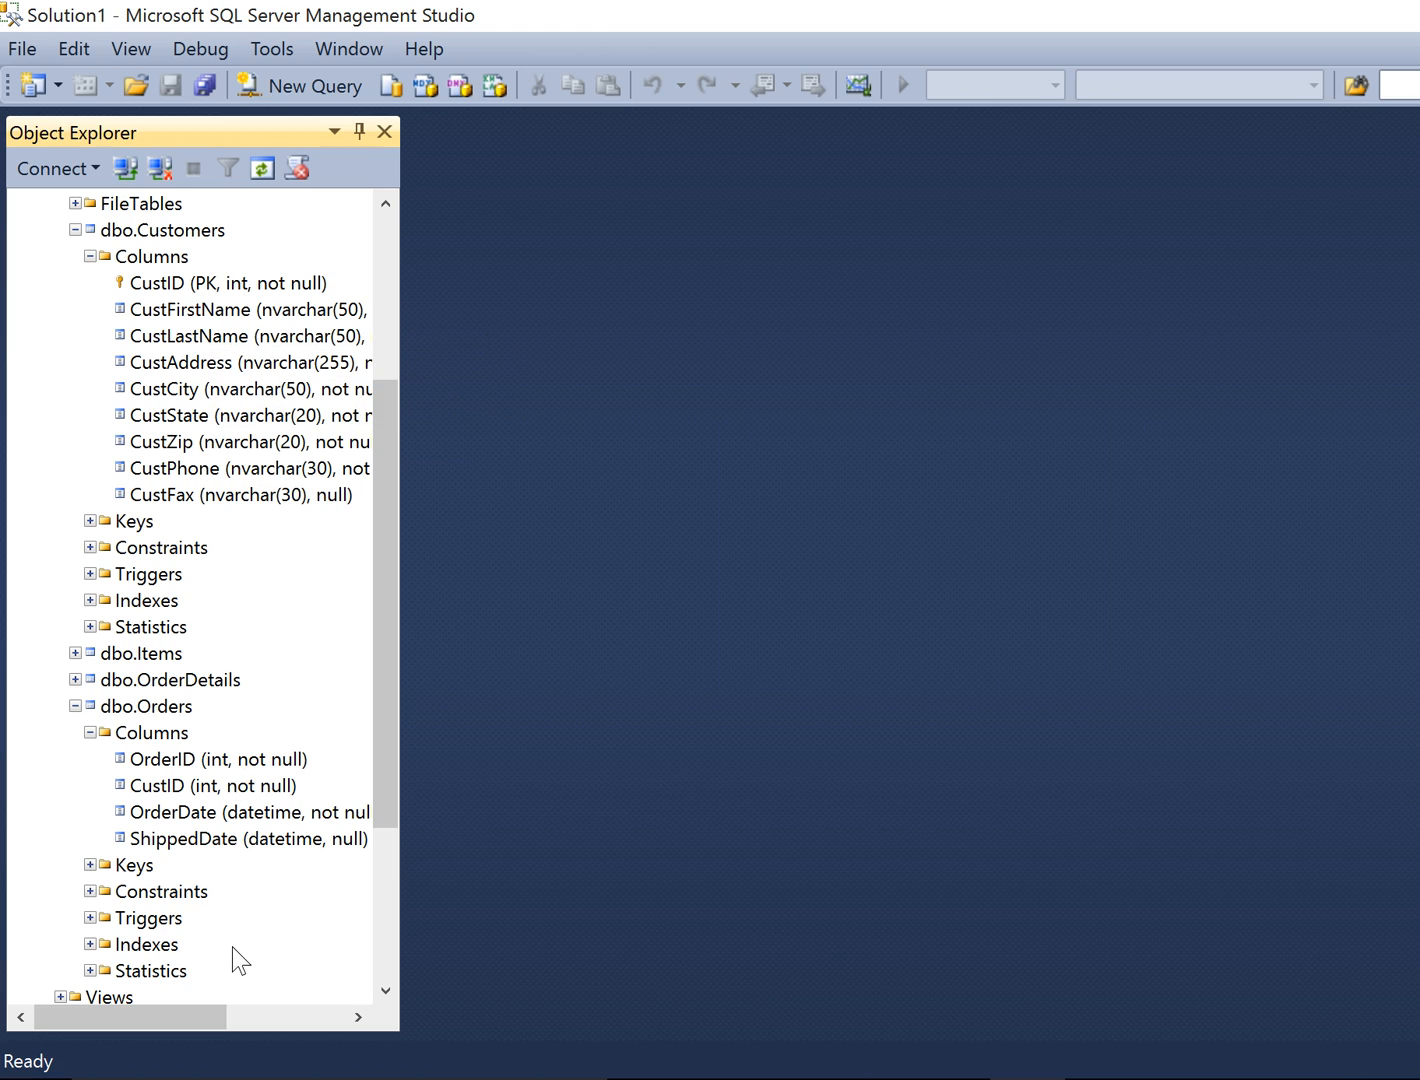
{"action": "mouse_move", "coordinate": [303, 530]}
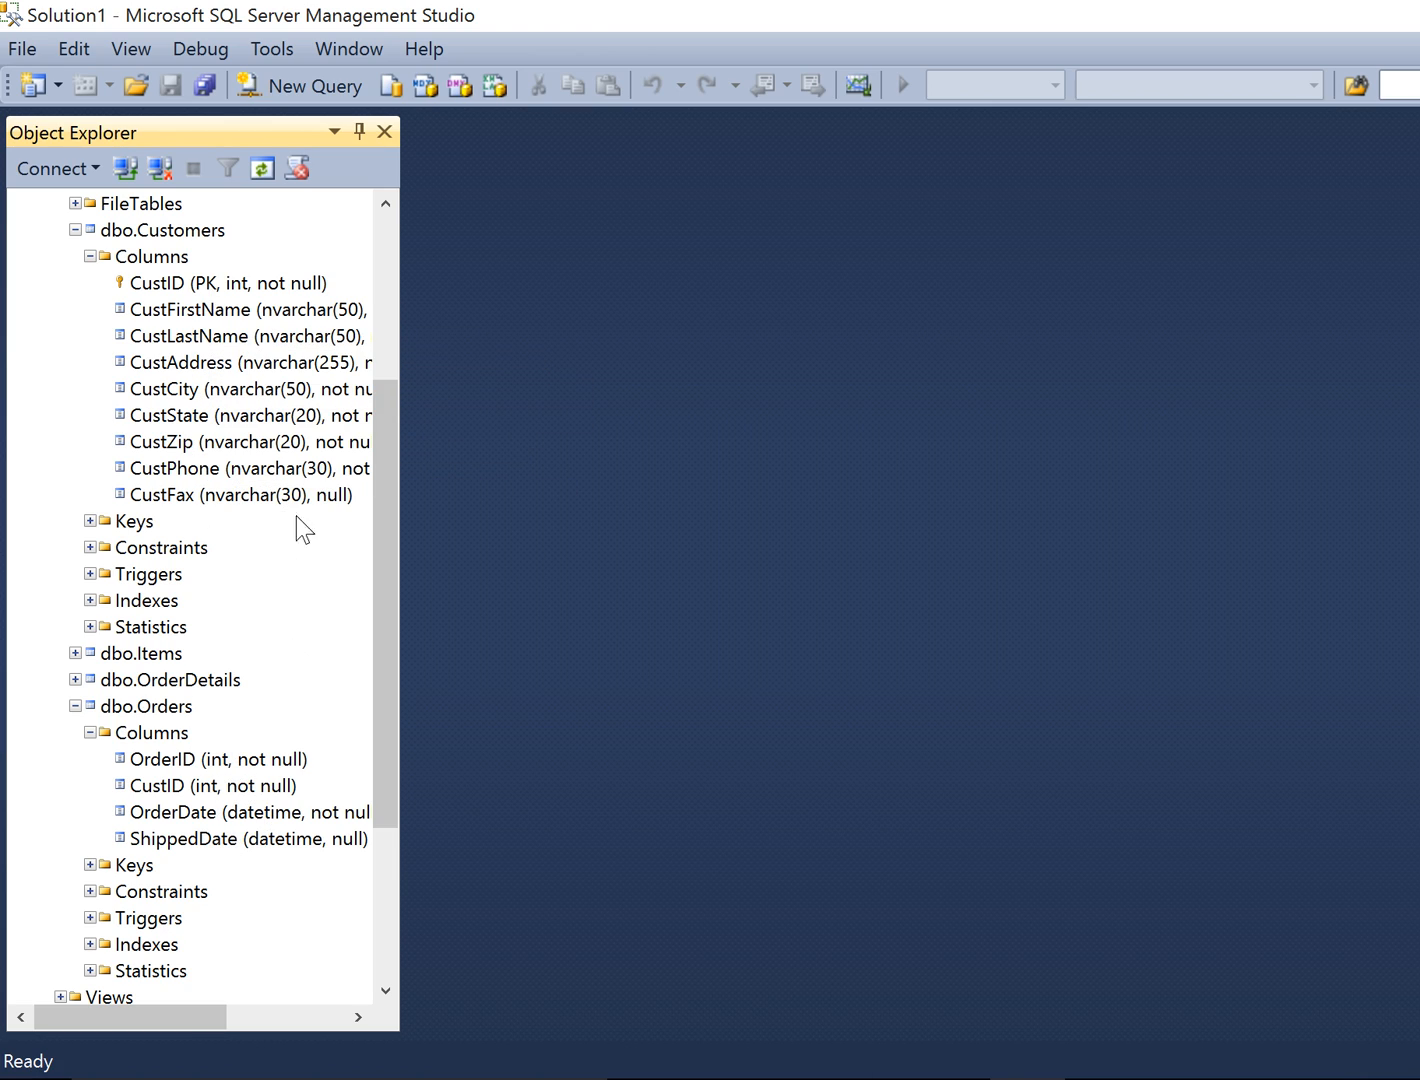
{"action": "mouse_move", "coordinate": [232, 468]}
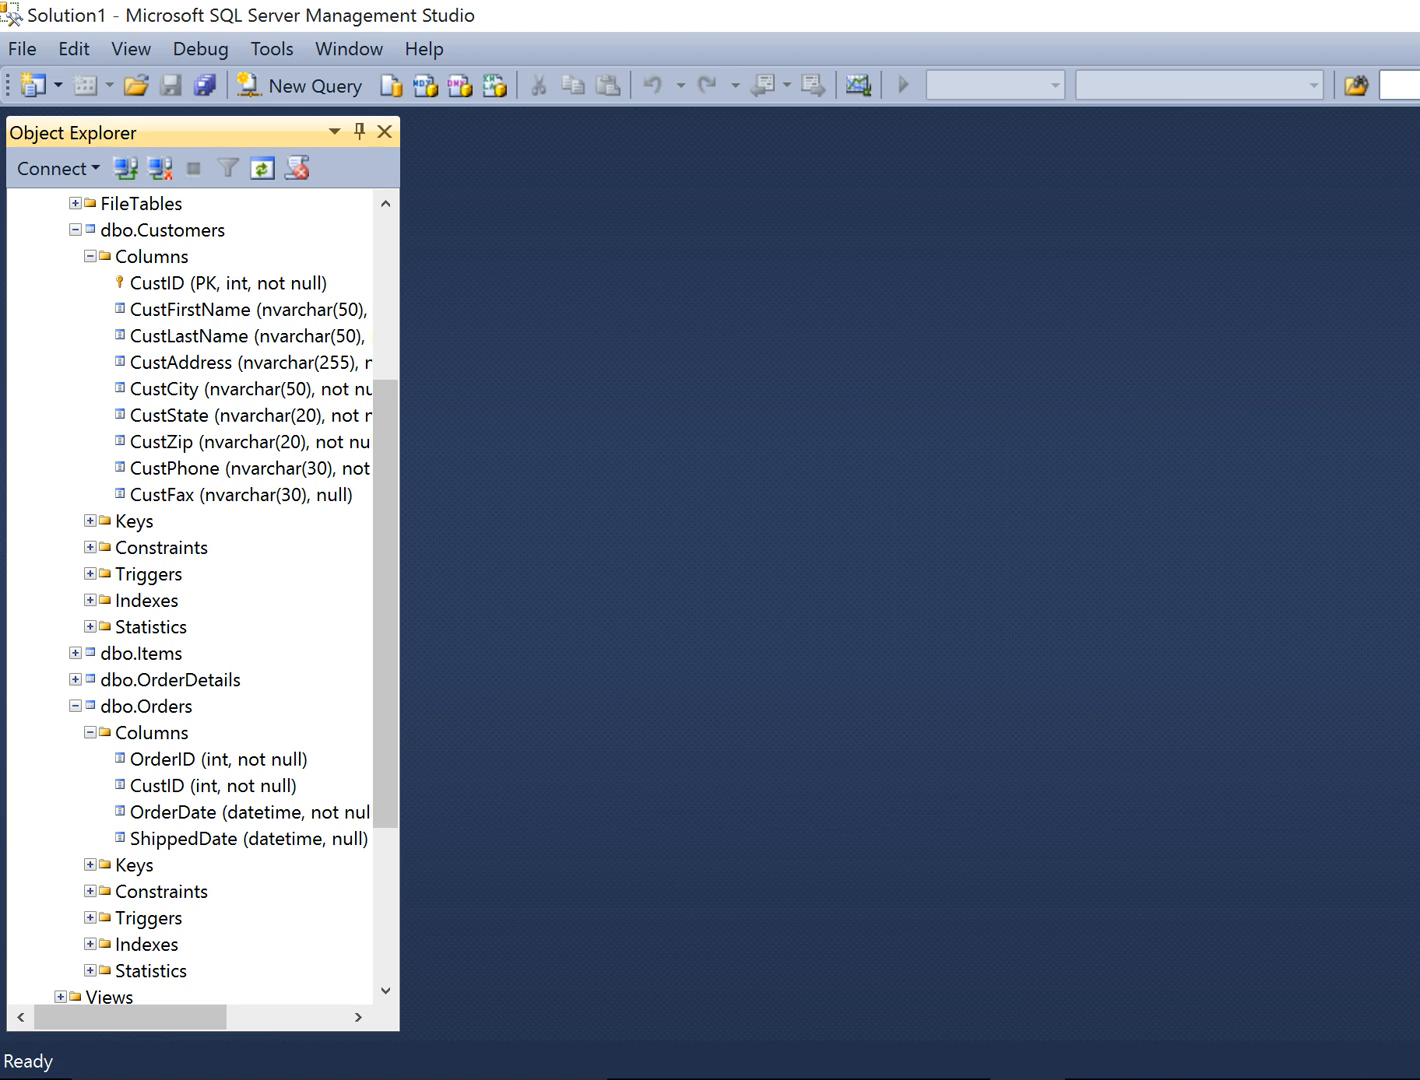
{"action": "mouse_move", "coordinate": [869, 410]}
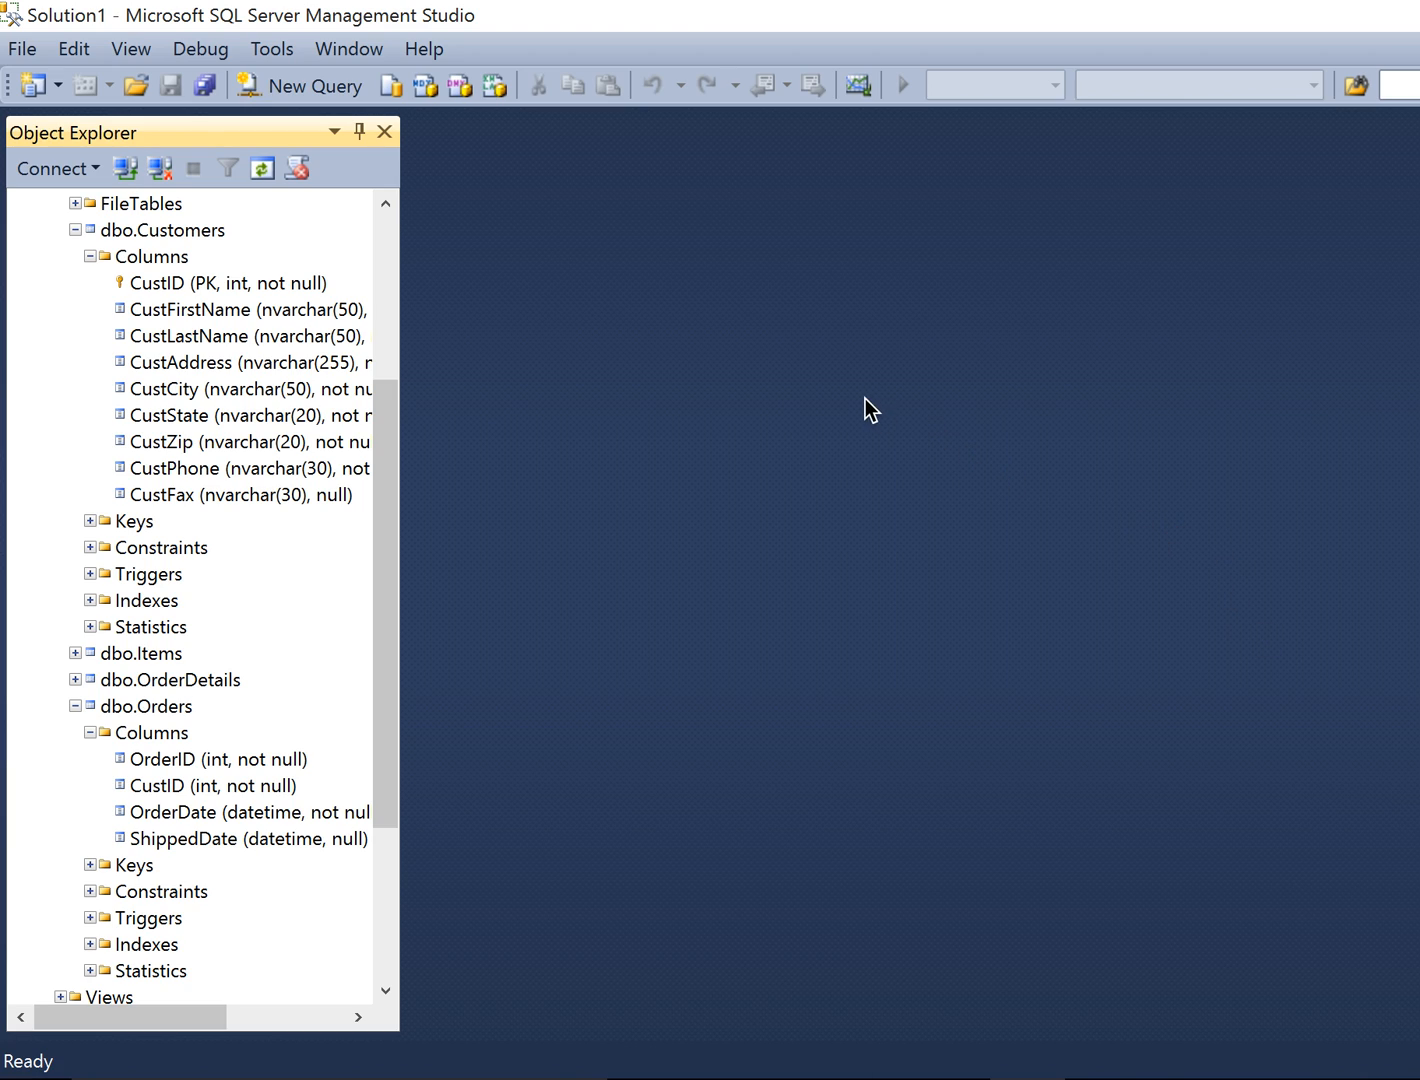
{"action": "mouse_move", "coordinate": [863, 403]}
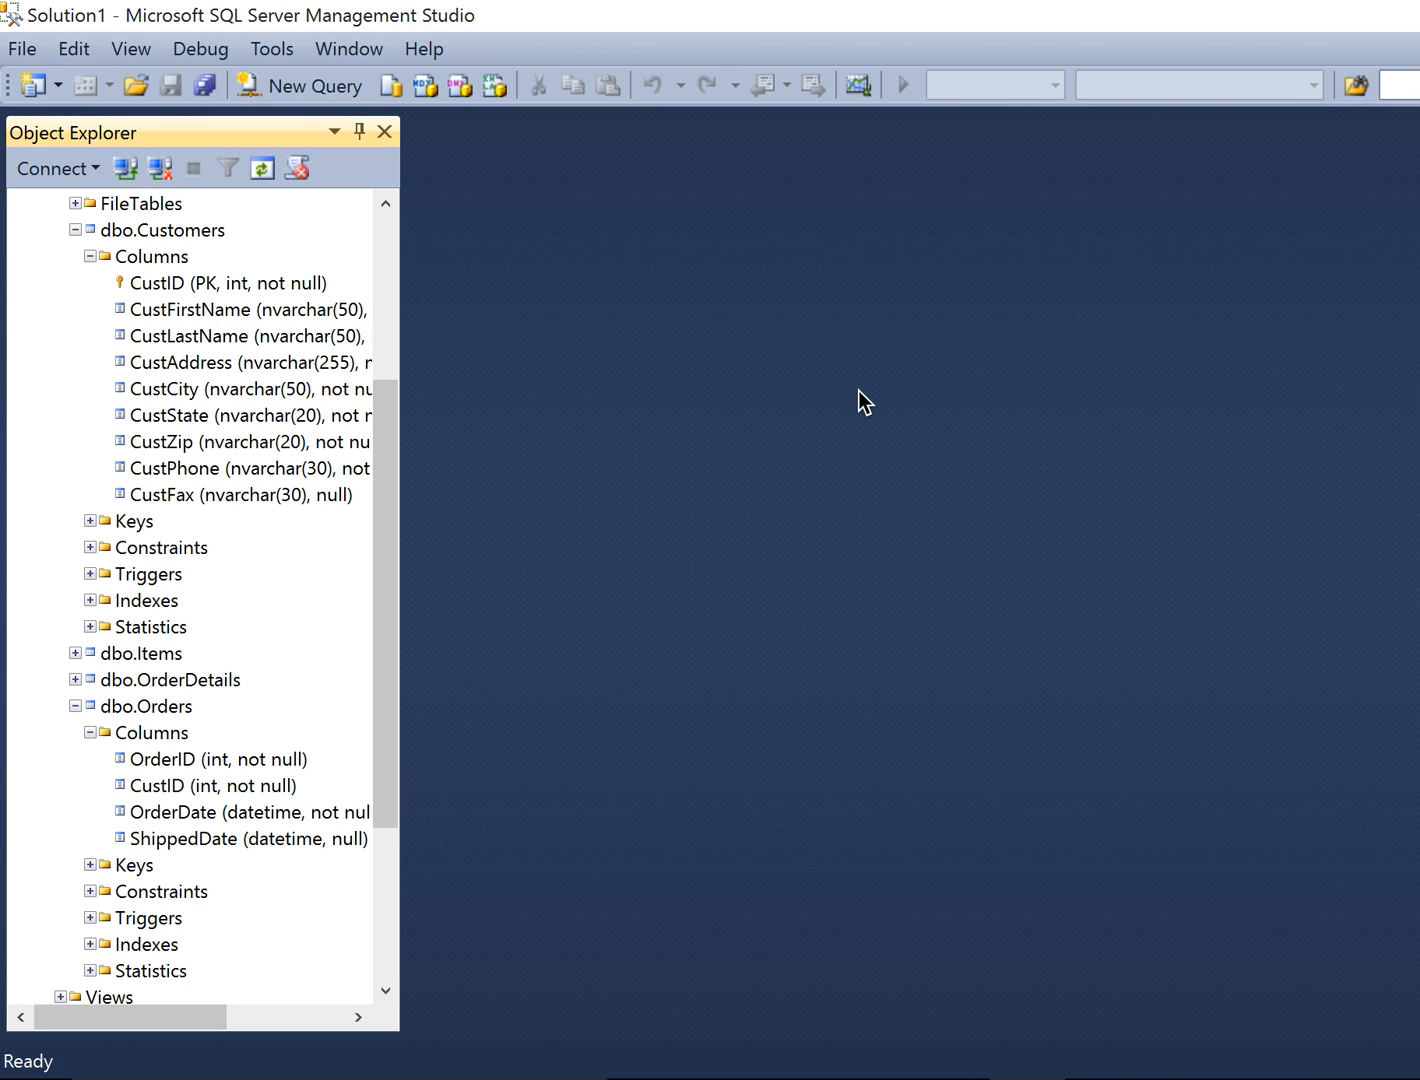
{"action": "mouse_move", "coordinate": [320, 90]}
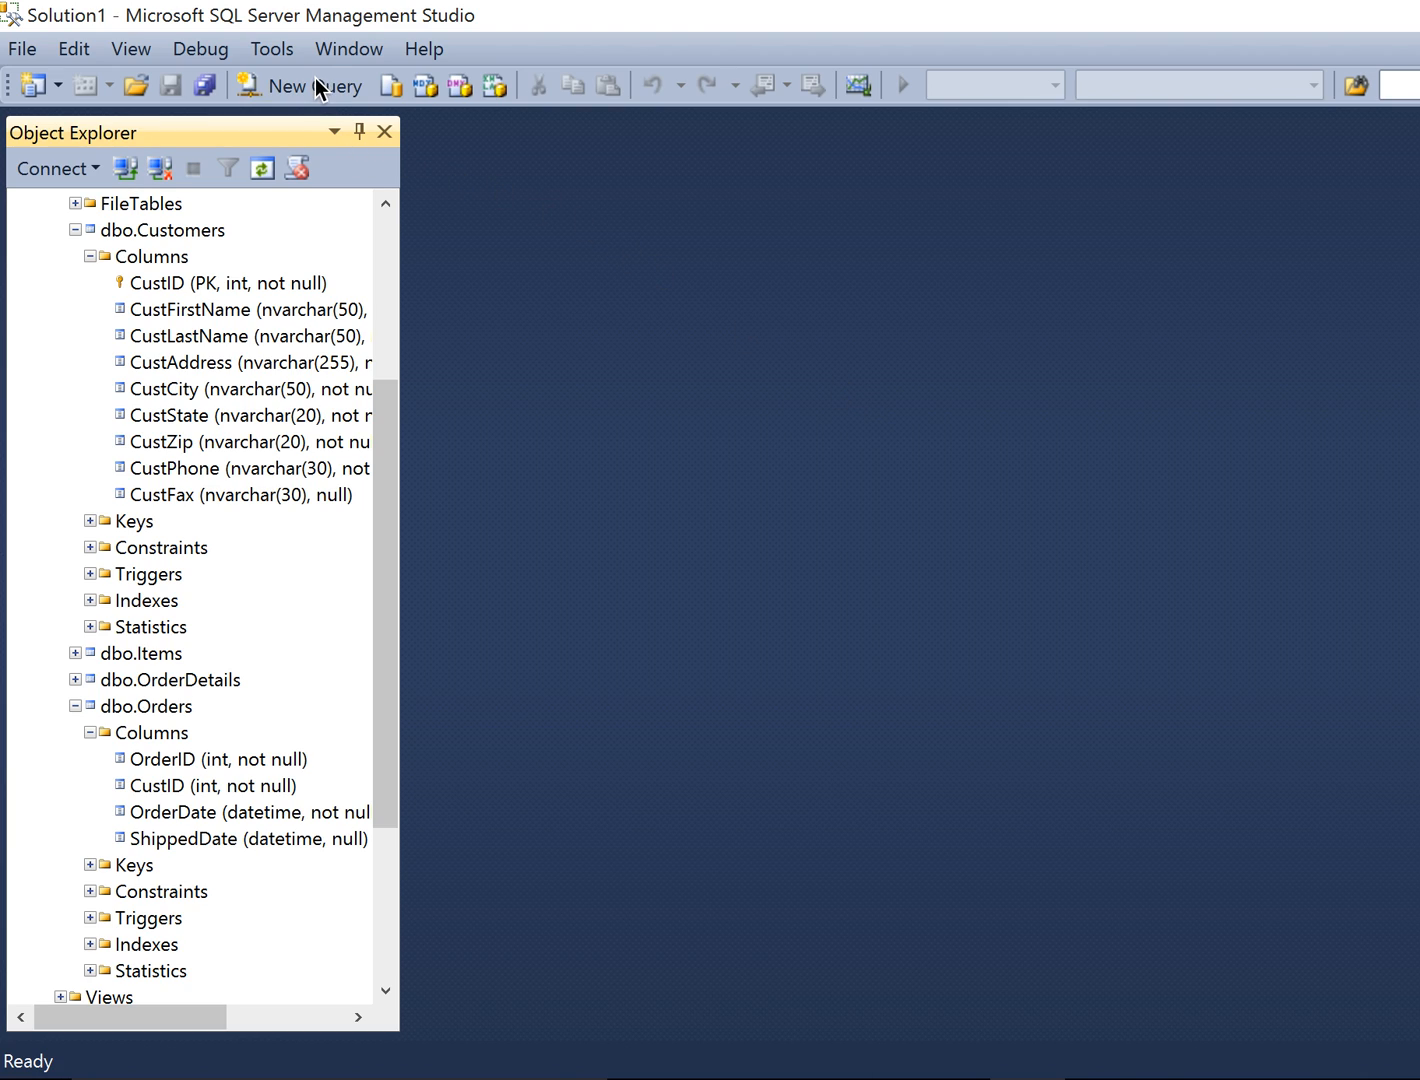
{"action": "mouse_move", "coordinate": [1113, 583]}
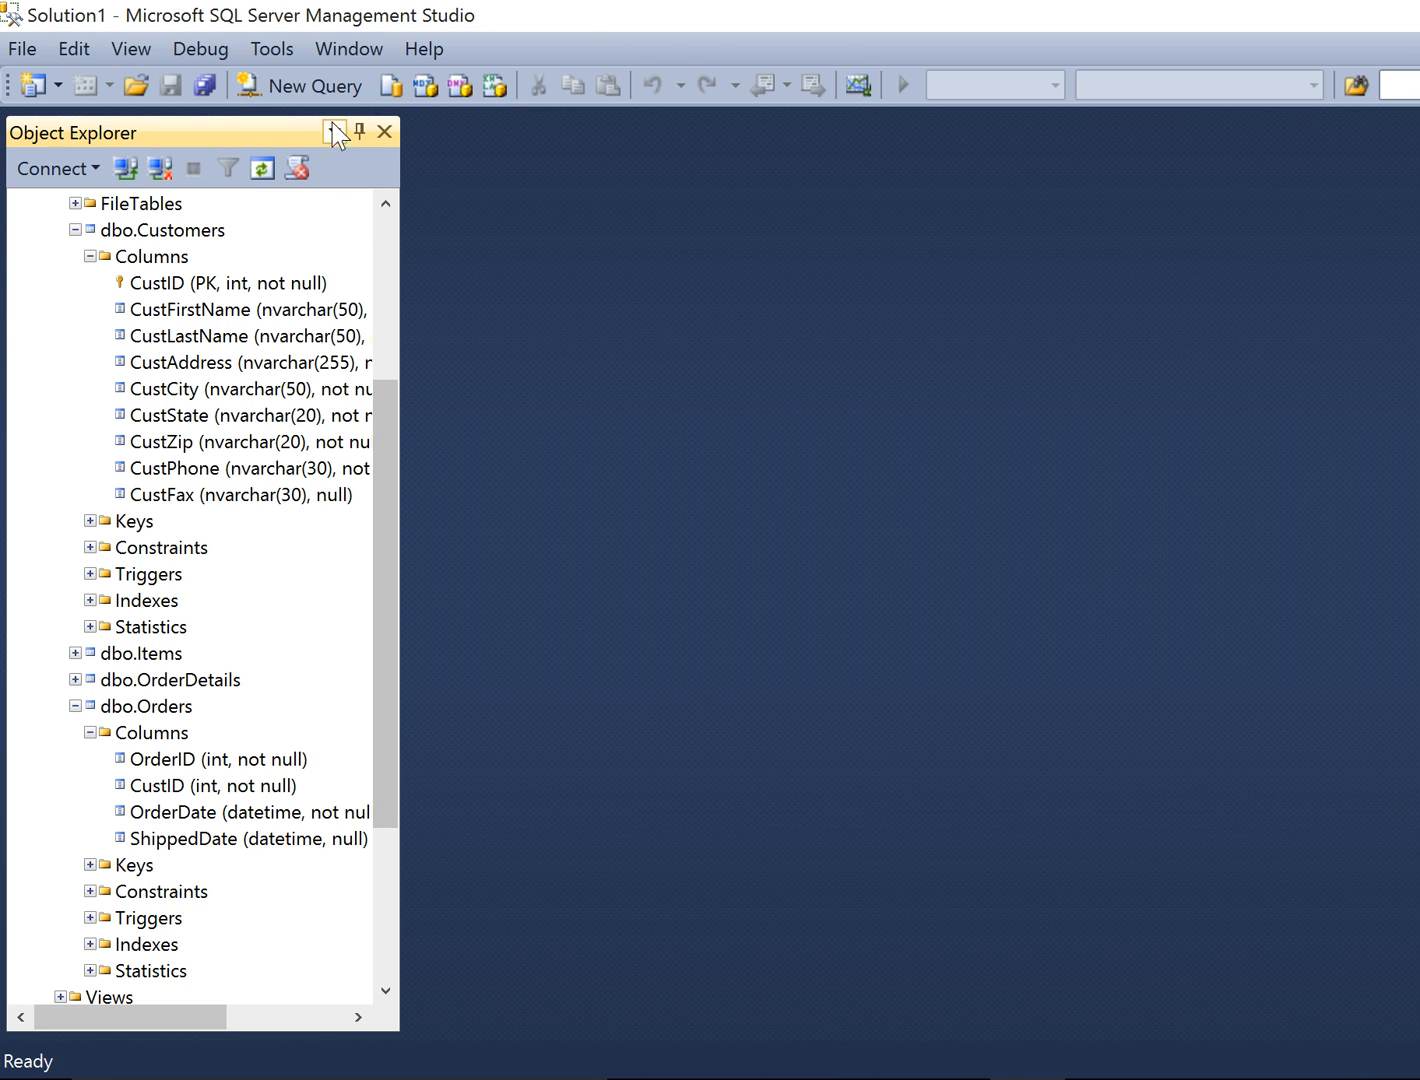
Open a new query window connected to the ProductOrders database.
{"action": "left_click", "coordinate": [311, 85]}
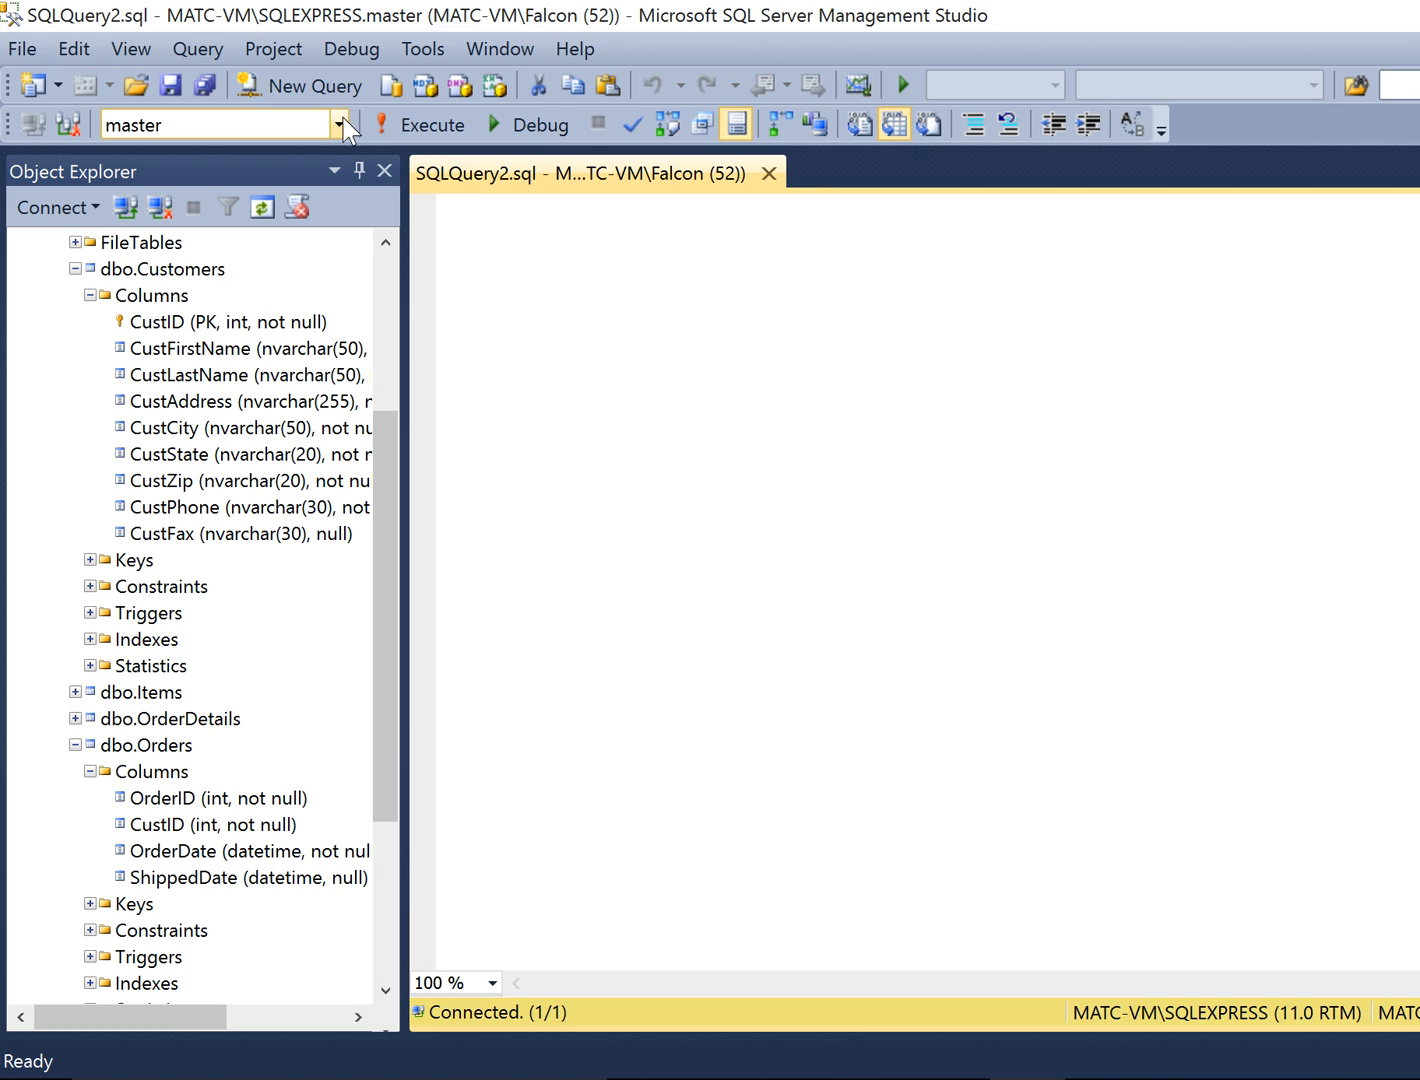
{"action": "left_click", "coordinate": [339, 124]}
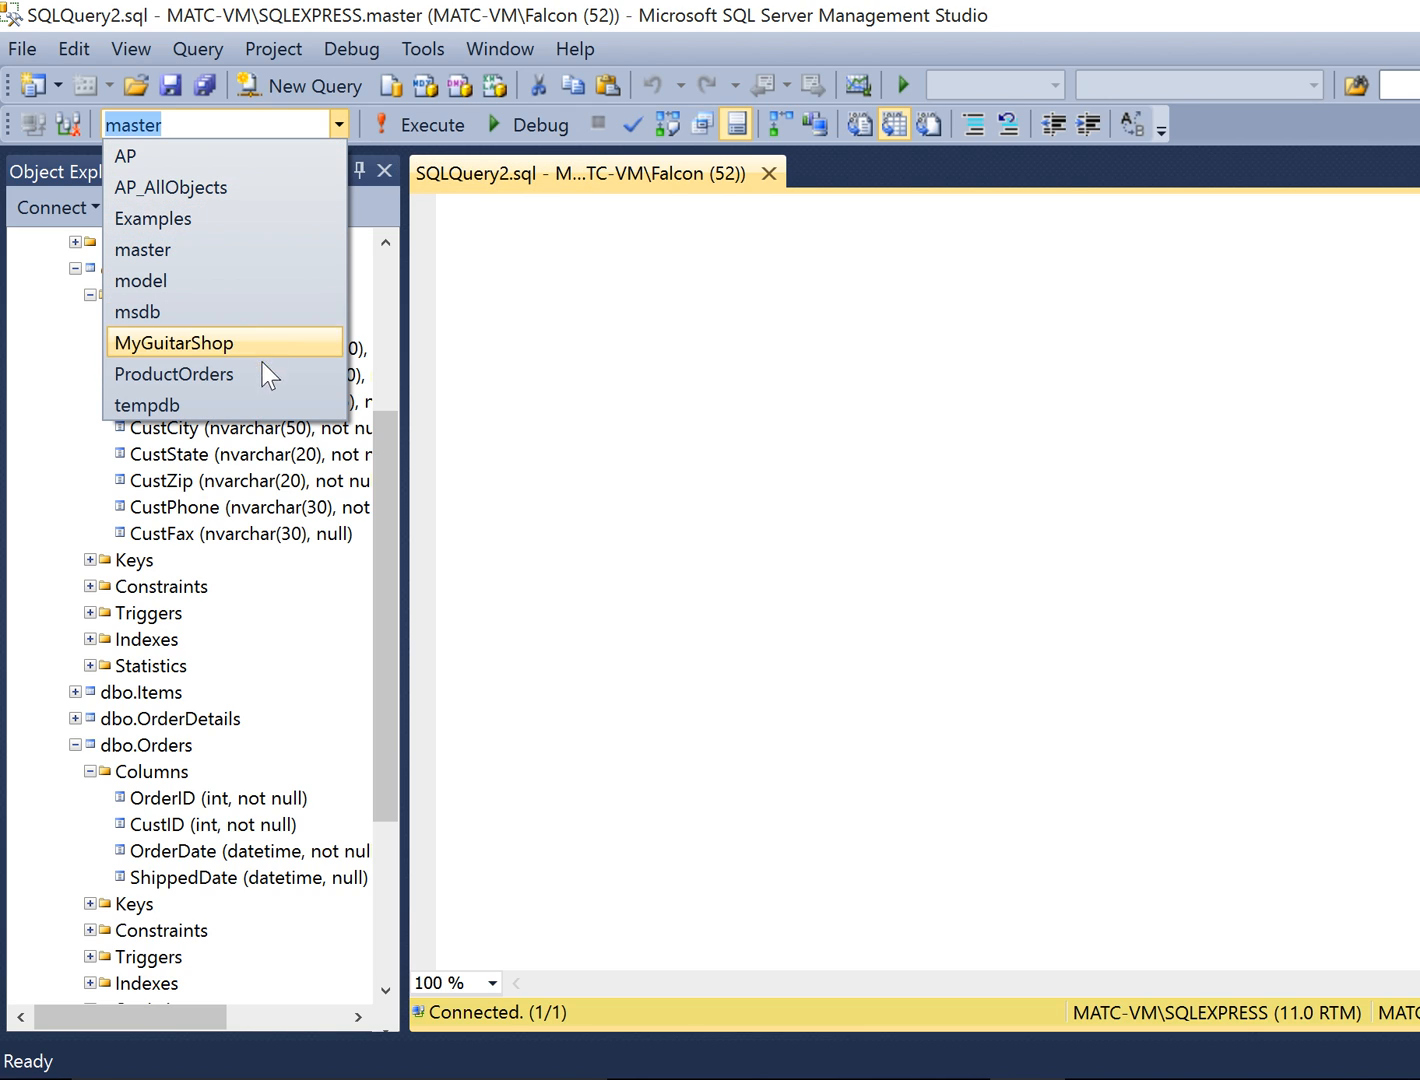
{"action": "left_click", "coordinate": [173, 374]}
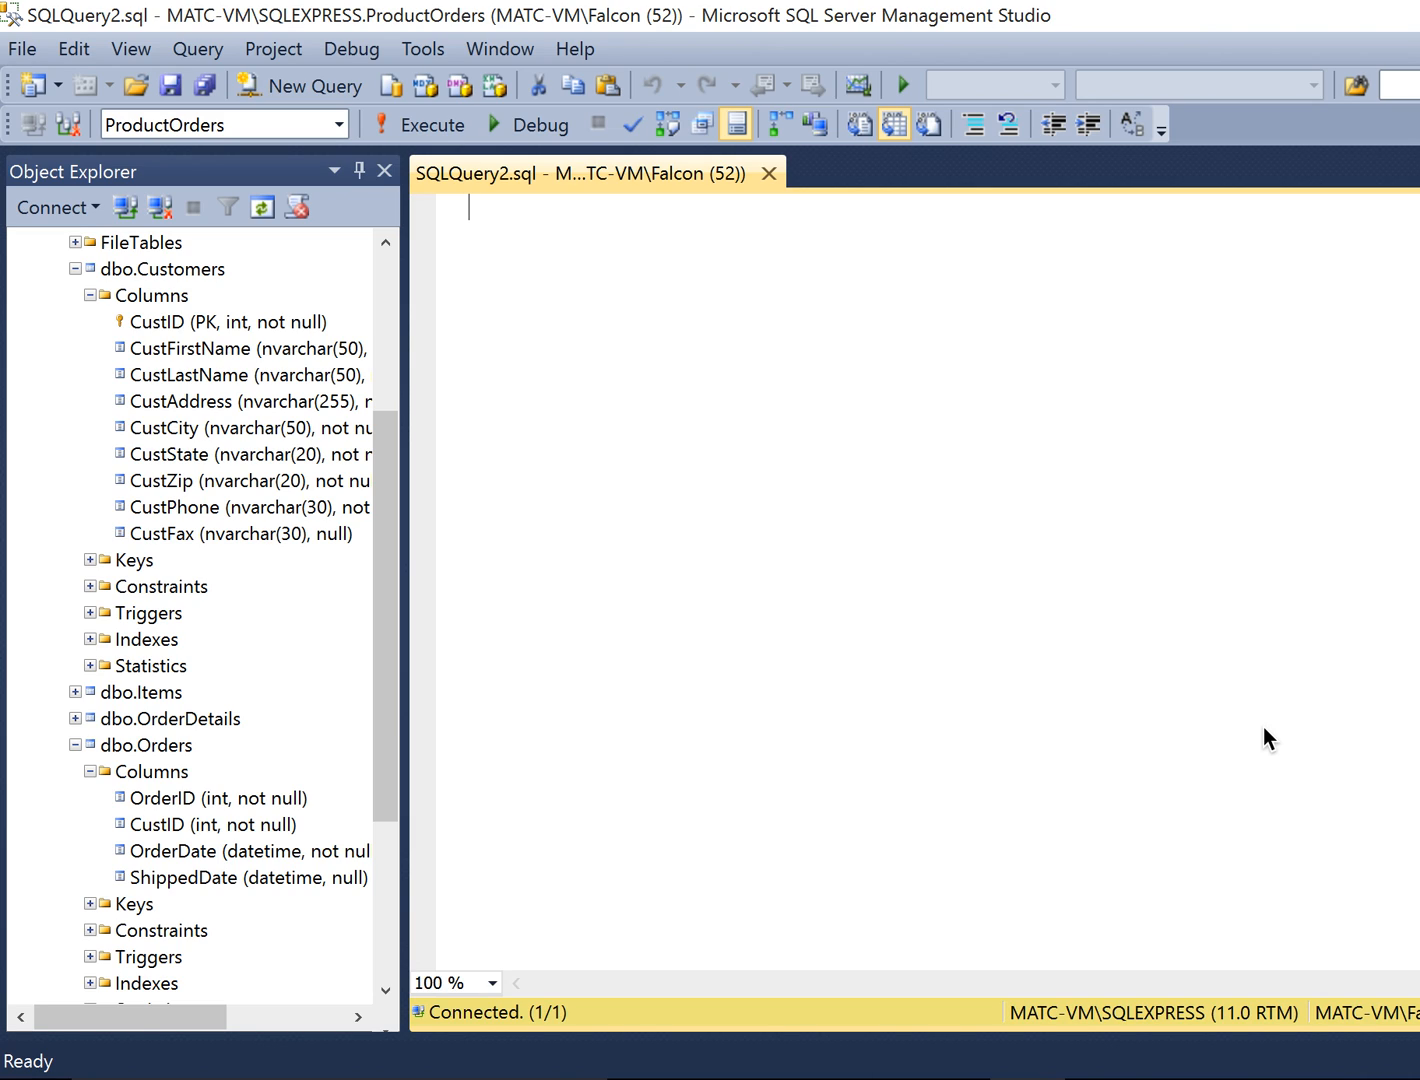
{"action": "mouse_move", "coordinate": [1270, 735]}
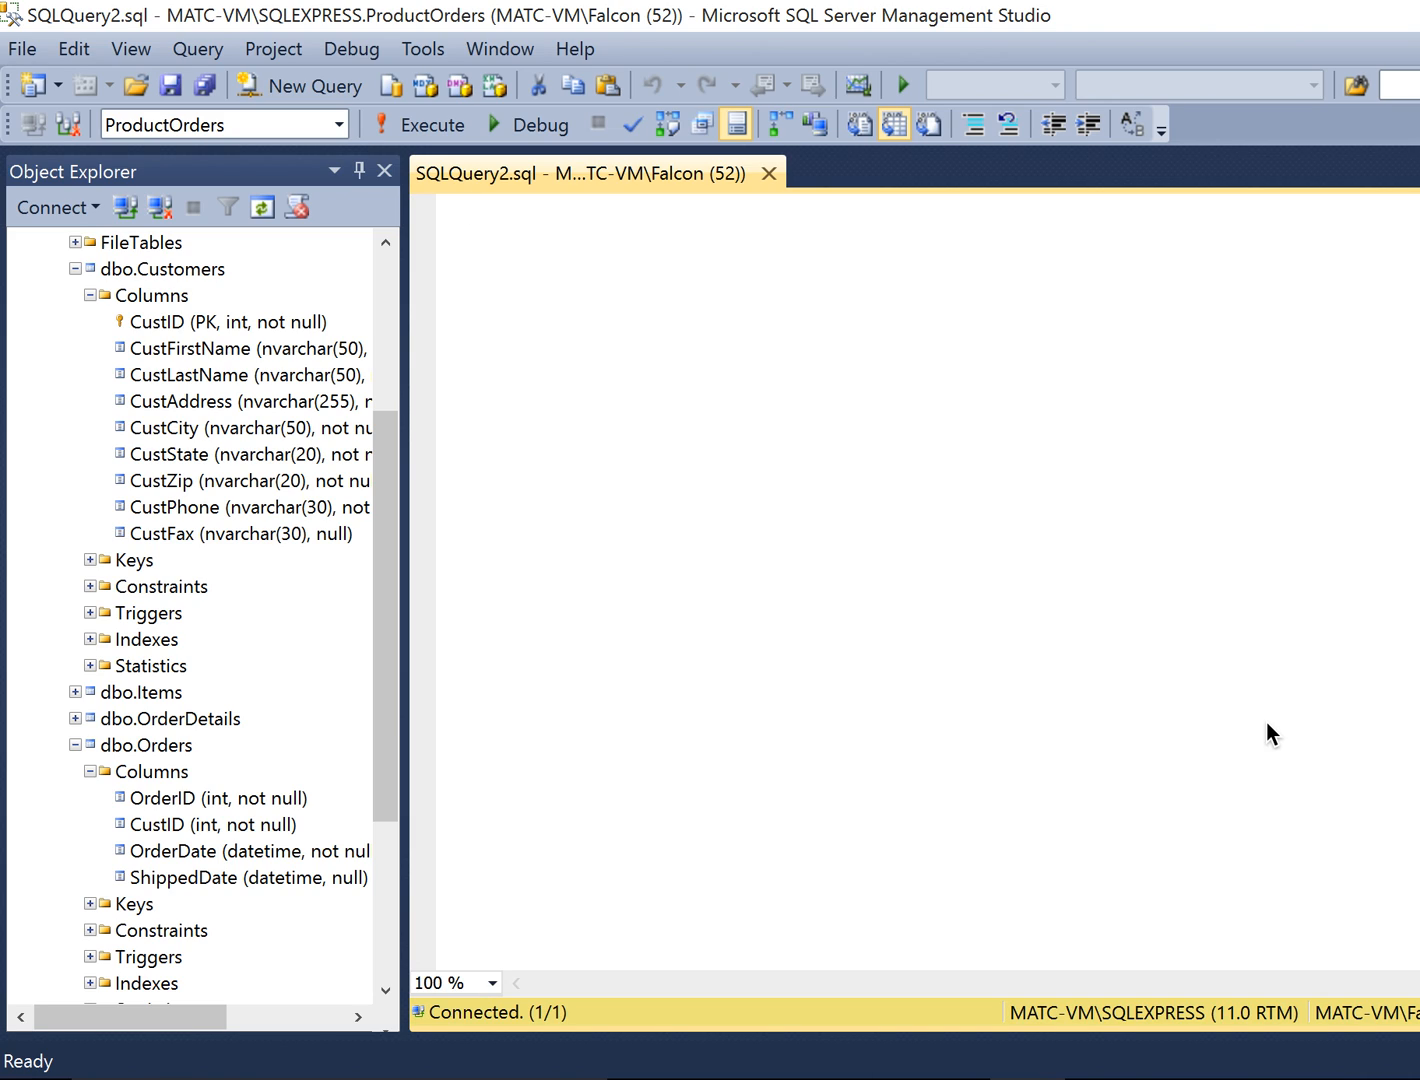
Type the select list OrderID, Orderdate, CustZip and begin the From clause.
{"action": "left_click", "coordinate": [470, 207]}
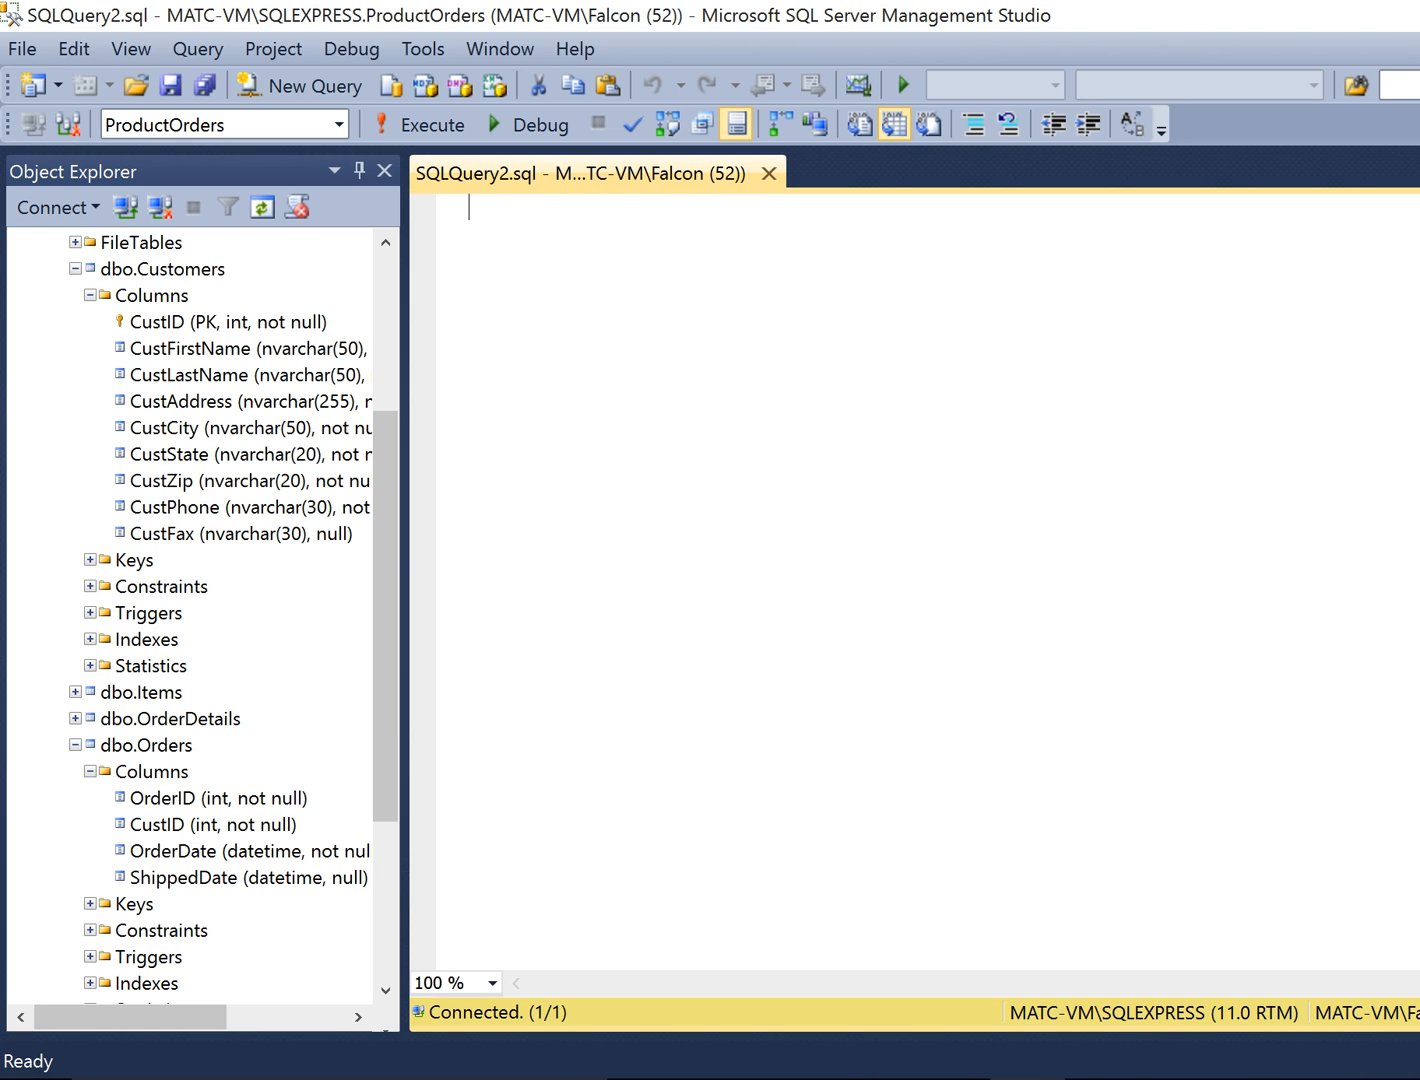
{"action": "mouse_move", "coordinate": [527, 219]}
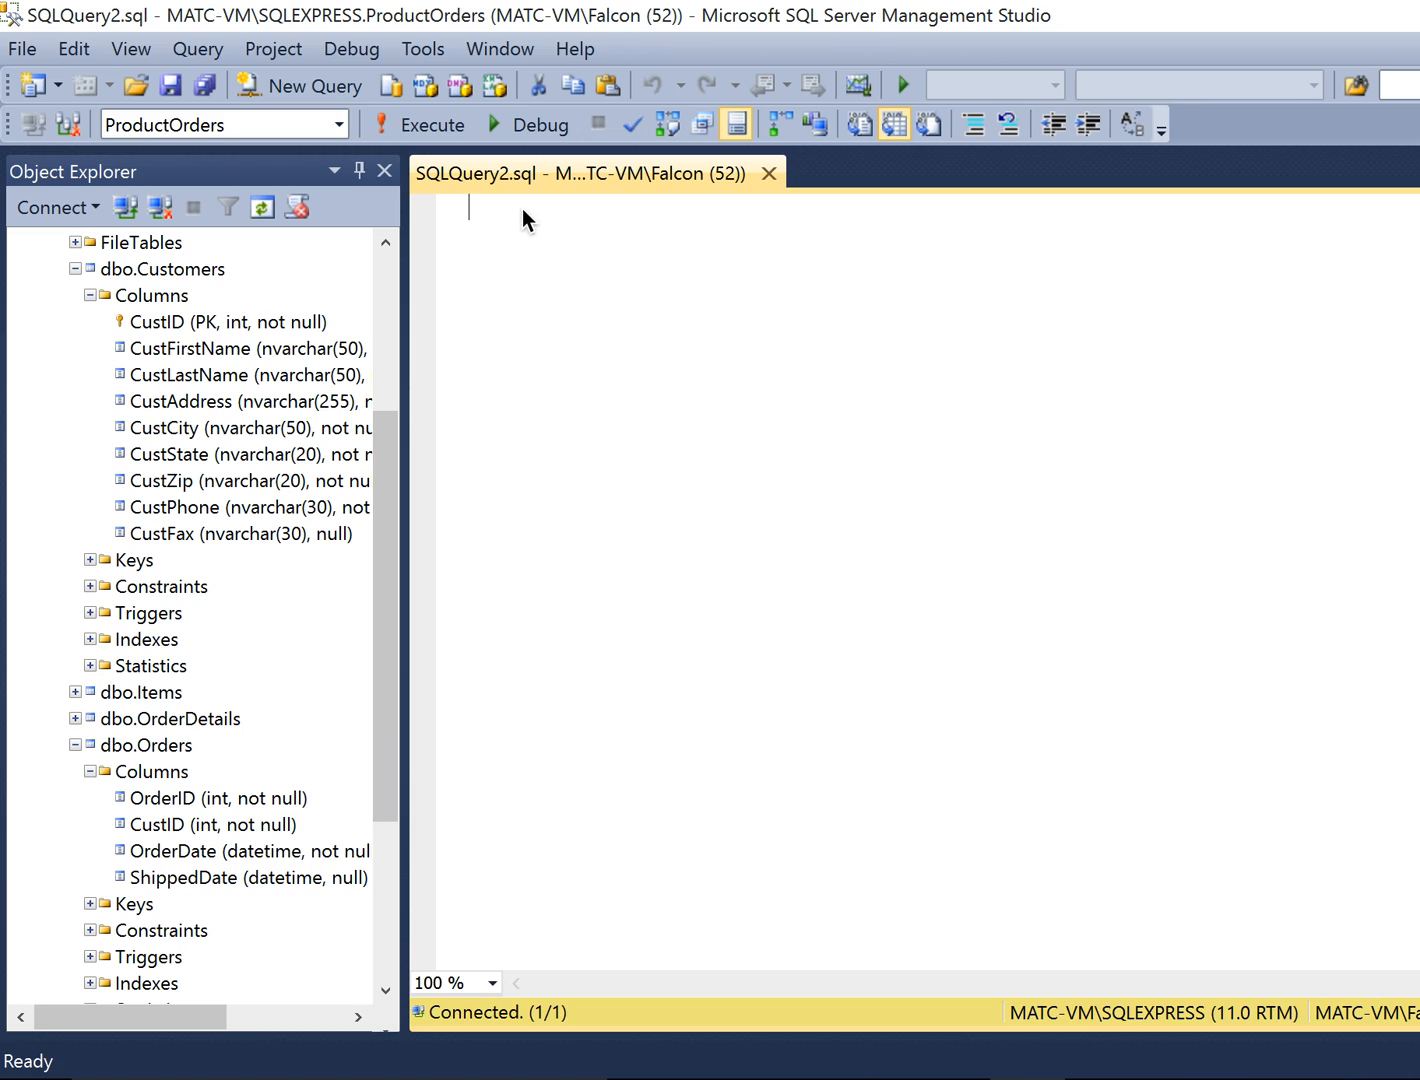
{"action": "mouse_move", "coordinate": [1060, 521]}
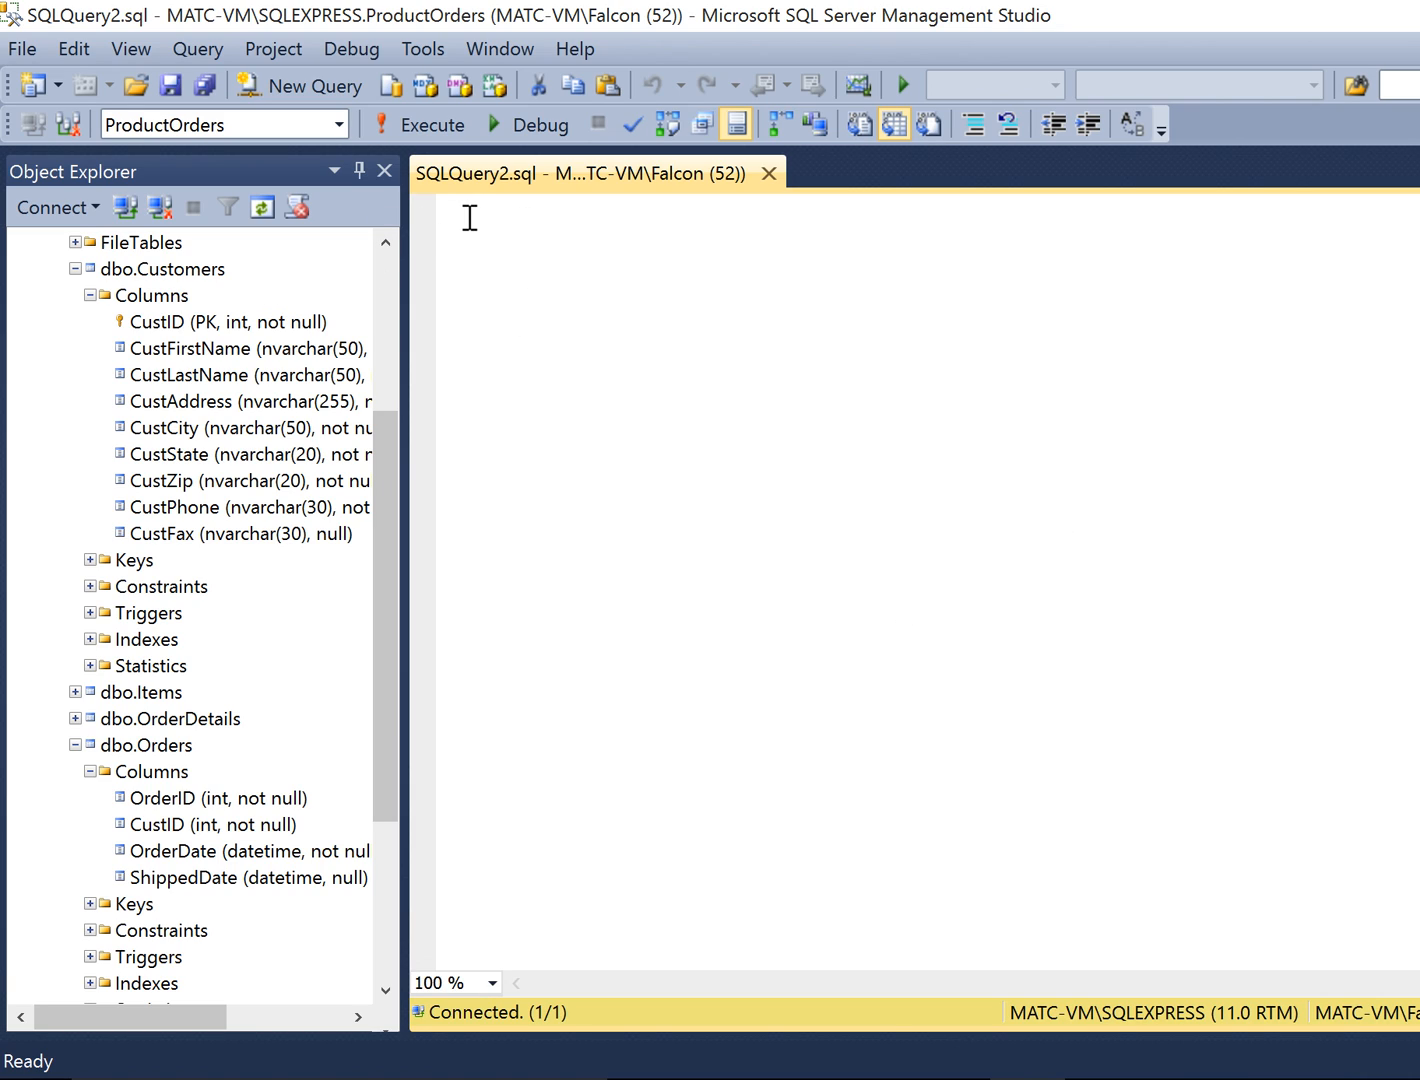
{"action": "type", "text": "Seelec"}
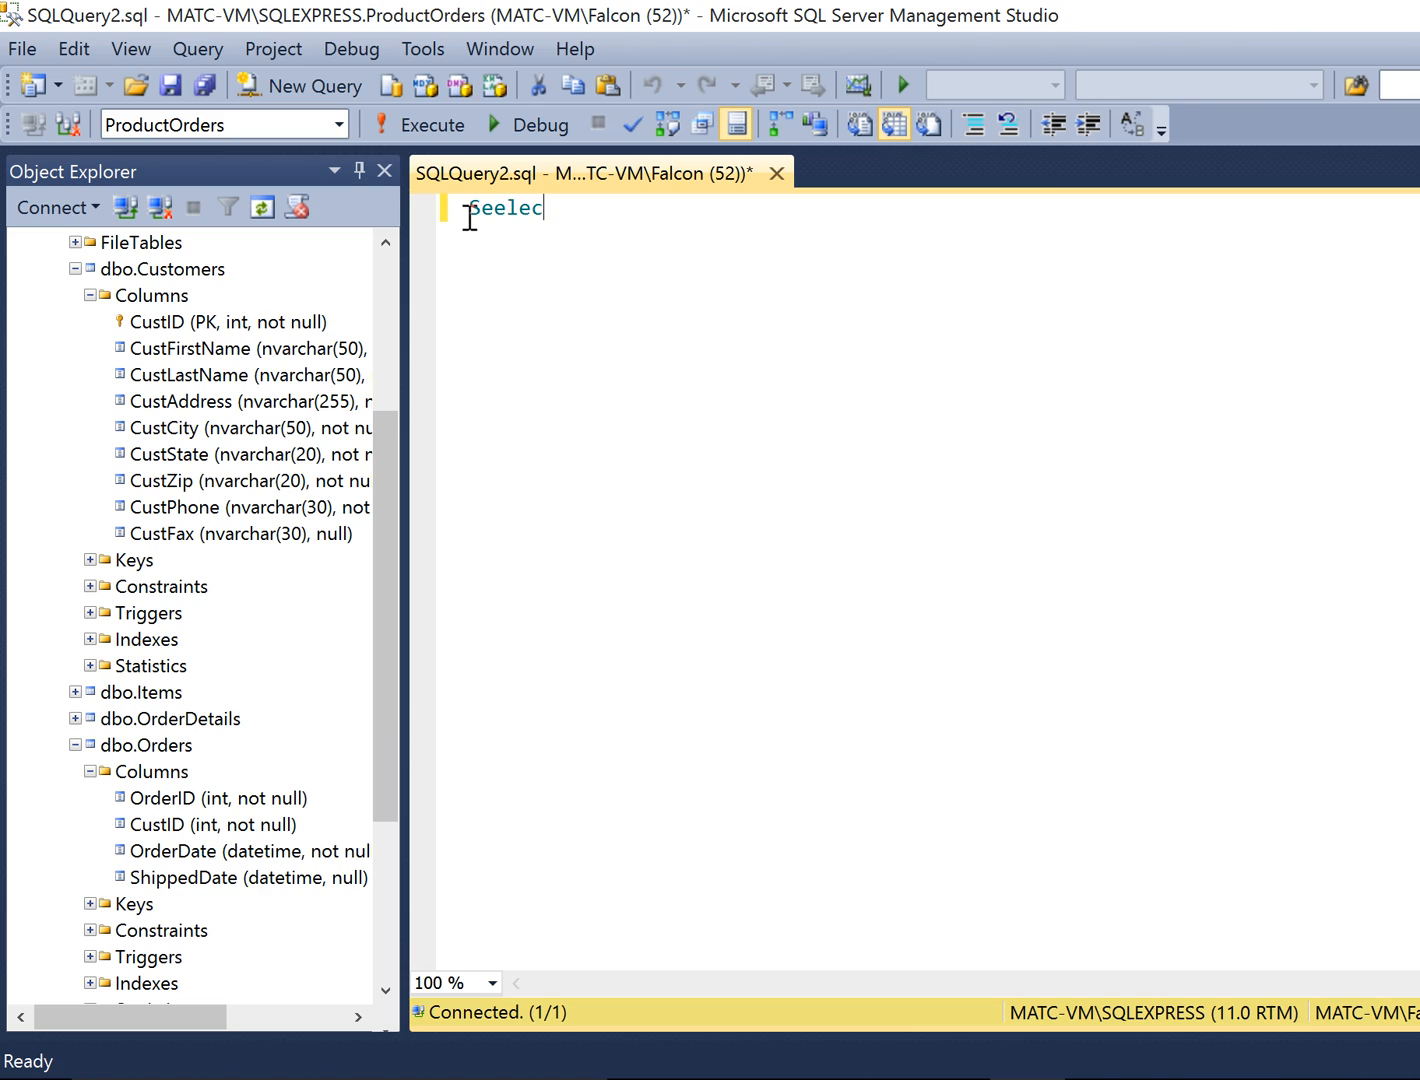
{"action": "key", "text": "BackSpace"}
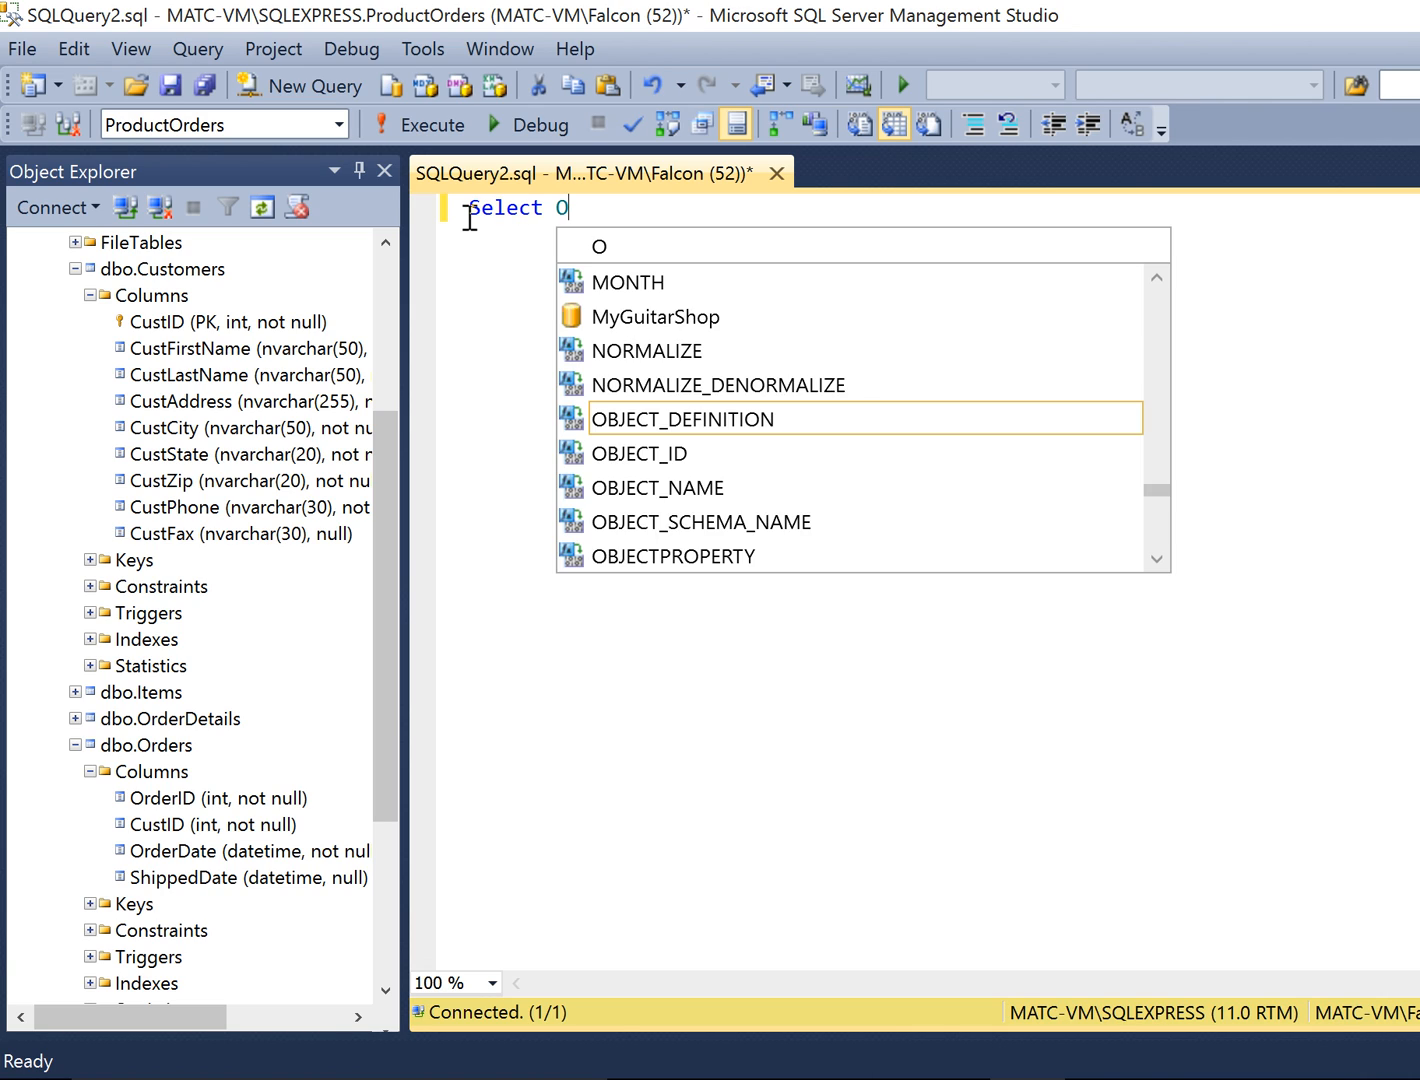
{"action": "type", "text": "rderID"}
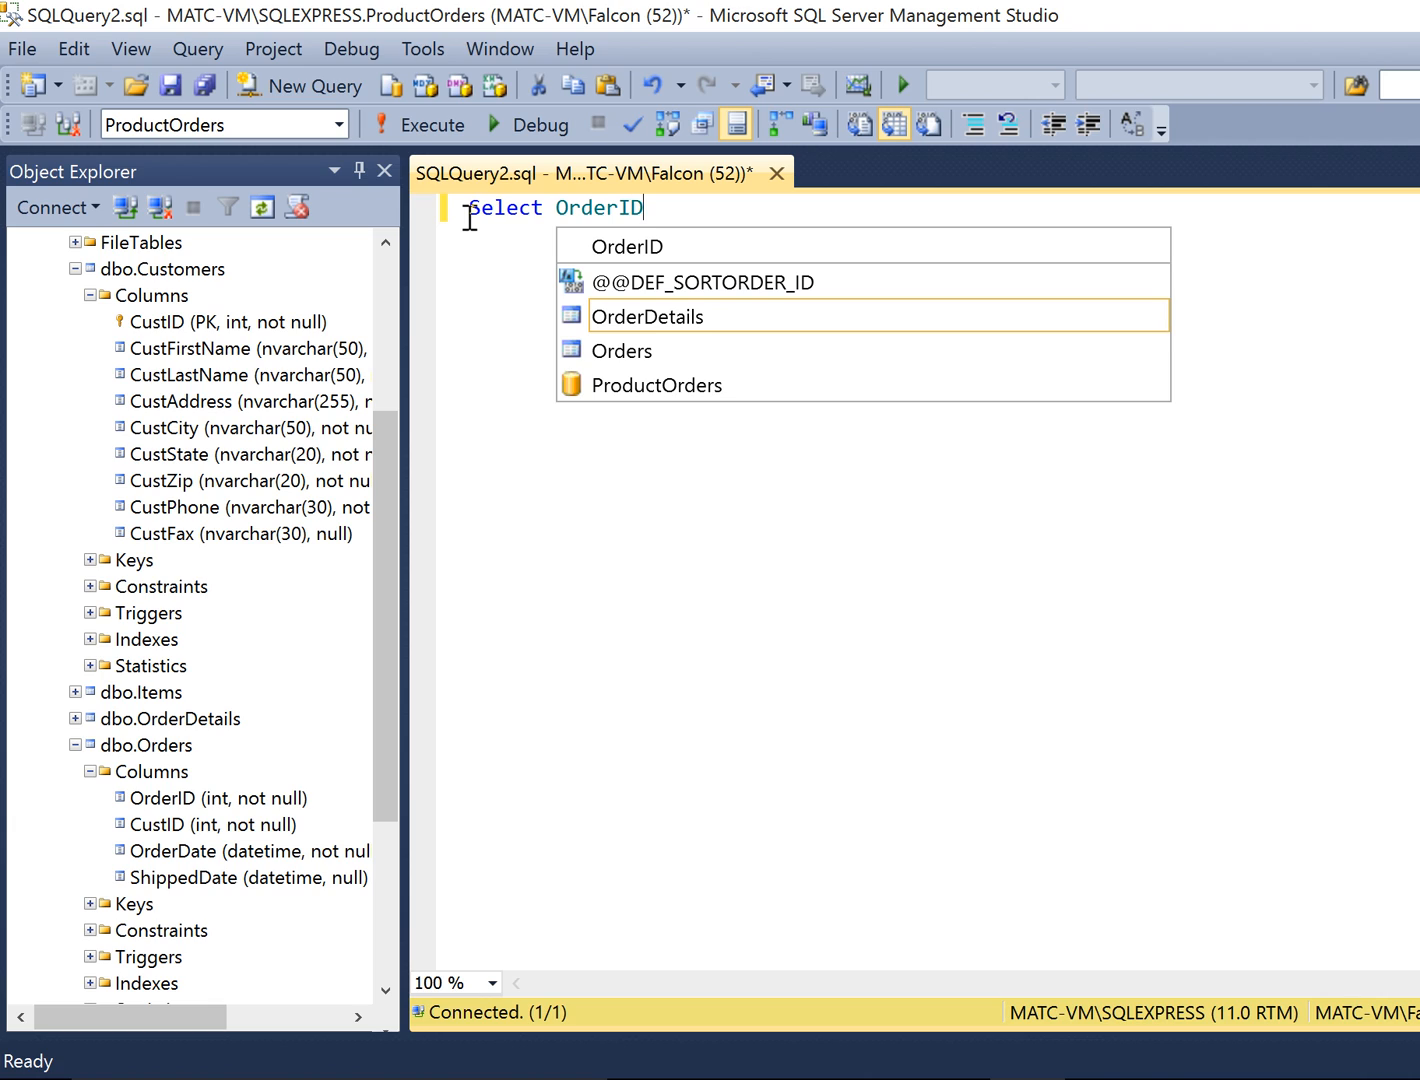
{"action": "type", "text": ", Ord"}
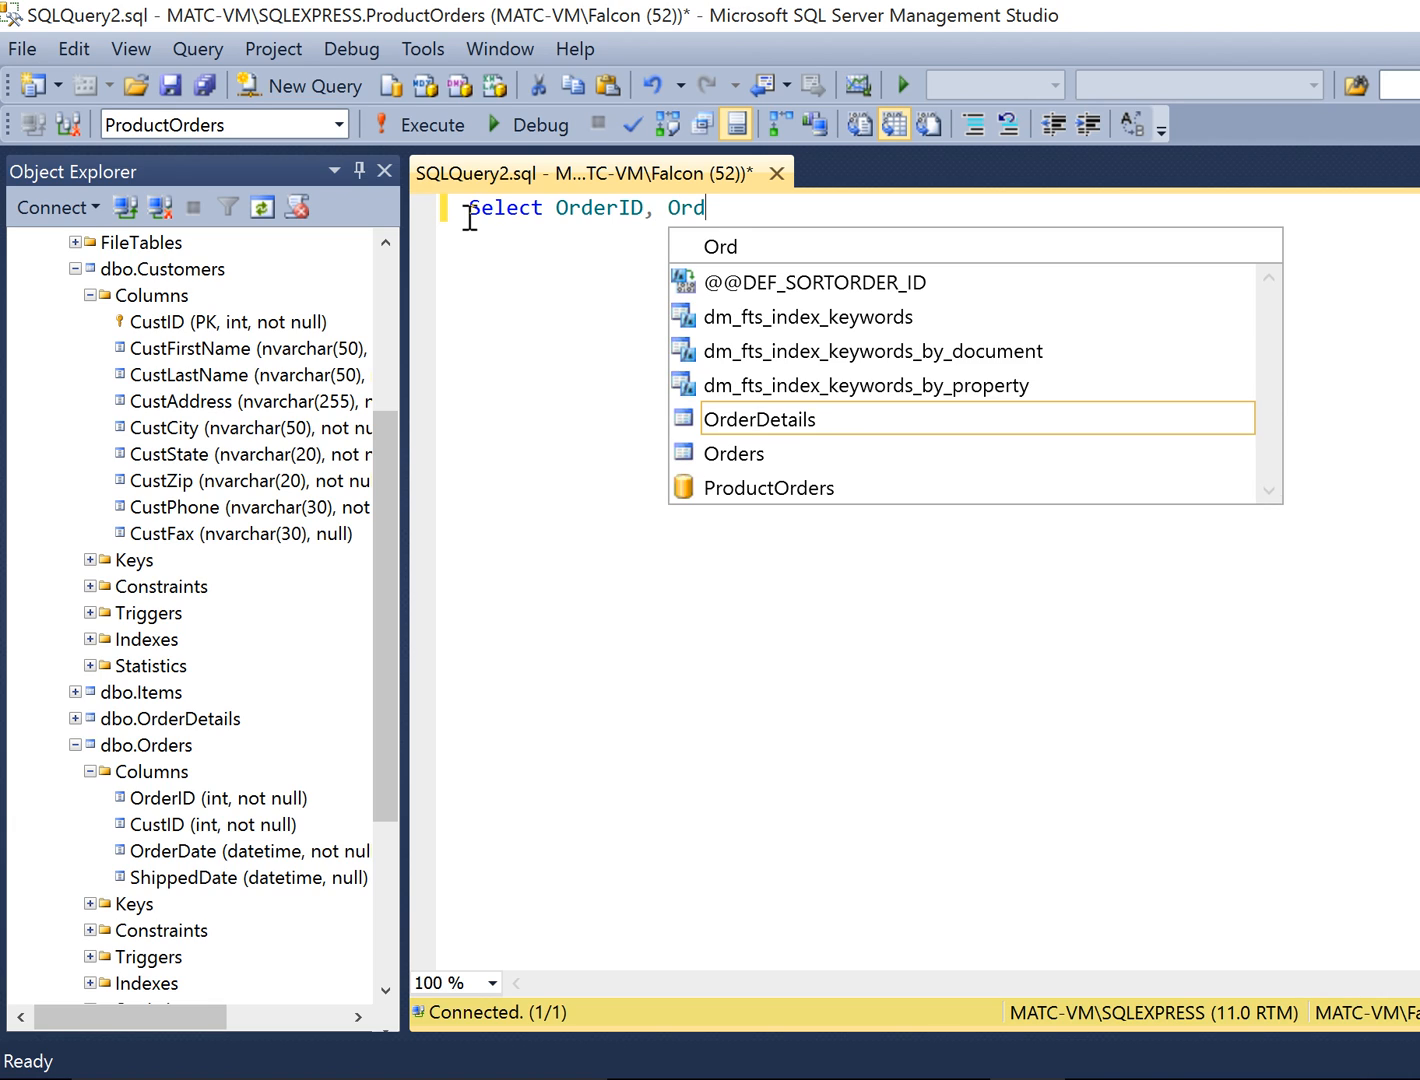
{"action": "type", "text": "erdate"}
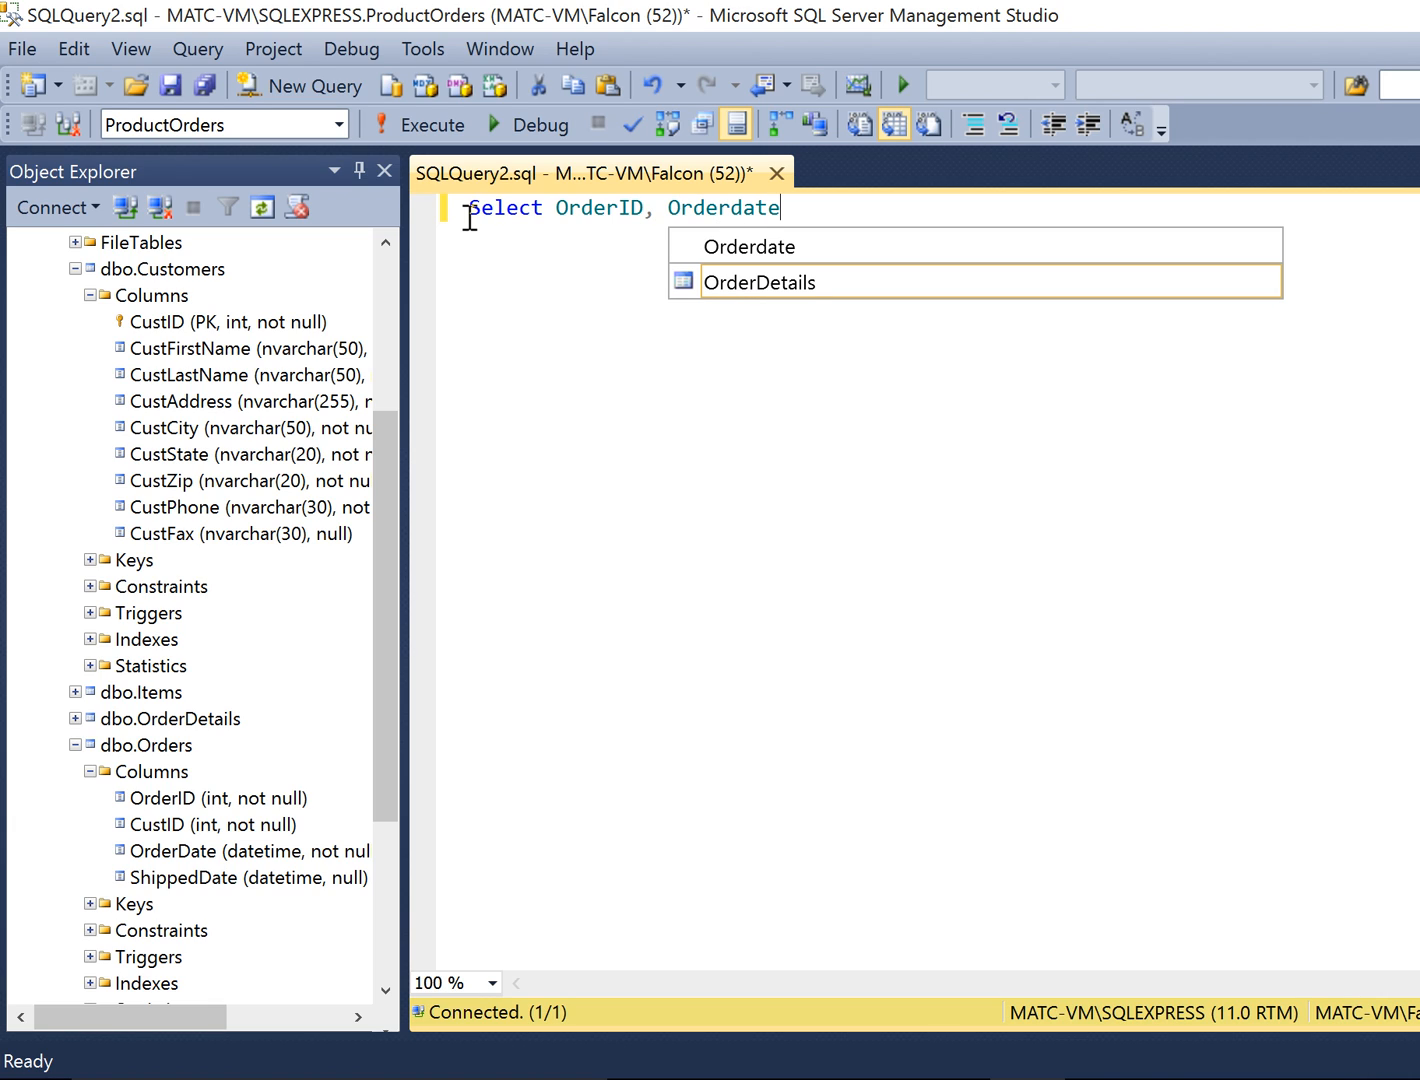
{"action": "type", "text": ","}
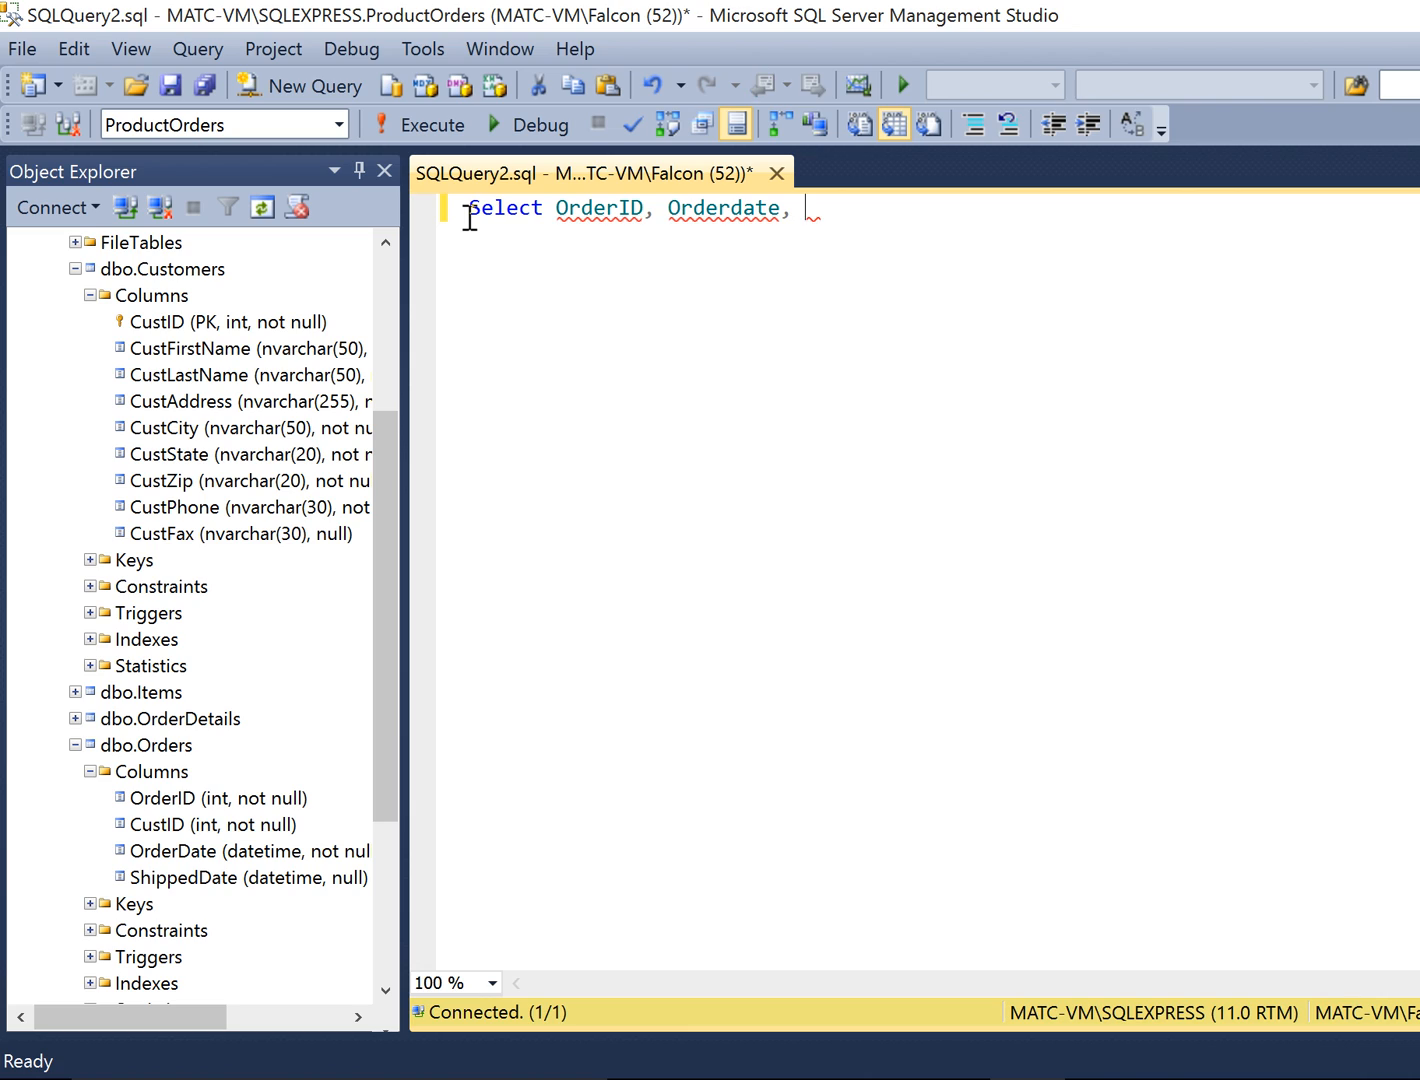
{"action": "type", "text": "C"}
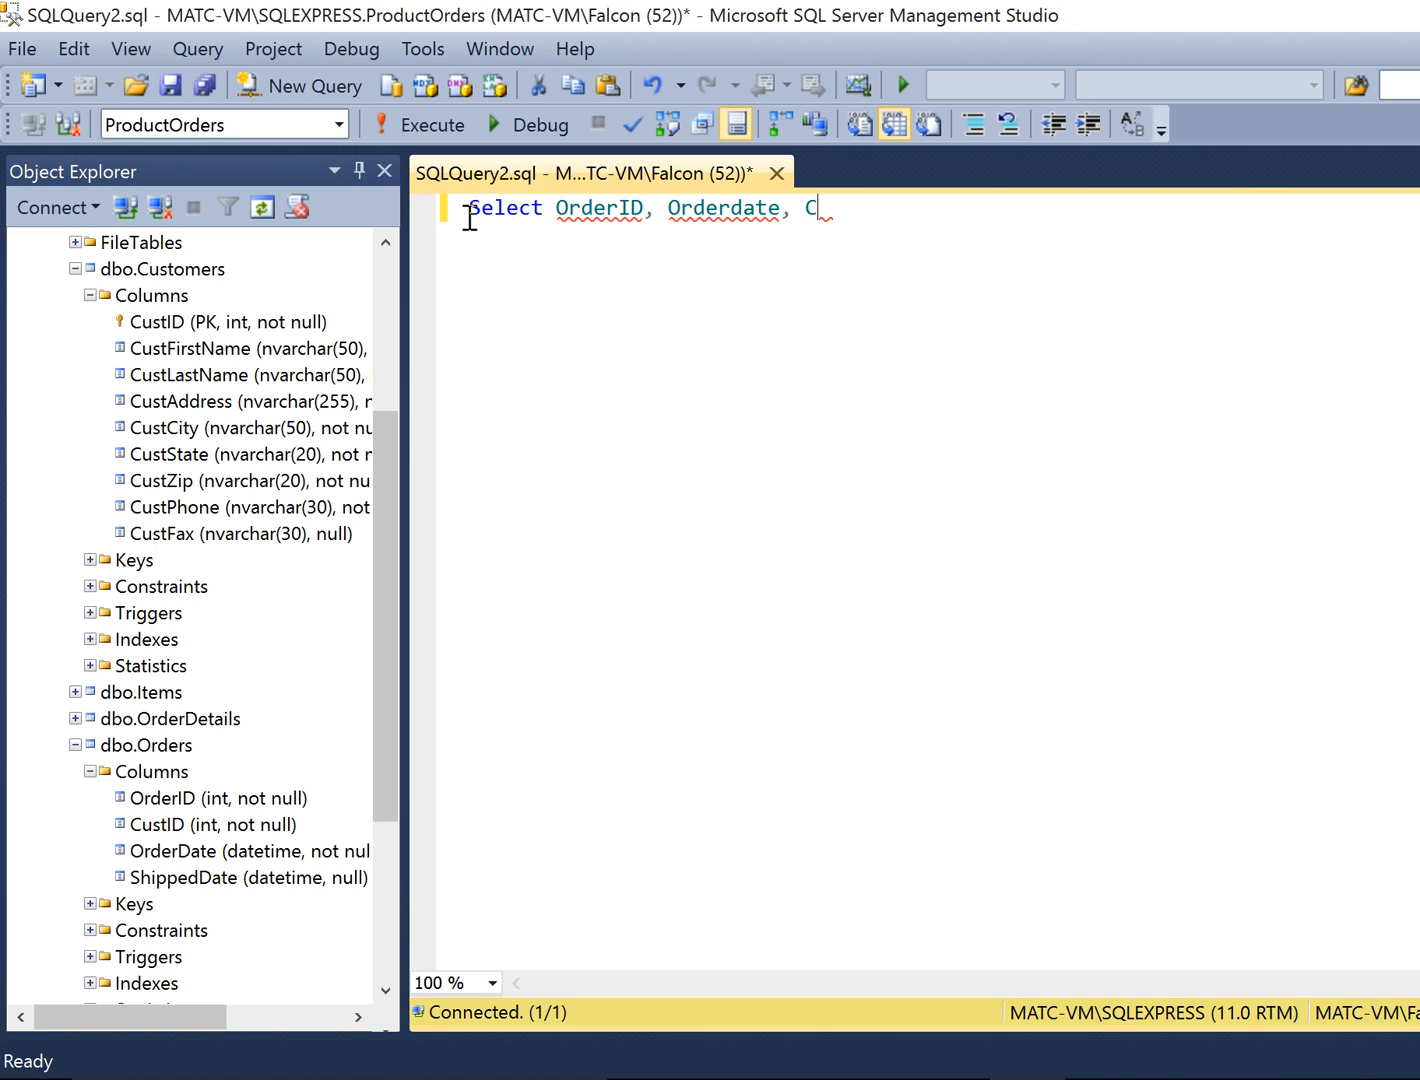
{"action": "type", "text": "ust"}
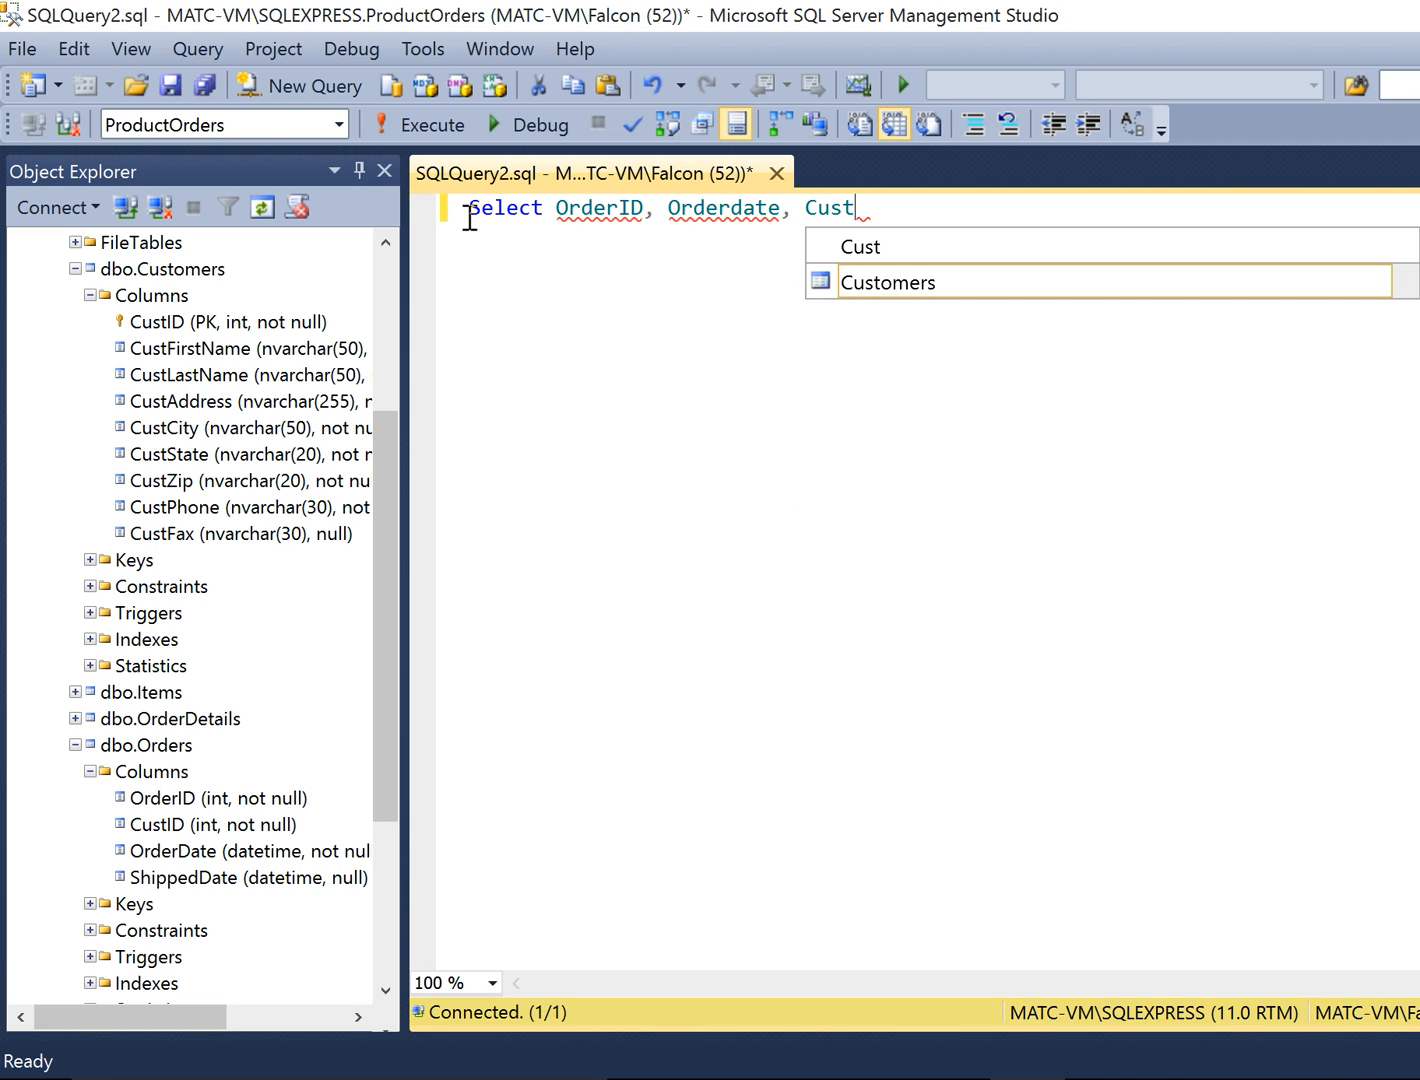
{"action": "type", "text": "Z"}
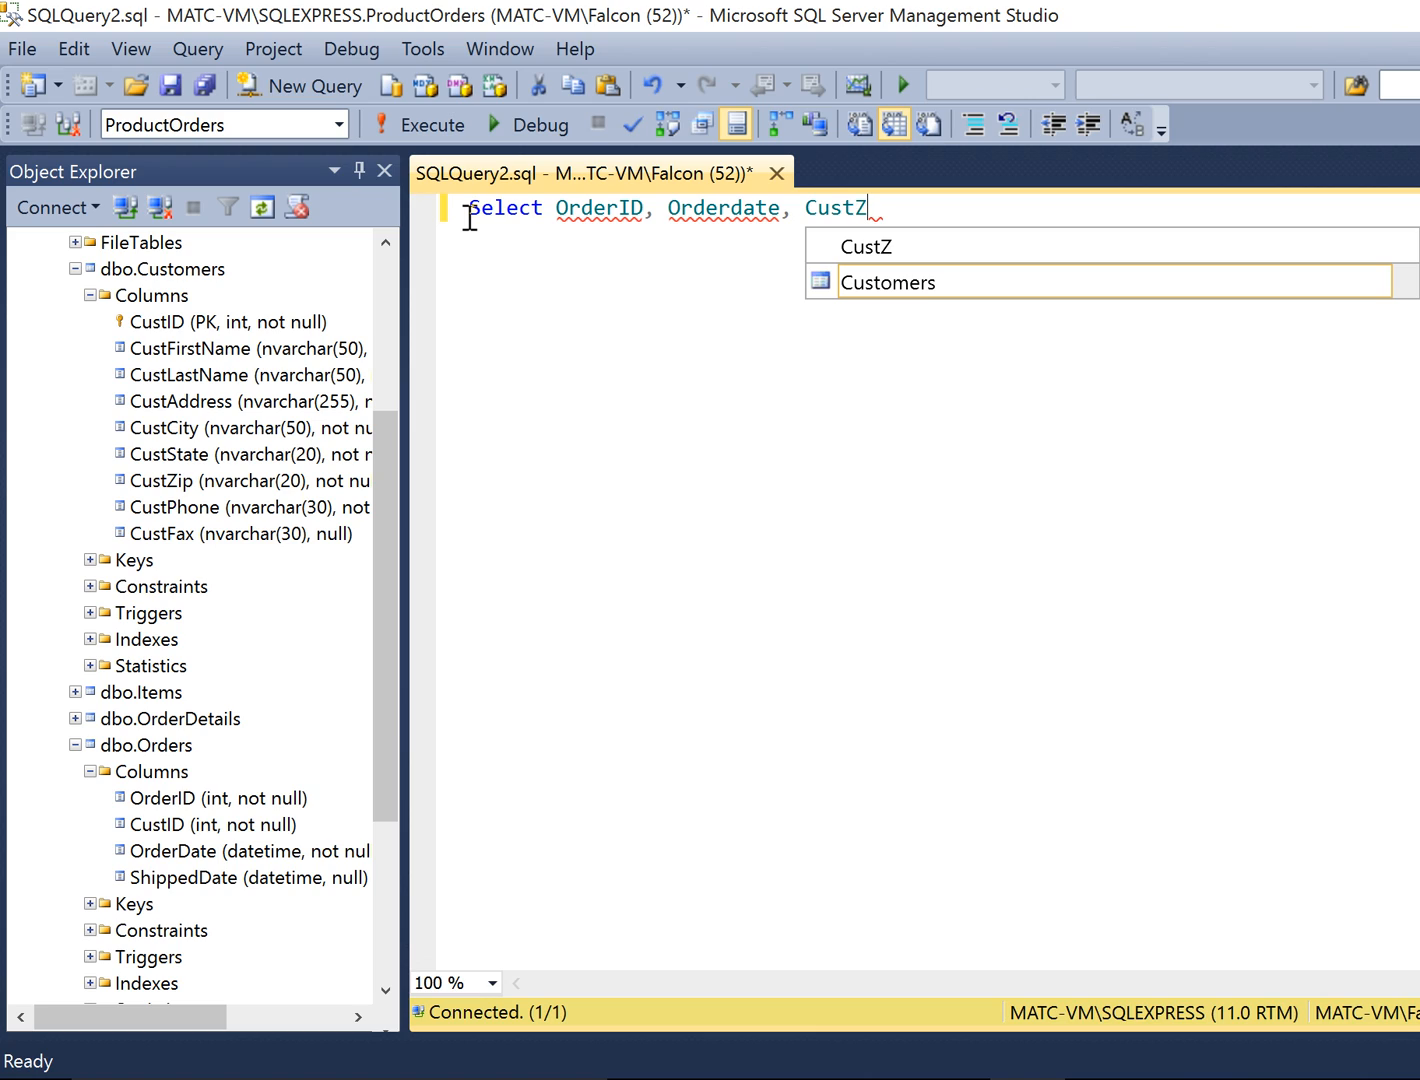
{"action": "type", "text": "i"}
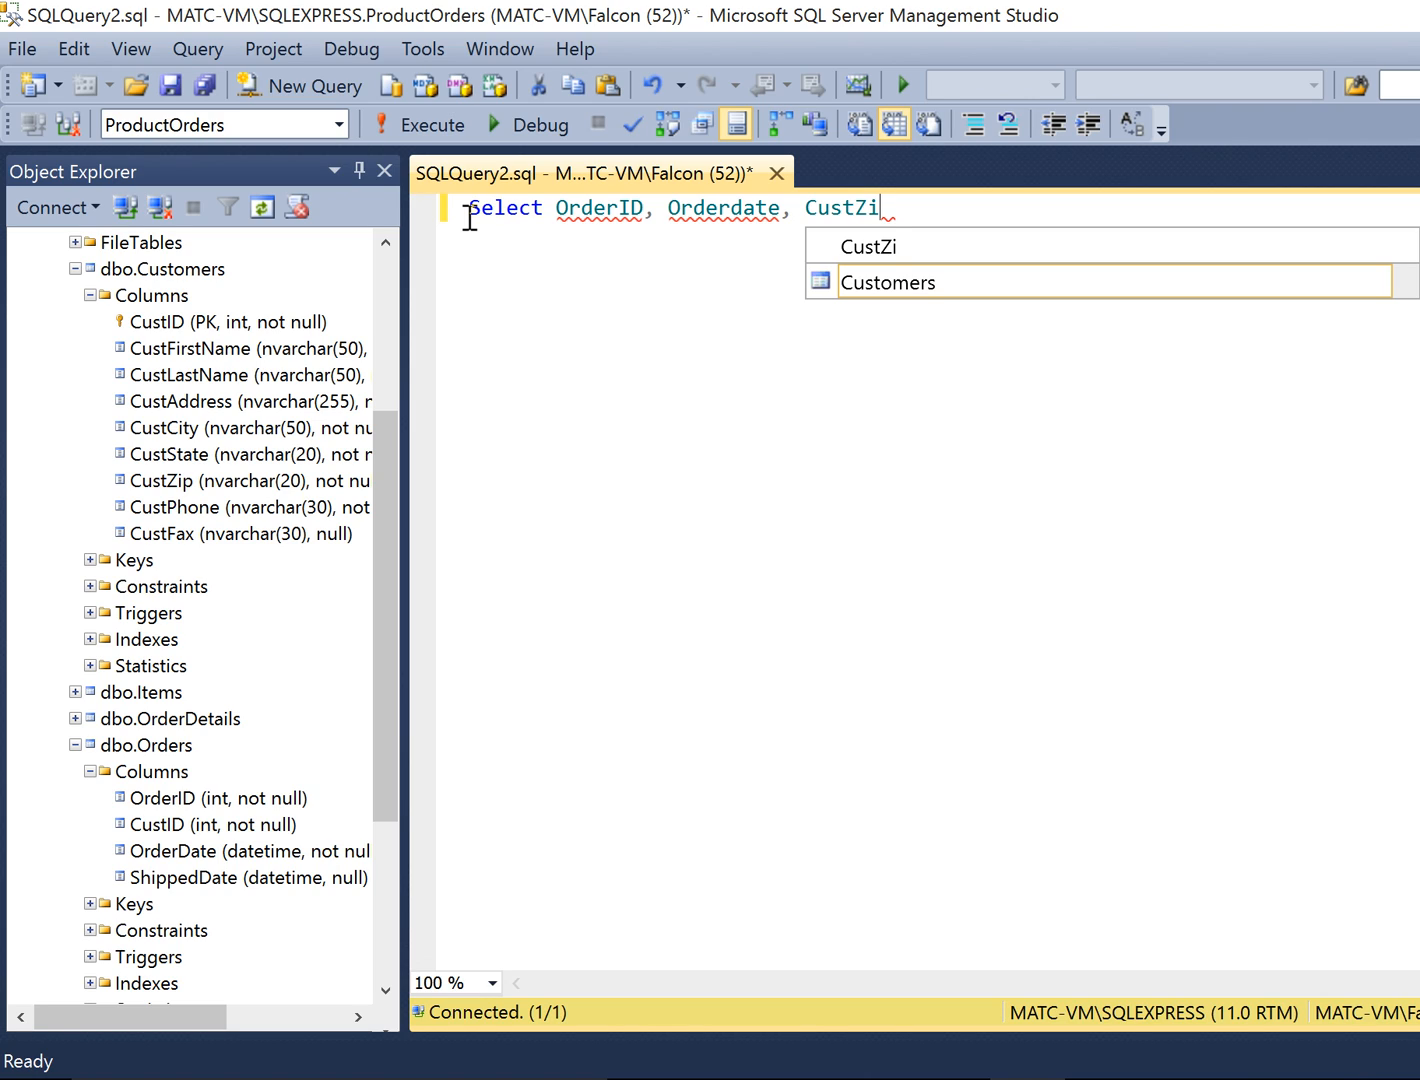
{"action": "type", "text": "p"}
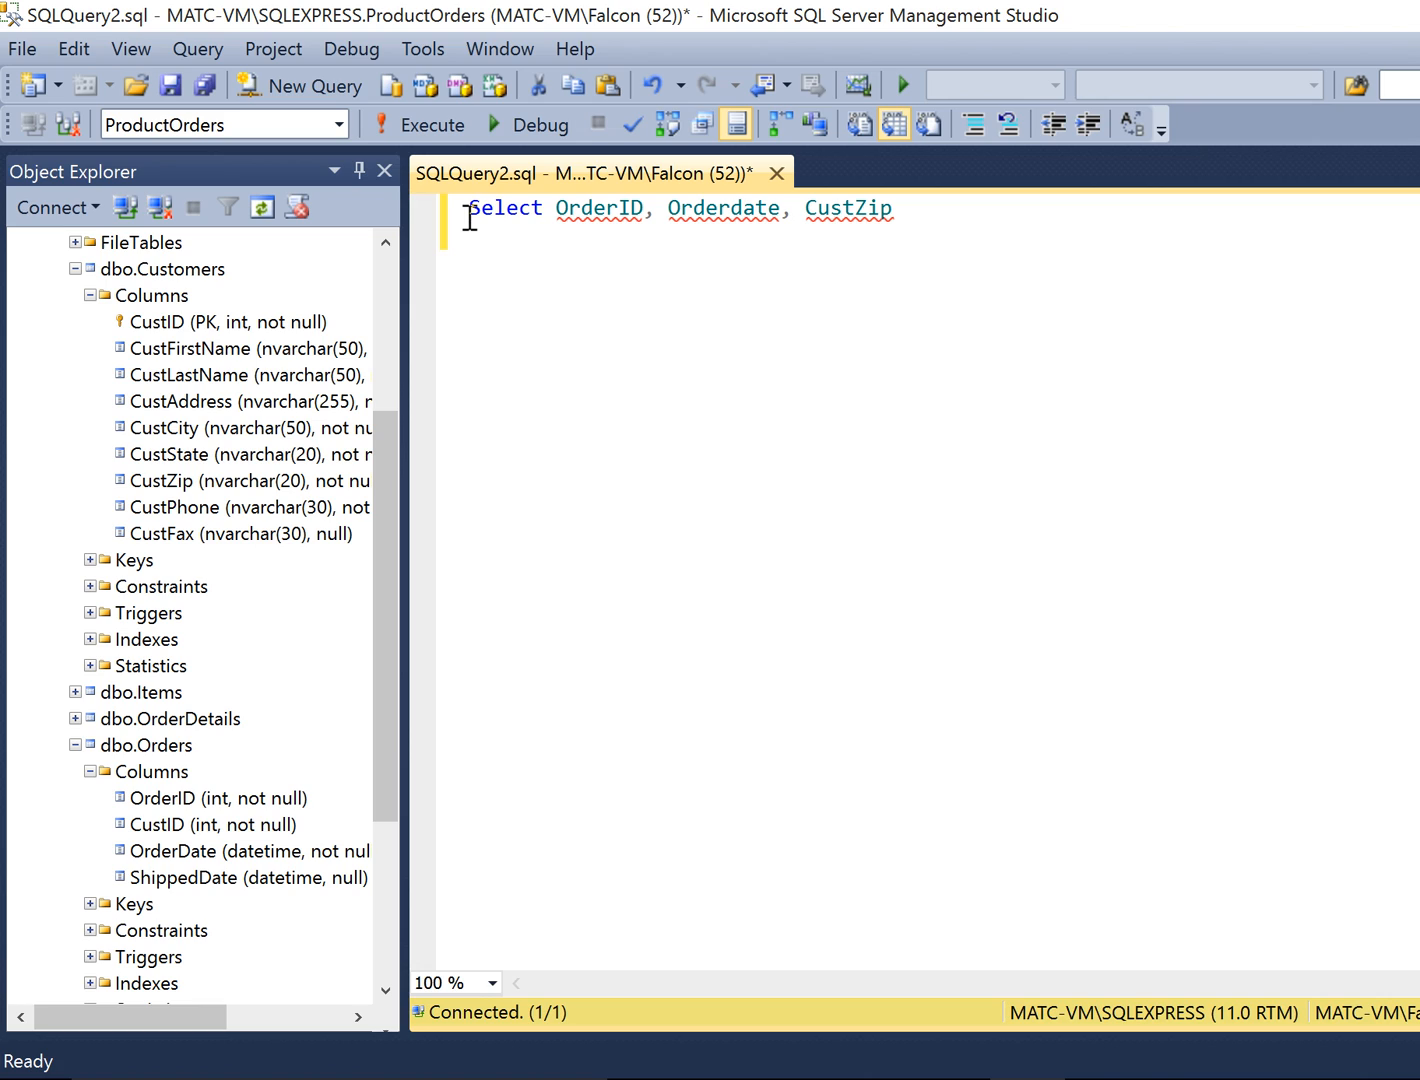
{"action": "type", "text": "From Orders, C"}
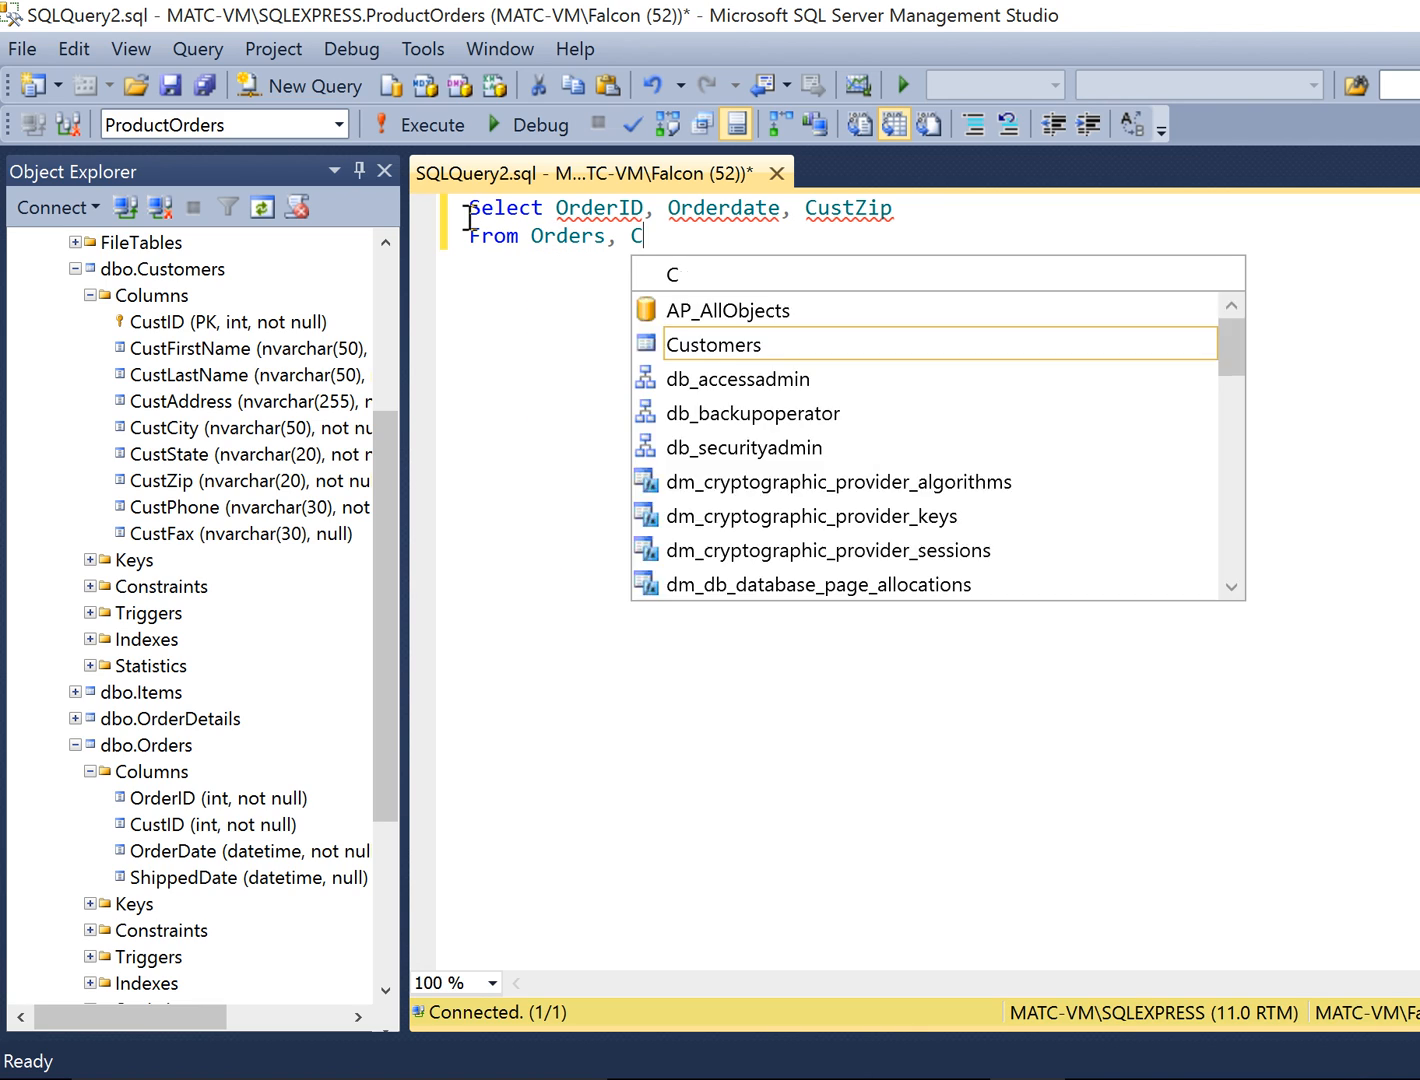
Complete the From clause as Orders, Customers.
{"action": "type", "text": "ustomers"}
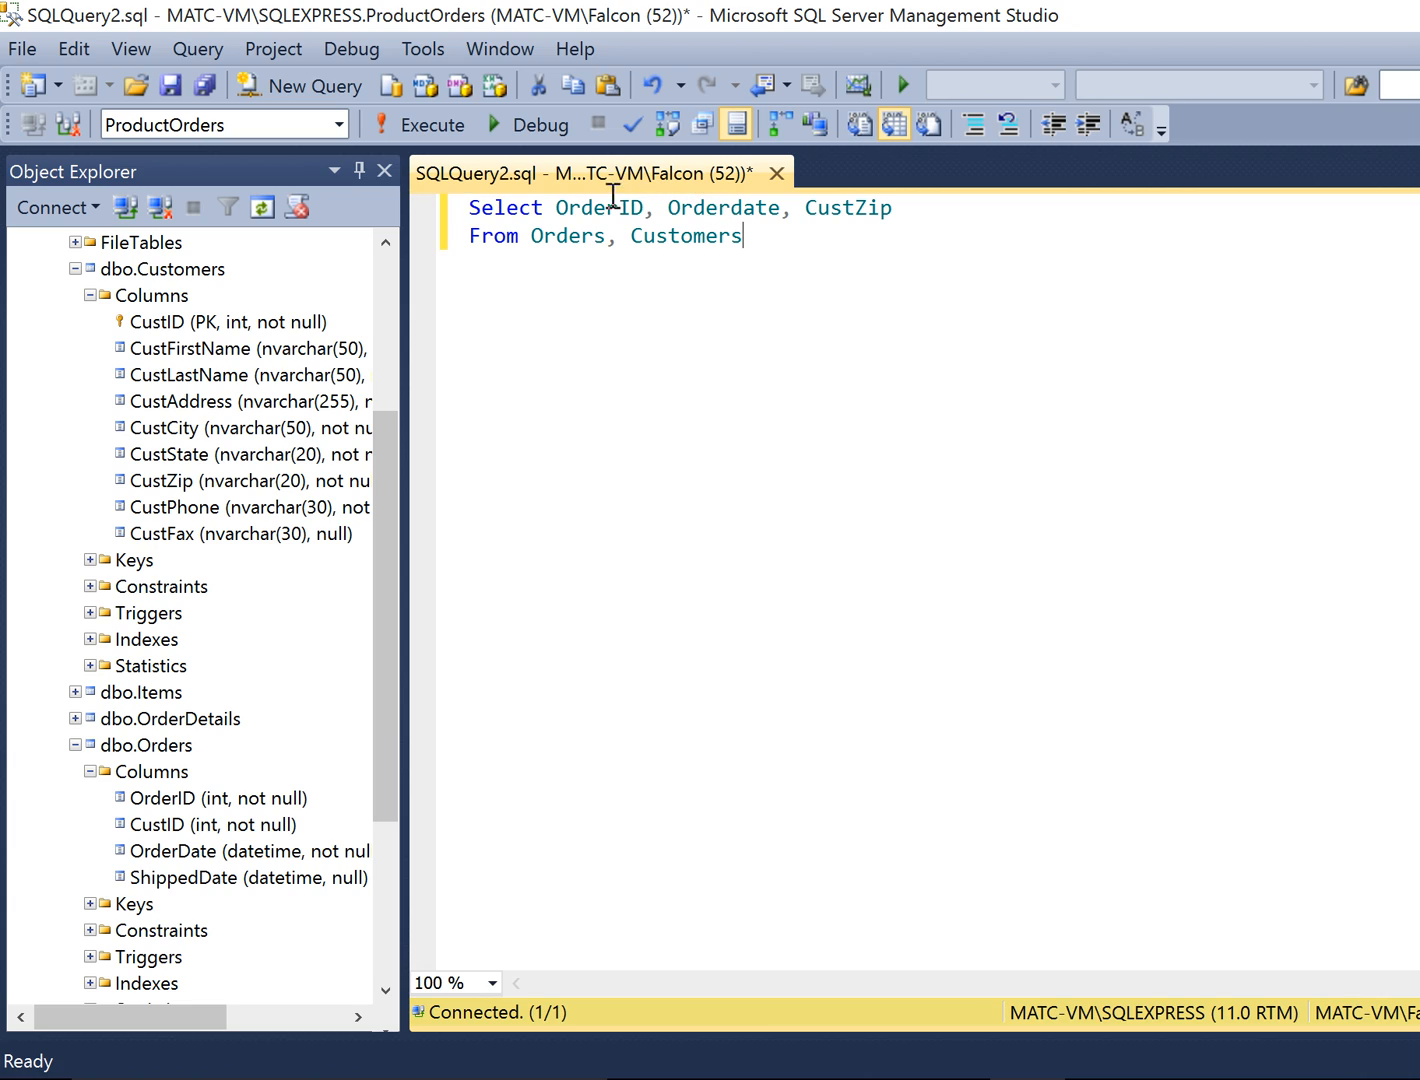
{"action": "mouse_move", "coordinate": [600, 207]}
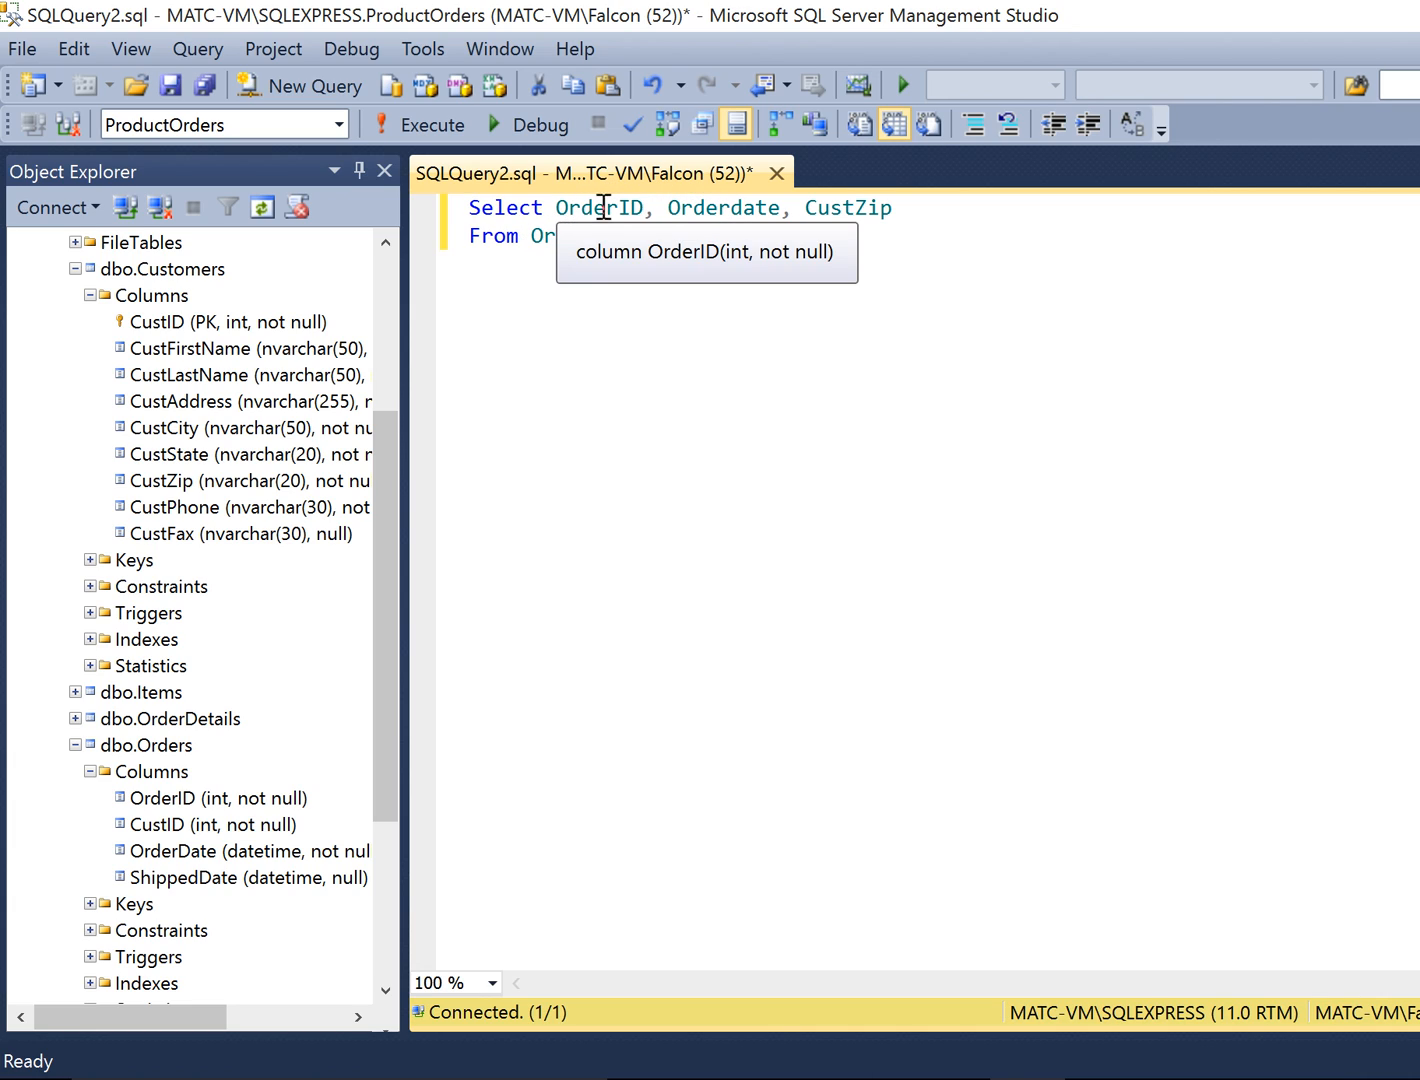
{"action": "type", "text": ", Customers"}
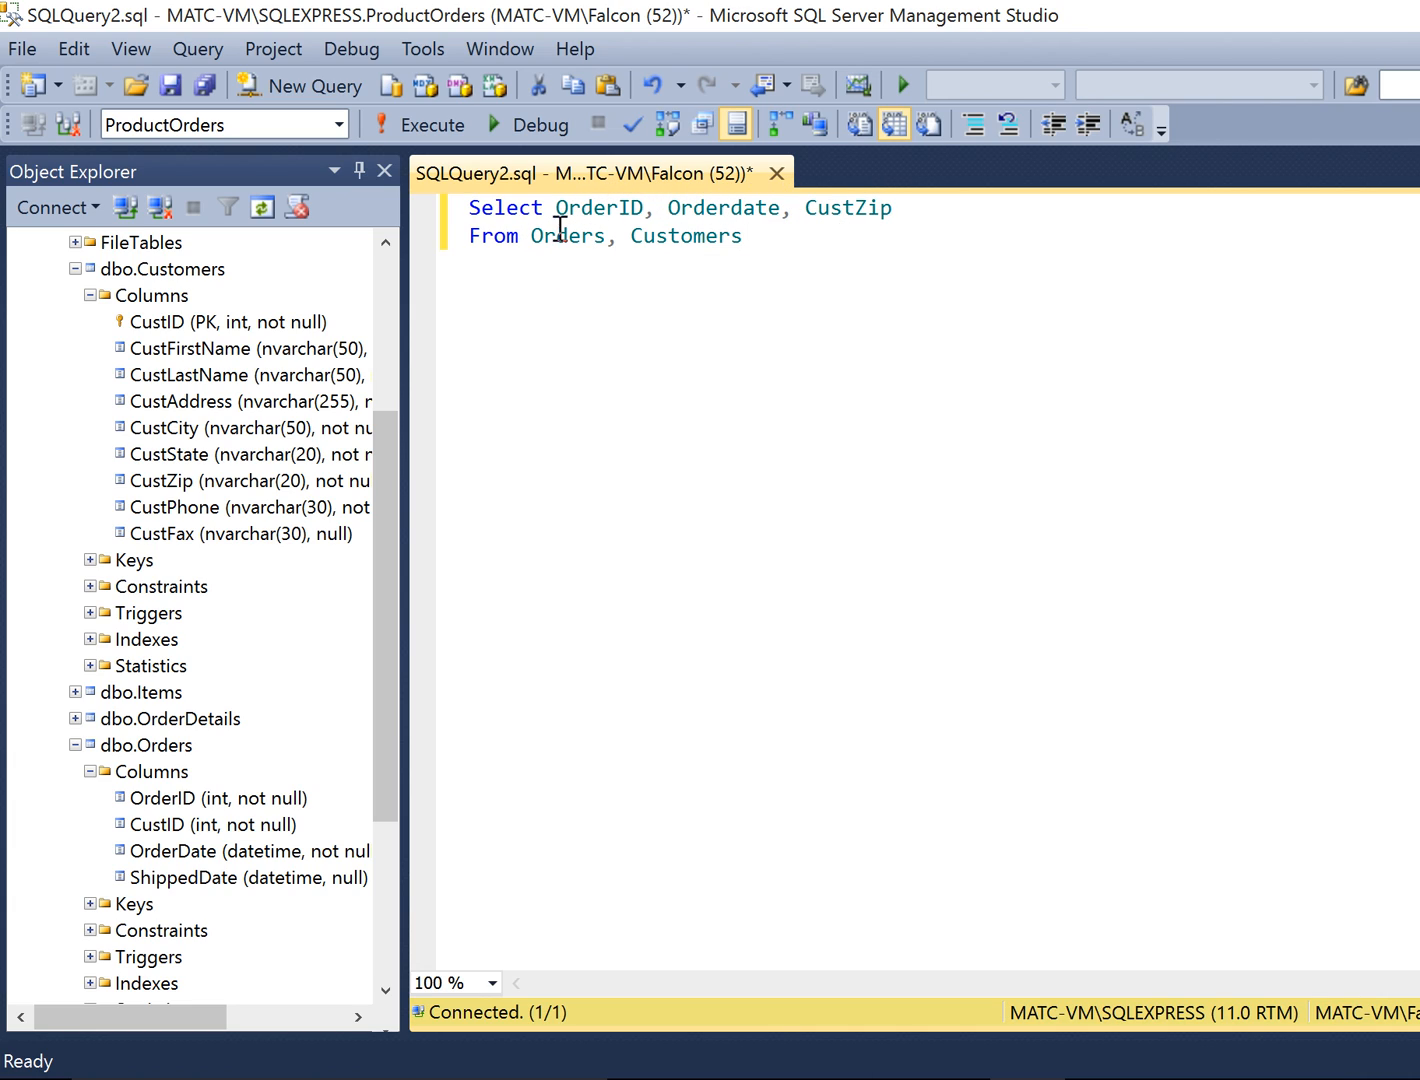
{"action": "mouse_move", "coordinate": [758, 237]}
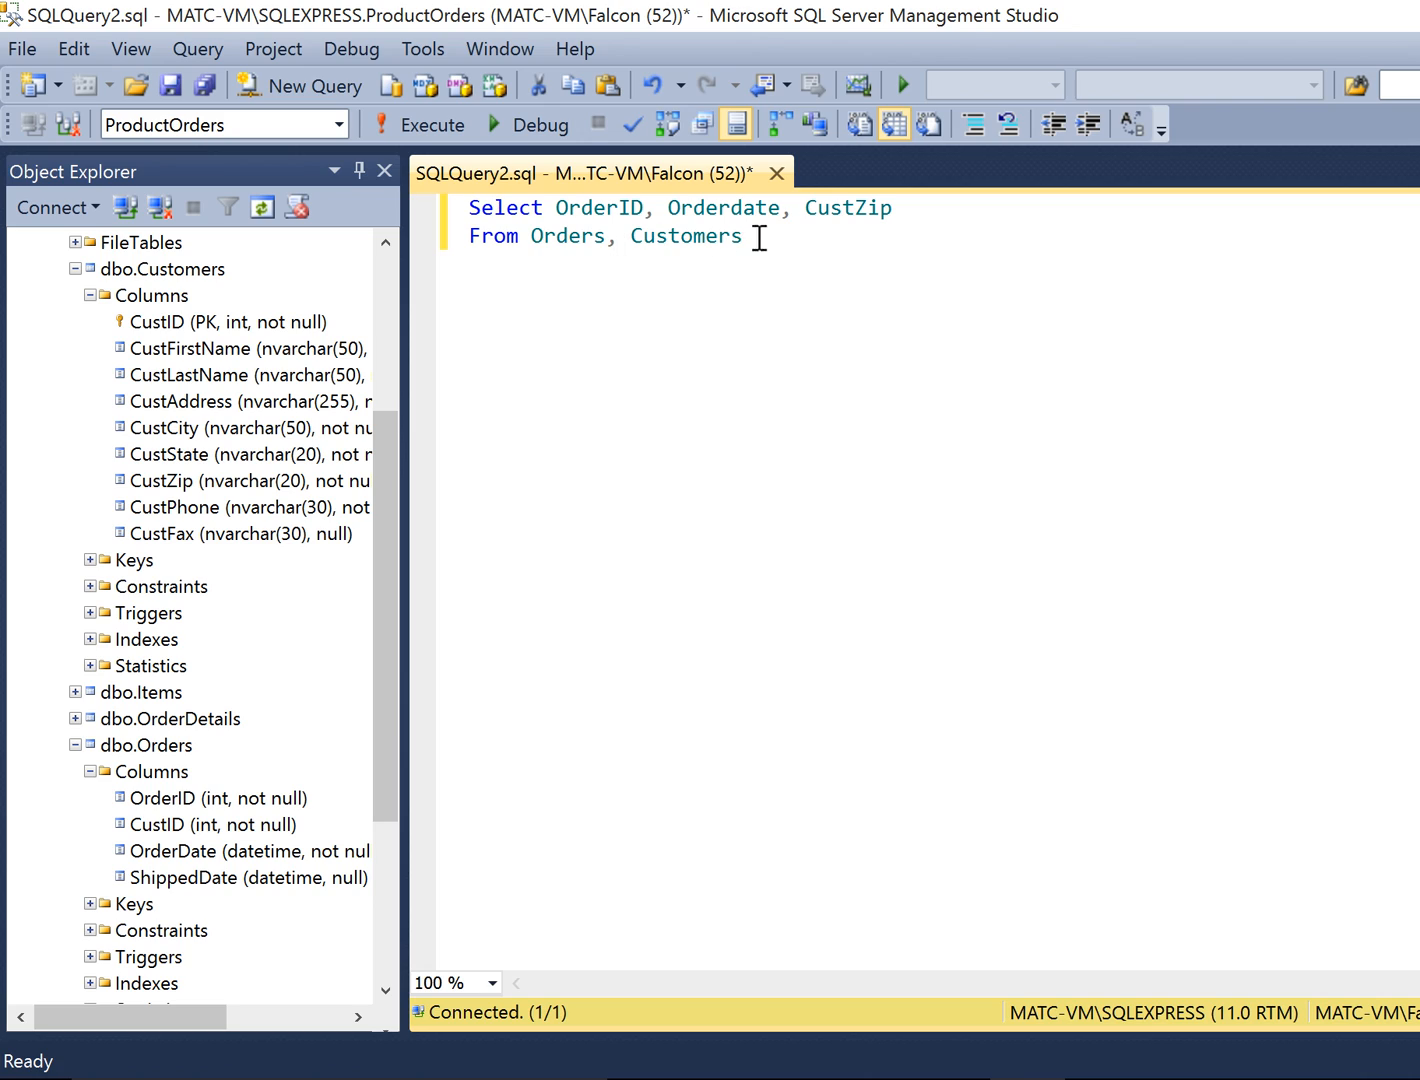
{"action": "mouse_move", "coordinate": [600, 235]}
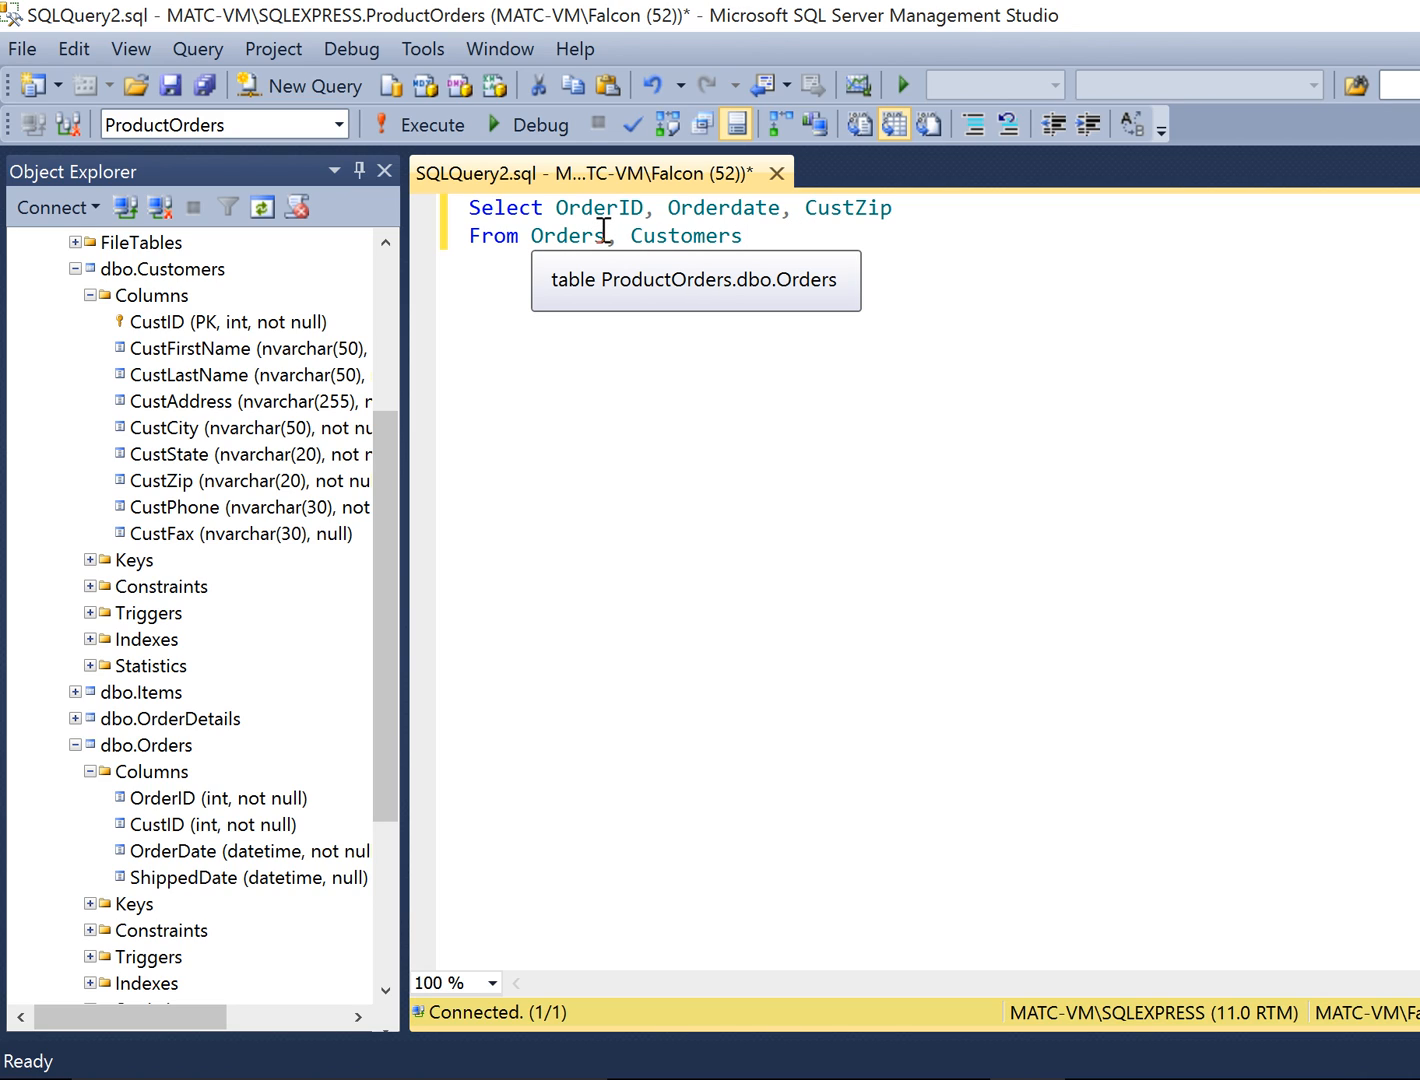
{"action": "mouse_move", "coordinate": [687, 235]}
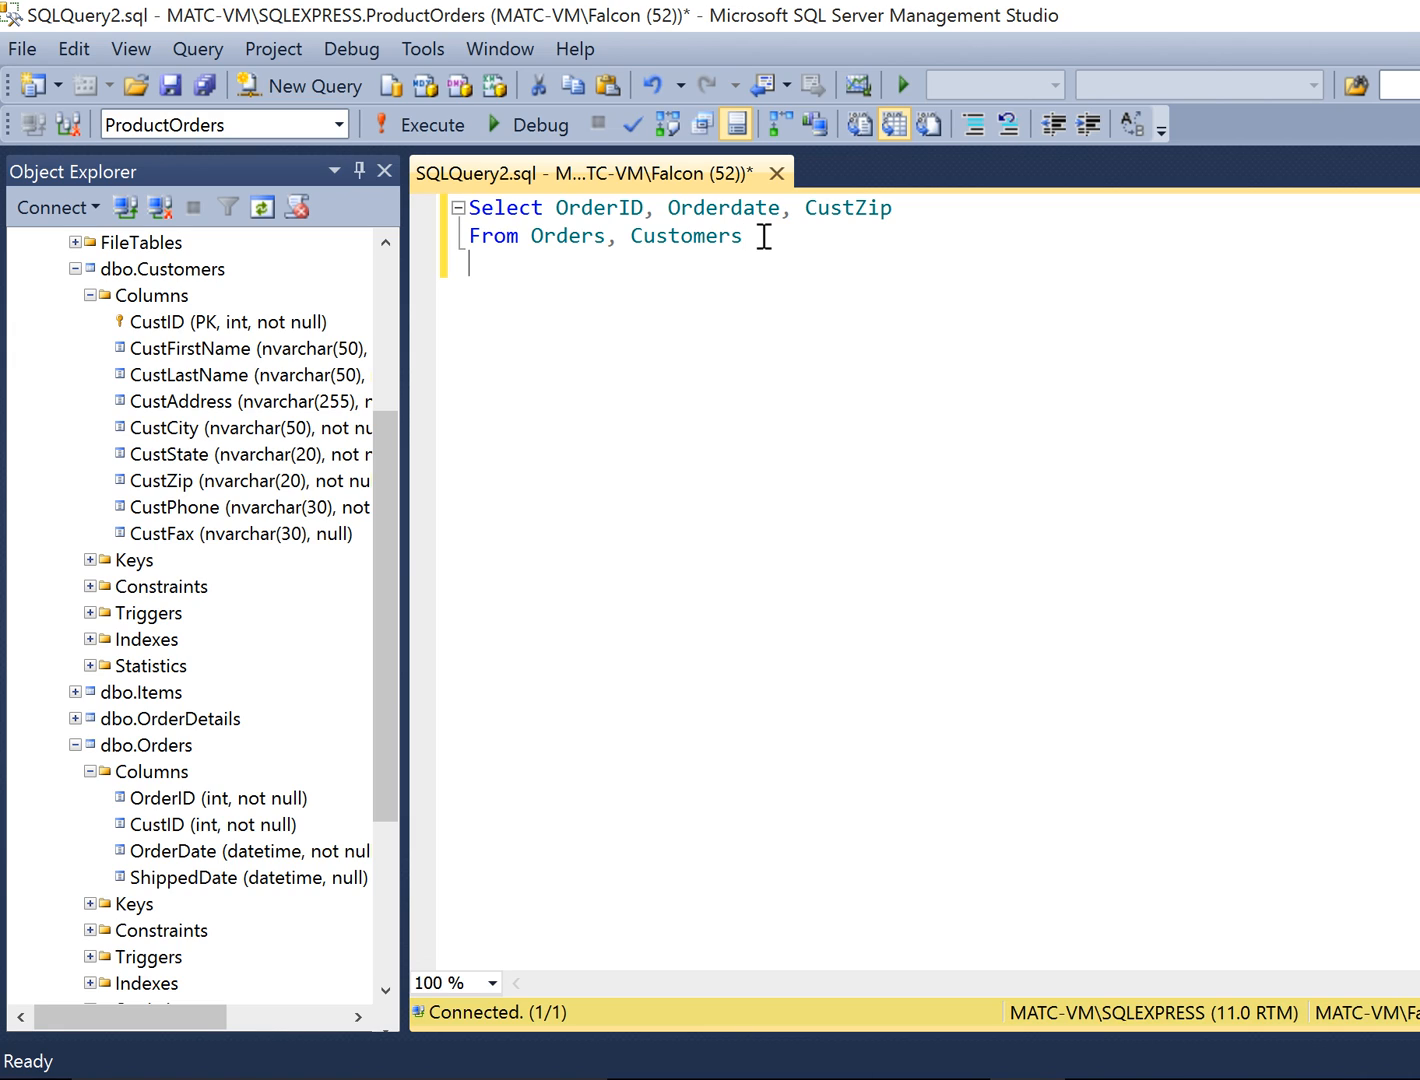
Type the Where keyword on the line below the From clause.
{"action": "type", "text": "WH"}
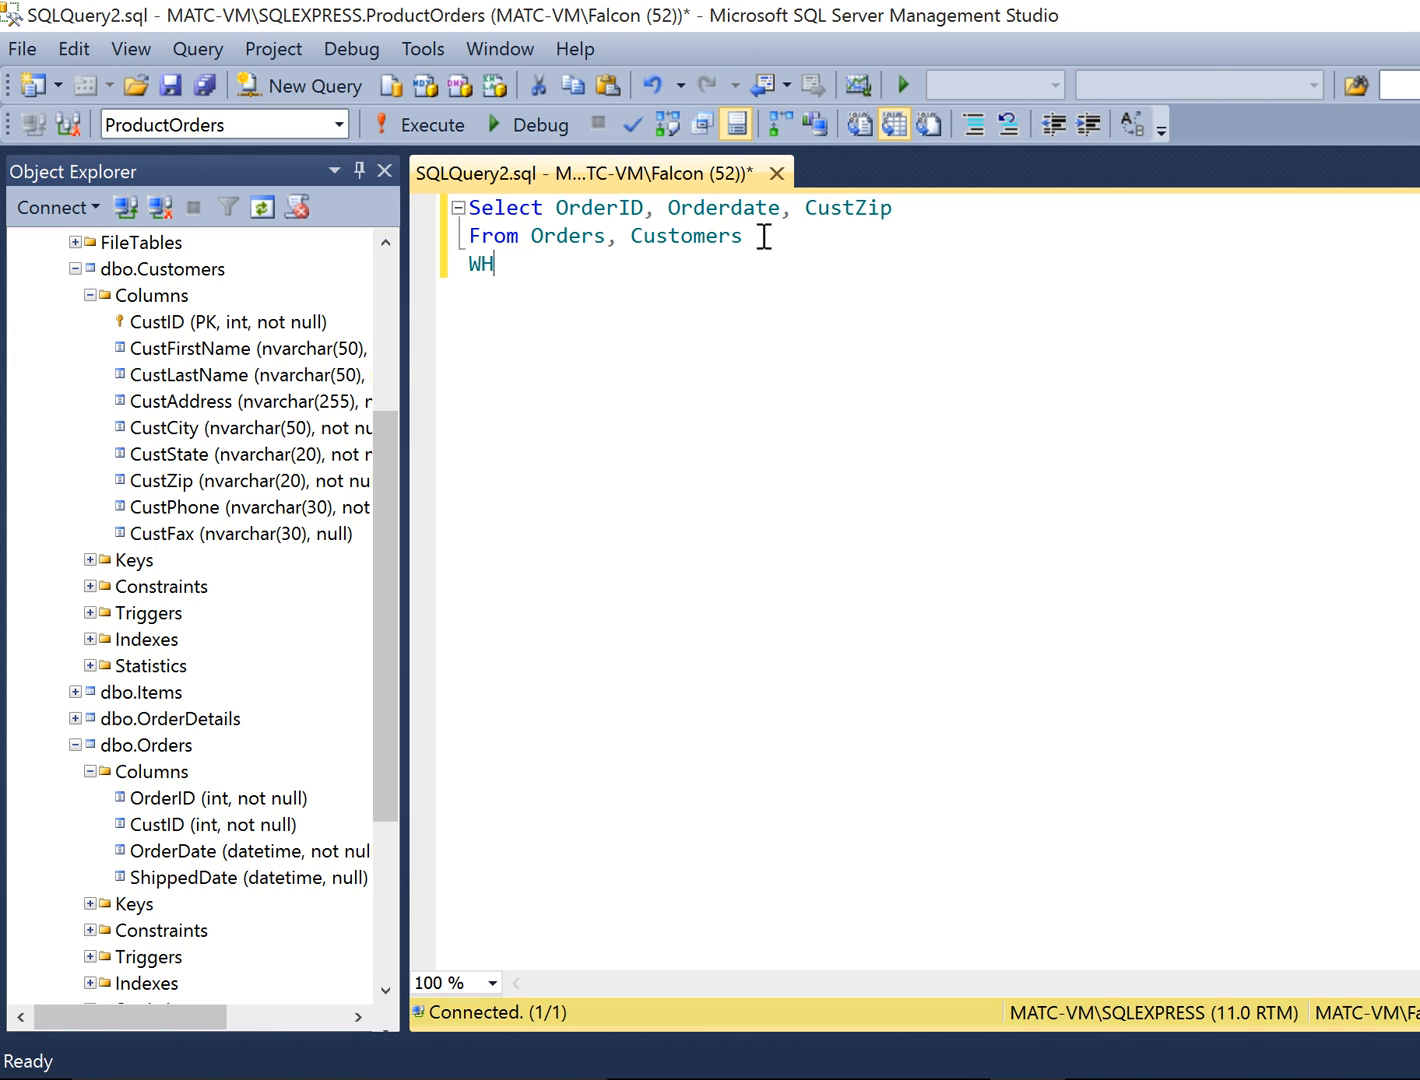
{"action": "type", "text": "ere"}
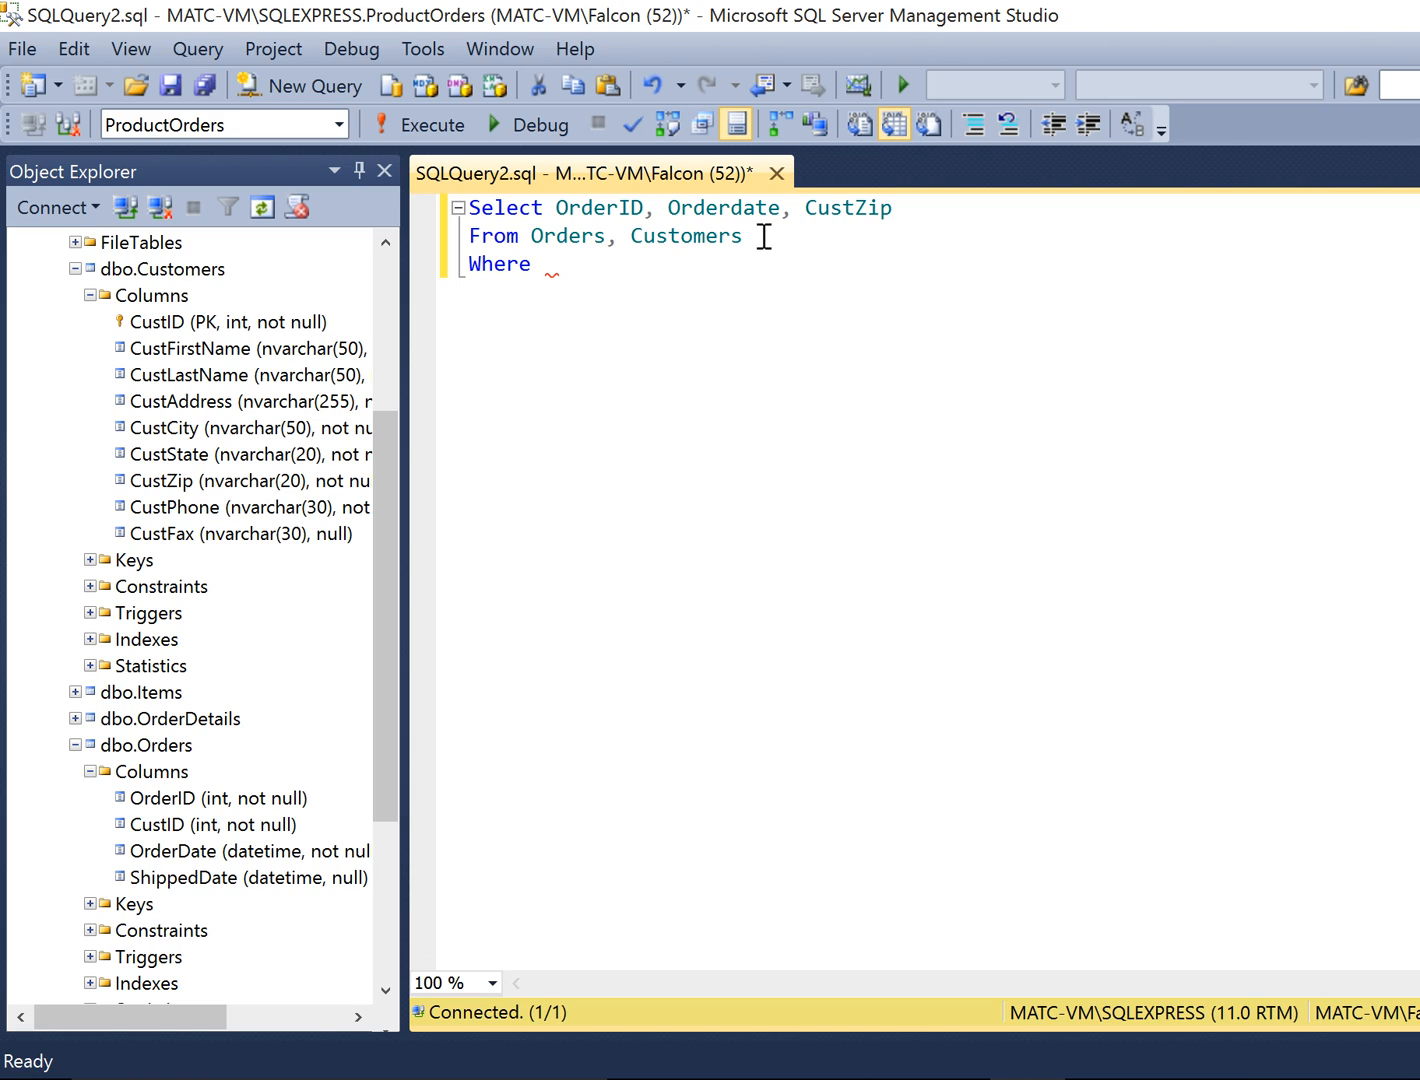
{"action": "left_click", "coordinate": [545, 264]}
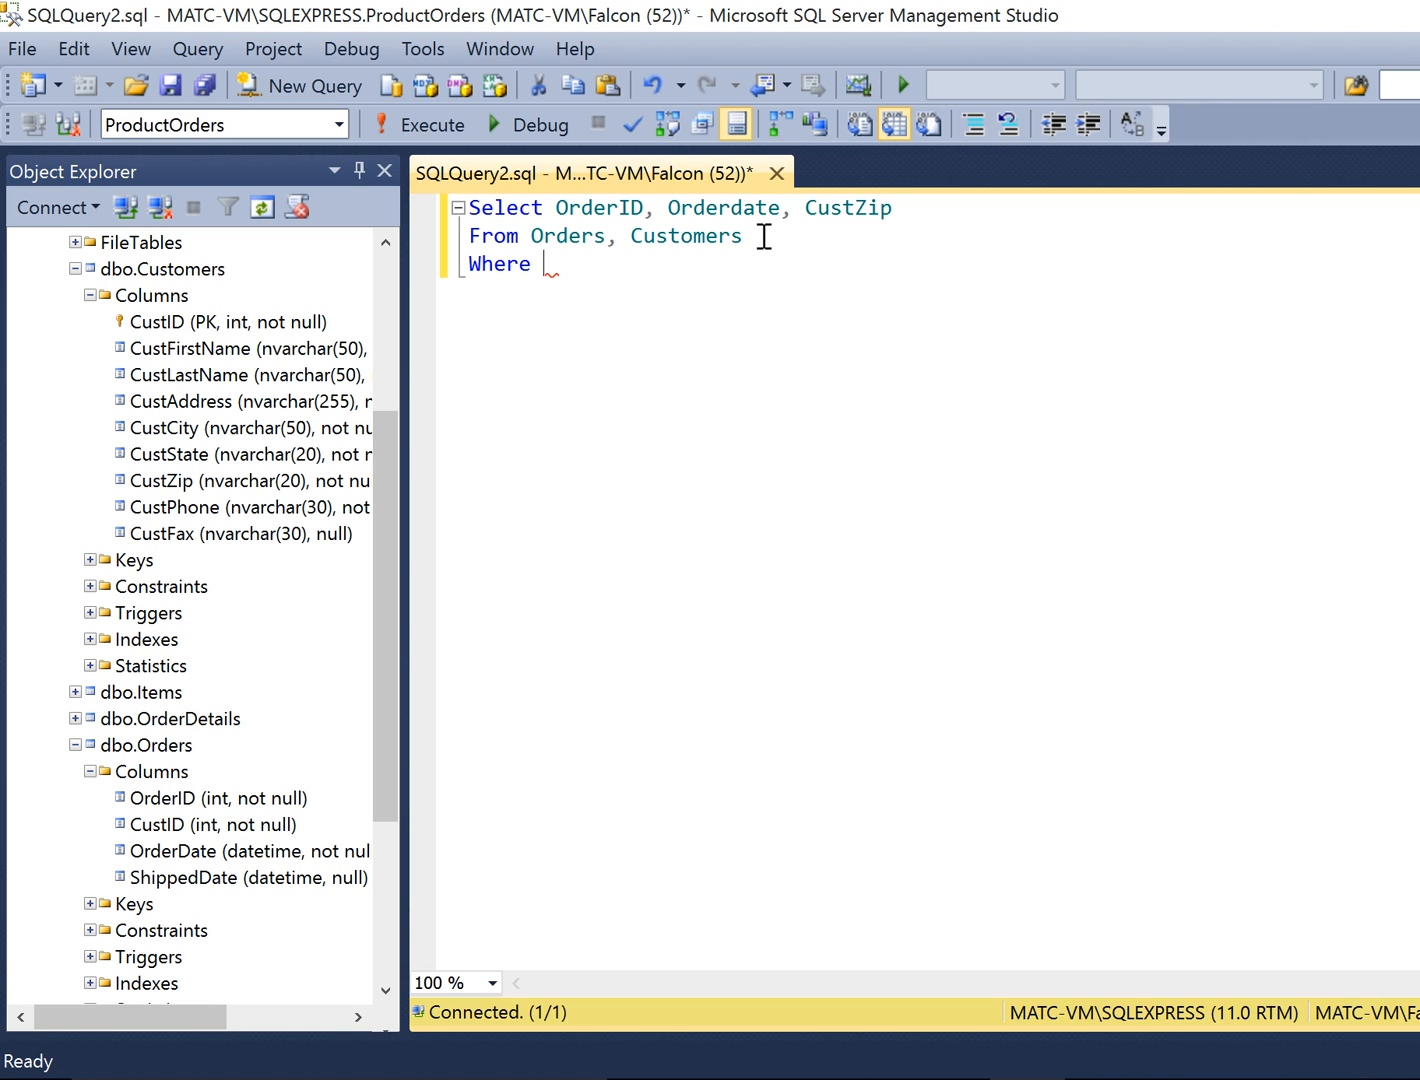
Write the join condition Orders.CustID = Customers.CustID, correcting the mistyped table name.
{"action": "type", "text": "Ord"}
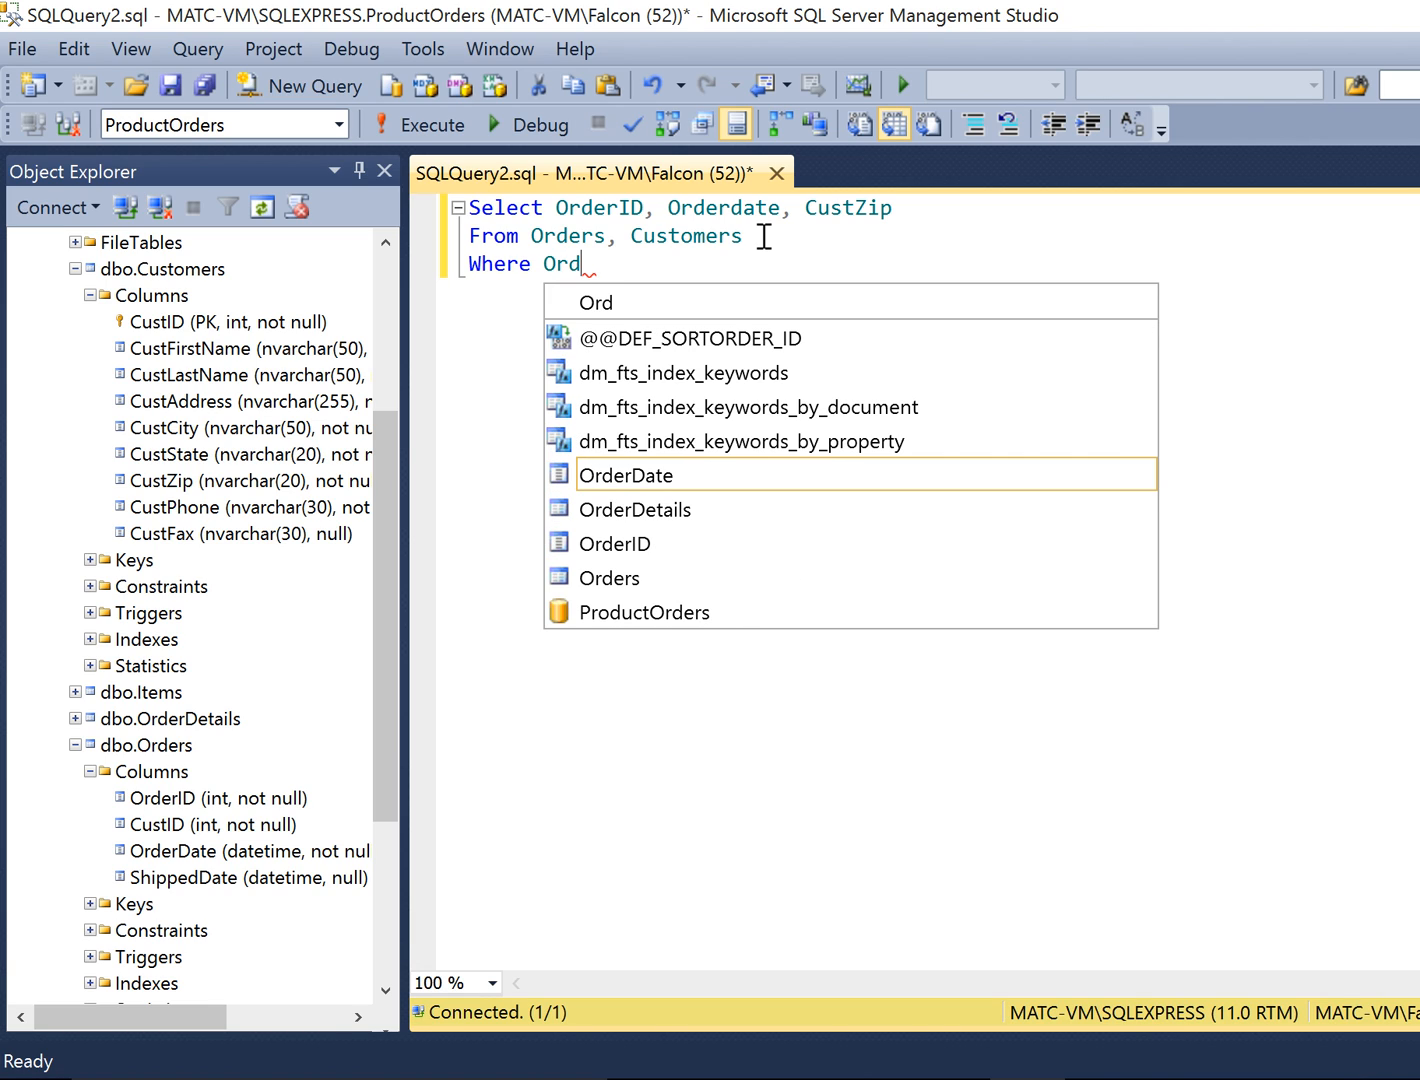
{"action": "type", "text": "er"}
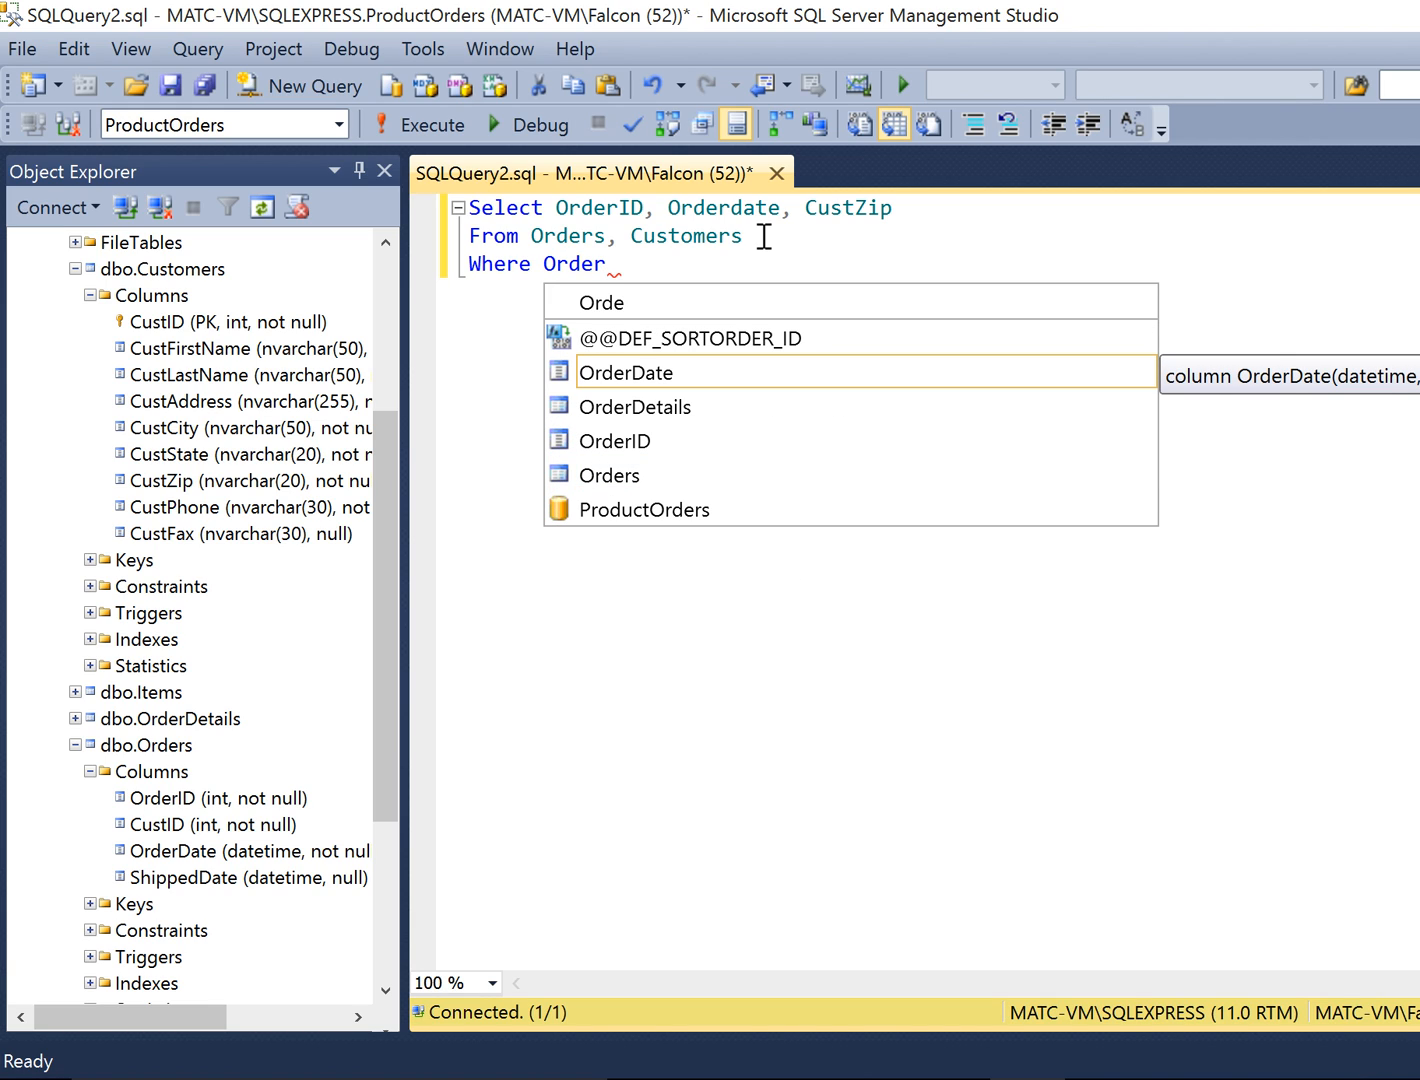
{"action": "type", "text": ".Cus"}
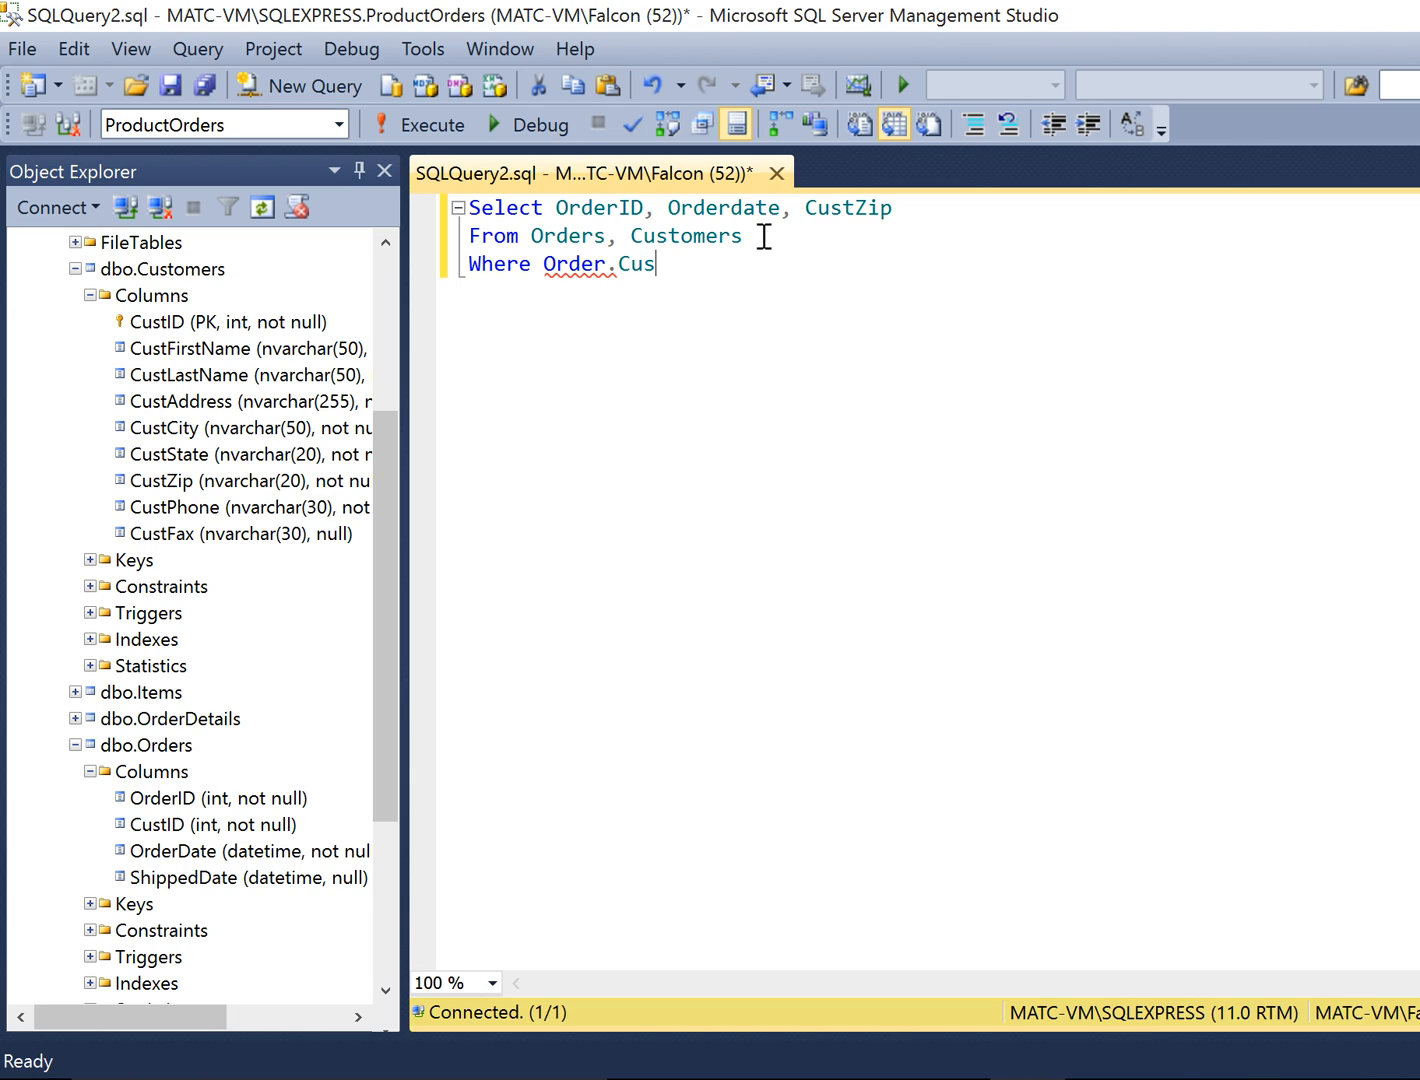
{"action": "type", "text": "tID"}
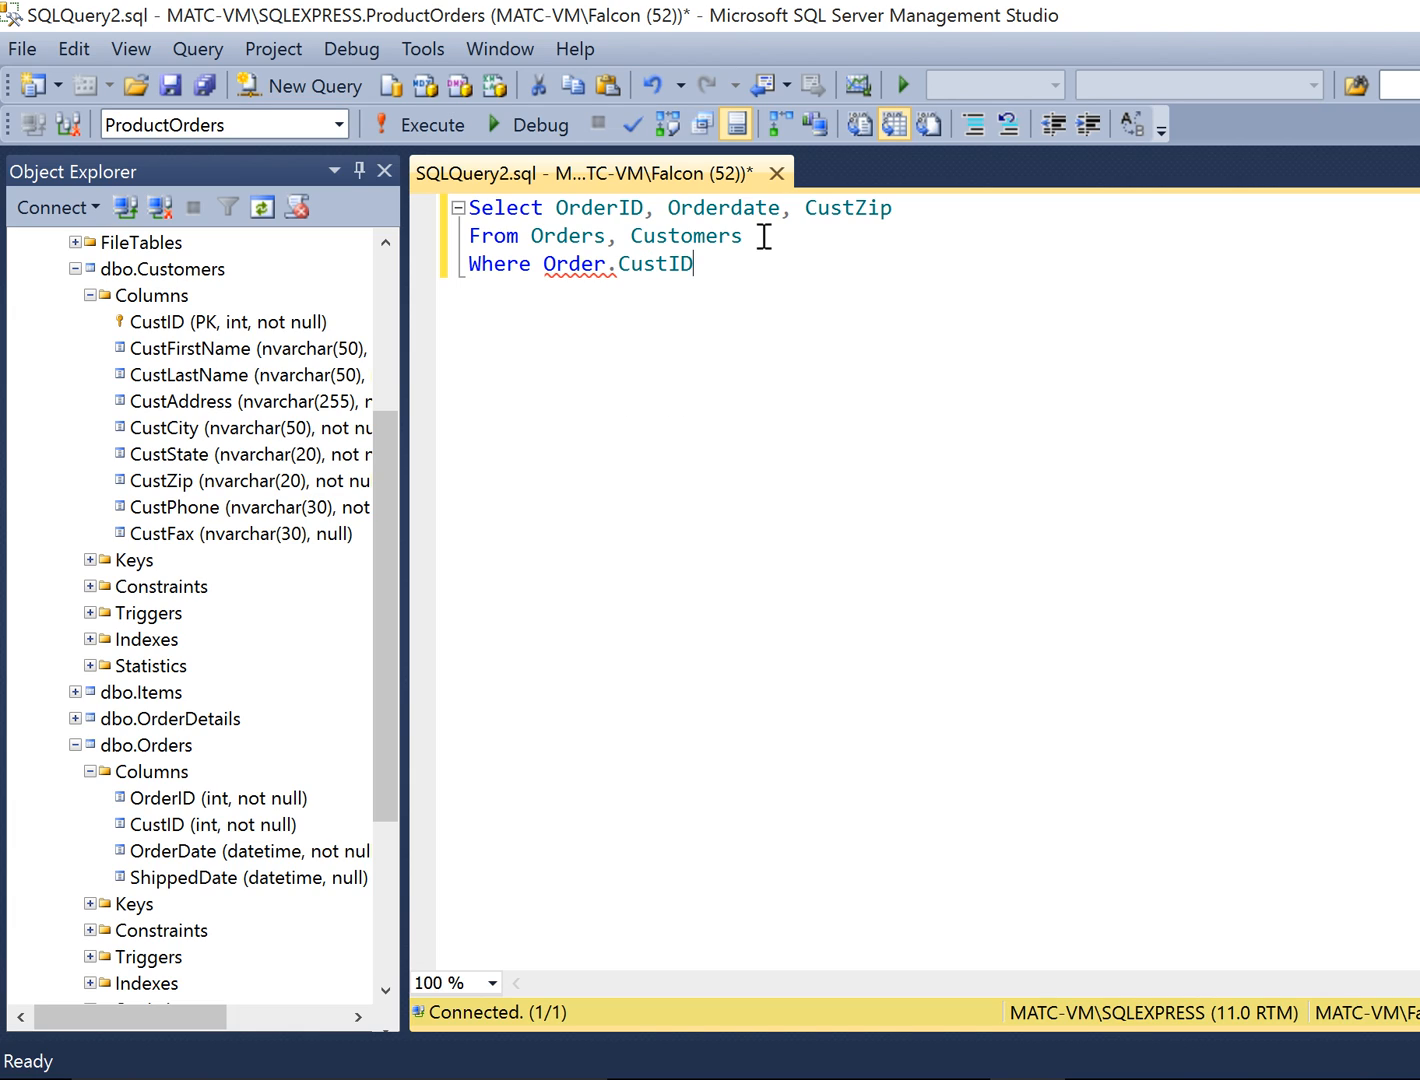
{"action": "key", "text": "BackSpace"}
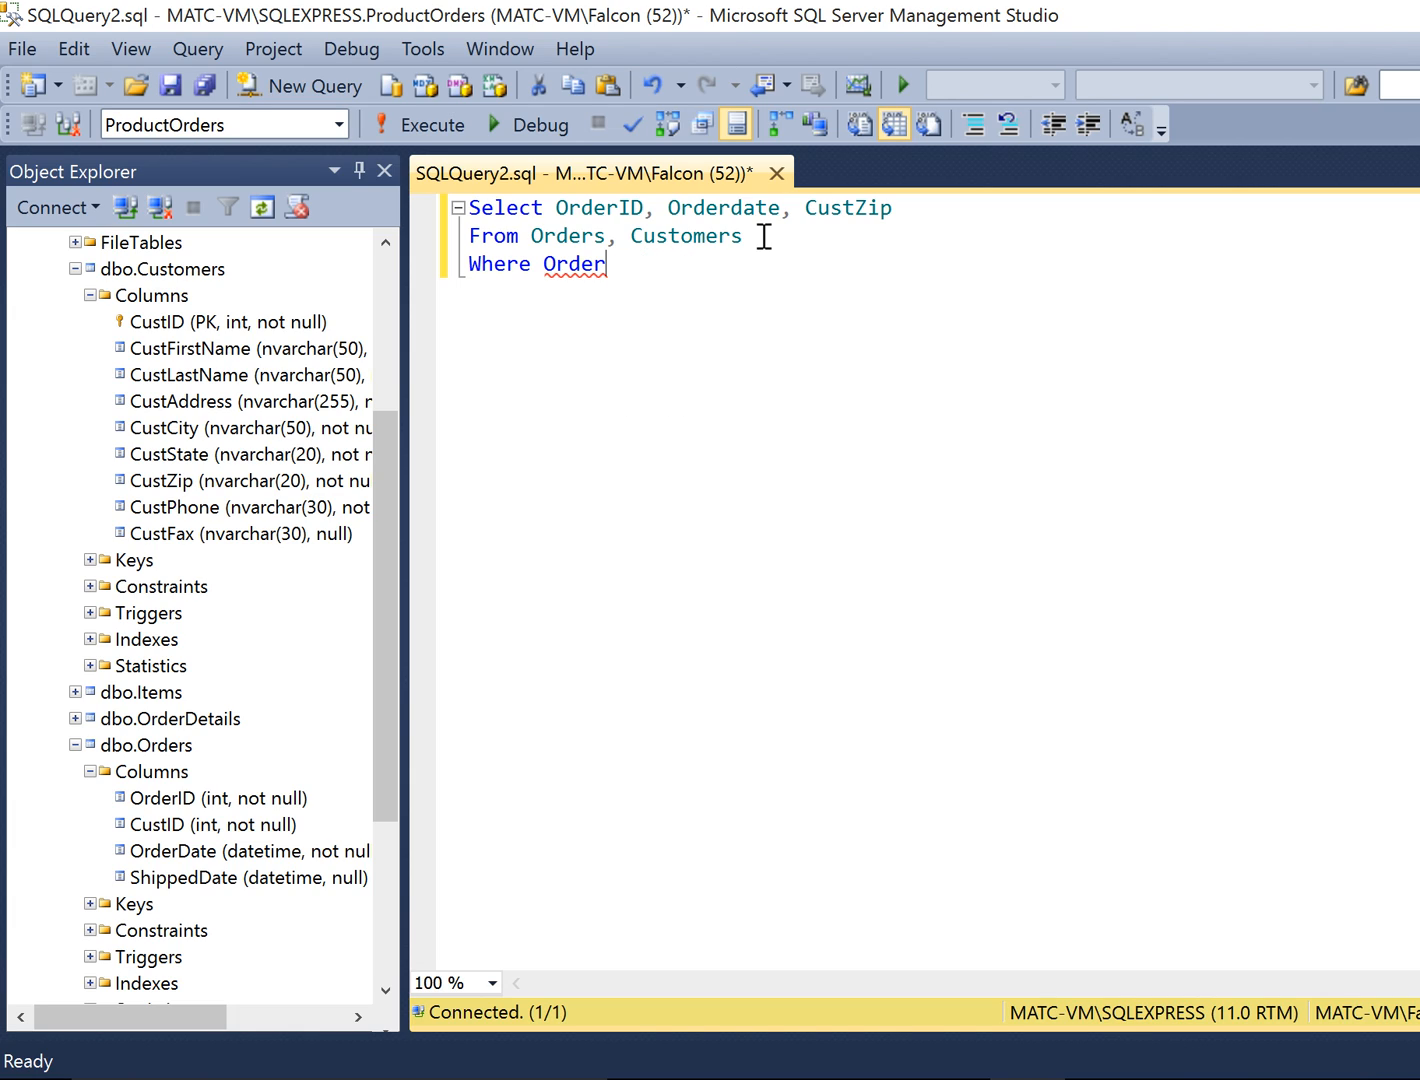
{"action": "type", "text": "s"}
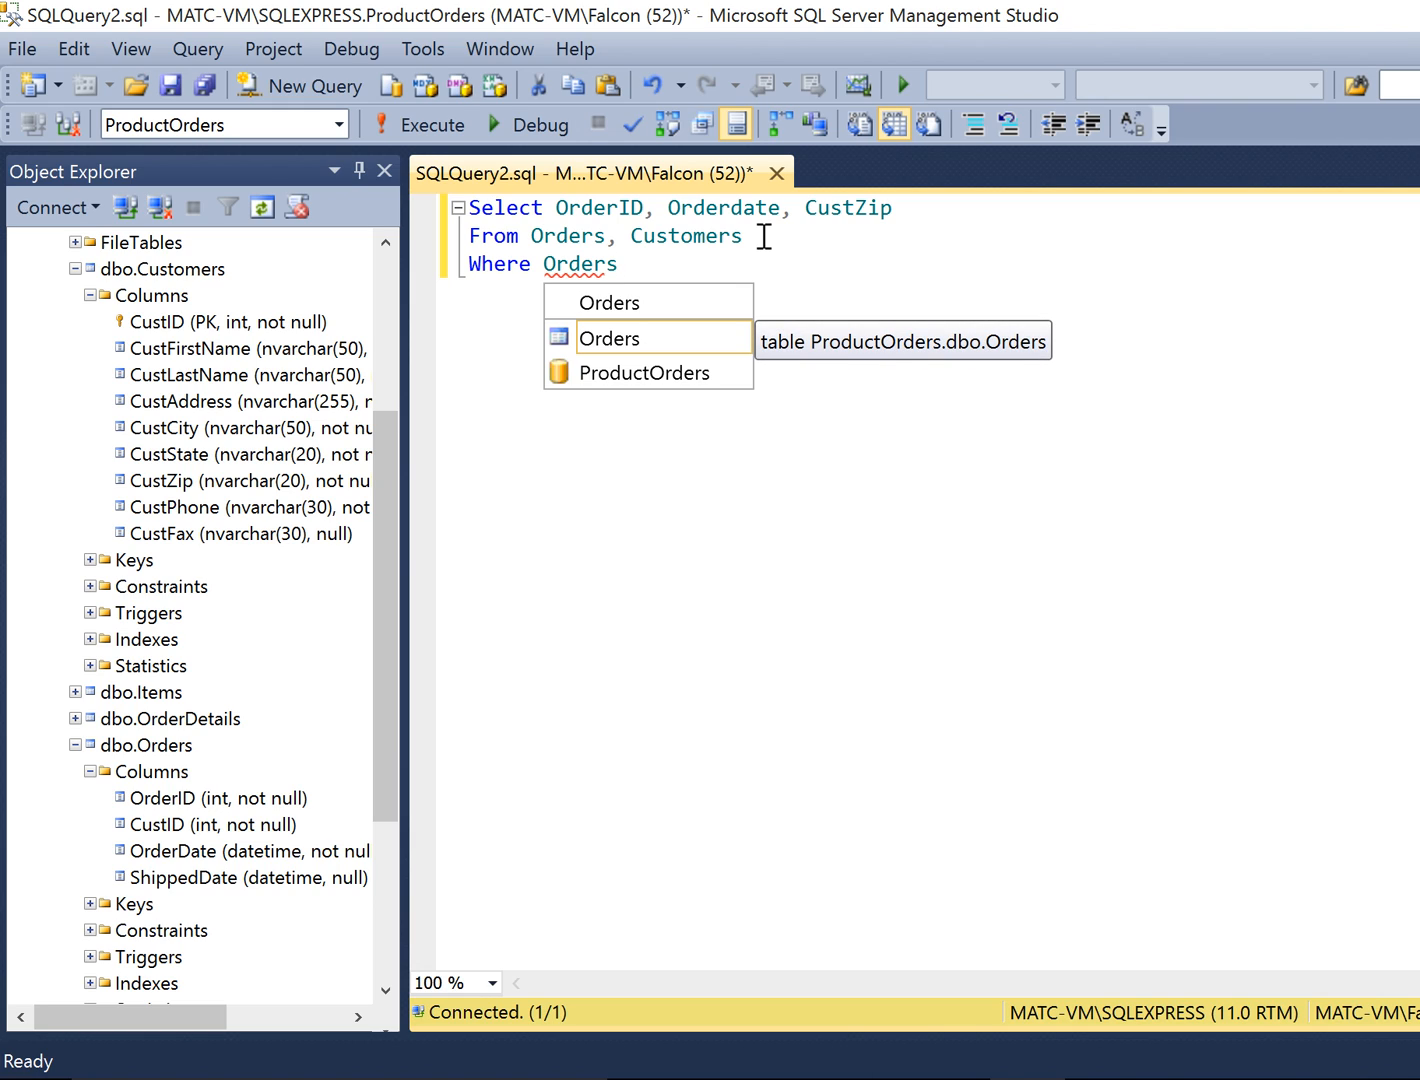
{"action": "type", "text": ".CustID"}
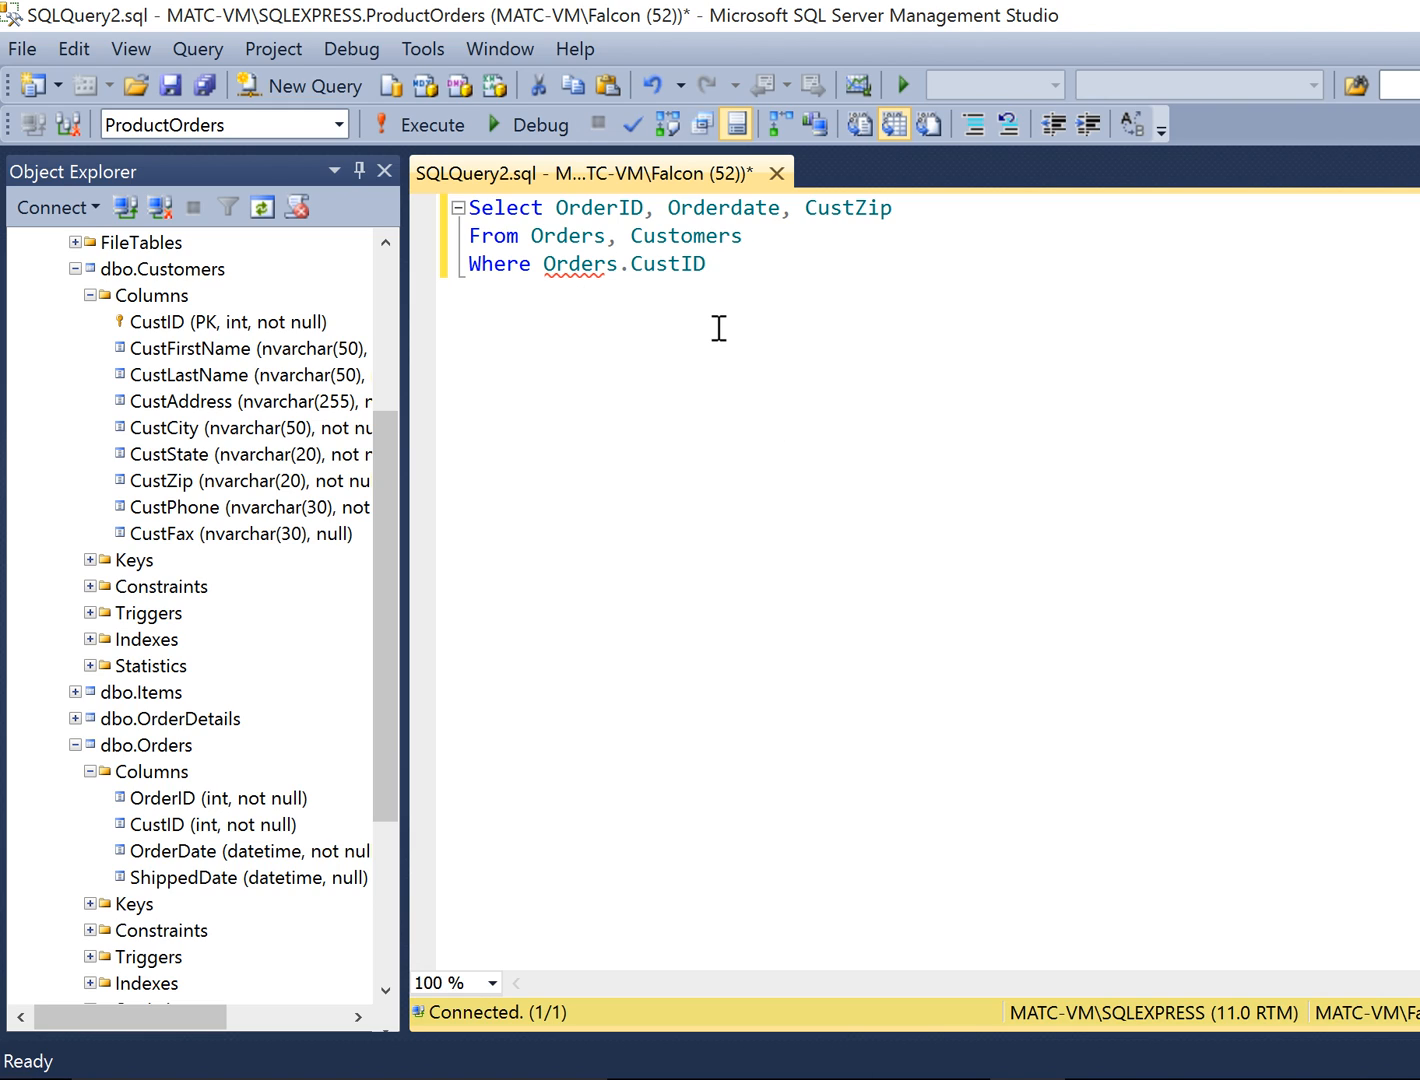
{"action": "type", "text": "= Cu"}
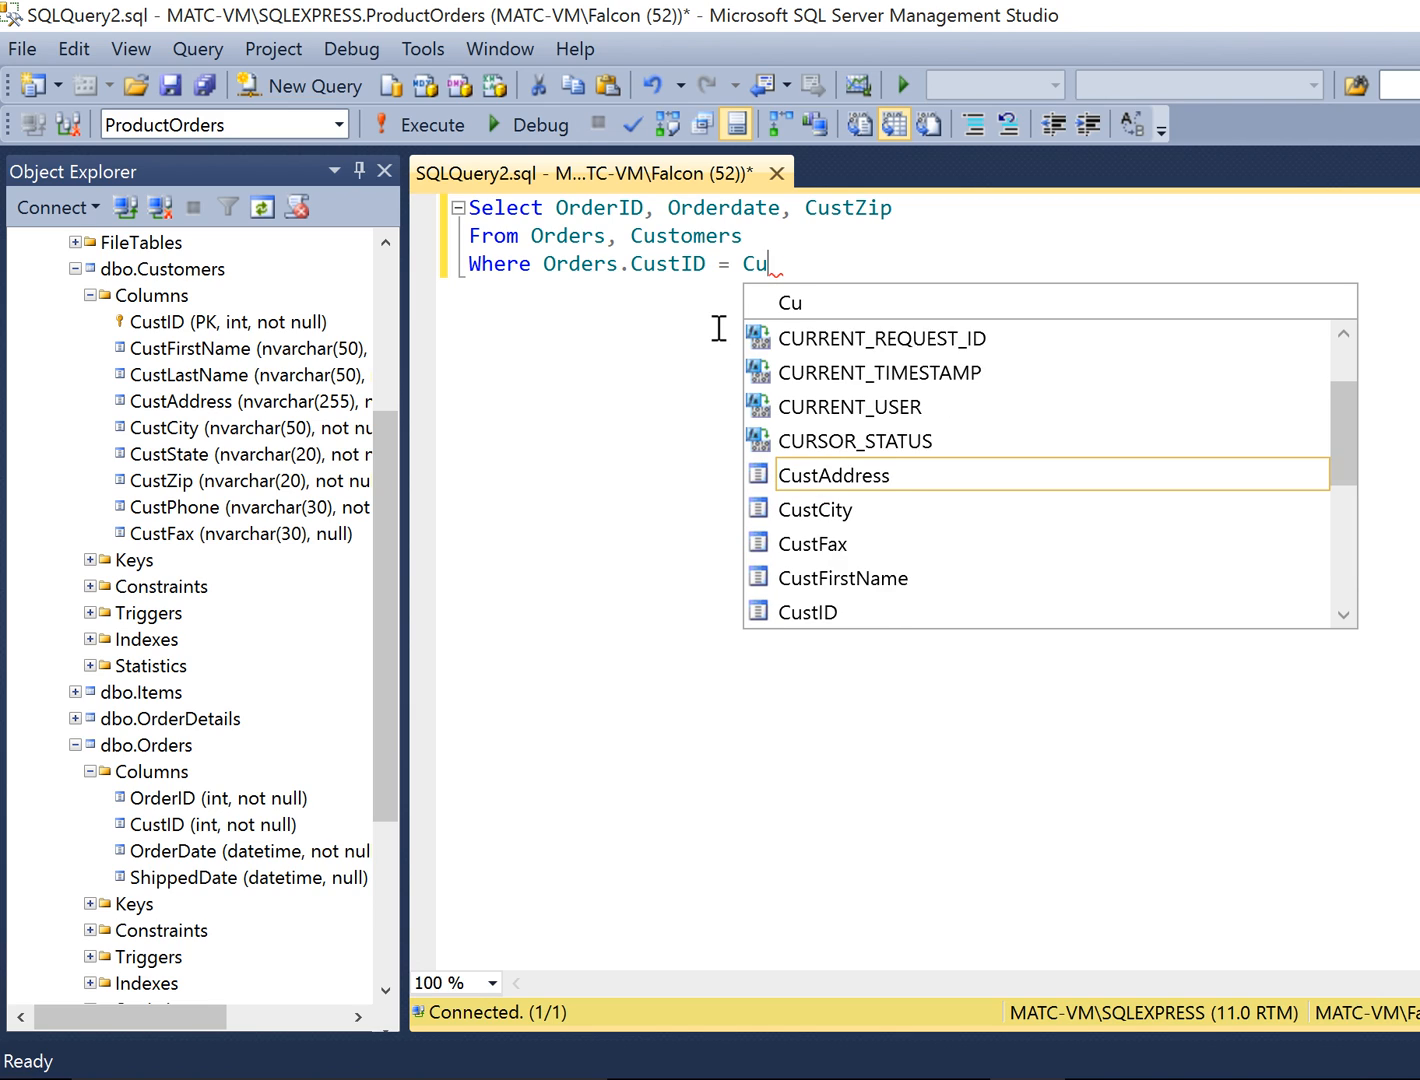
{"action": "type", "text": "stomers."}
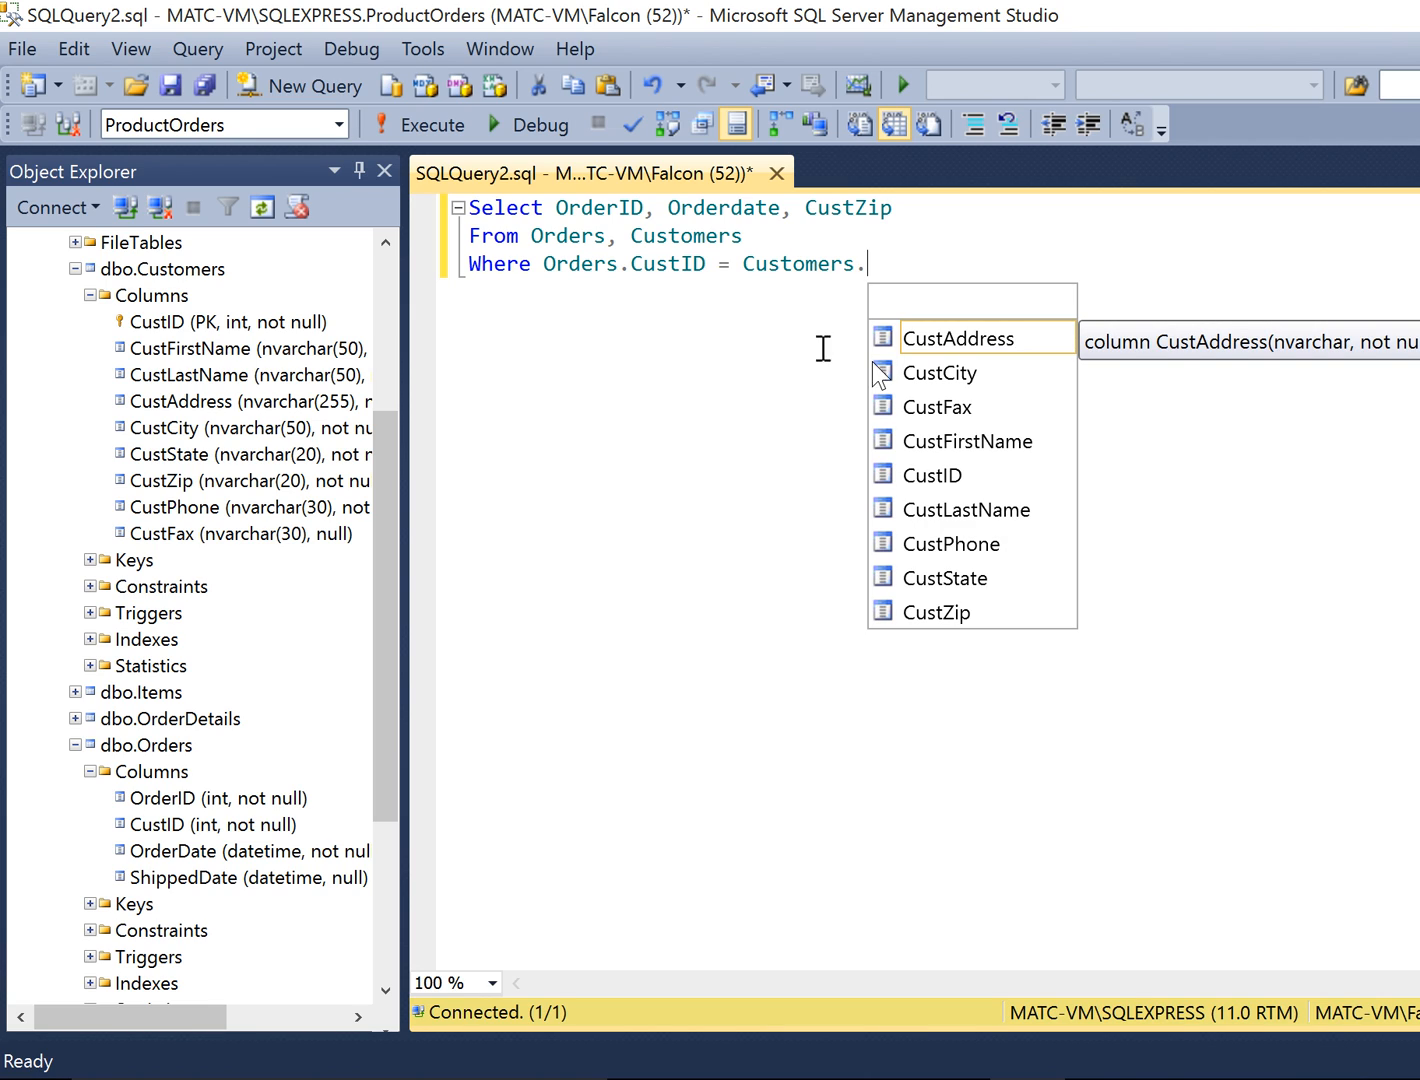
{"action": "type", "text": "CustID"}
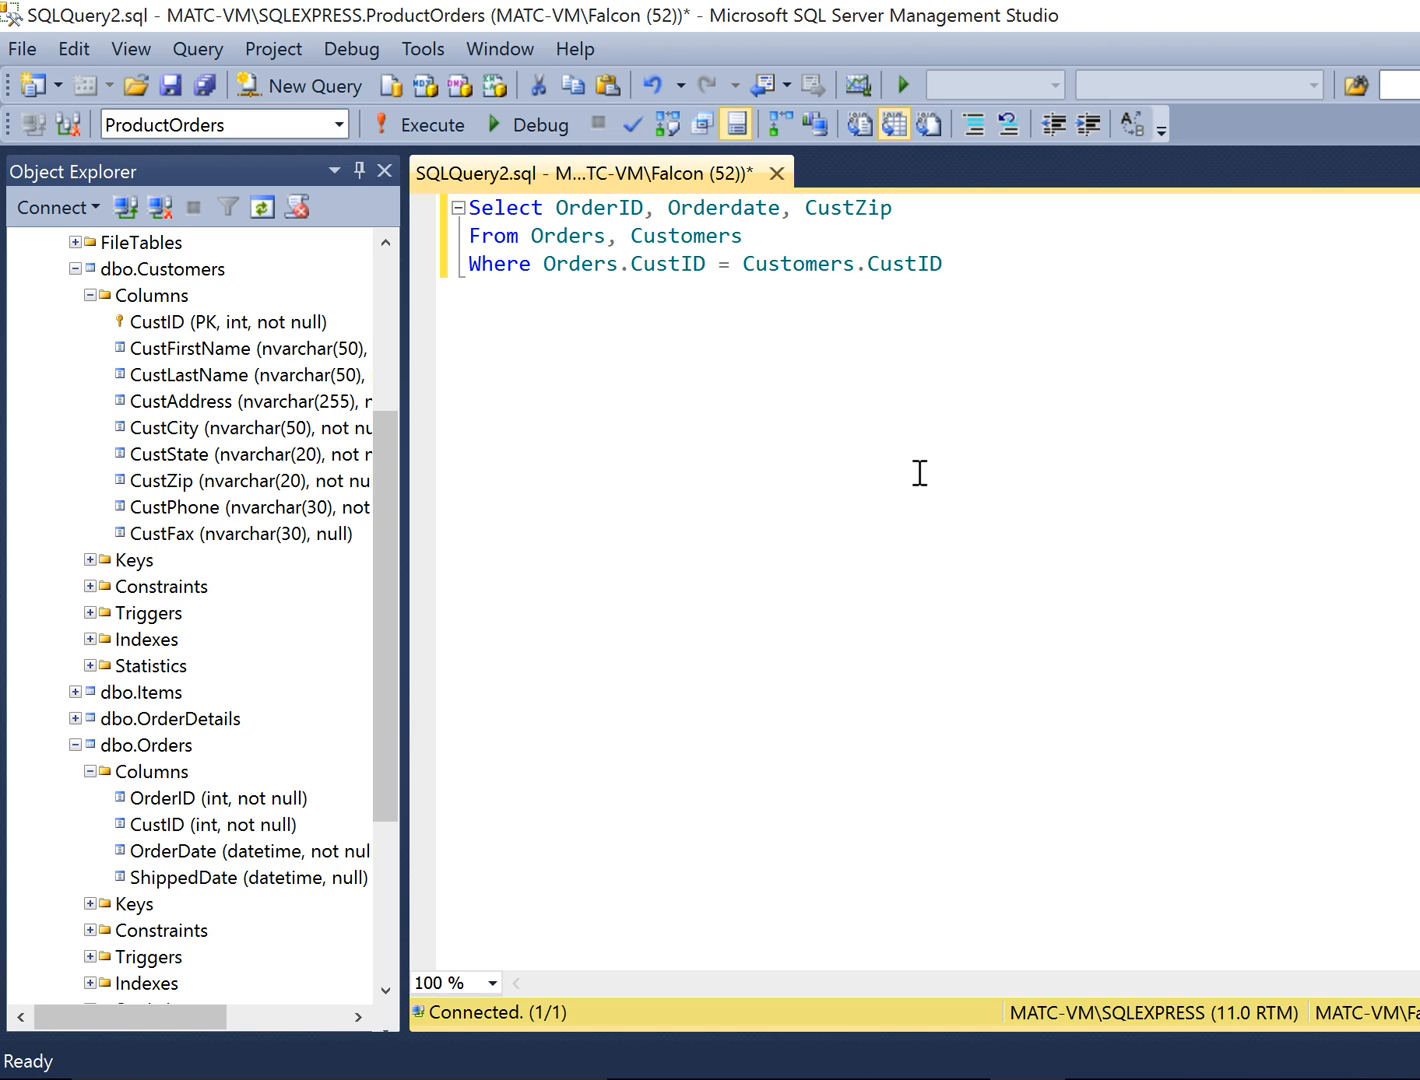
{"action": "left_click", "coordinate": [940, 263]}
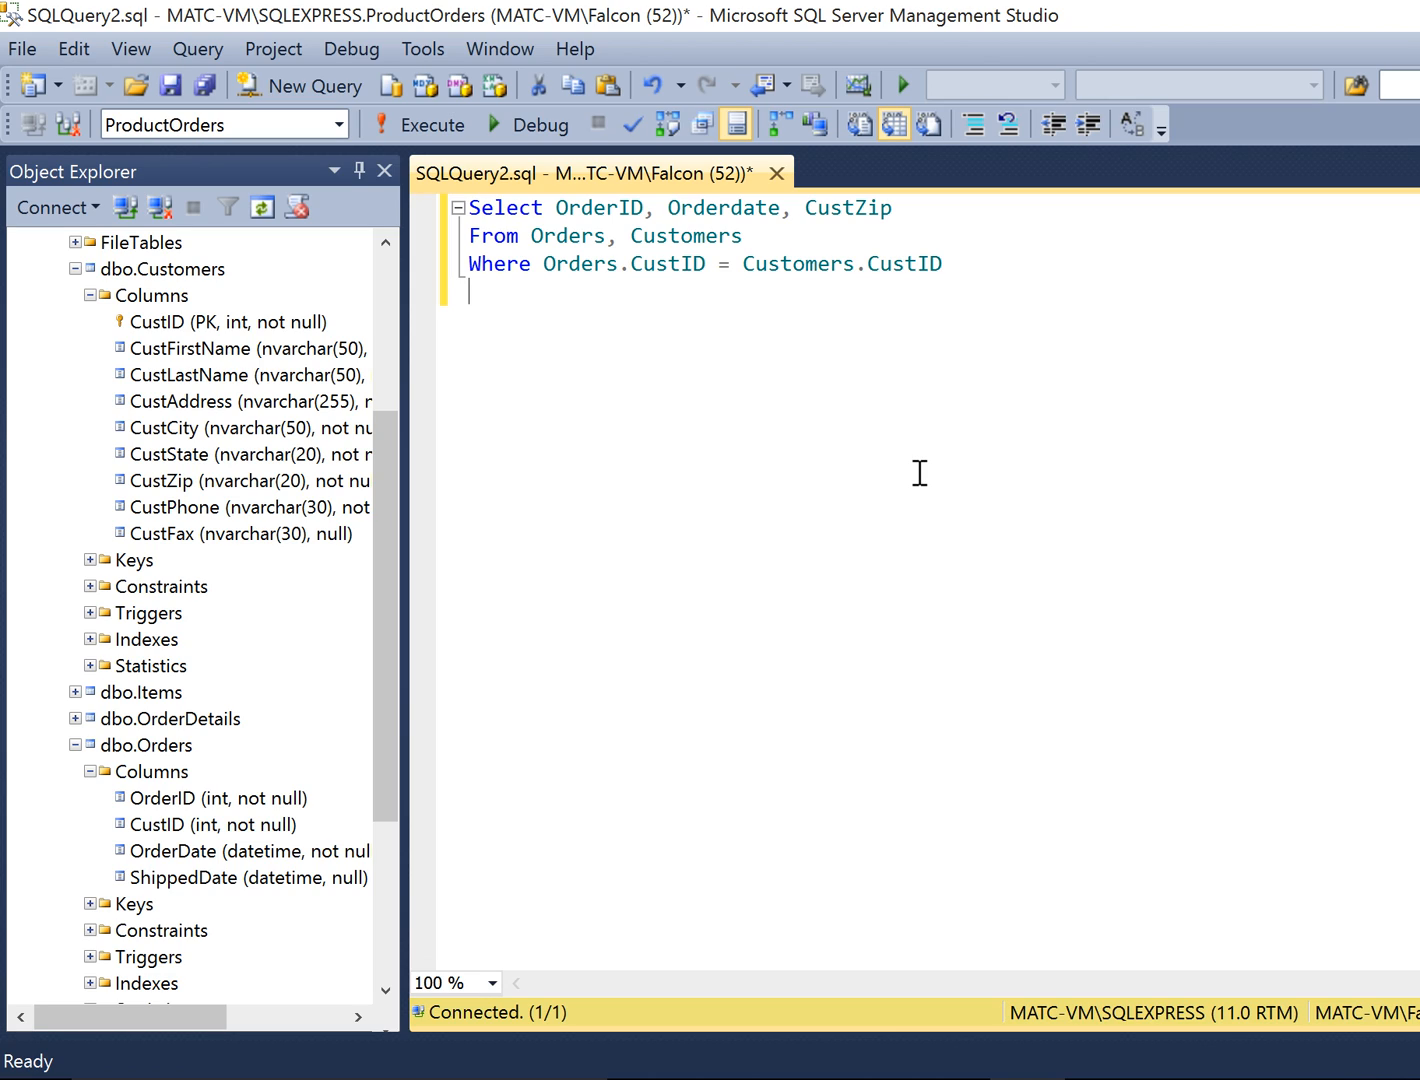
Add an Order By CustZip, Orderdate clause to finish the query.
{"action": "type", "text": "Or"}
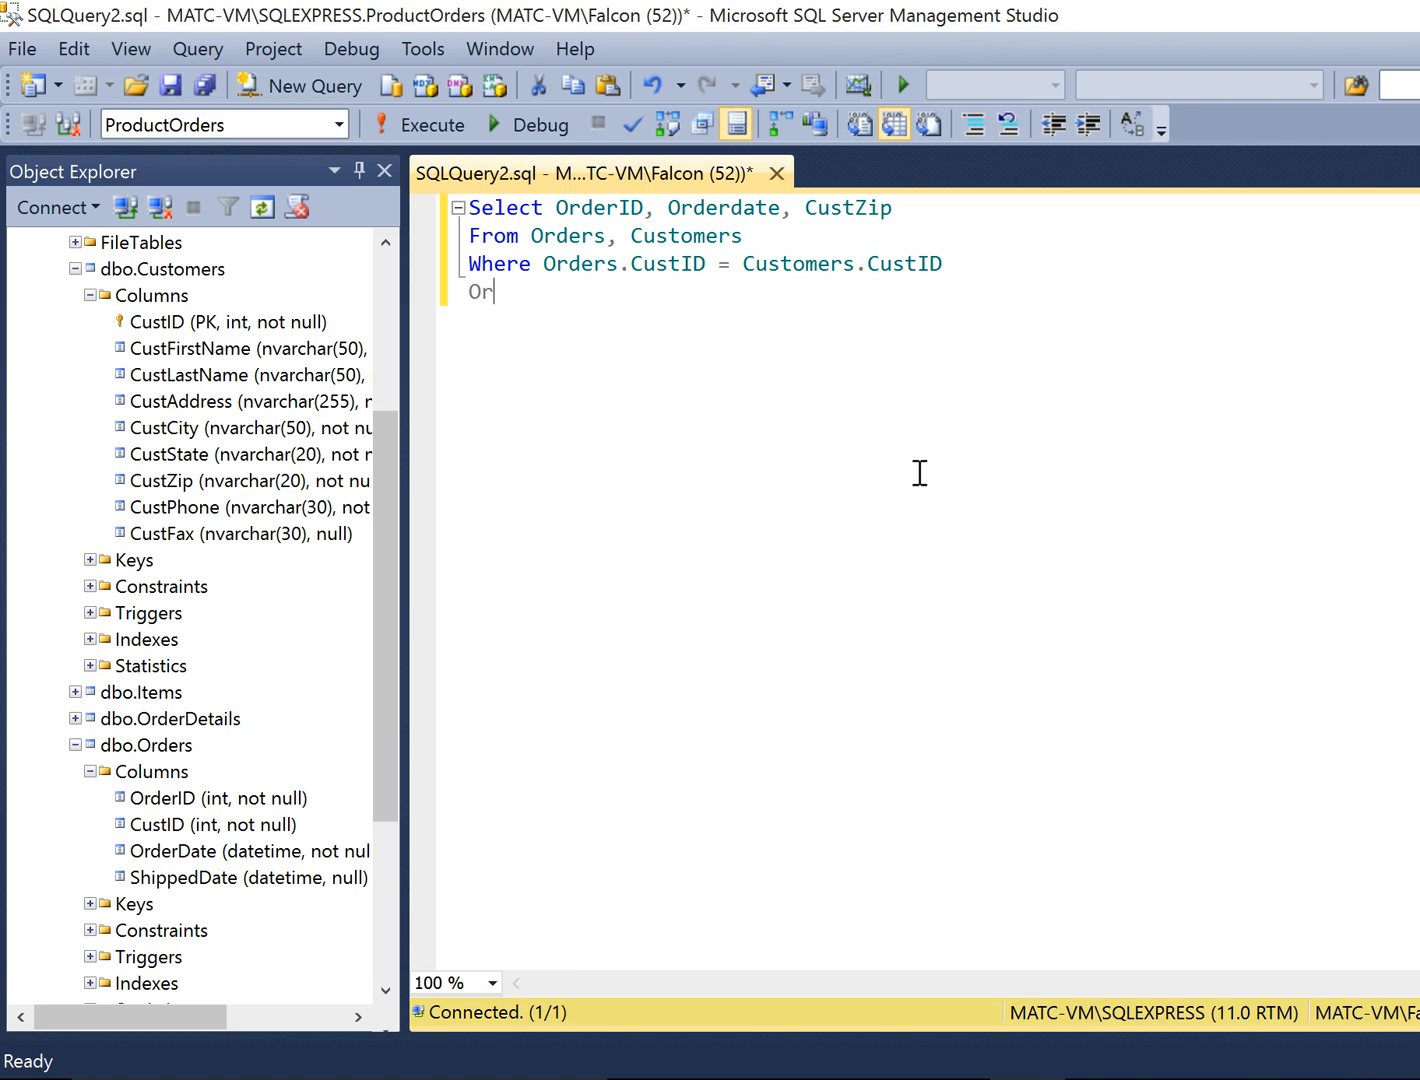
{"action": "type", "text": "der"}
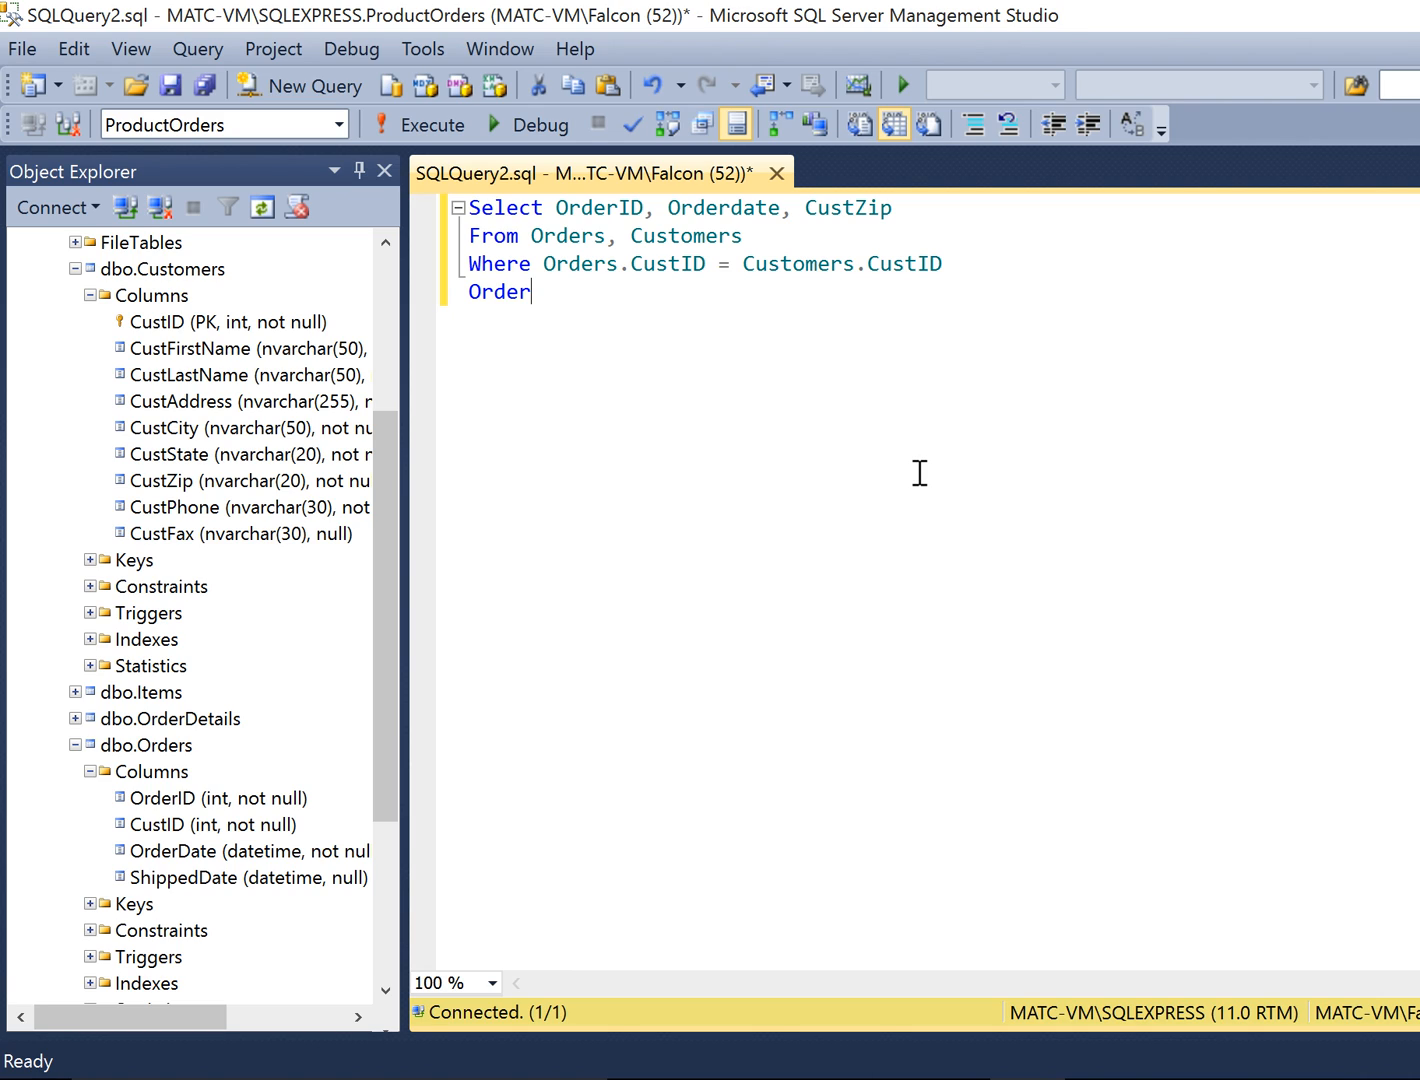
{"action": "type", "text": "By C"}
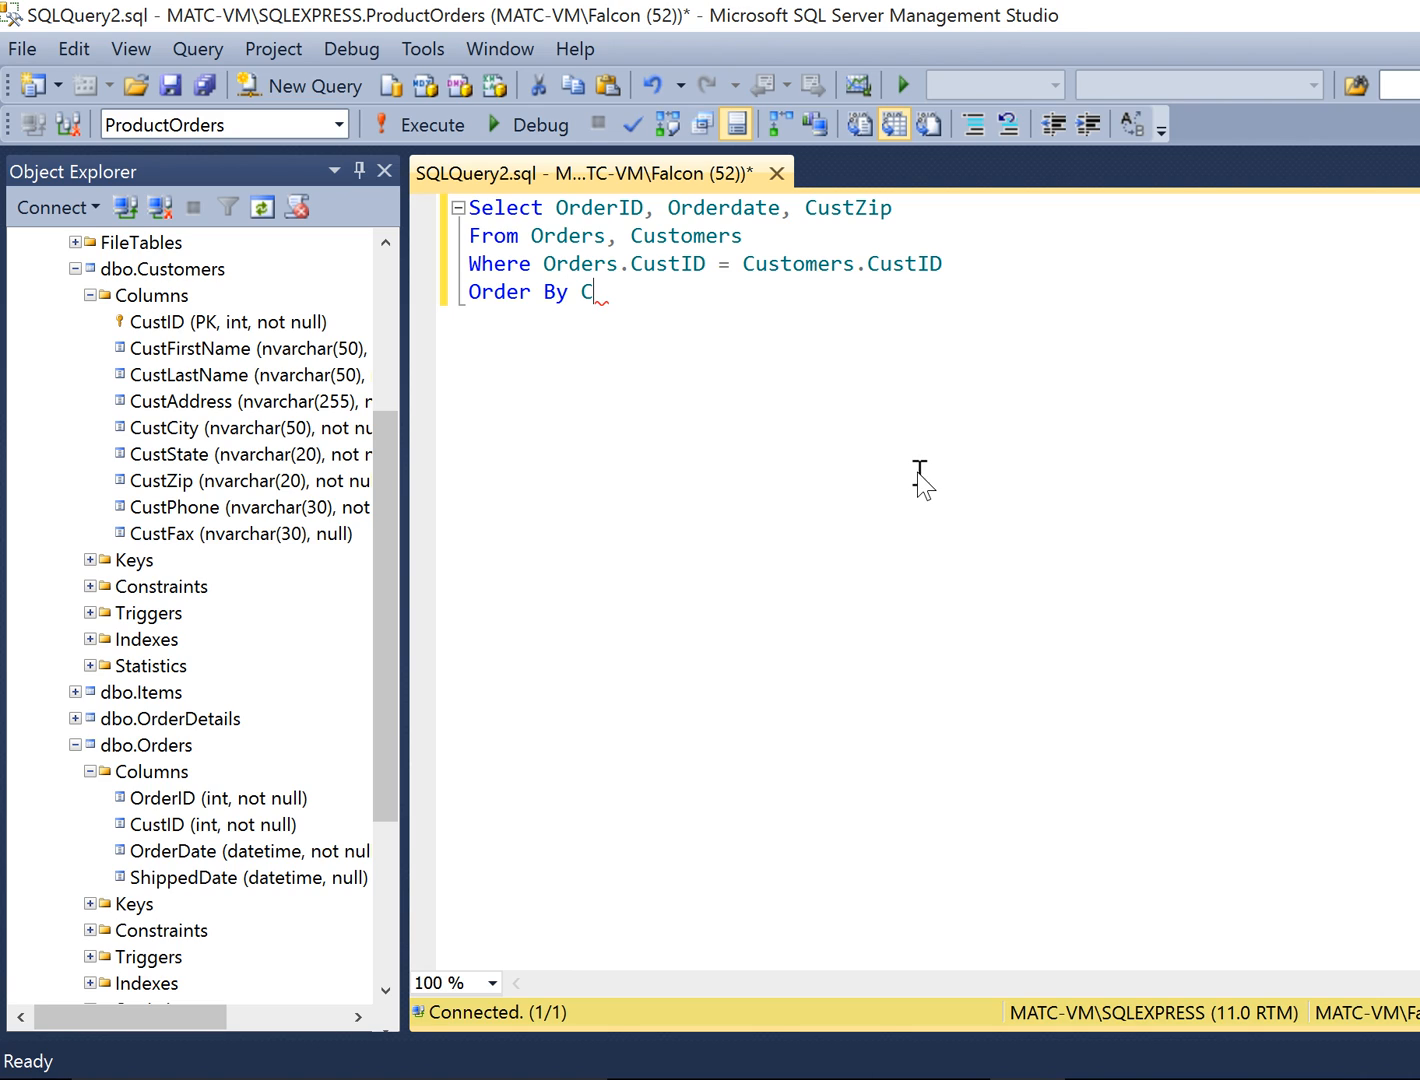
{"action": "type", "text": "ust"}
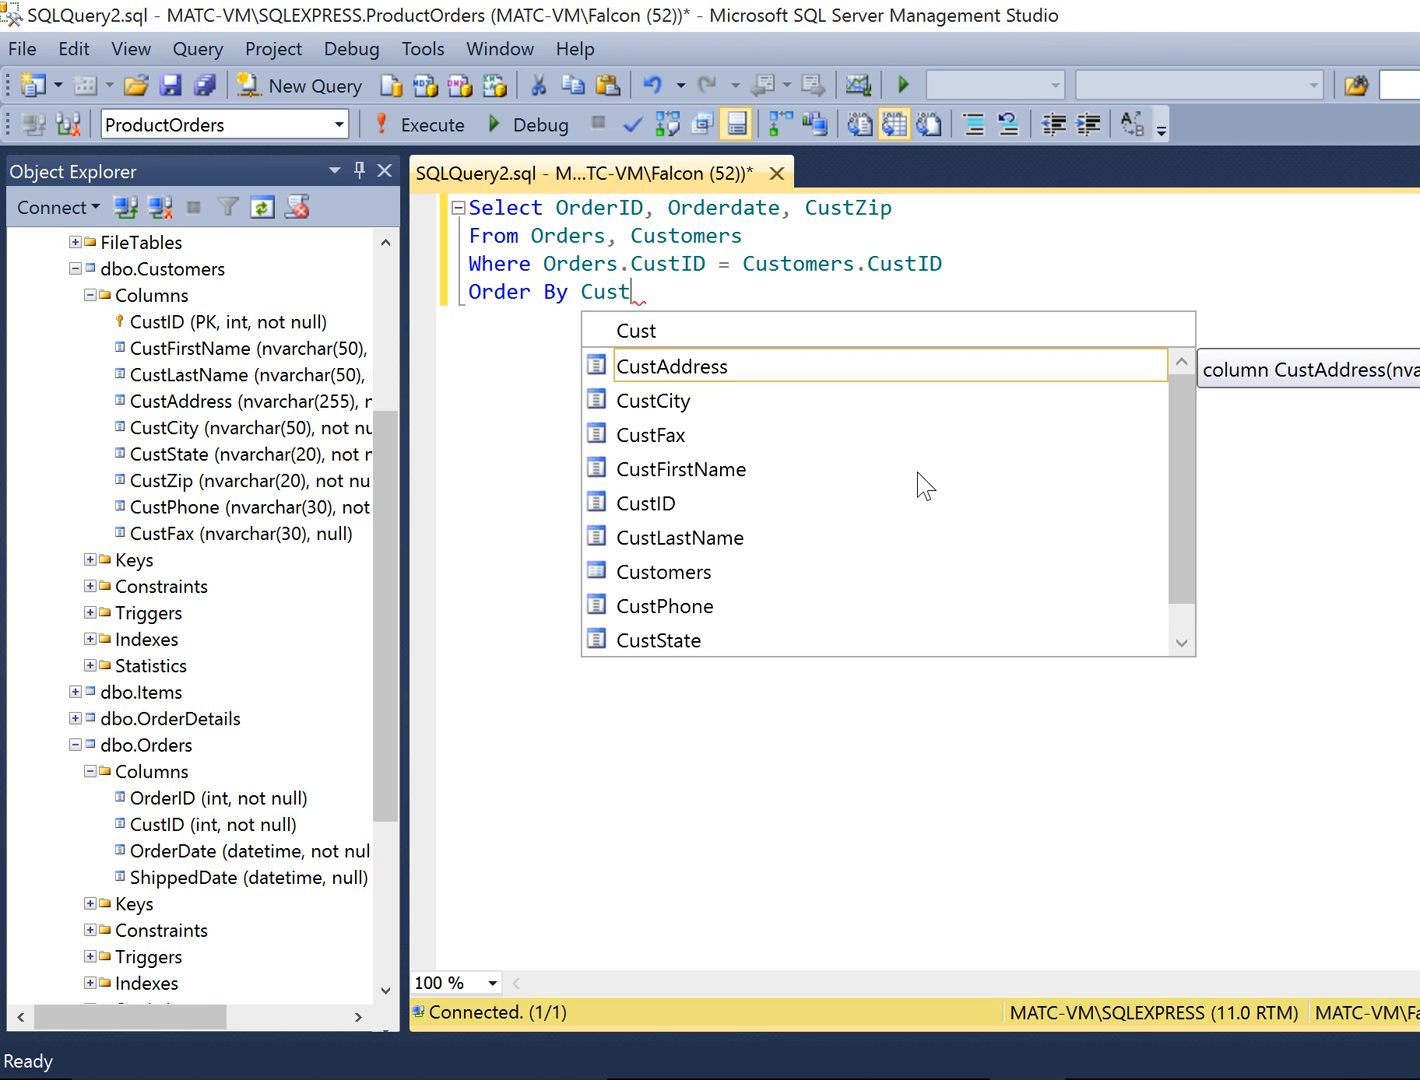
{"action": "type", "text": "Zip,"}
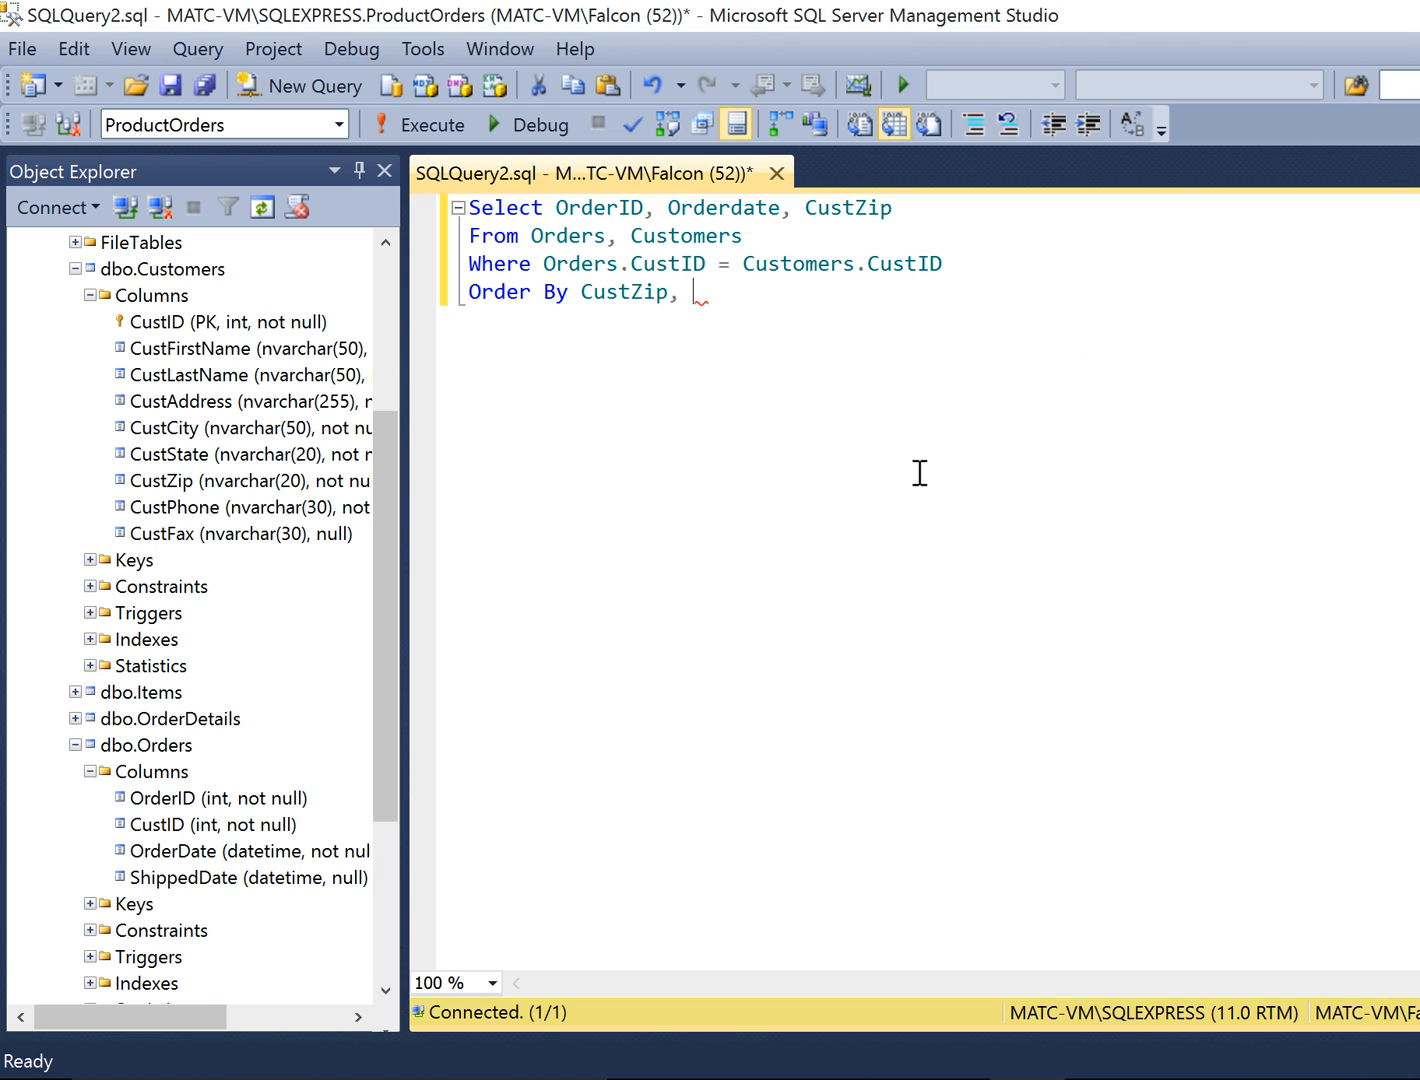
{"action": "type", "text": "OrderD"}
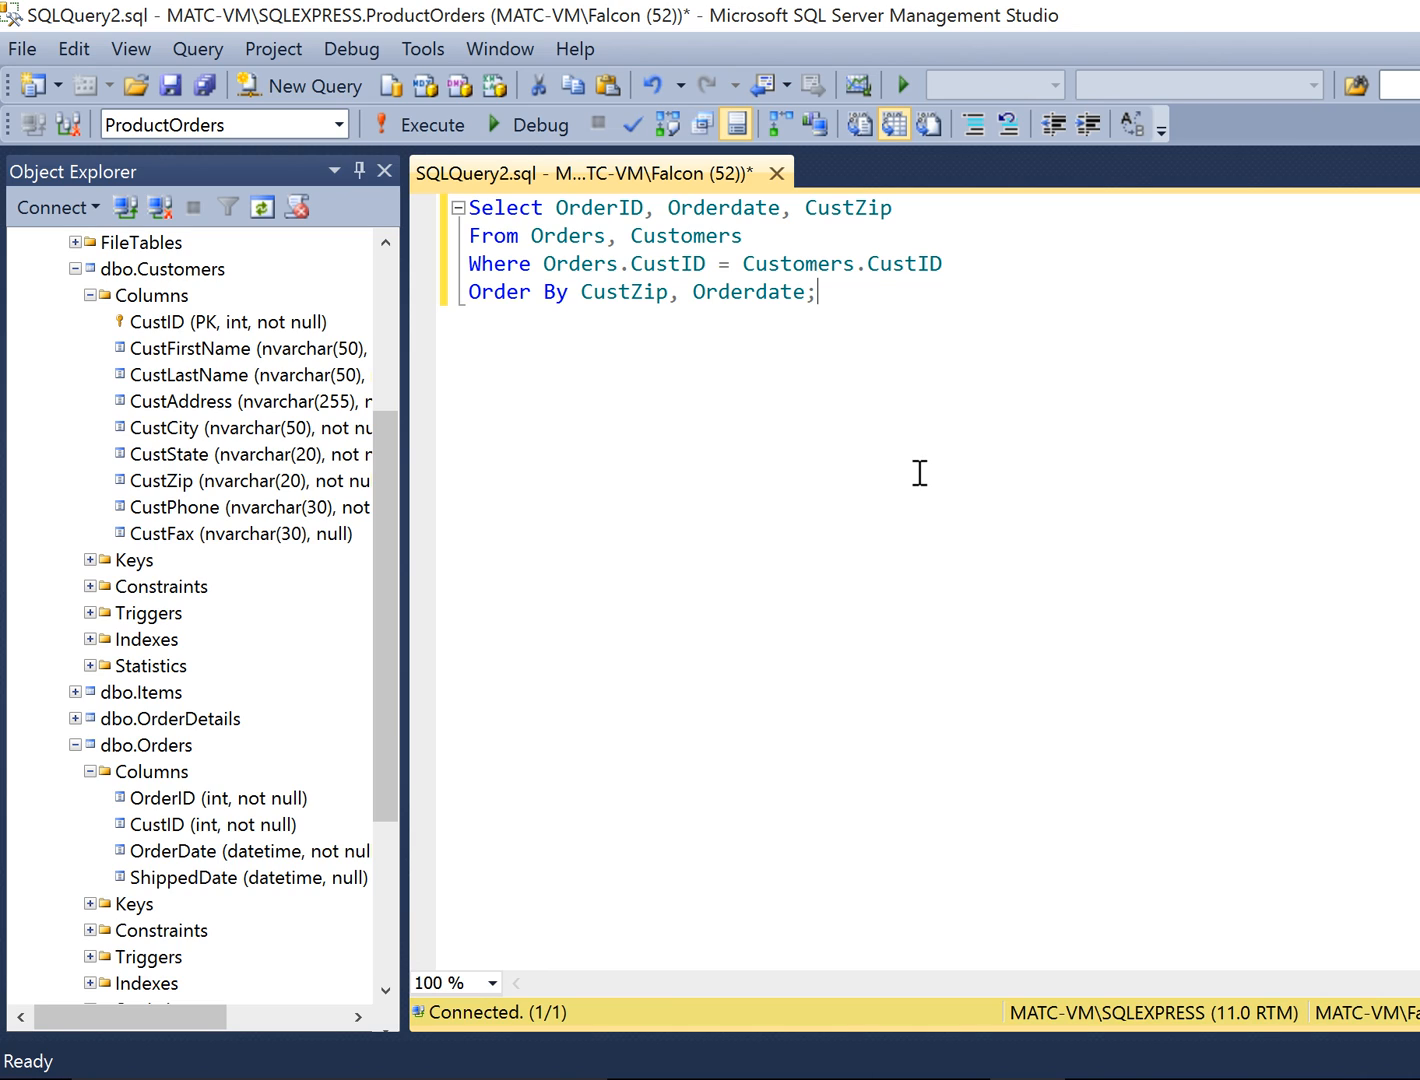
{"action": "mouse_move", "coordinate": [420, 124]}
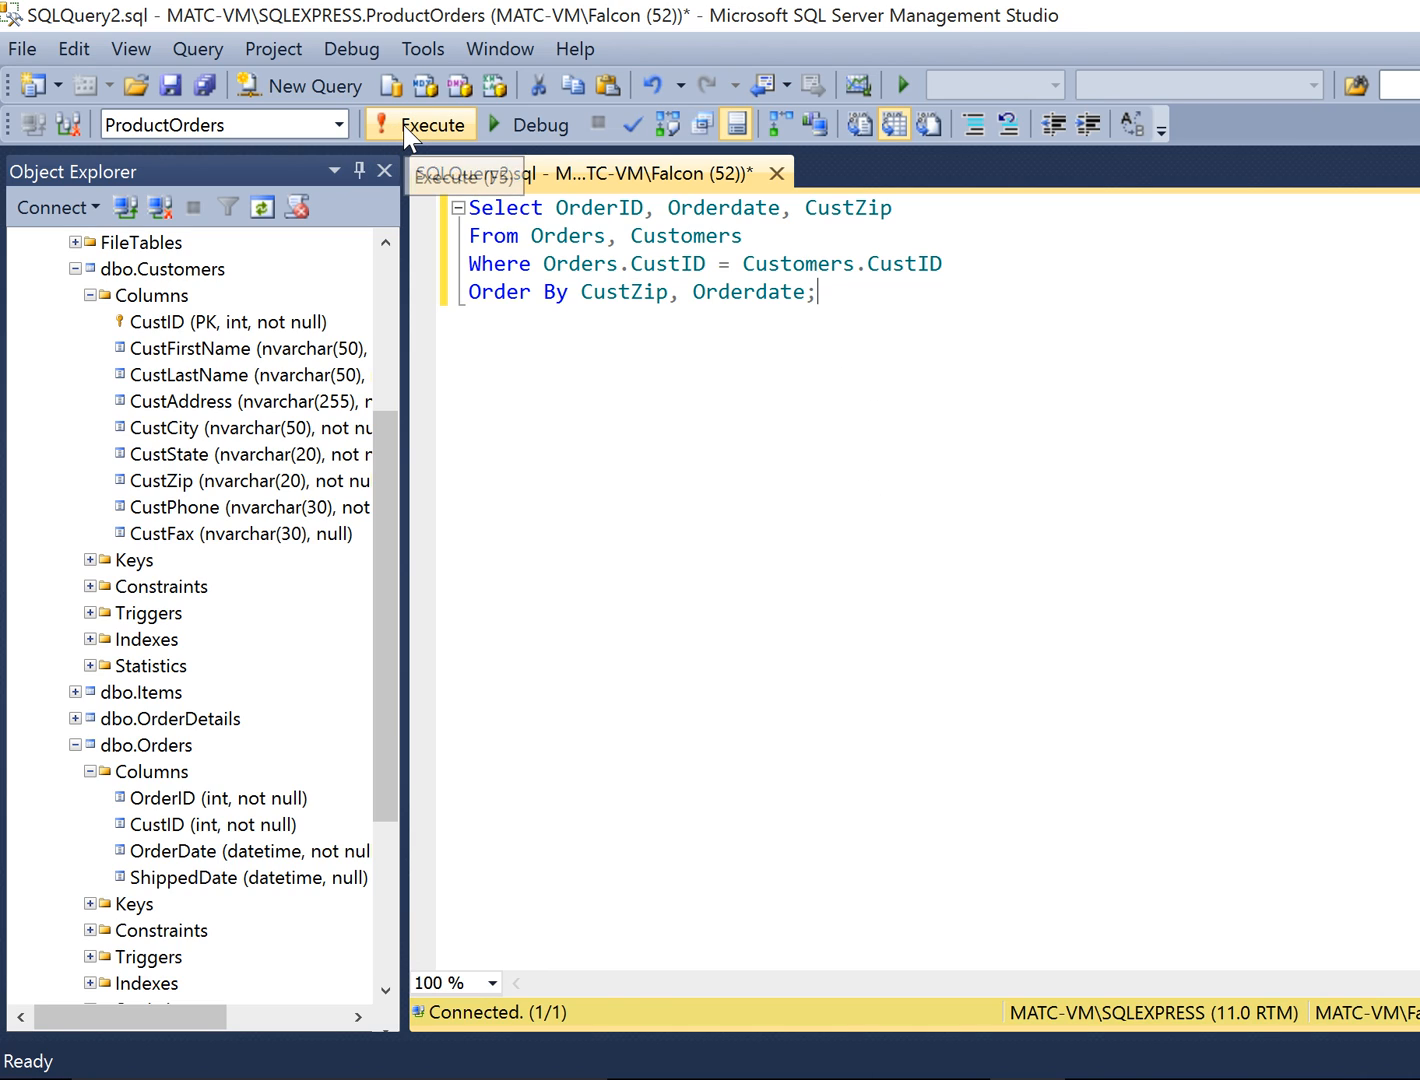
{"action": "left_click", "coordinate": [420, 124]}
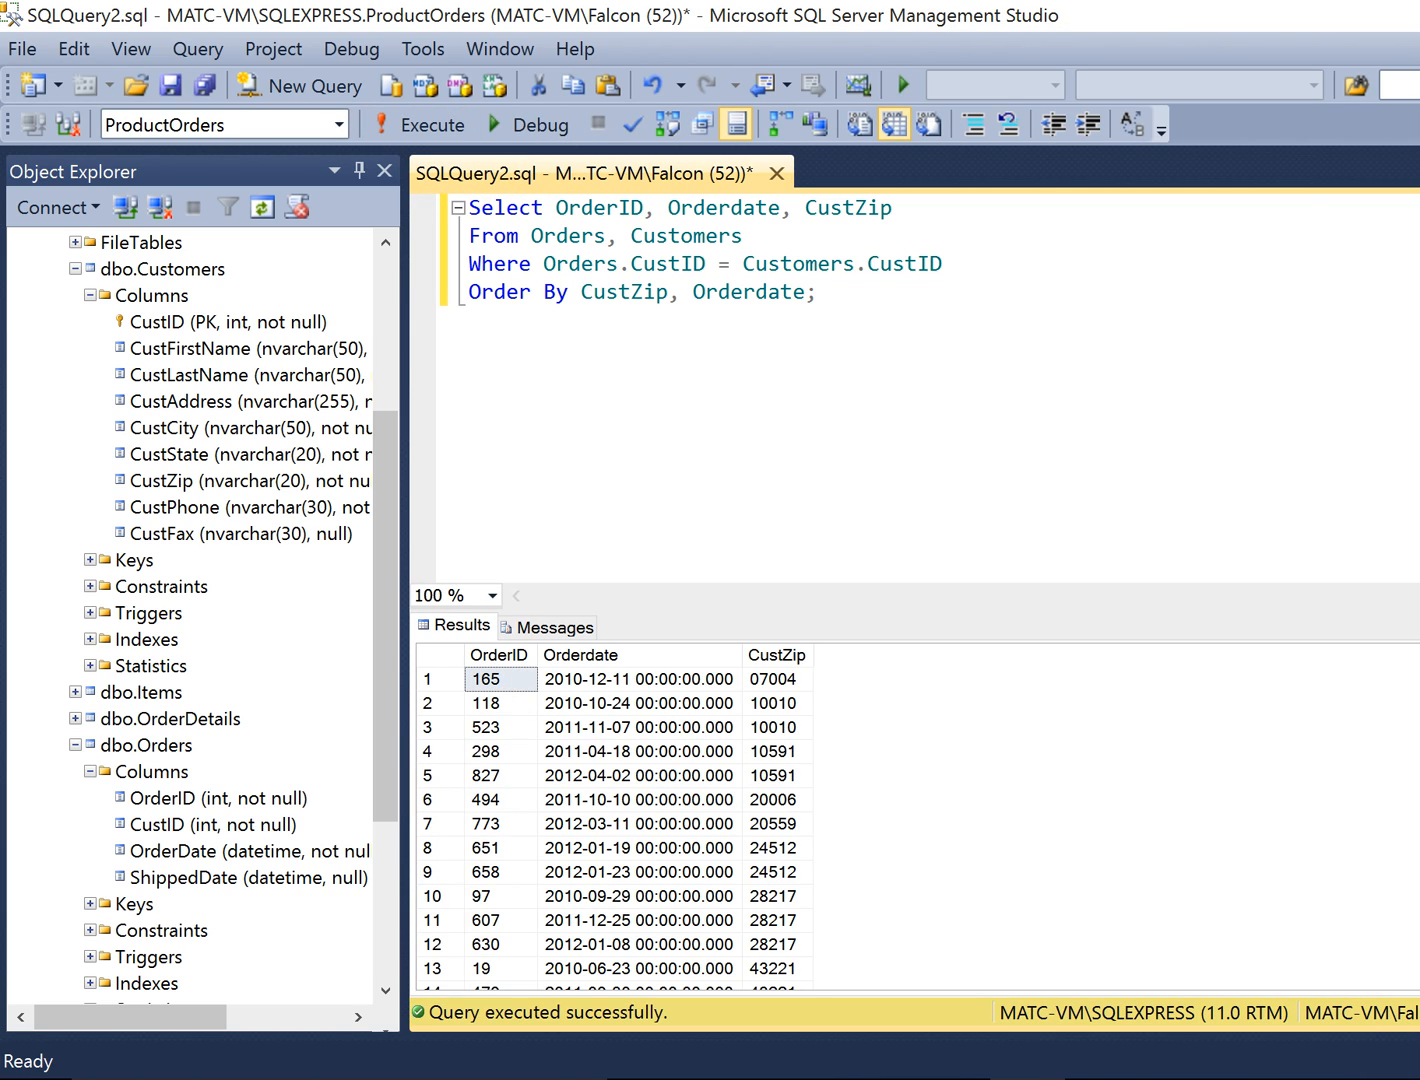
{"action": "scroll", "scroll_direction": "down", "scroll_amount": 3}
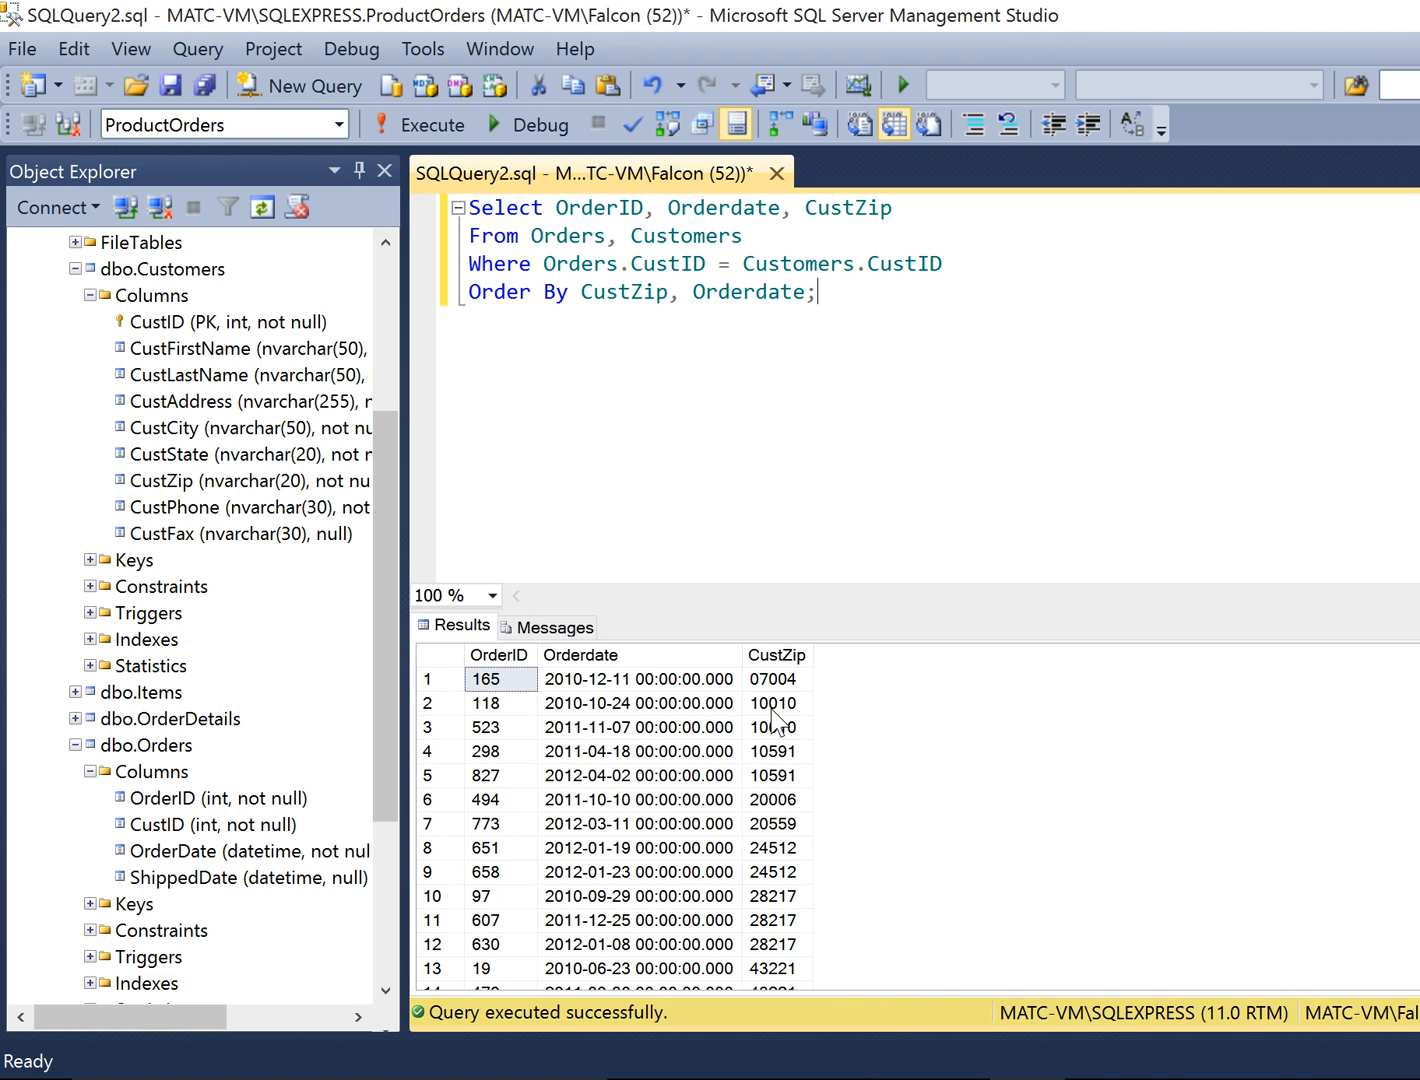
{"action": "mouse_move", "coordinate": [694, 717]}
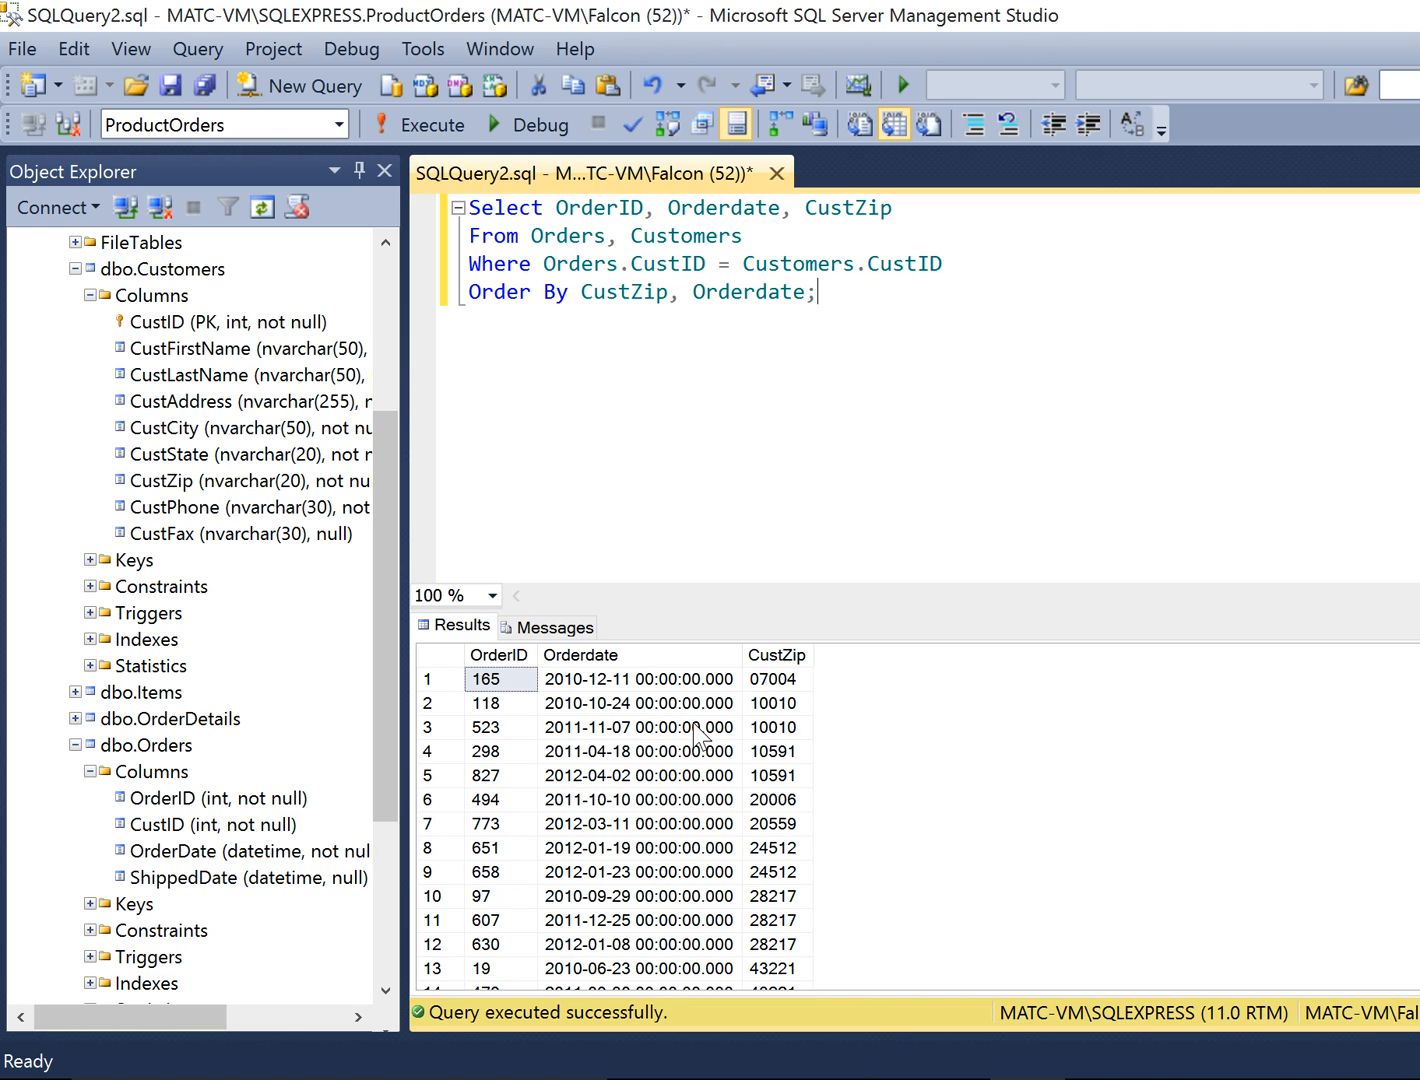
{"action": "mouse_move", "coordinate": [782, 743]}
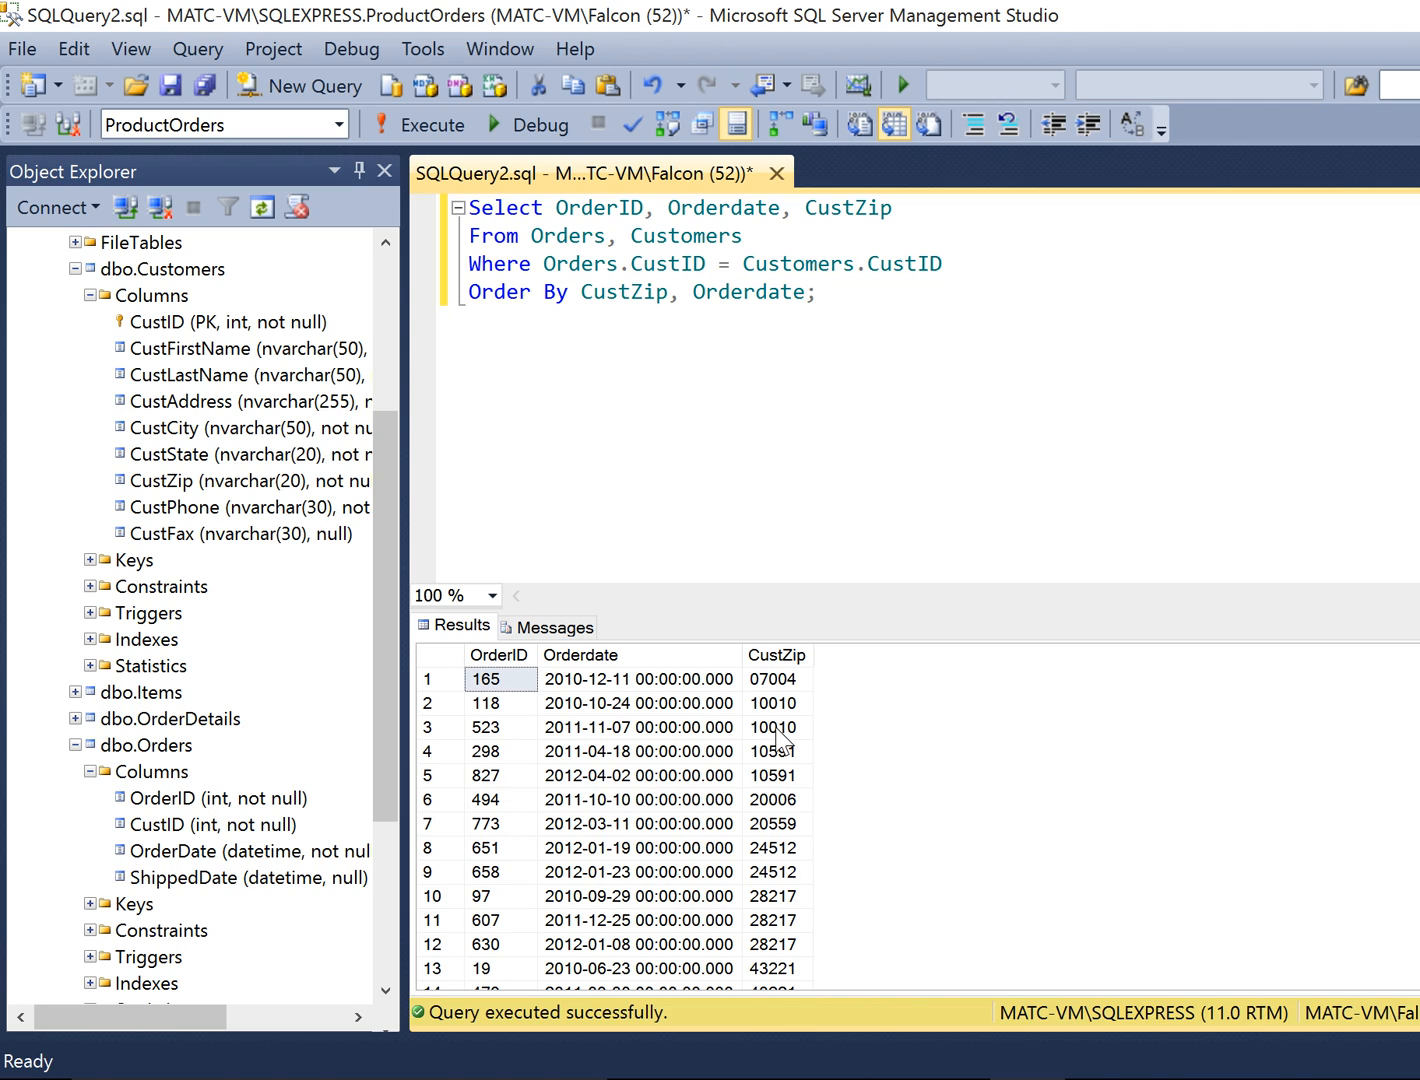
{"action": "mouse_move", "coordinate": [782, 742]}
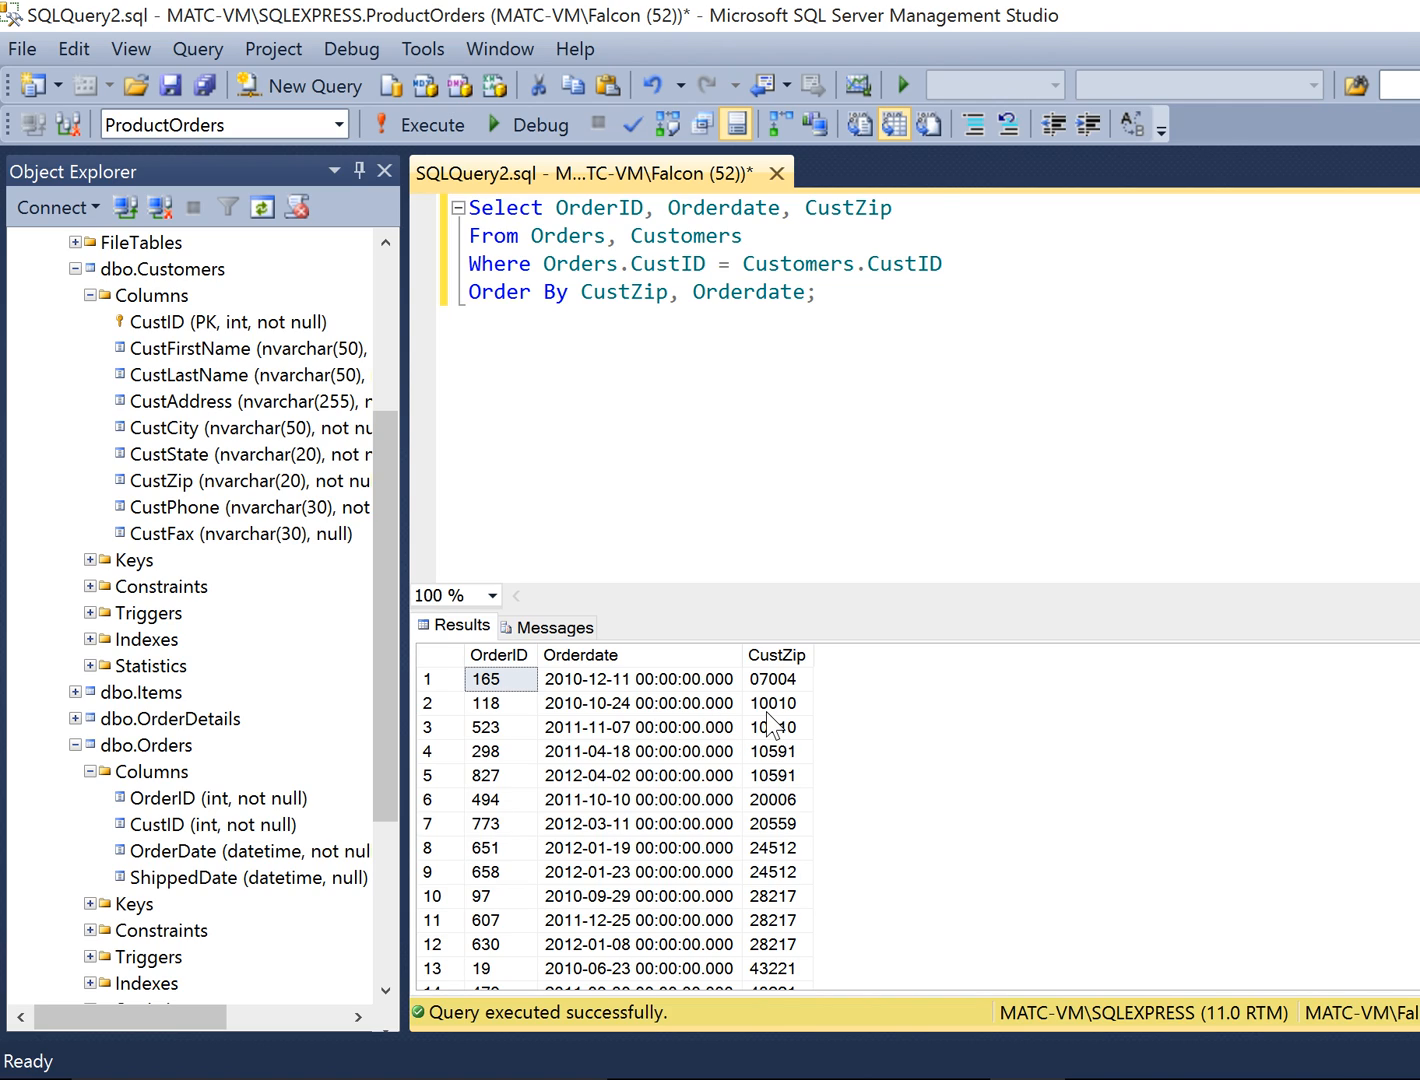
{"action": "mouse_move", "coordinate": [760, 728]}
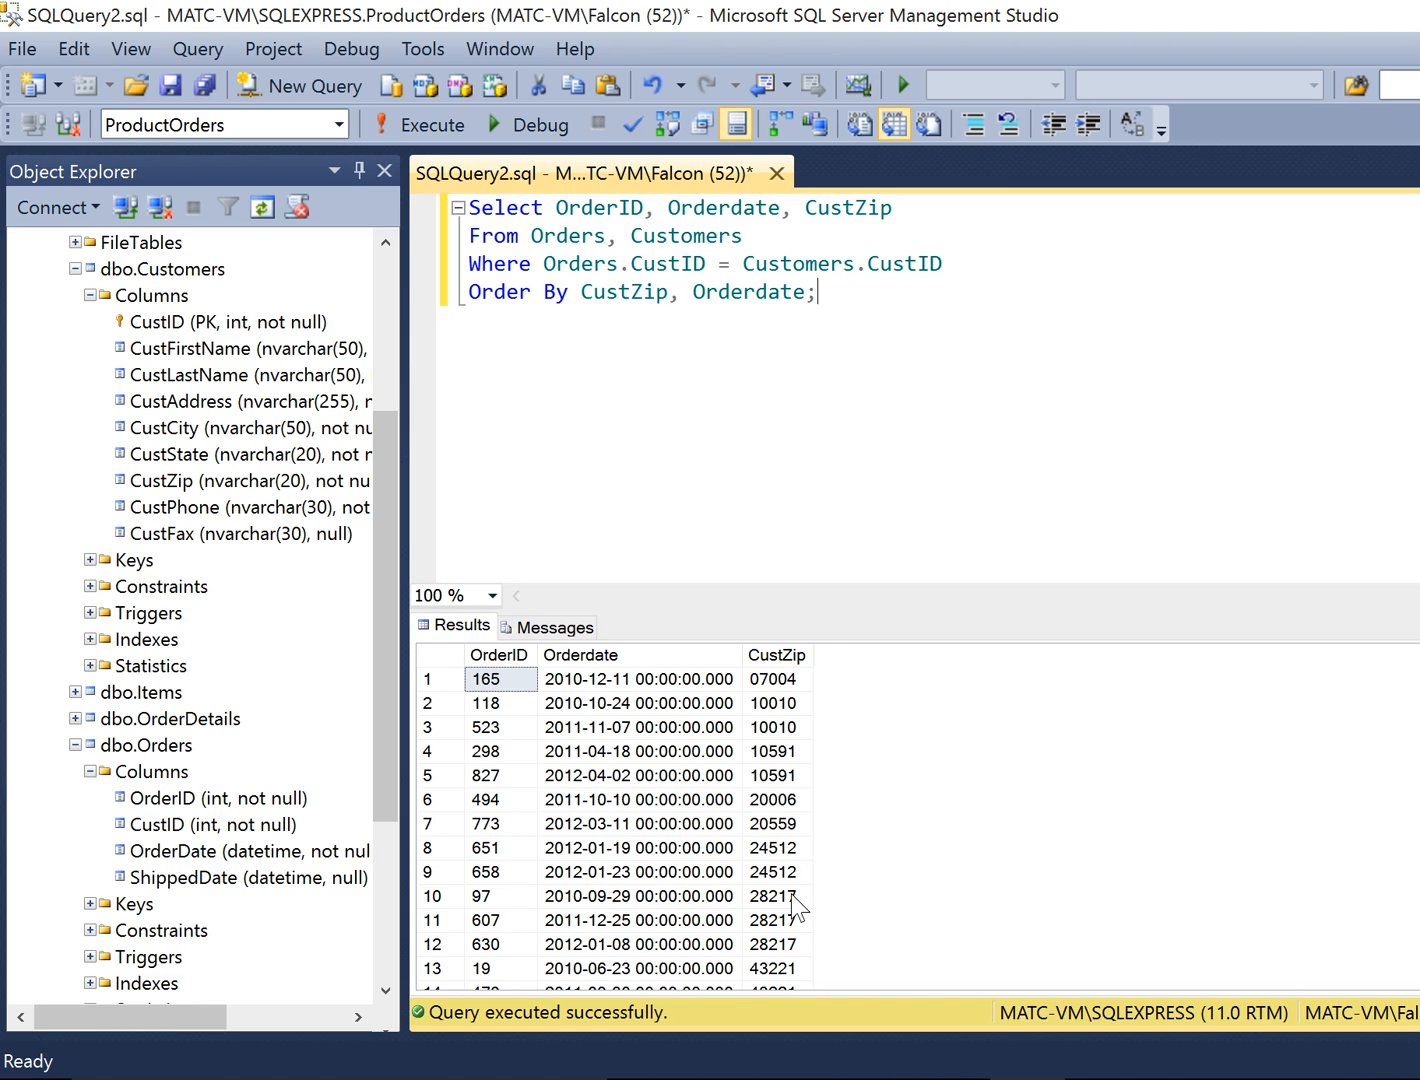
{"action": "mouse_move", "coordinate": [817, 762]}
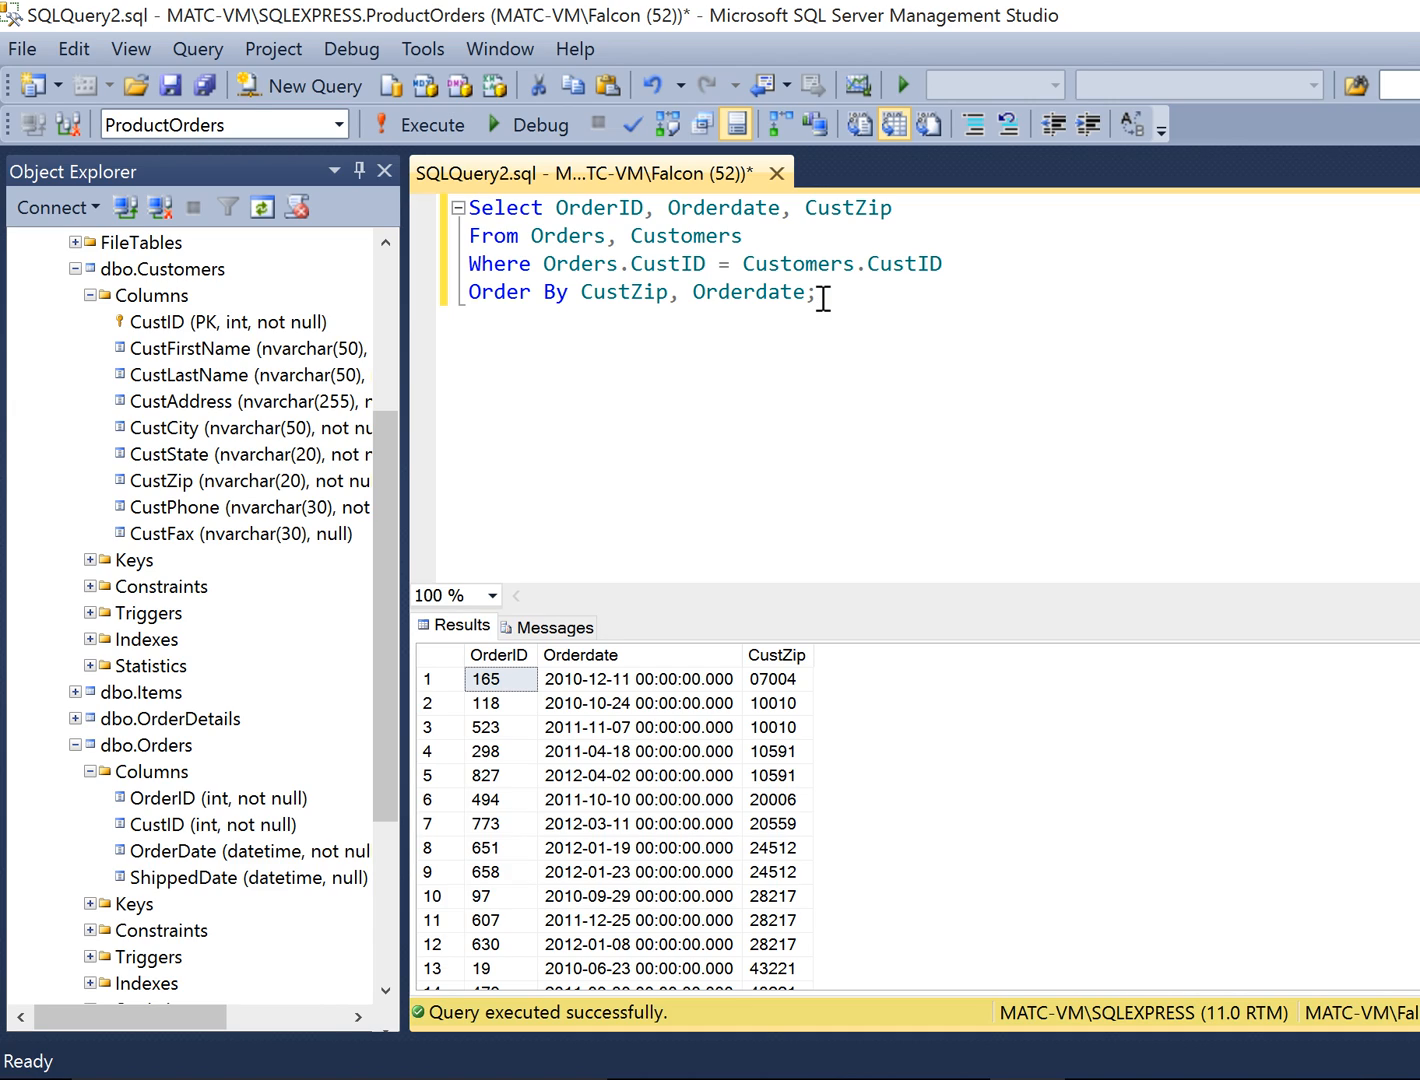
{"action": "key", "text": "enter"}
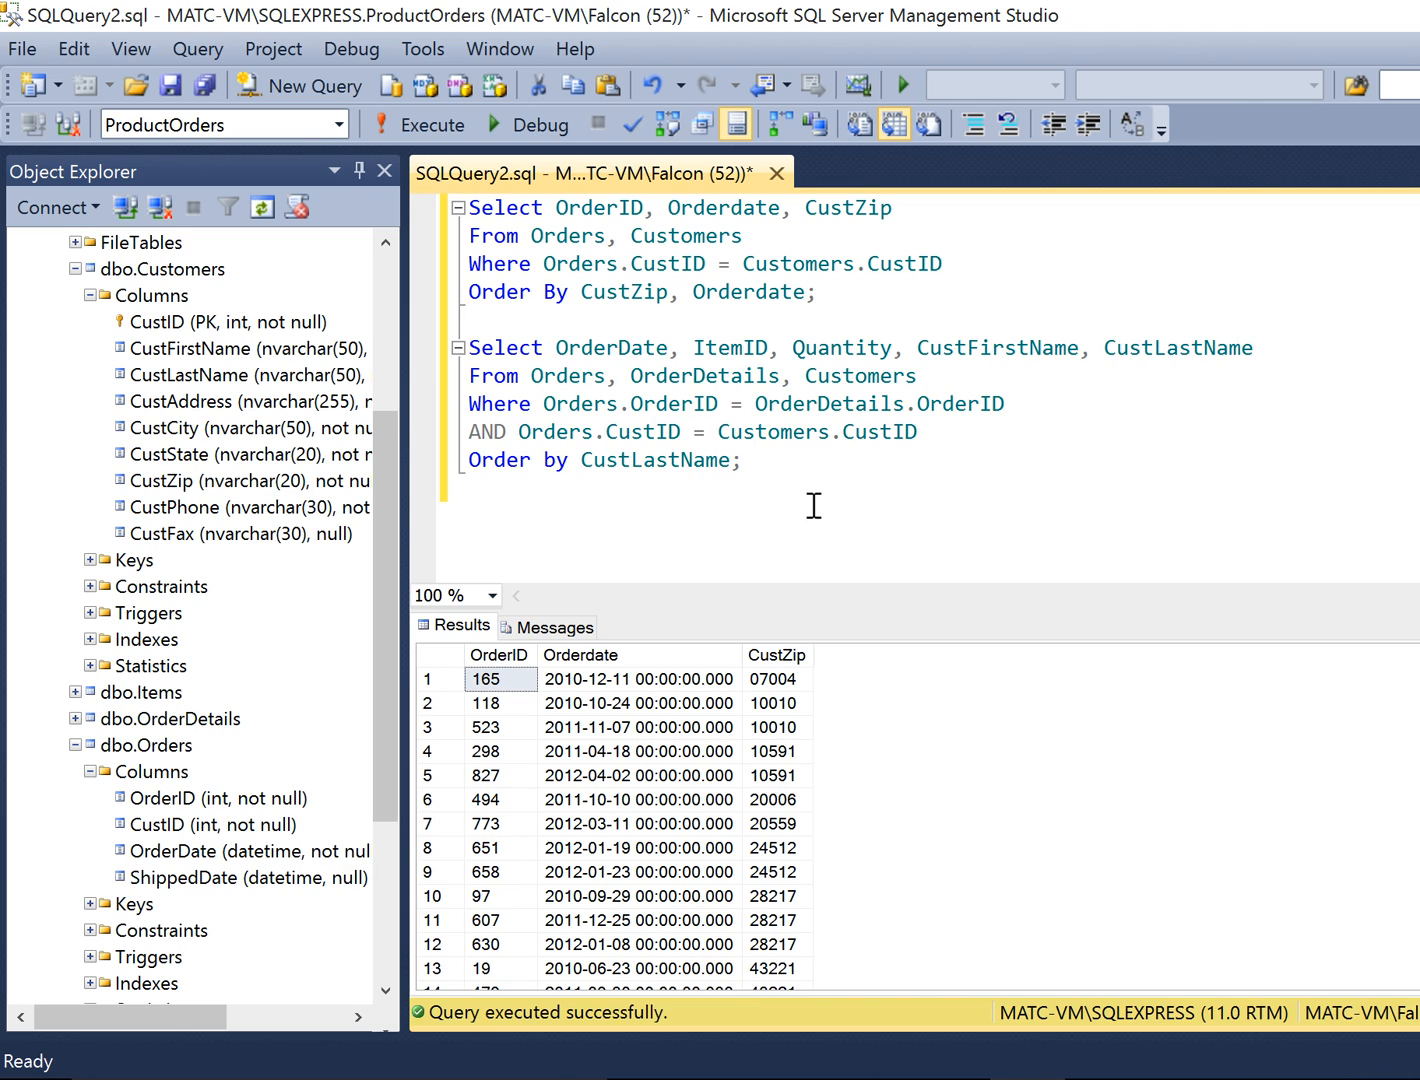
{"action": "mouse_move", "coordinate": [591, 347]}
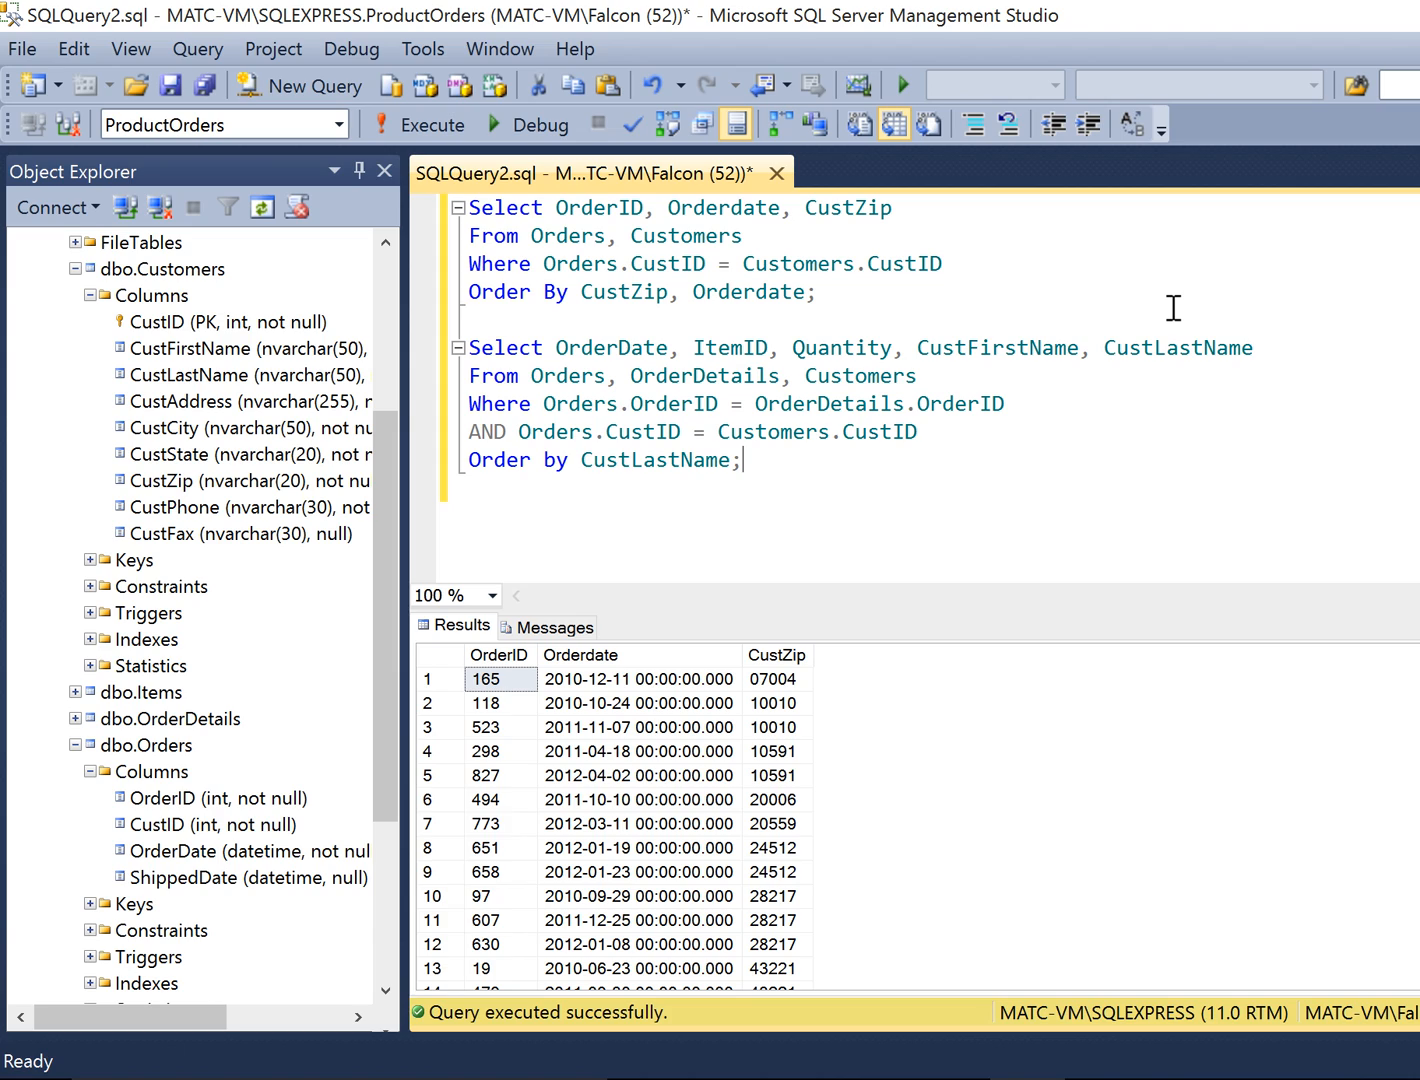
{"action": "mouse_move", "coordinate": [1038, 300]}
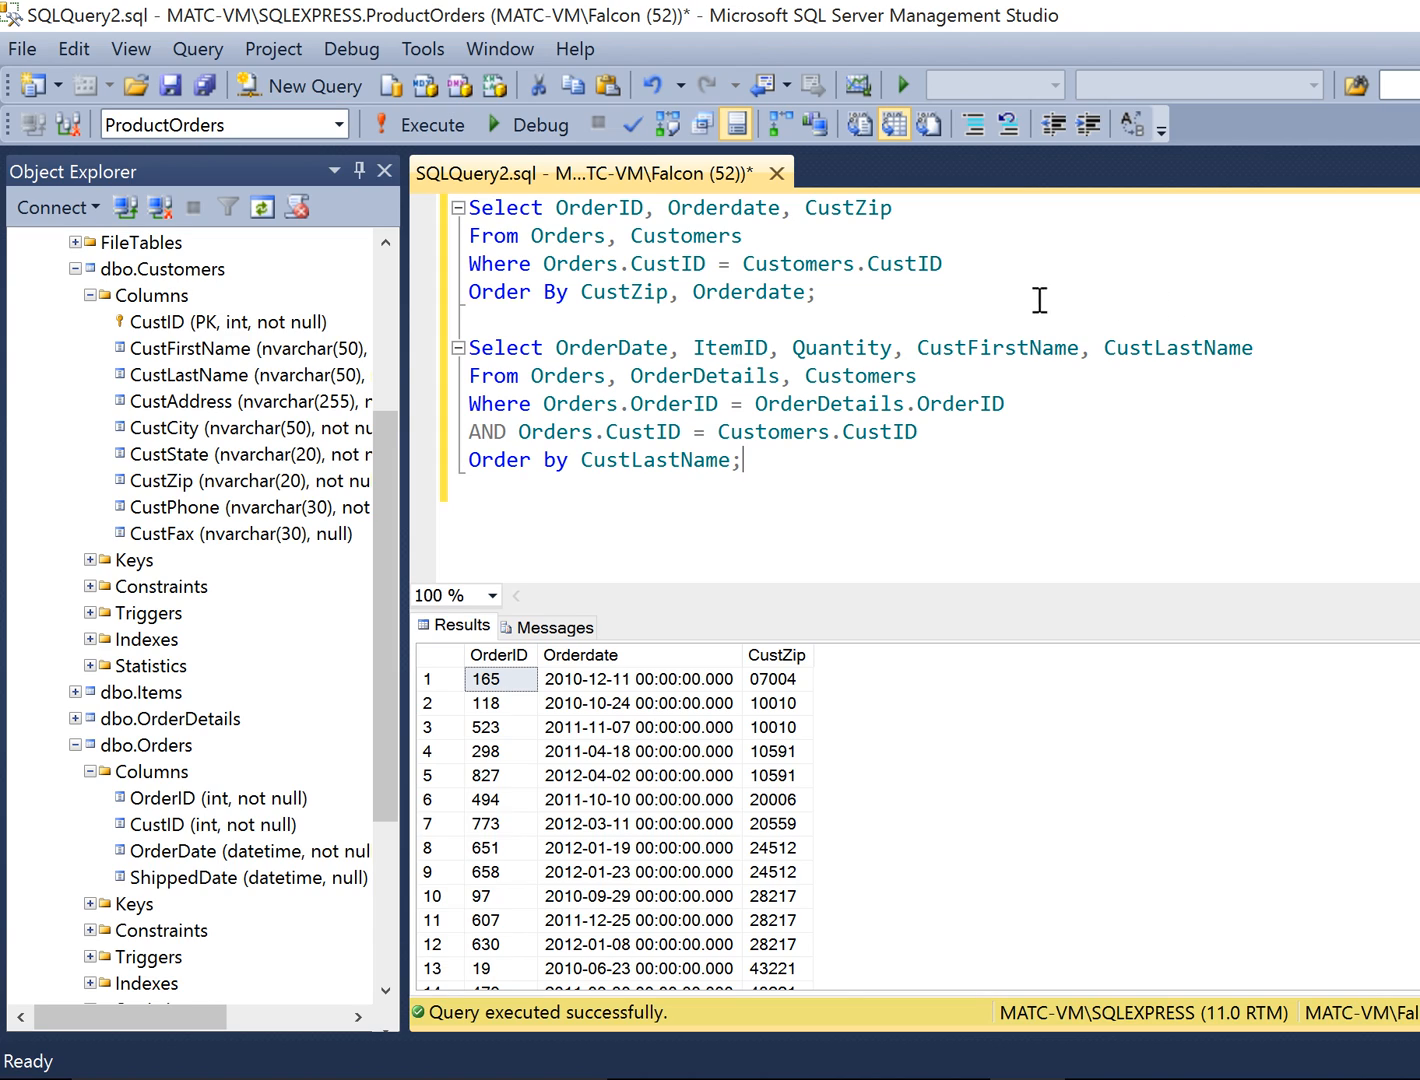
{"action": "mouse_move", "coordinate": [905, 302]}
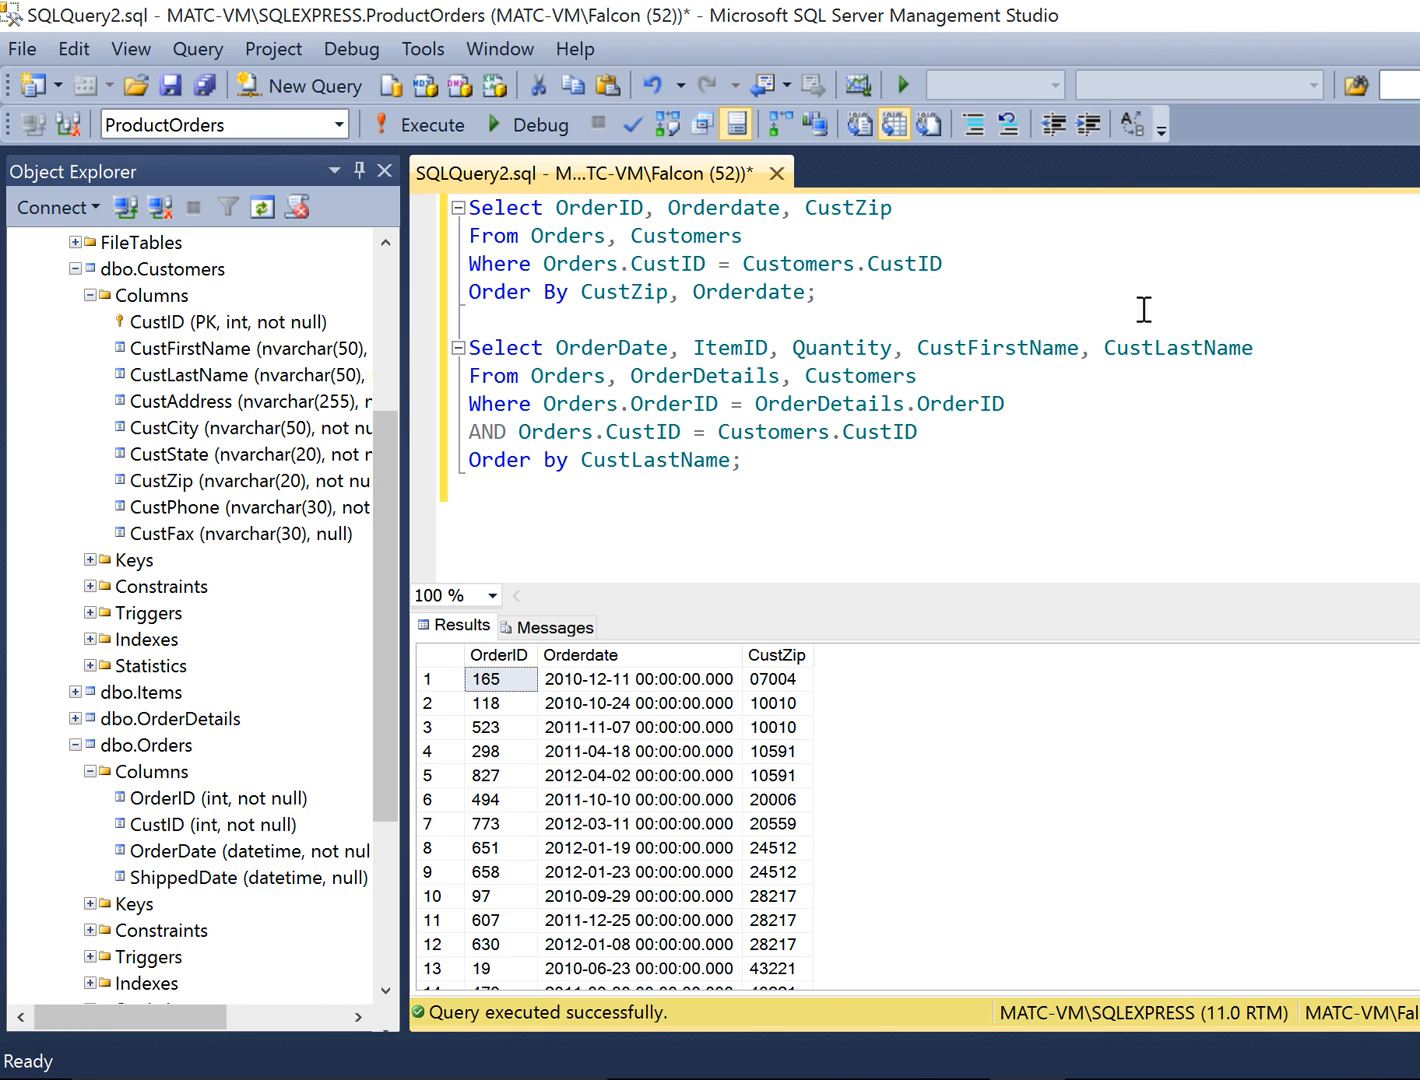
{"action": "mouse_move", "coordinate": [1159, 315]}
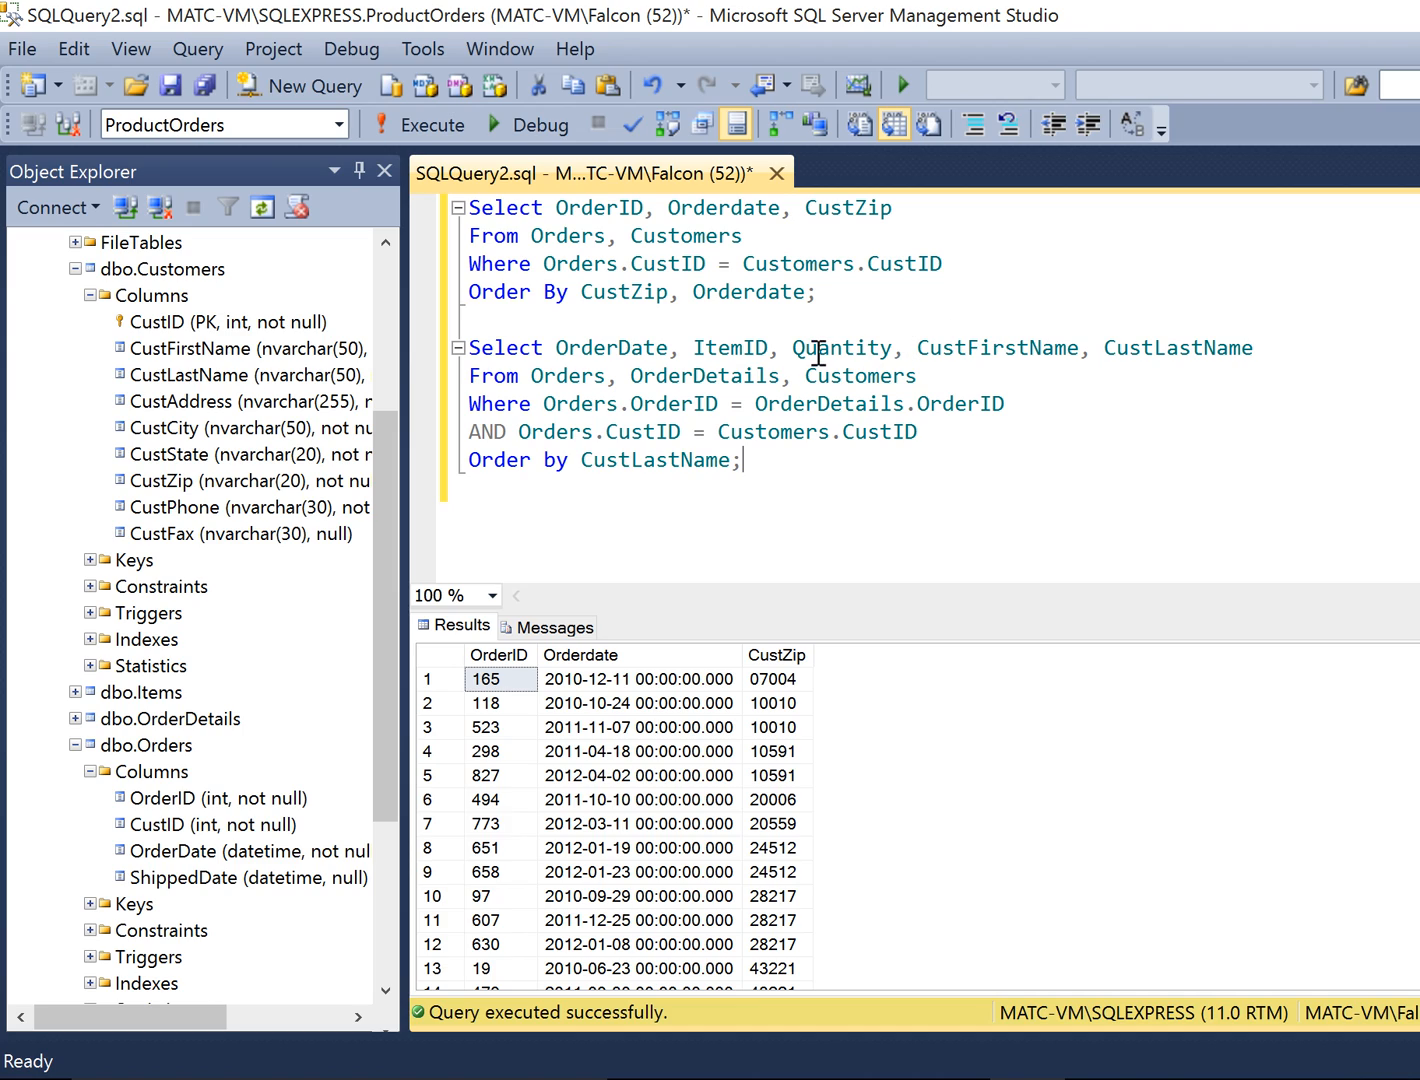
{"action": "mouse_move", "coordinate": [948, 373]}
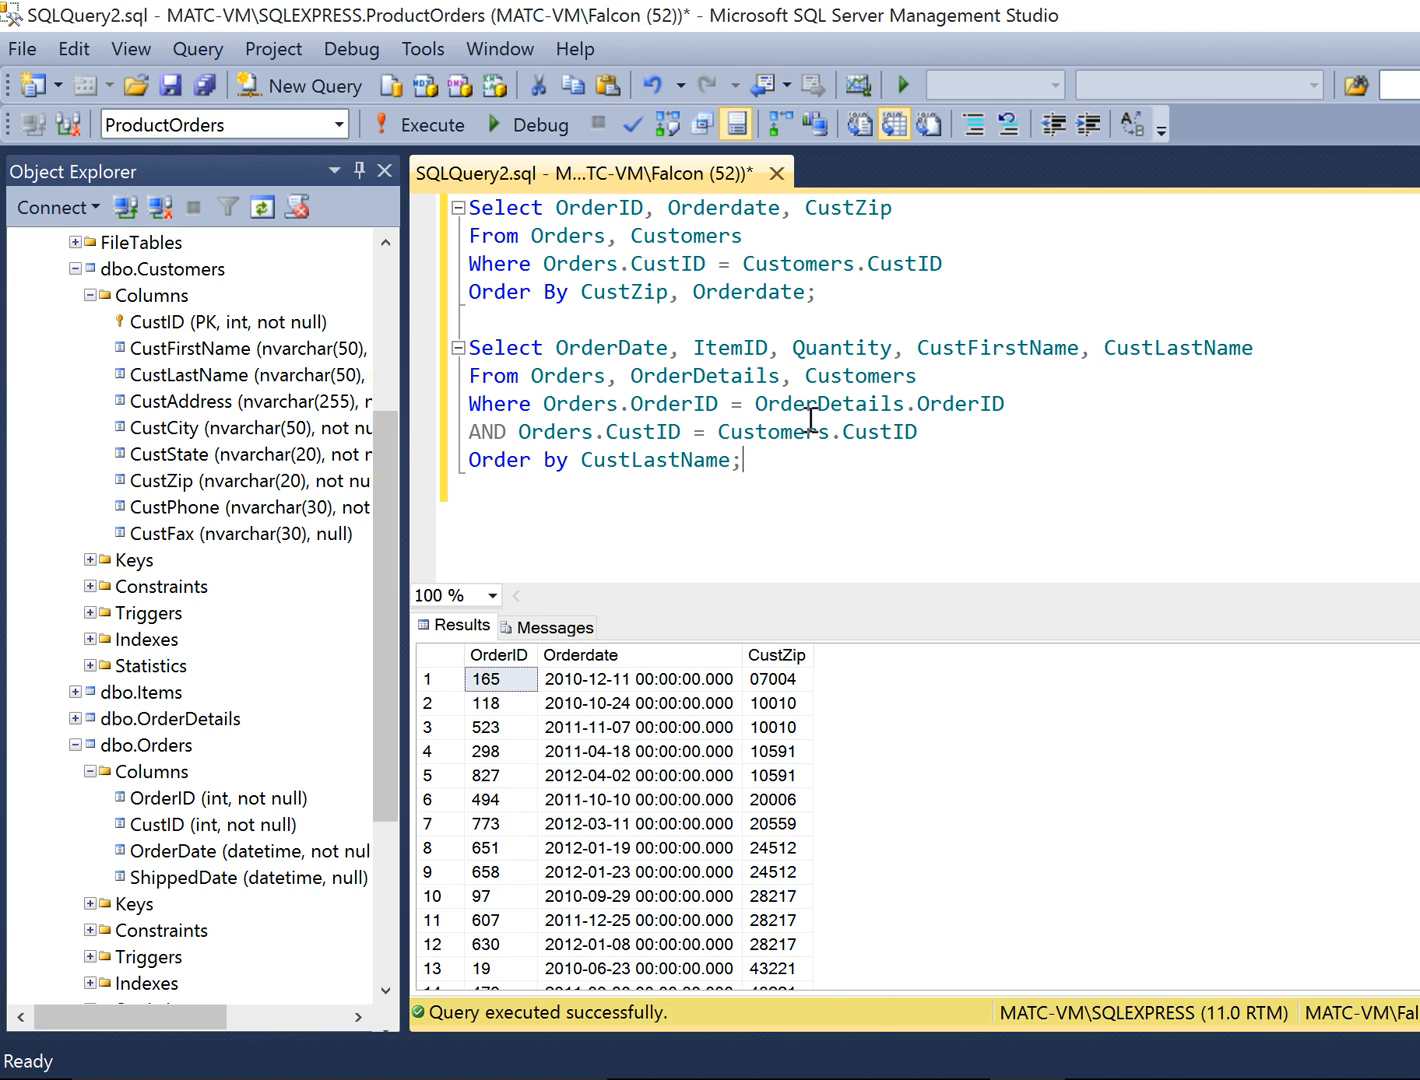
{"action": "mouse_move", "coordinate": [994, 390]}
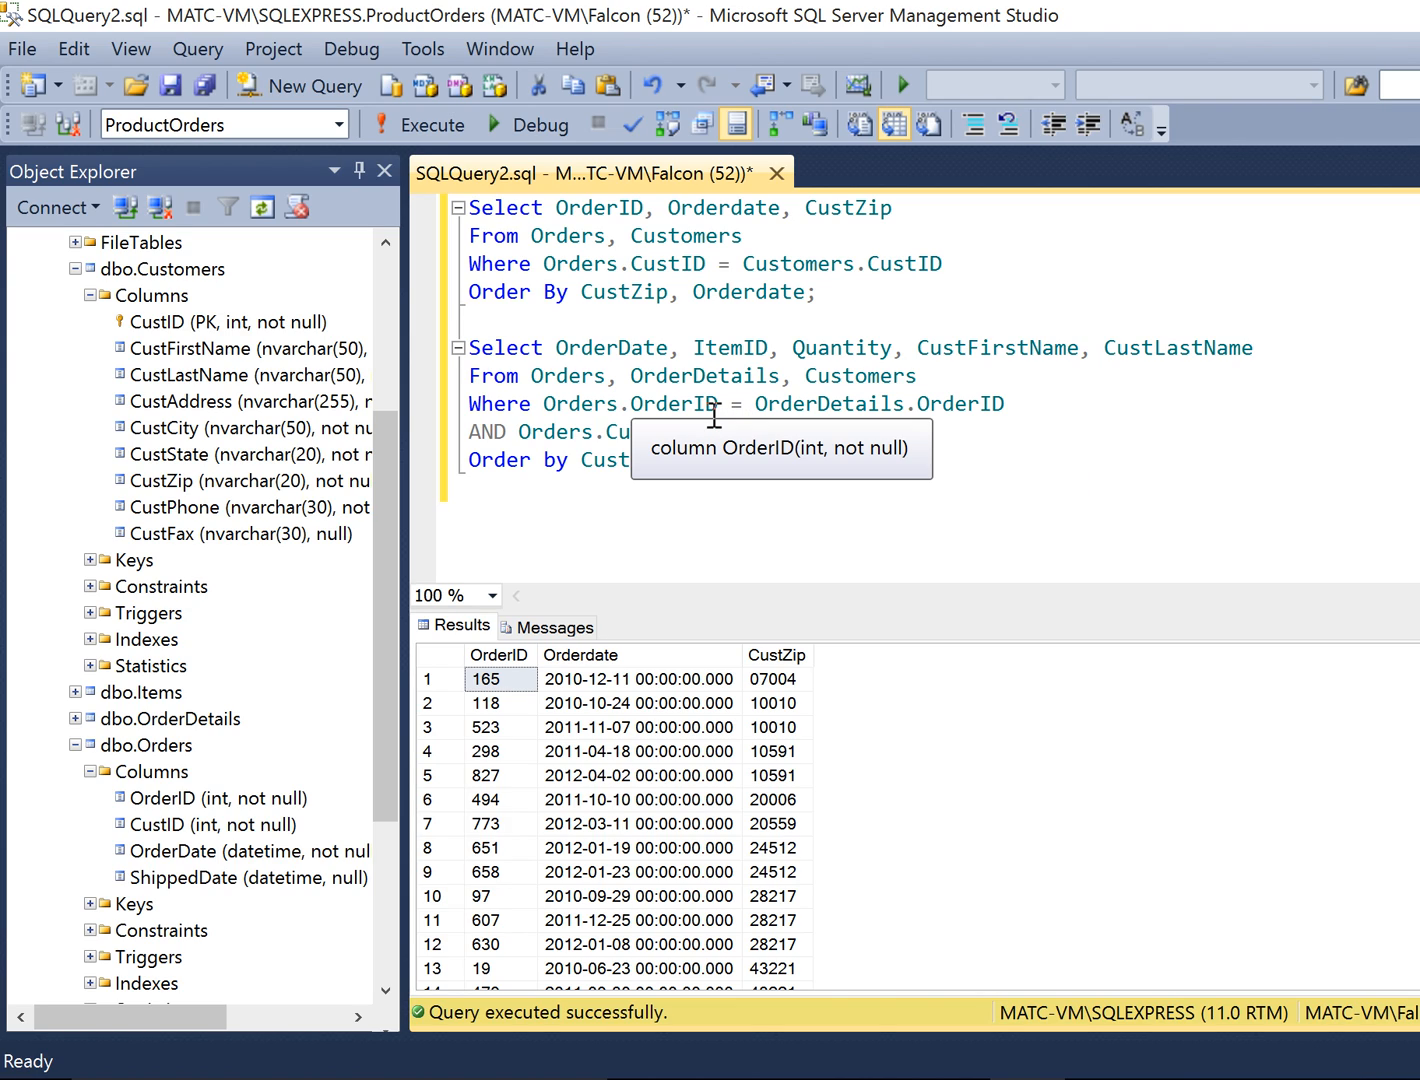
{"action": "mouse_move", "coordinate": [1043, 395]}
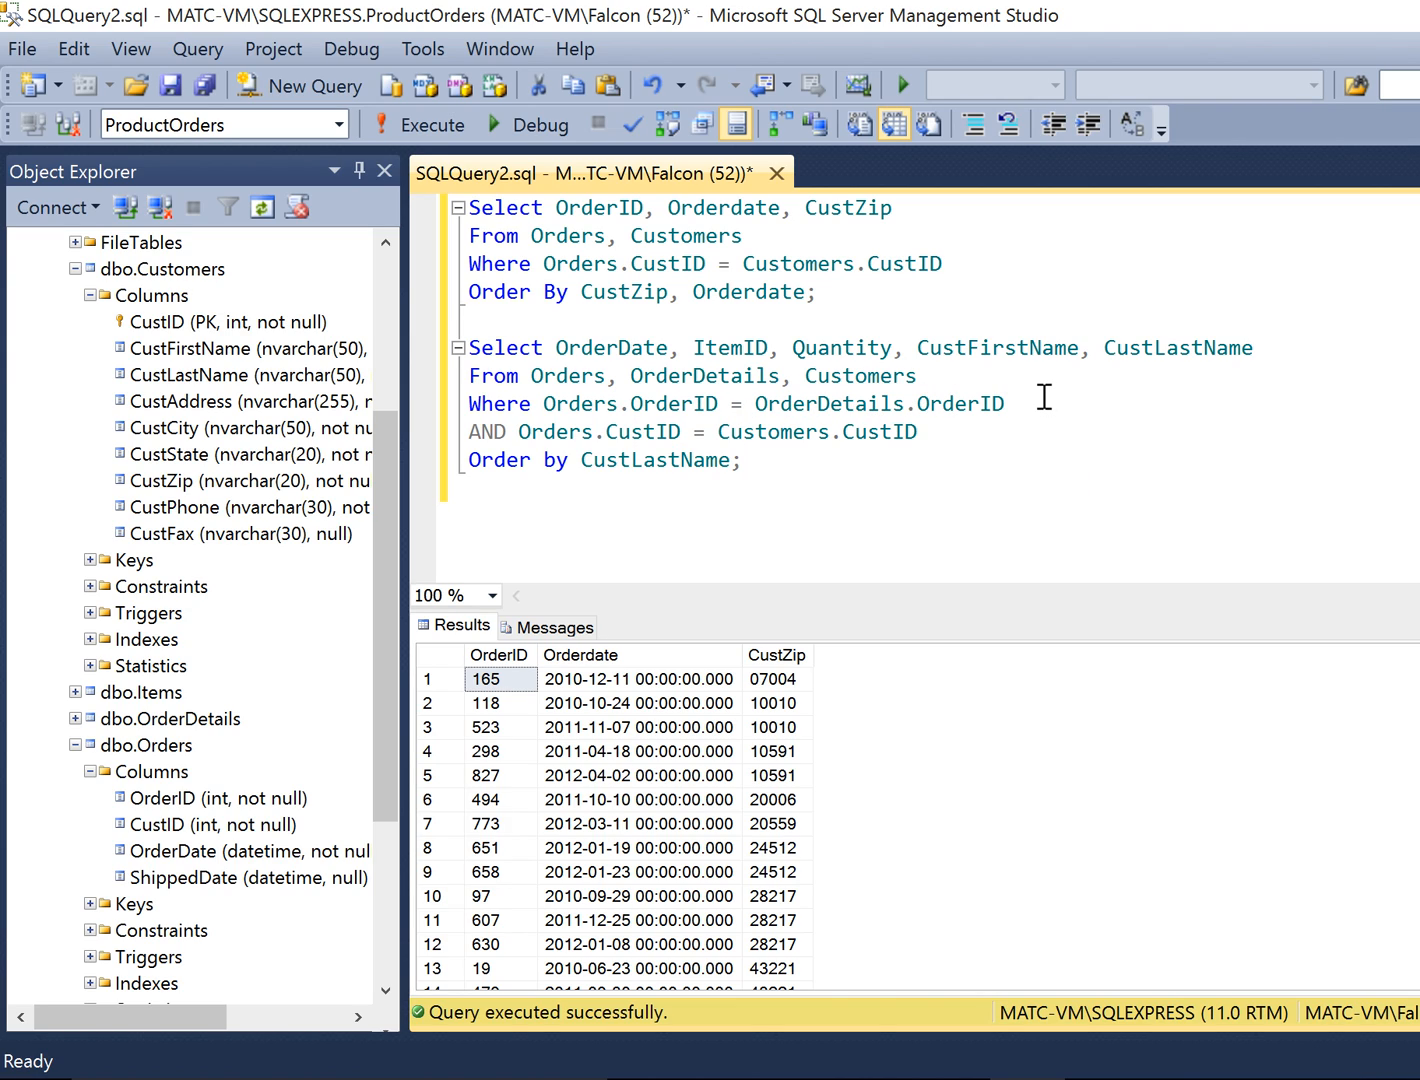
{"action": "mouse_move", "coordinate": [643, 431]}
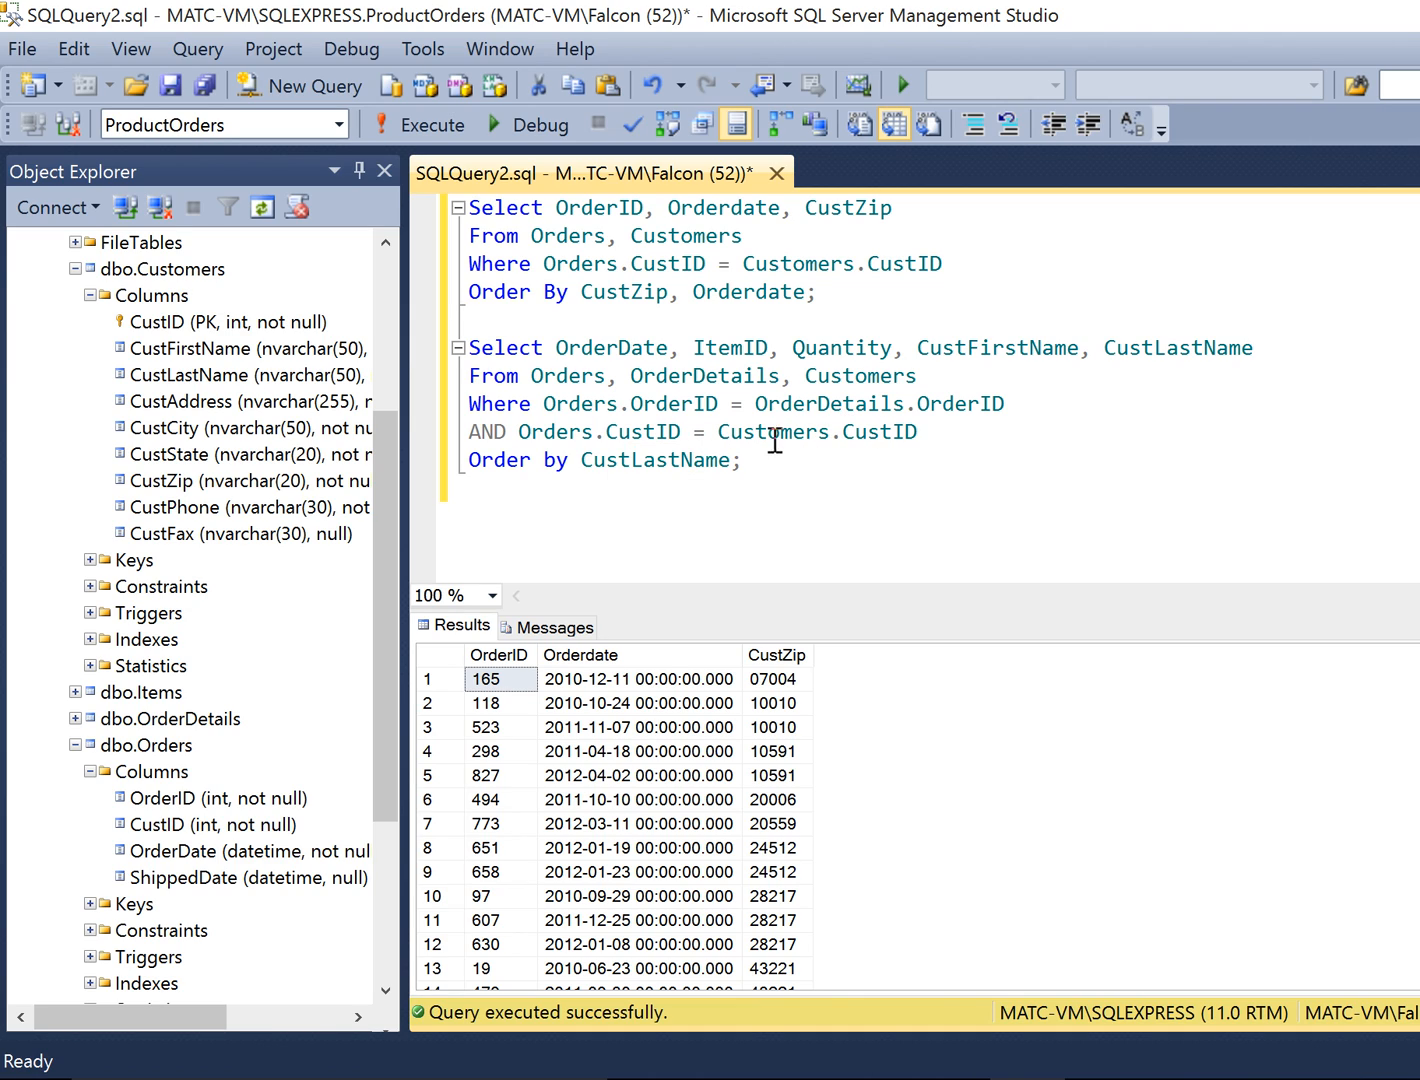
{"action": "mouse_move", "coordinate": [966, 439]}
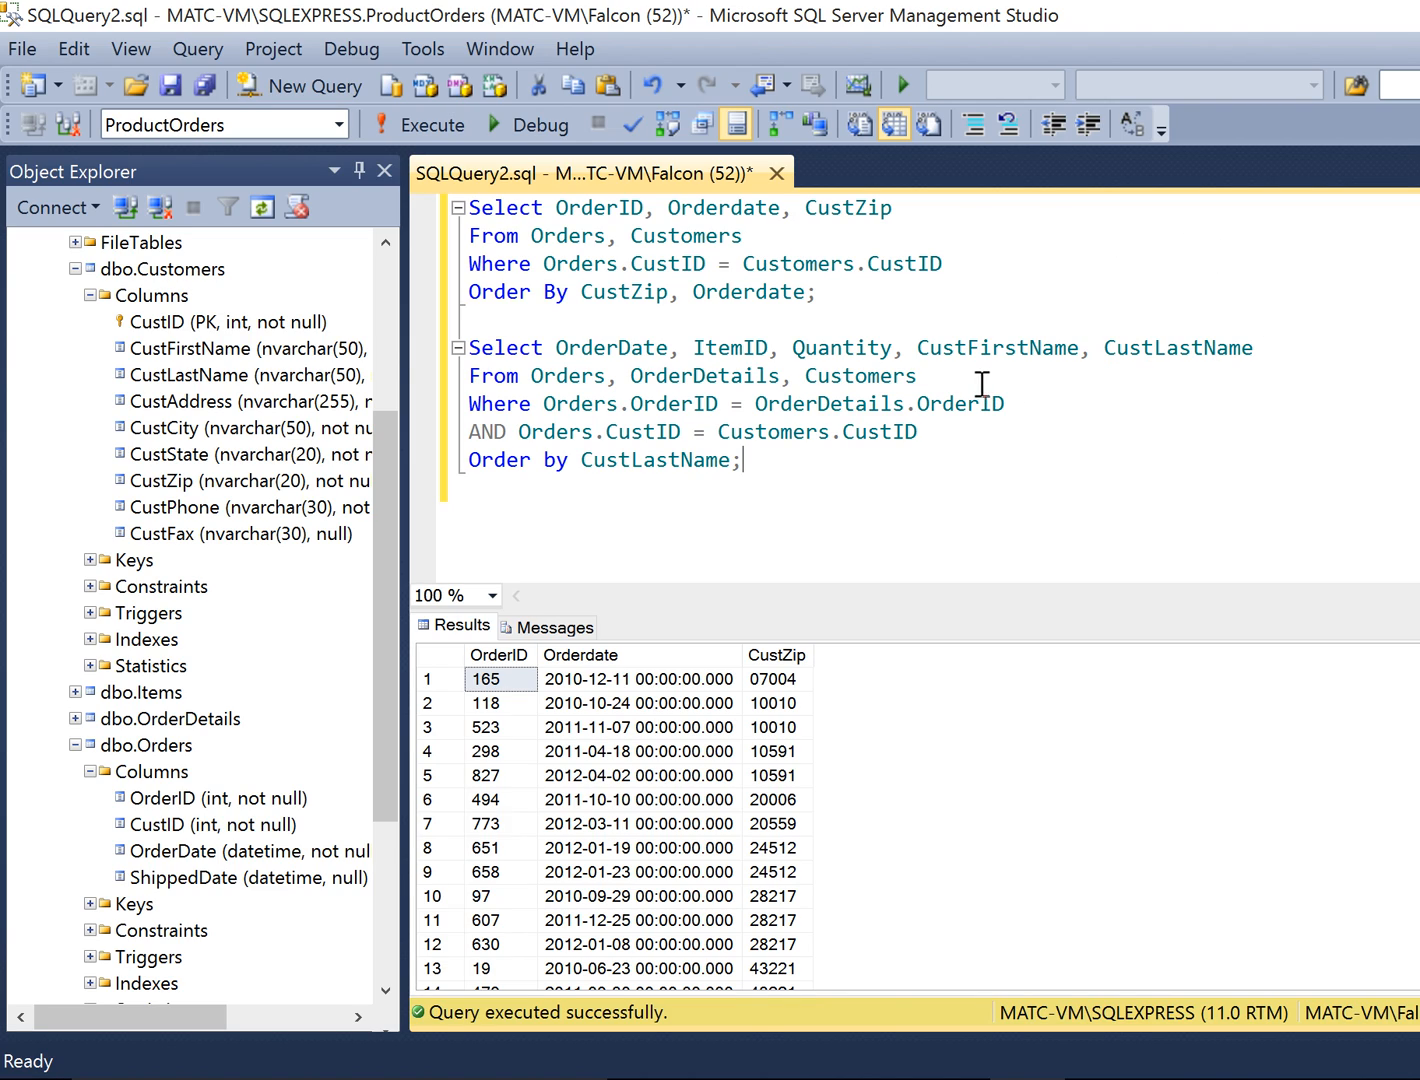
{"action": "mouse_move", "coordinate": [1035, 405]}
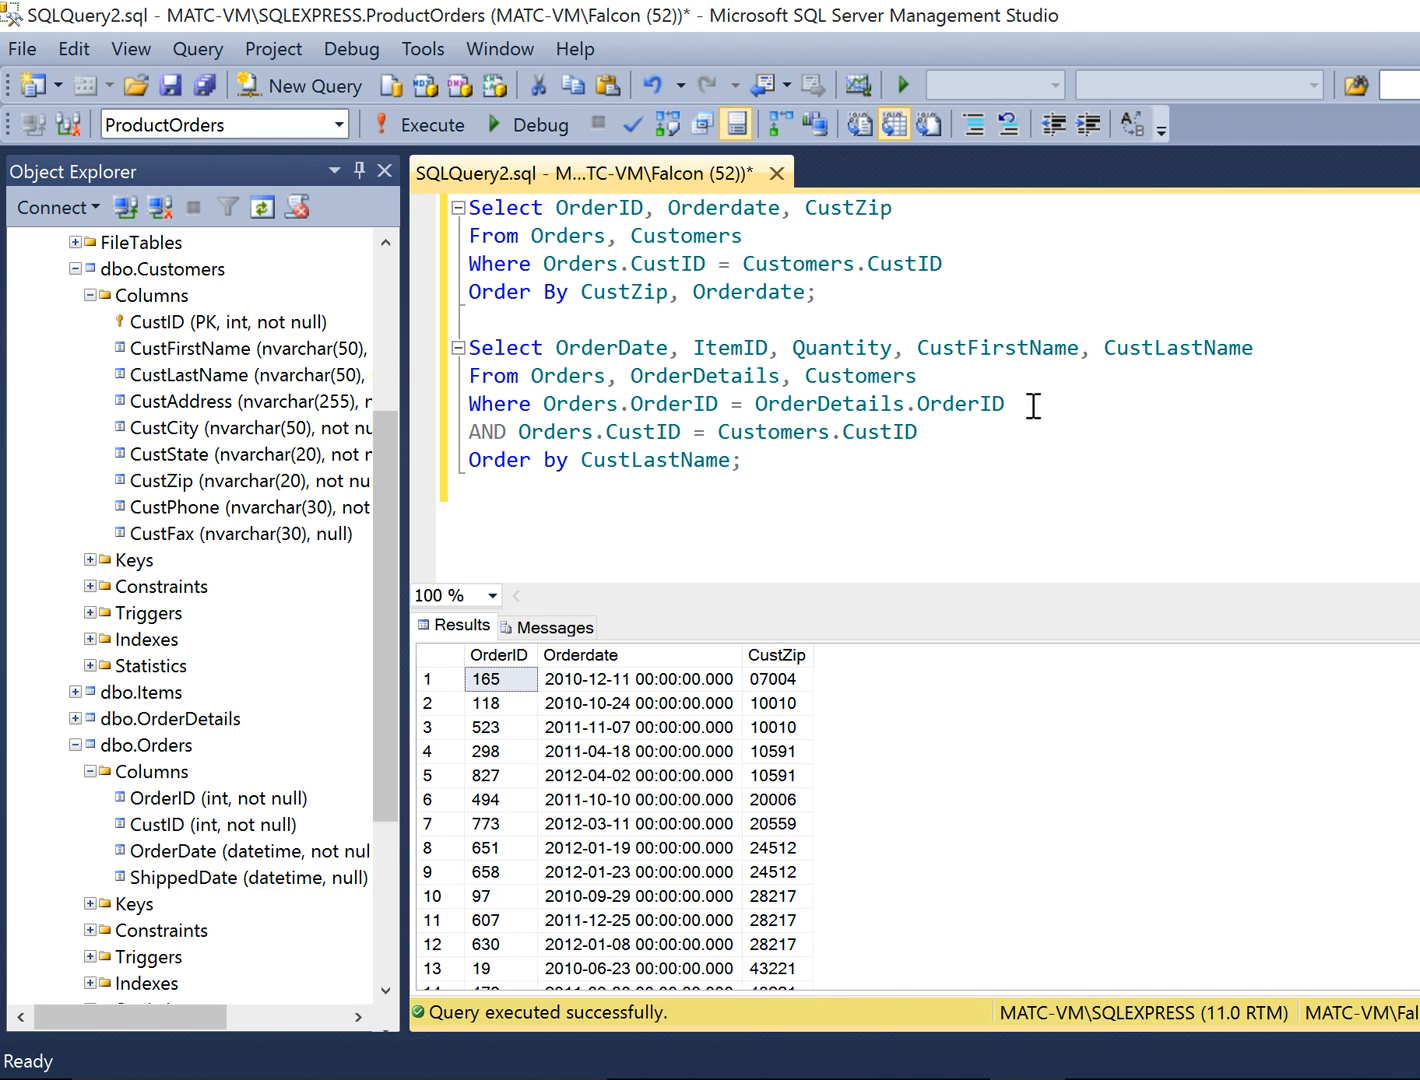
{"action": "mouse_move", "coordinate": [1030, 431]}
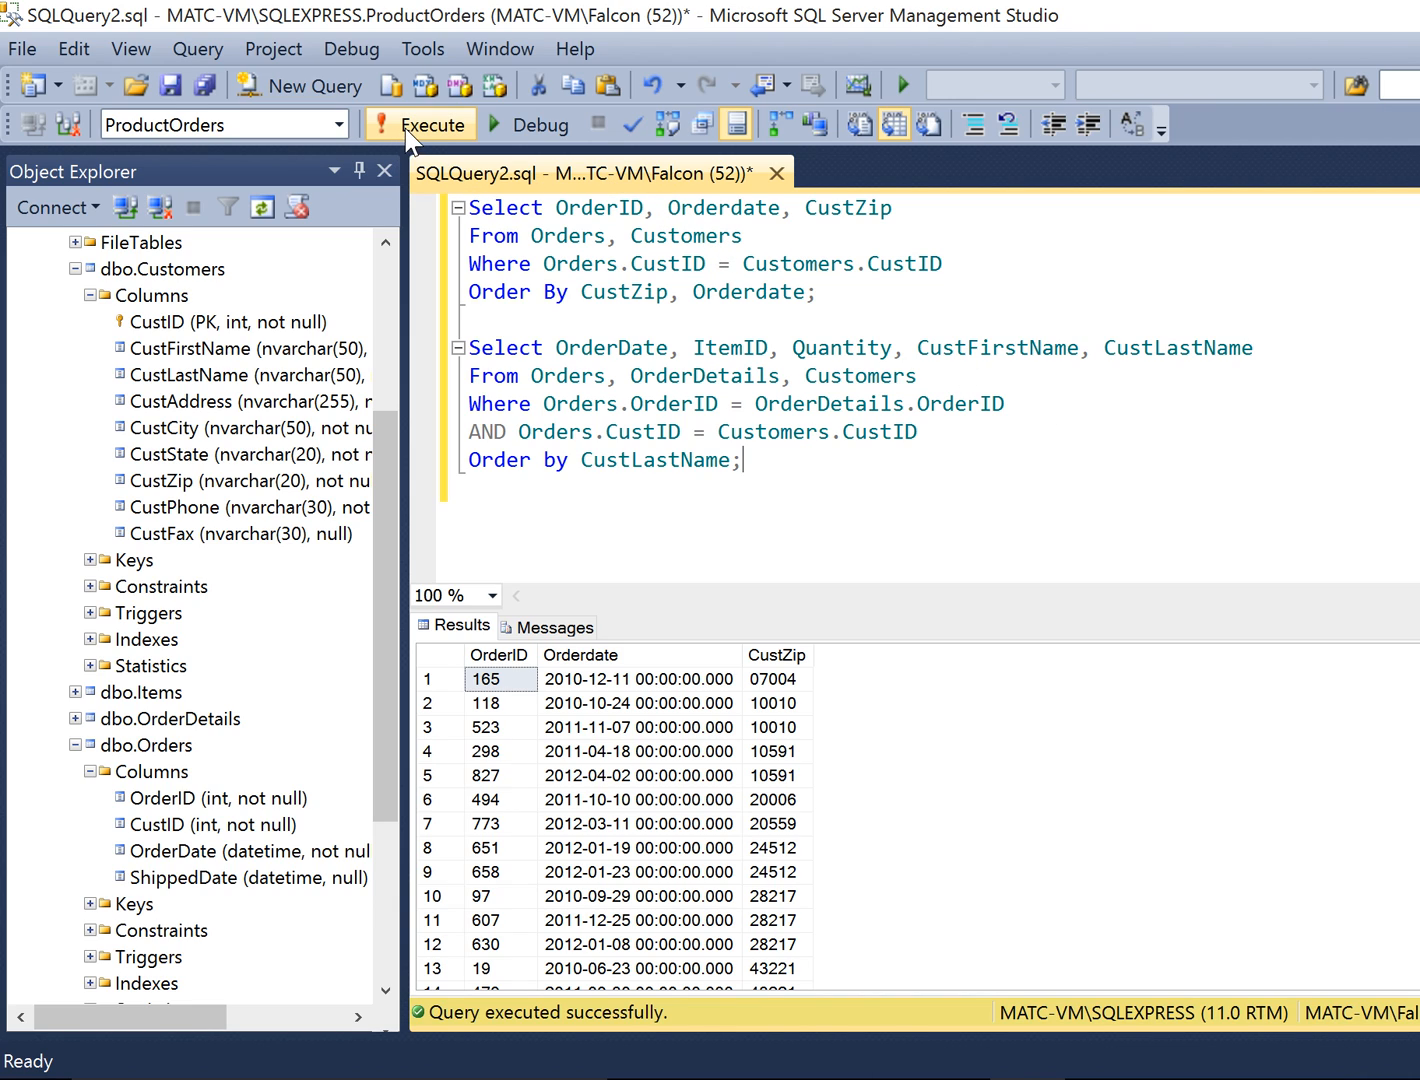
Execute both queries and scroll through the second grid sorted by customer last name.
{"action": "left_click", "coordinate": [431, 124]}
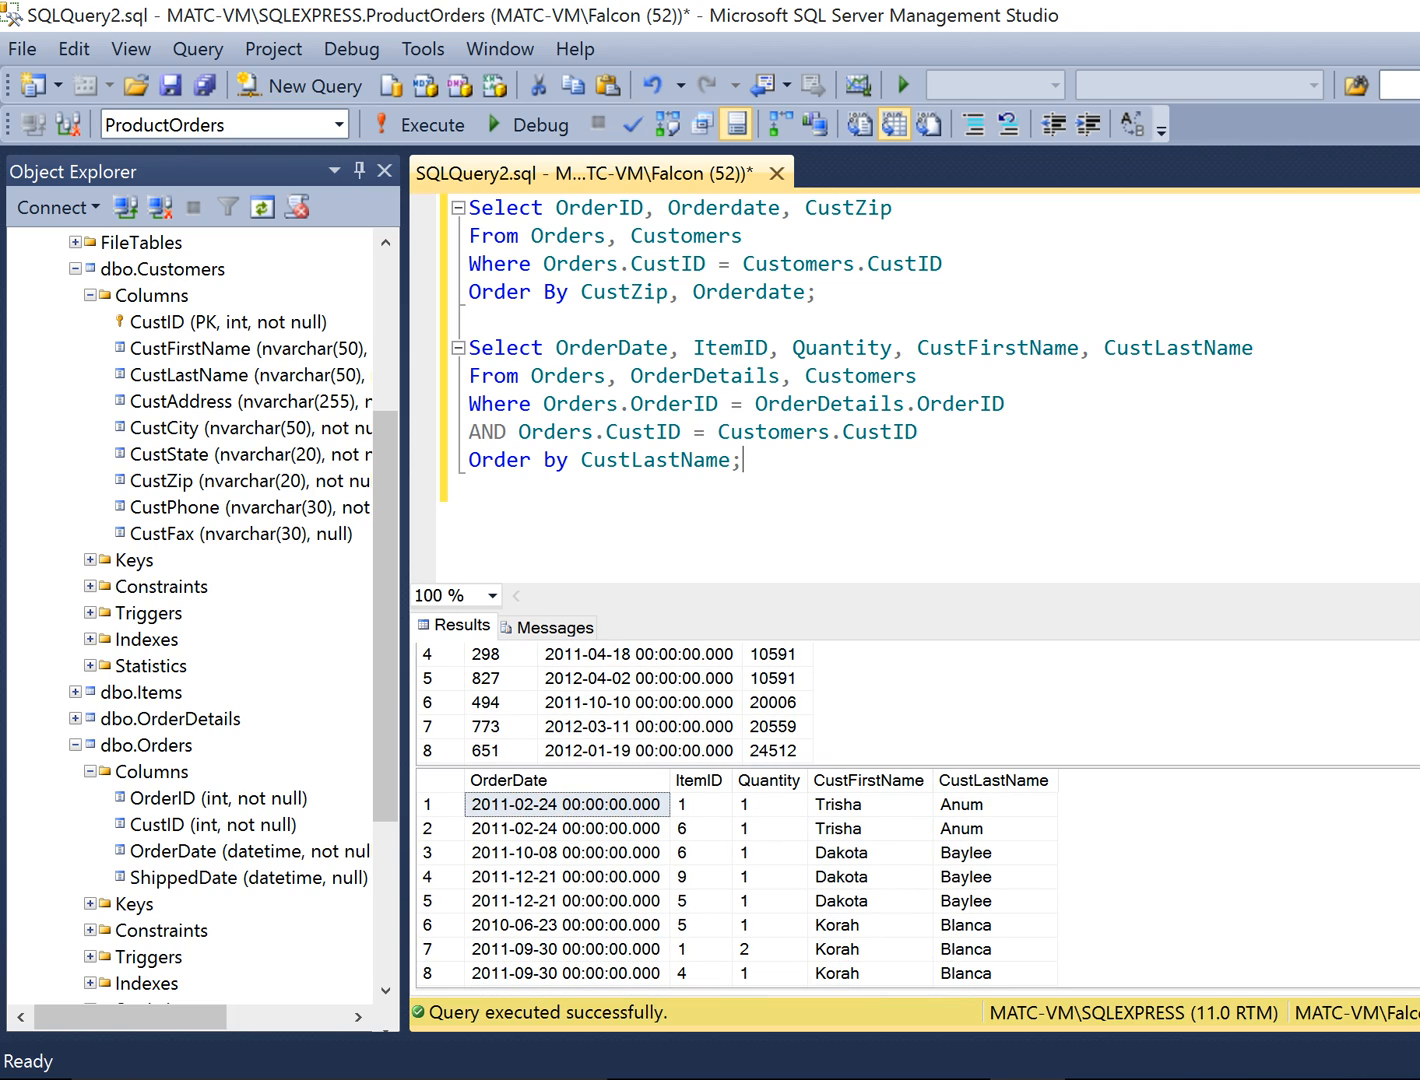
{"action": "scroll", "scroll_direction": "down", "scroll_amount": 3}
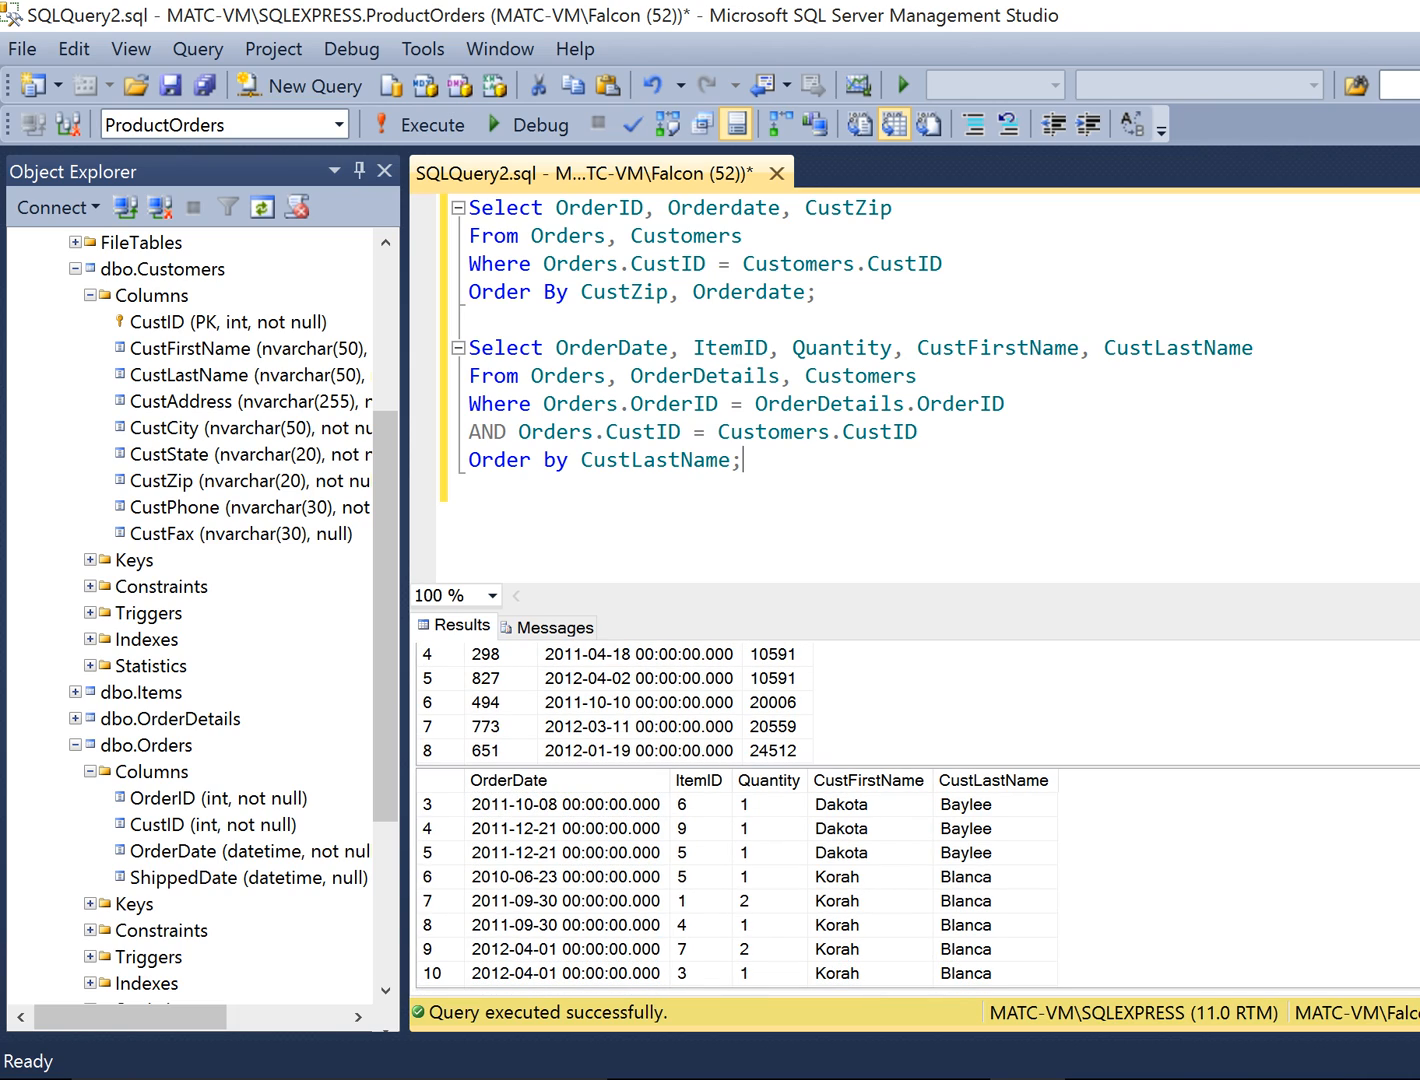
{"action": "scroll", "scroll_direction": "down", "scroll_amount": 3}
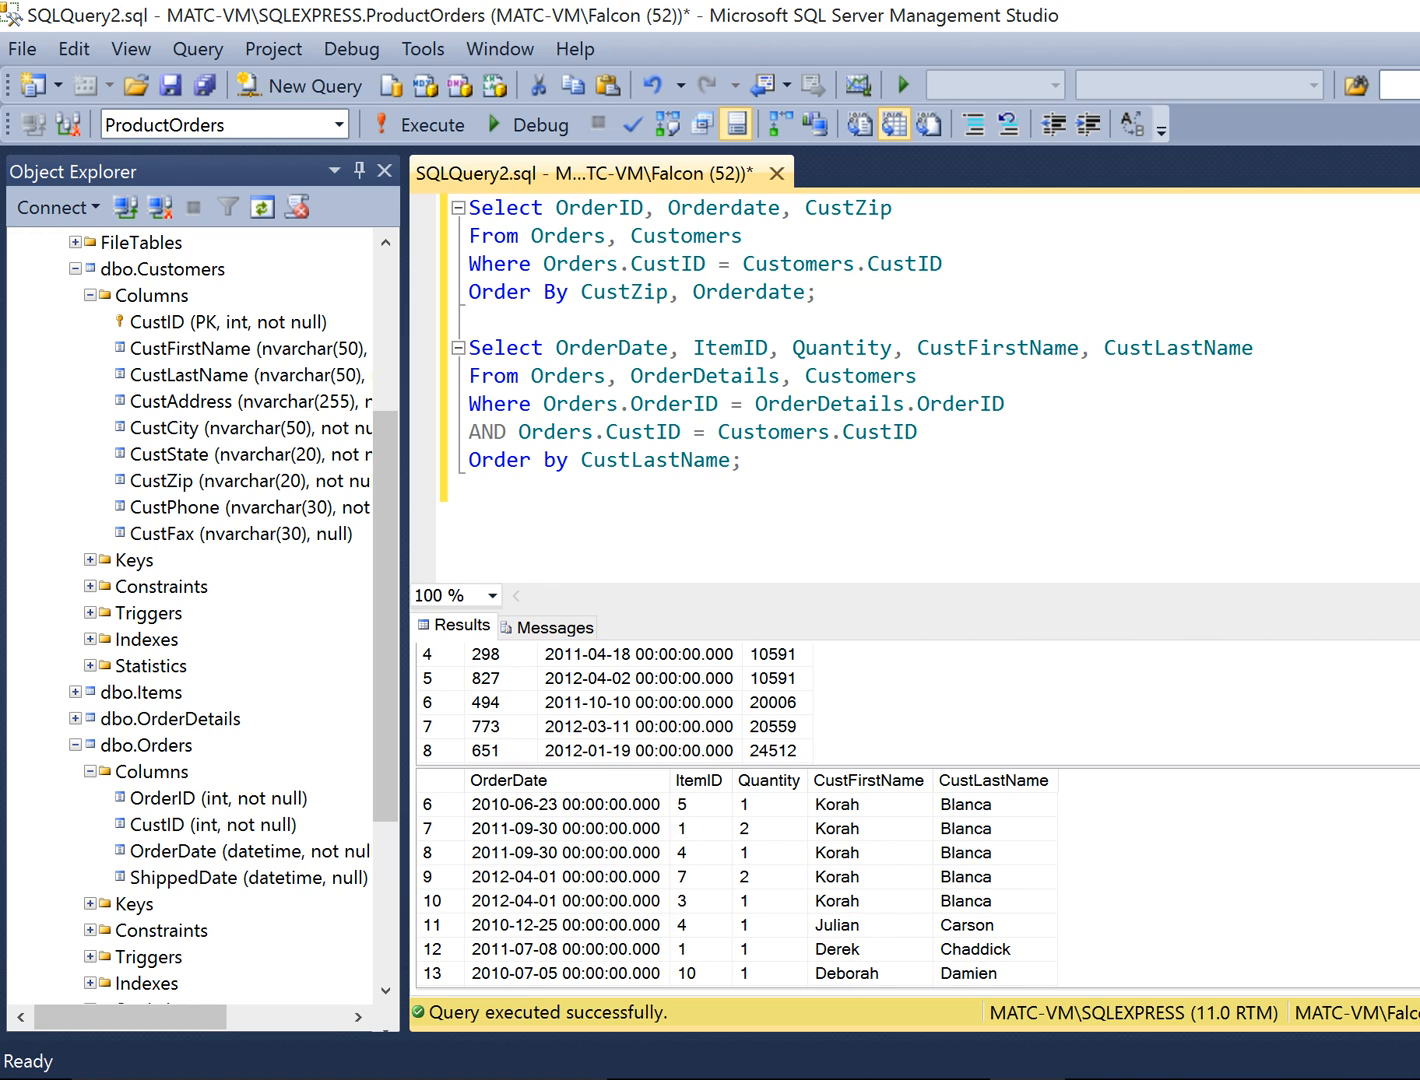
{"action": "scroll", "scroll_direction": "down", "scroll_amount": 3}
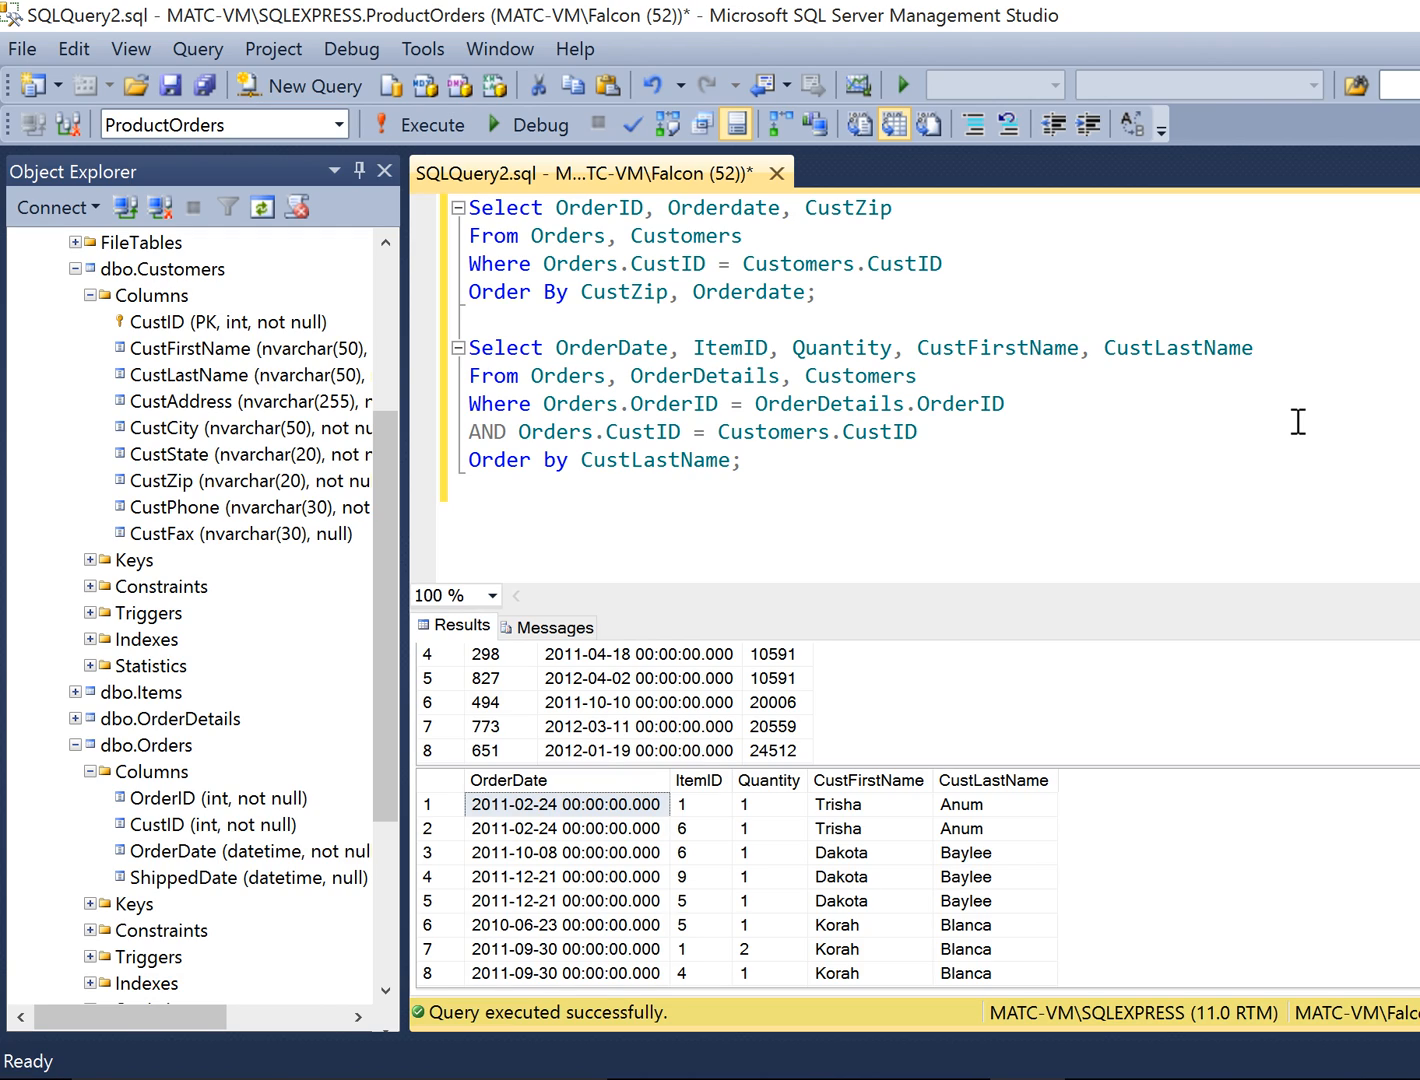
{"action": "left_click", "coordinate": [742, 459]}
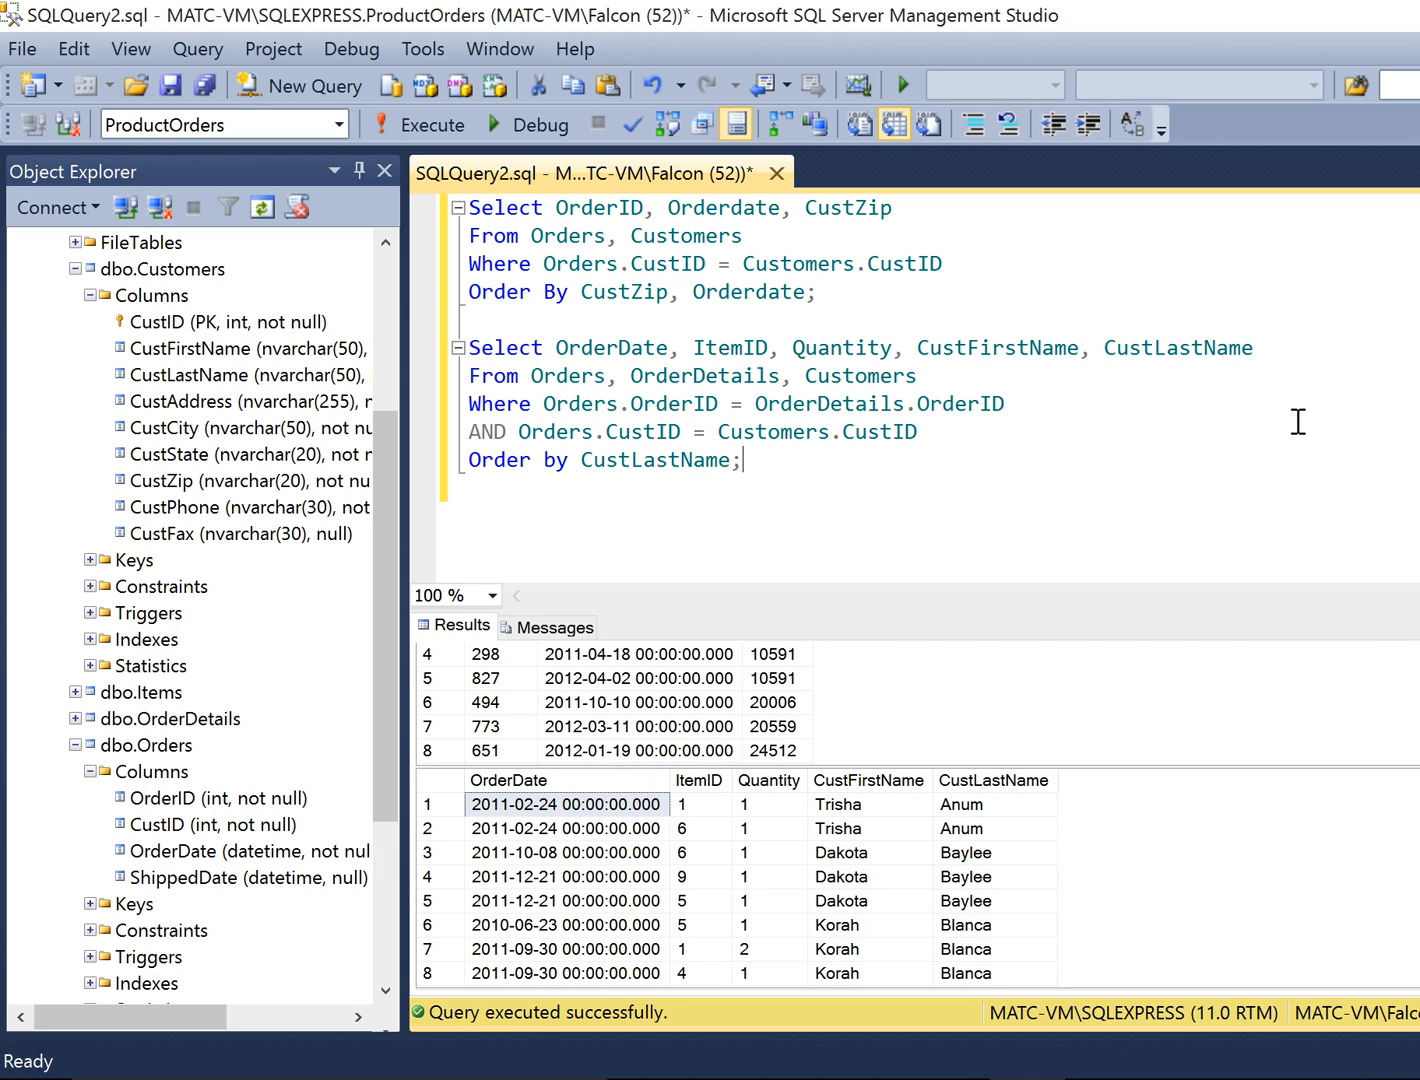